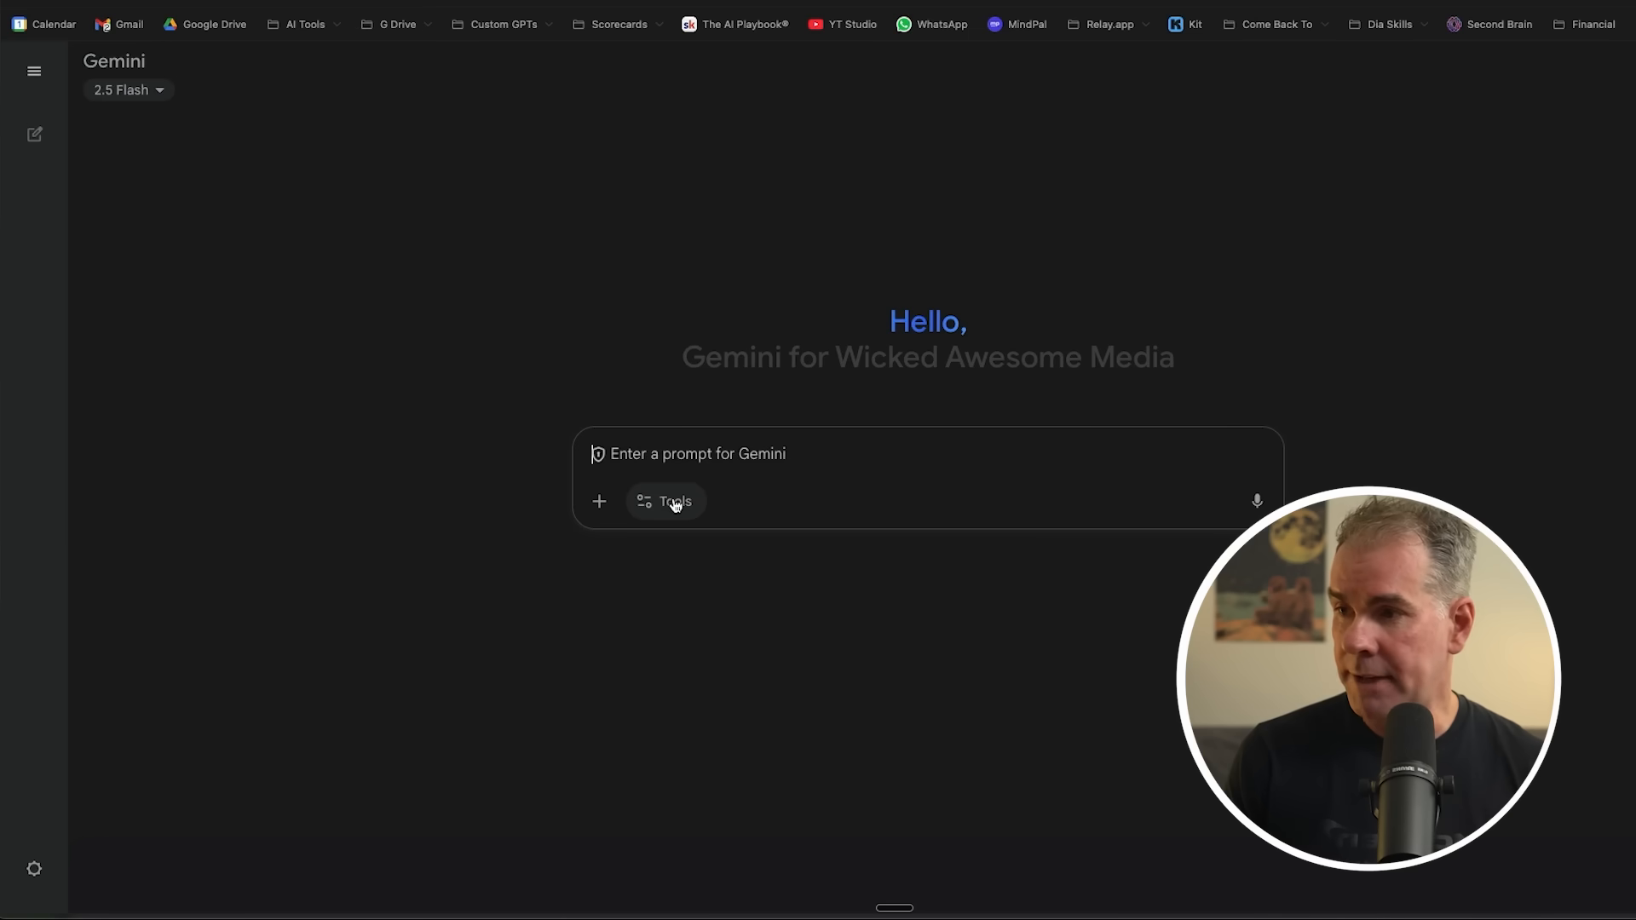
Enable Gemini's Create images tool from the Tools menu.
click(666, 501)
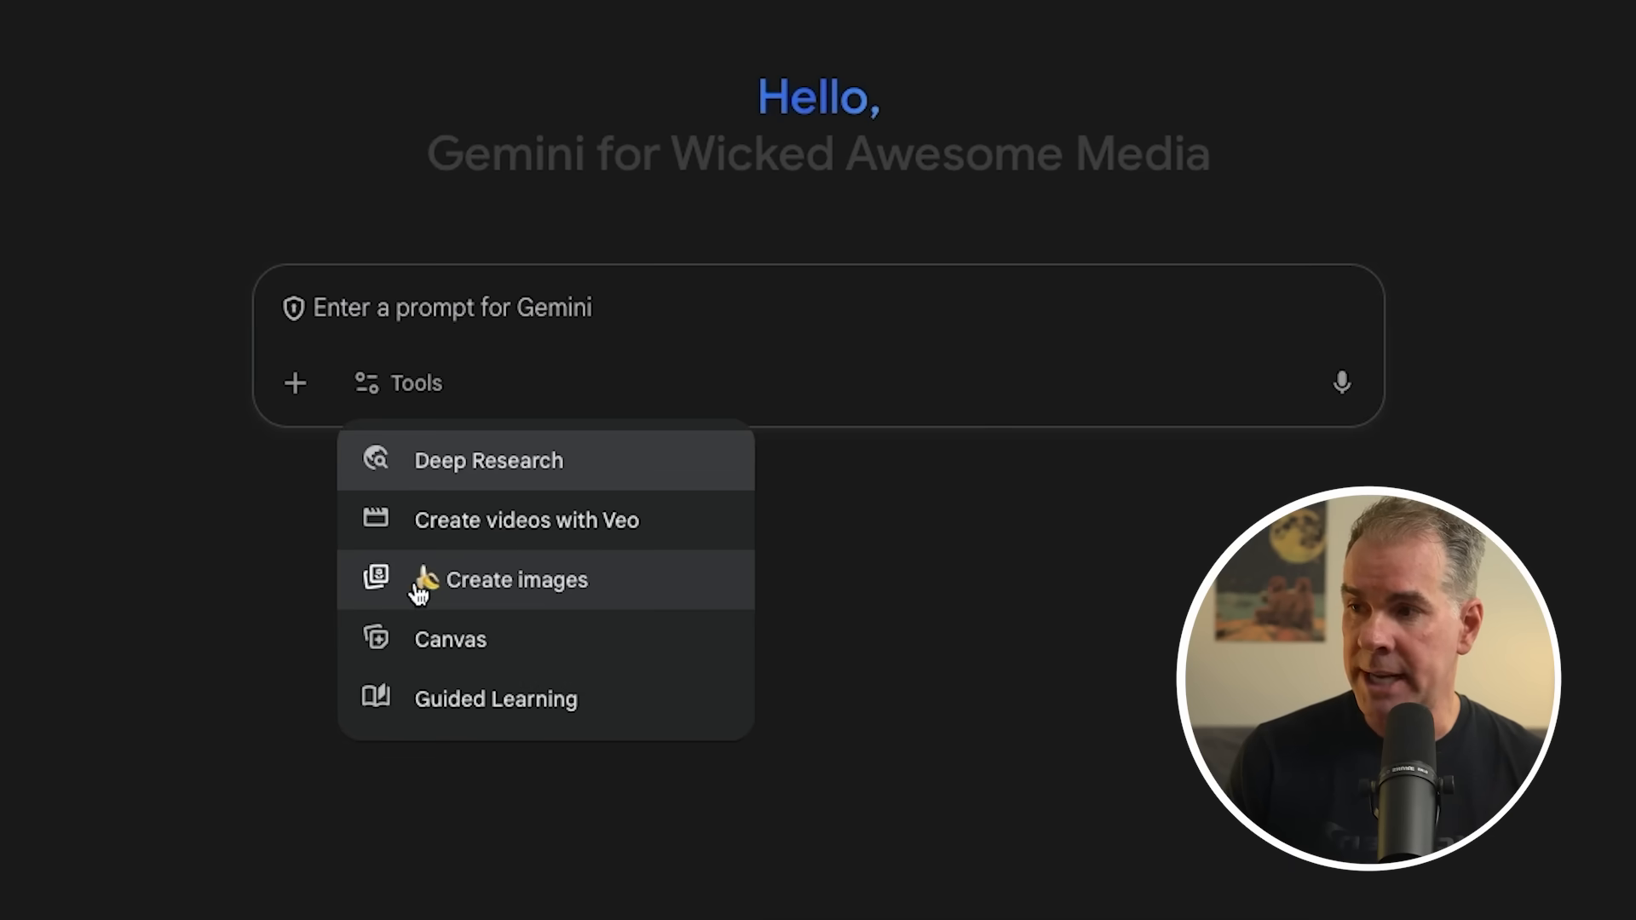
click(516, 580)
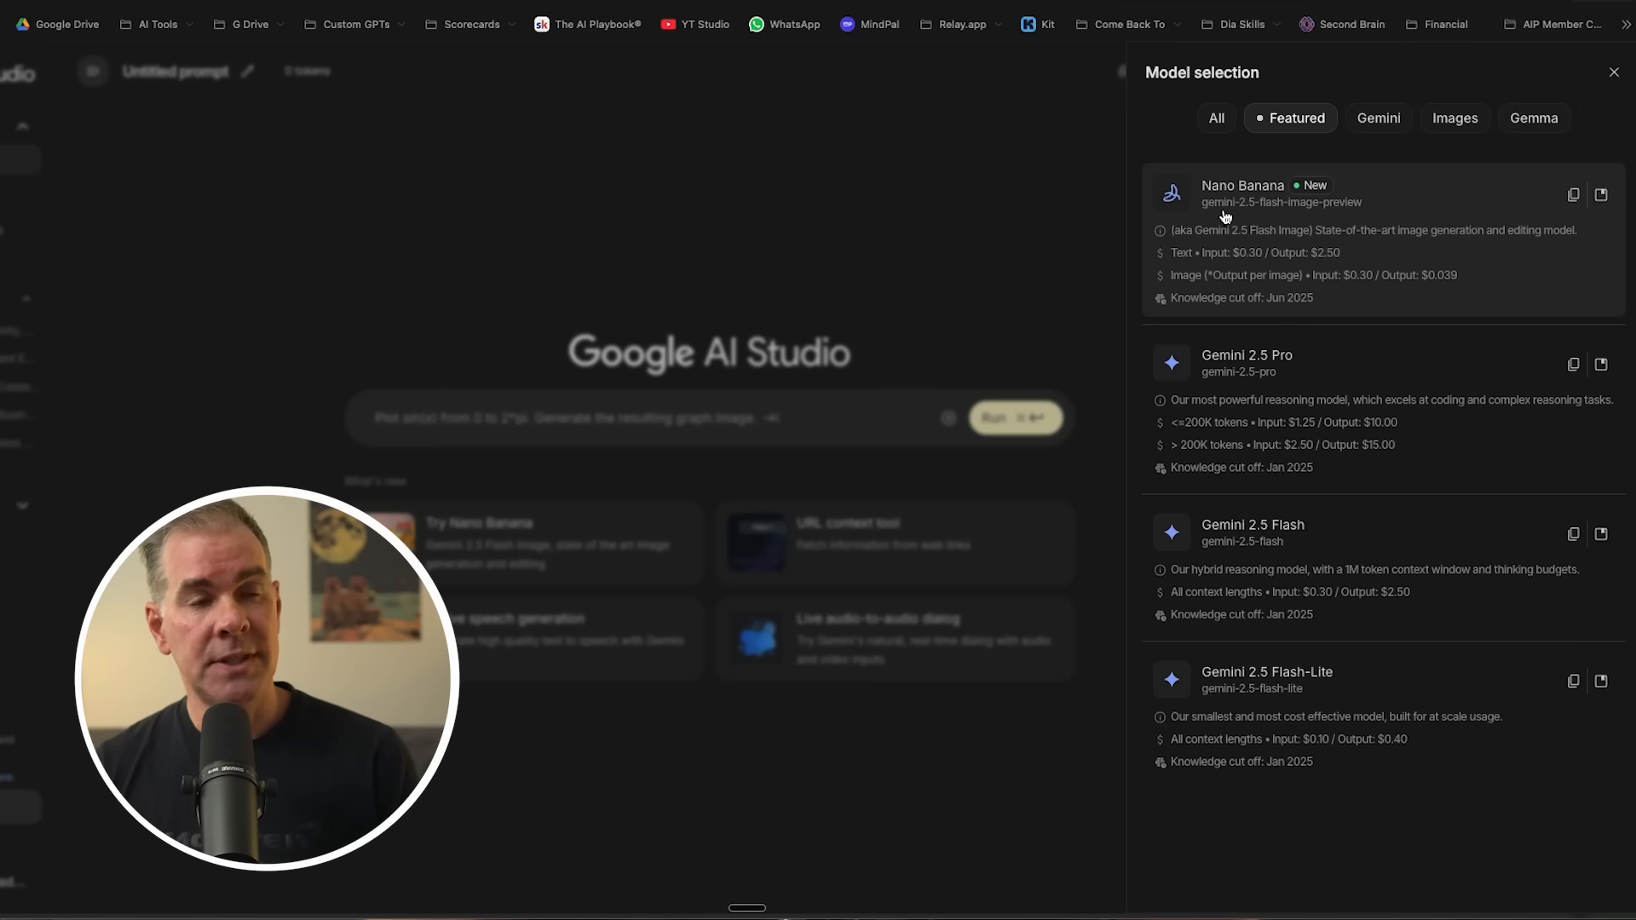
Select Nano Banana and upload The AI Playbook logo to the community prompt.
click(1242, 194)
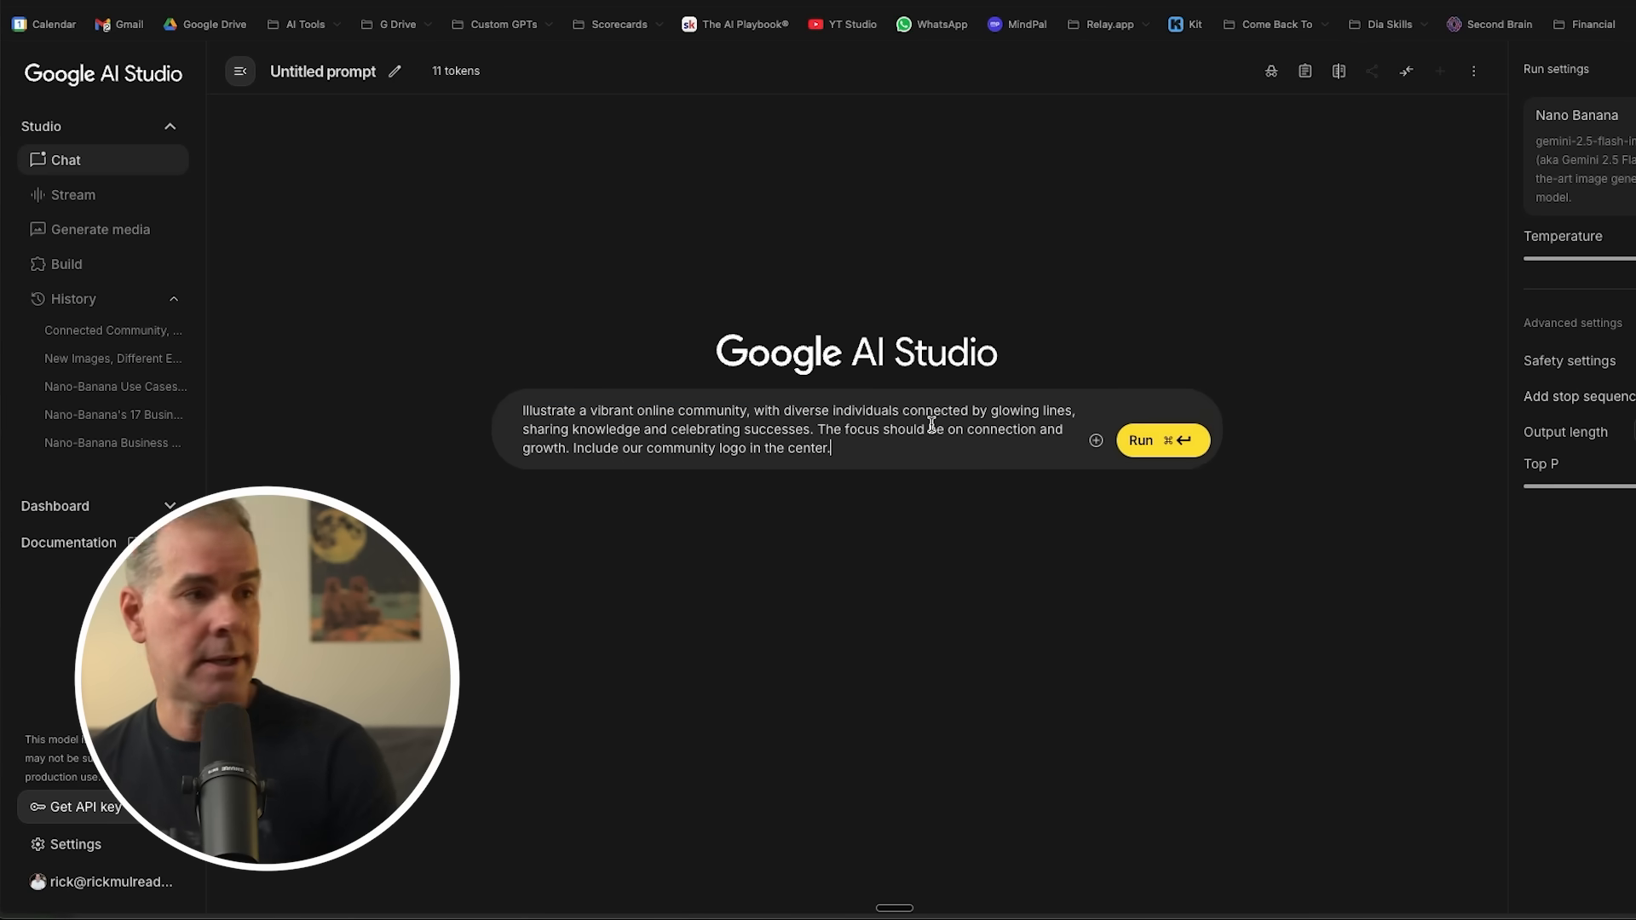
mouse_move(919, 506)
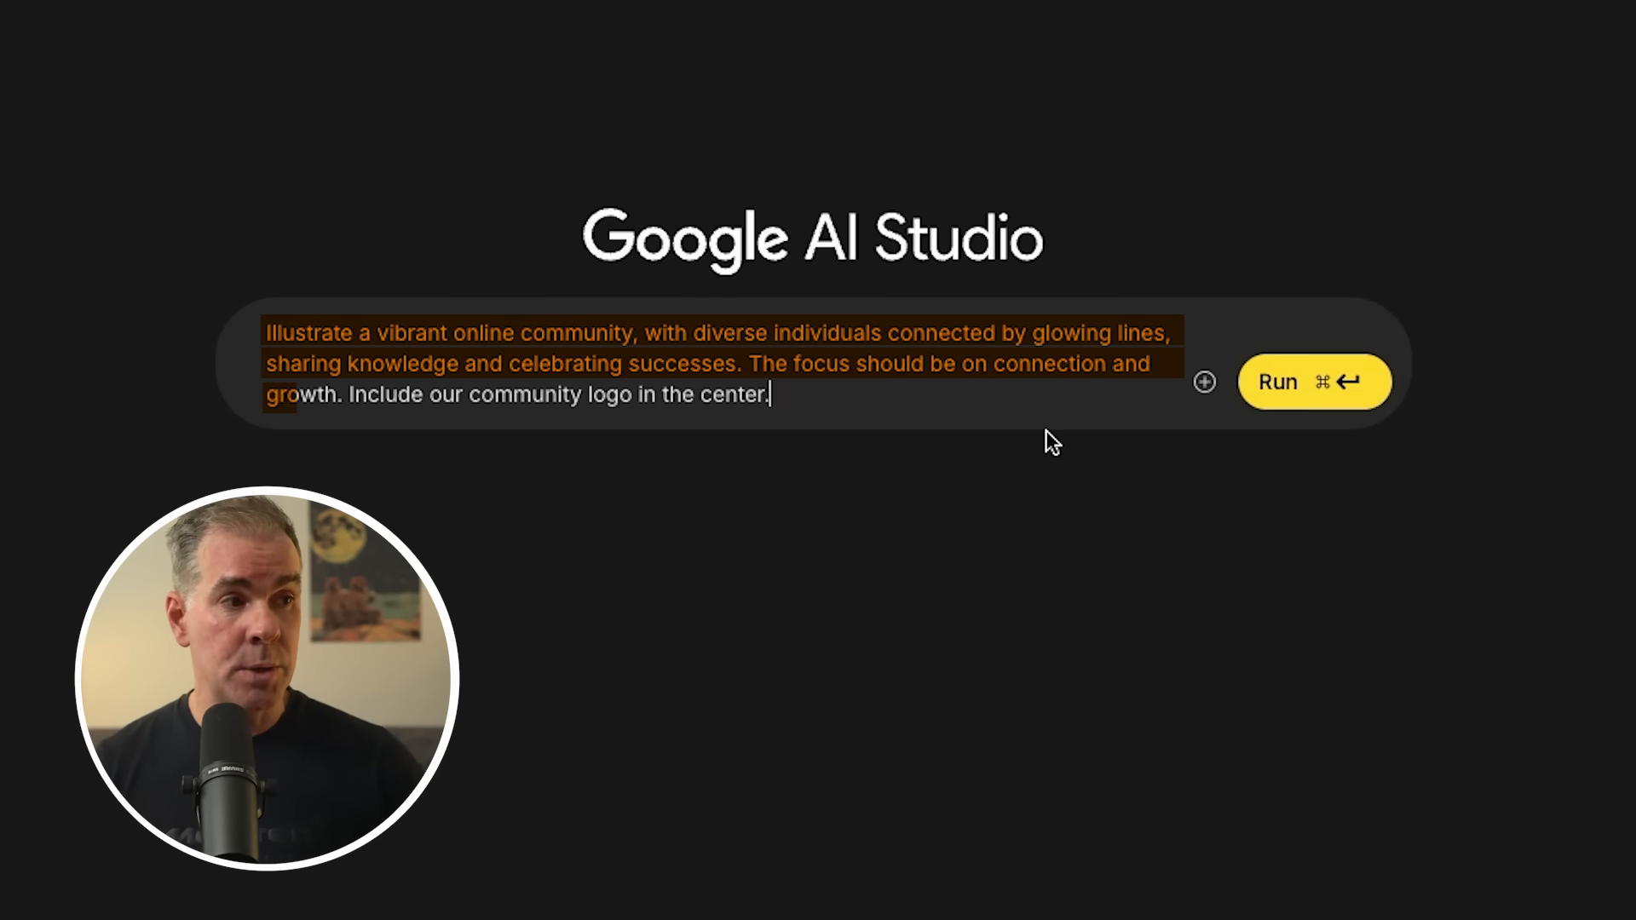
mouse_move(1203, 382)
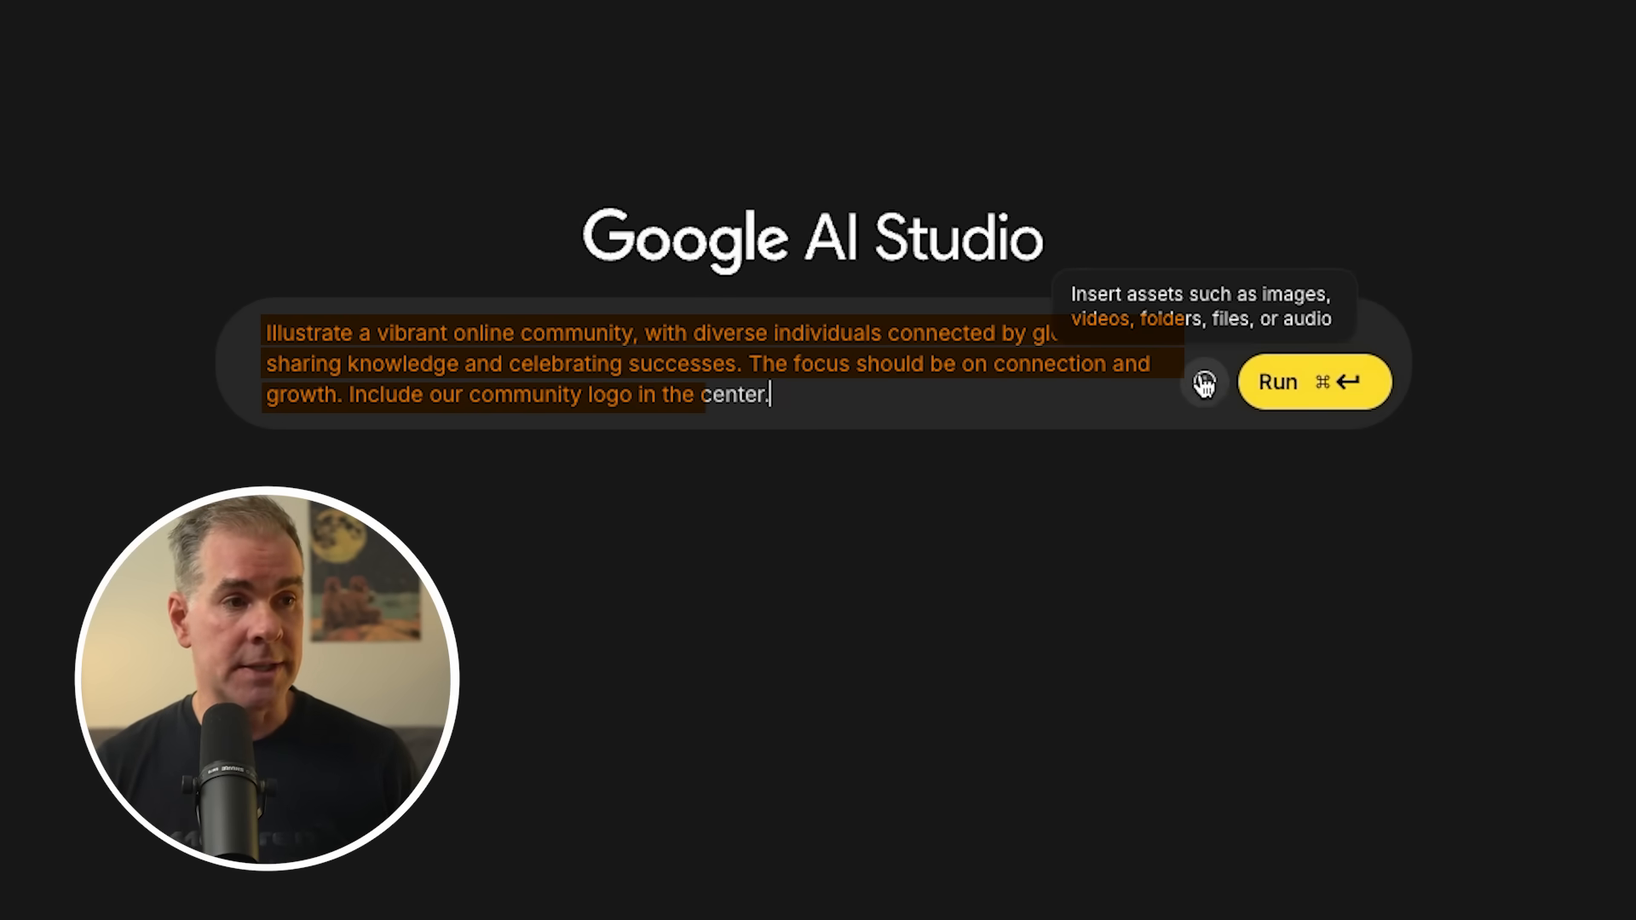
click(1204, 381)
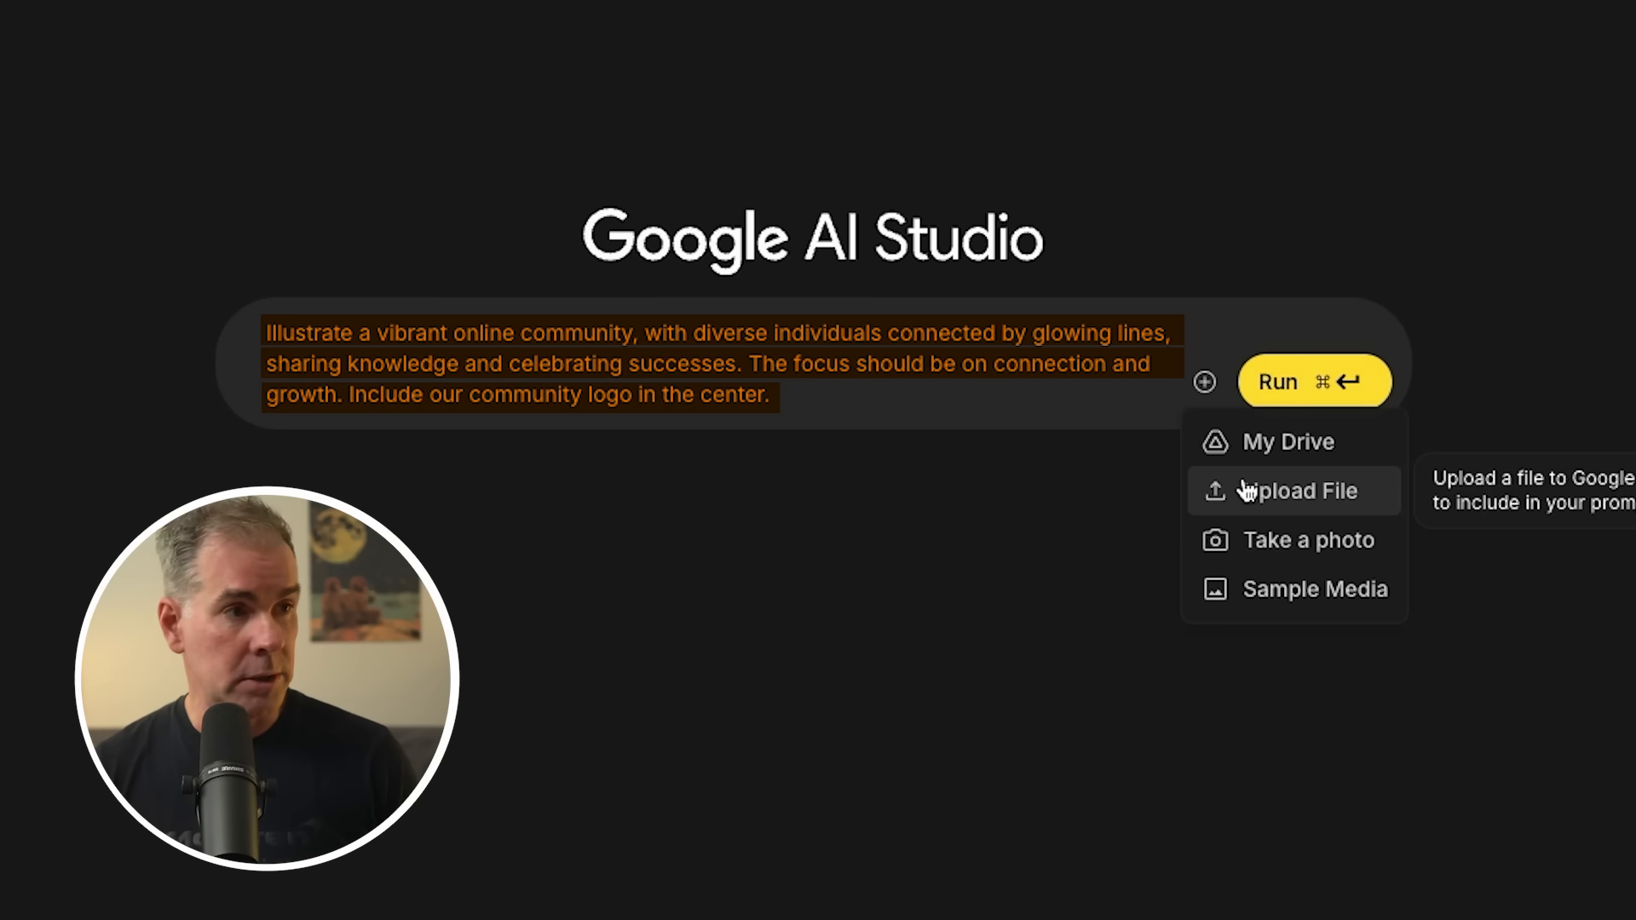
click(1302, 491)
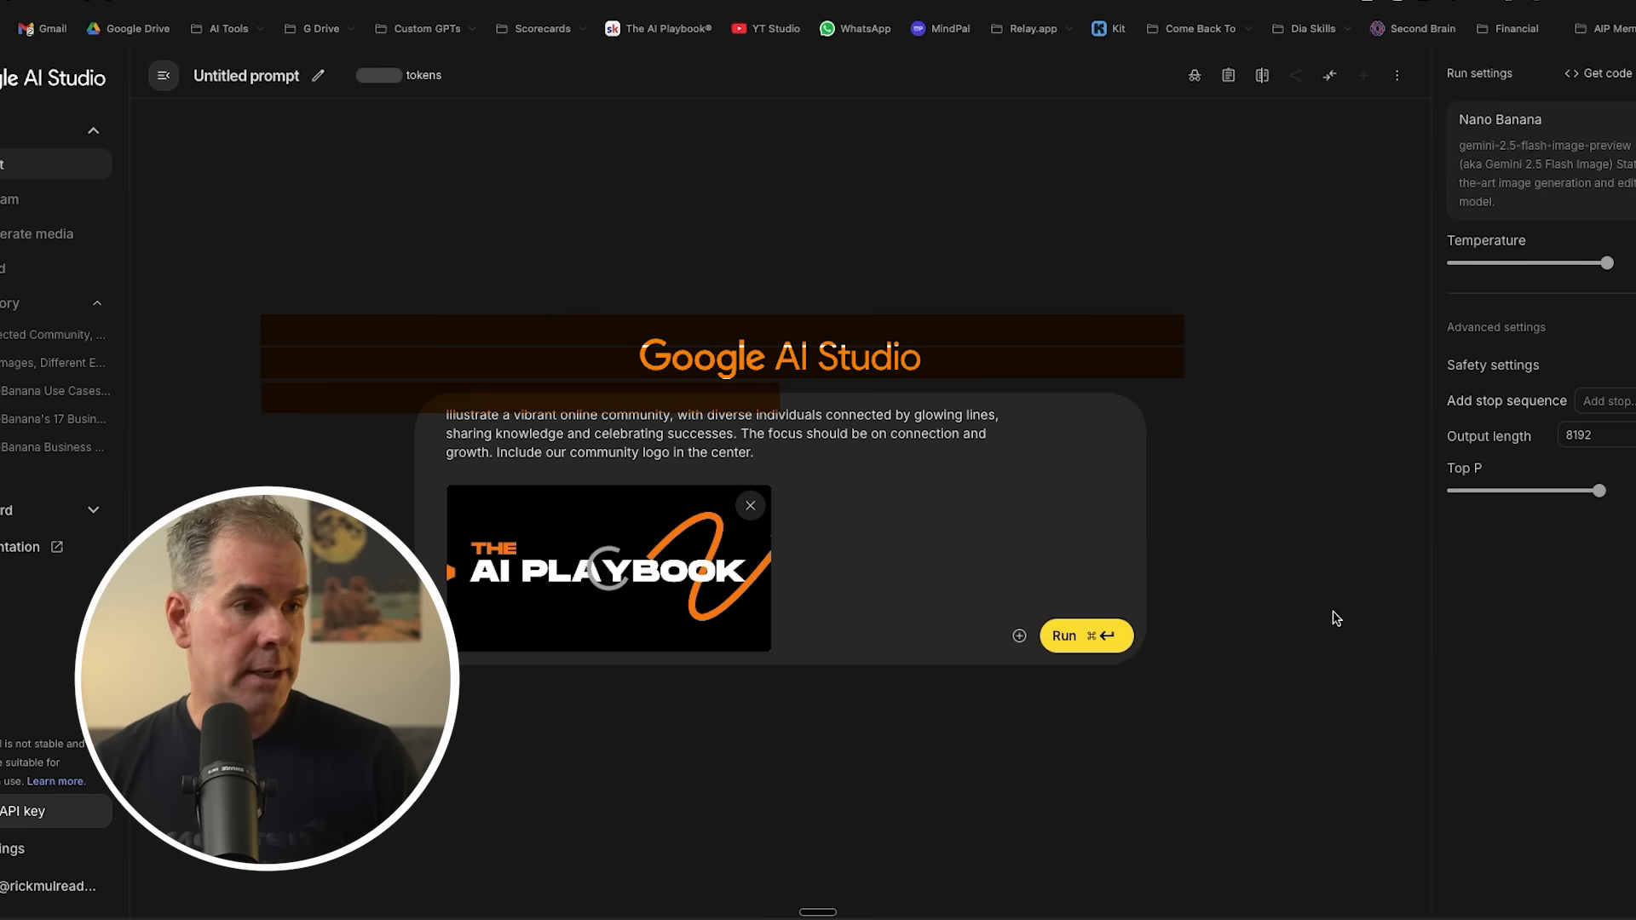
click(297, 64)
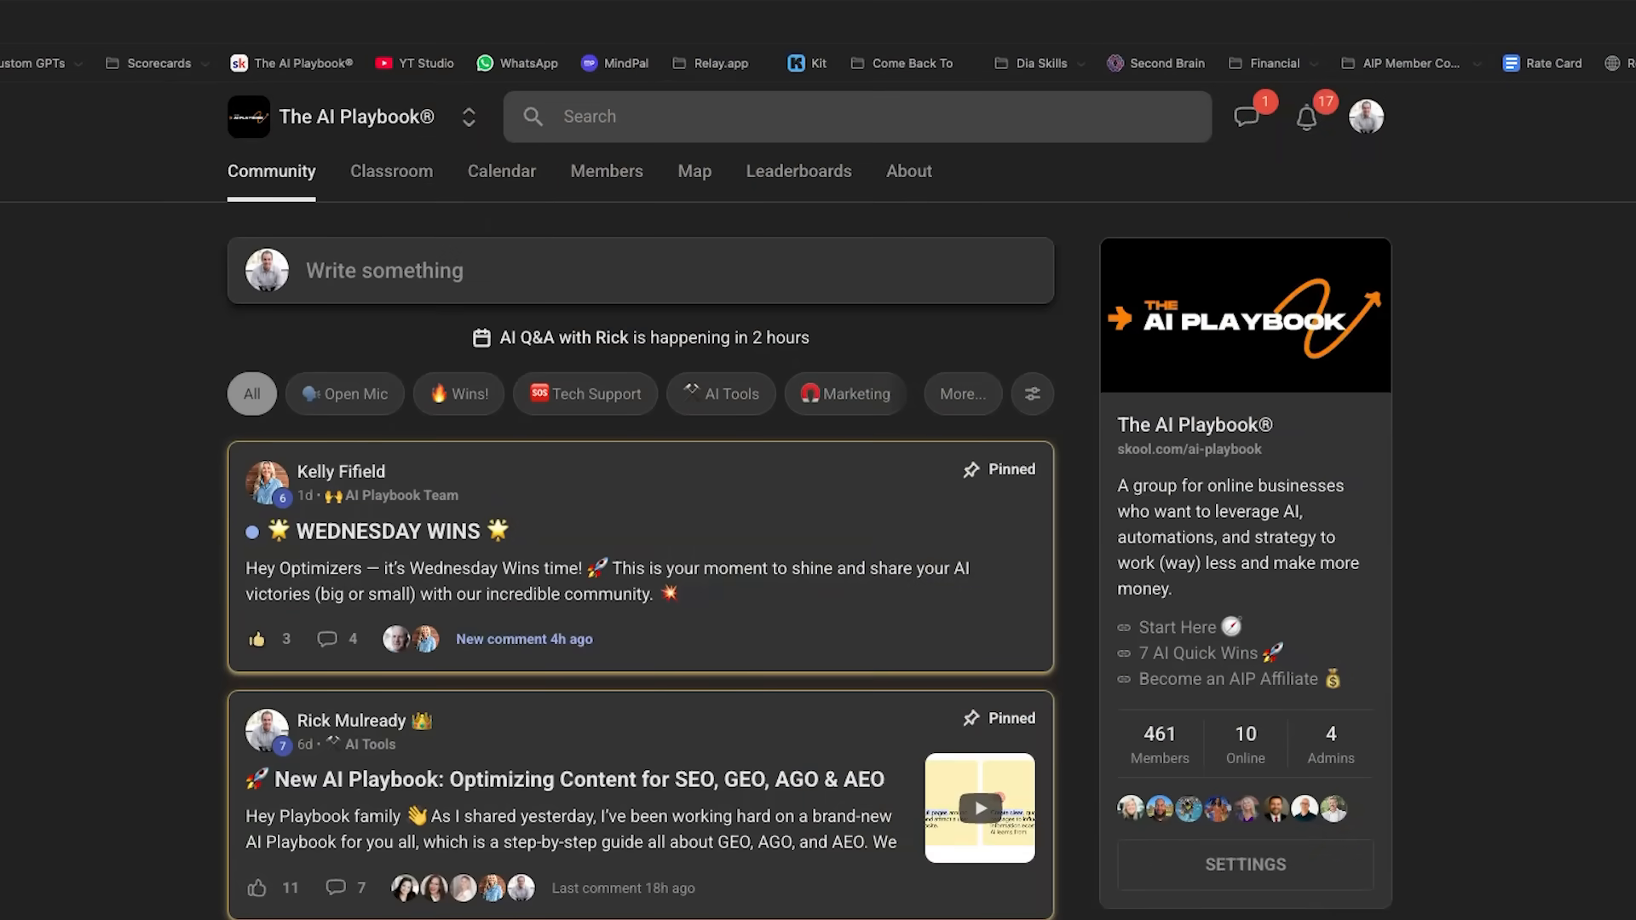
scroll(down, 3)
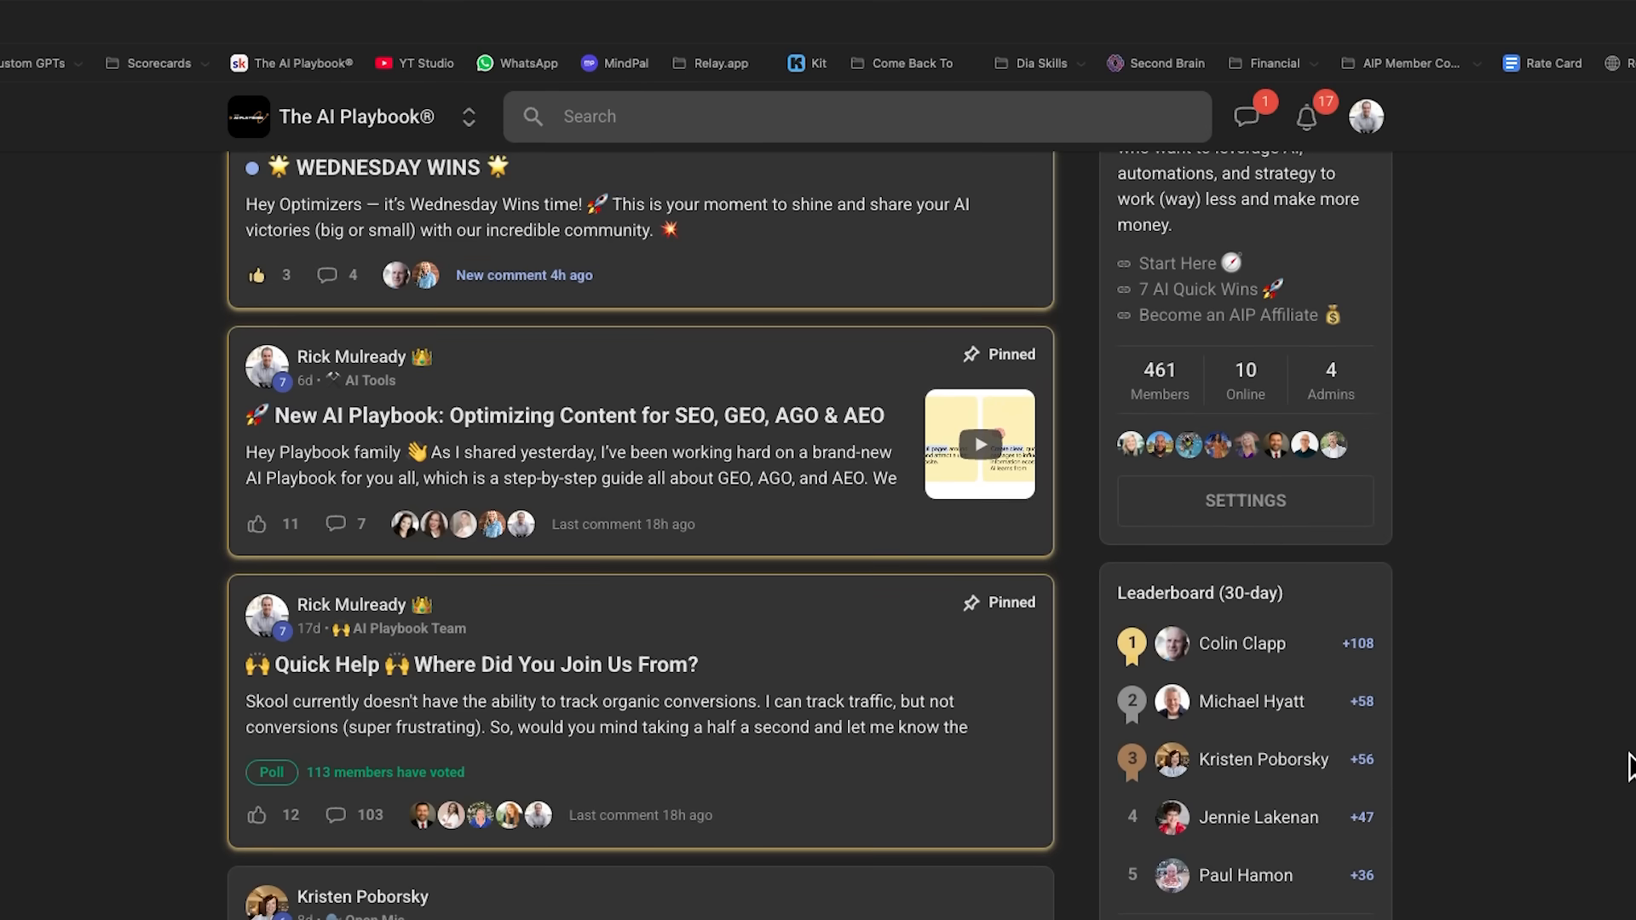
scroll(down, 3)
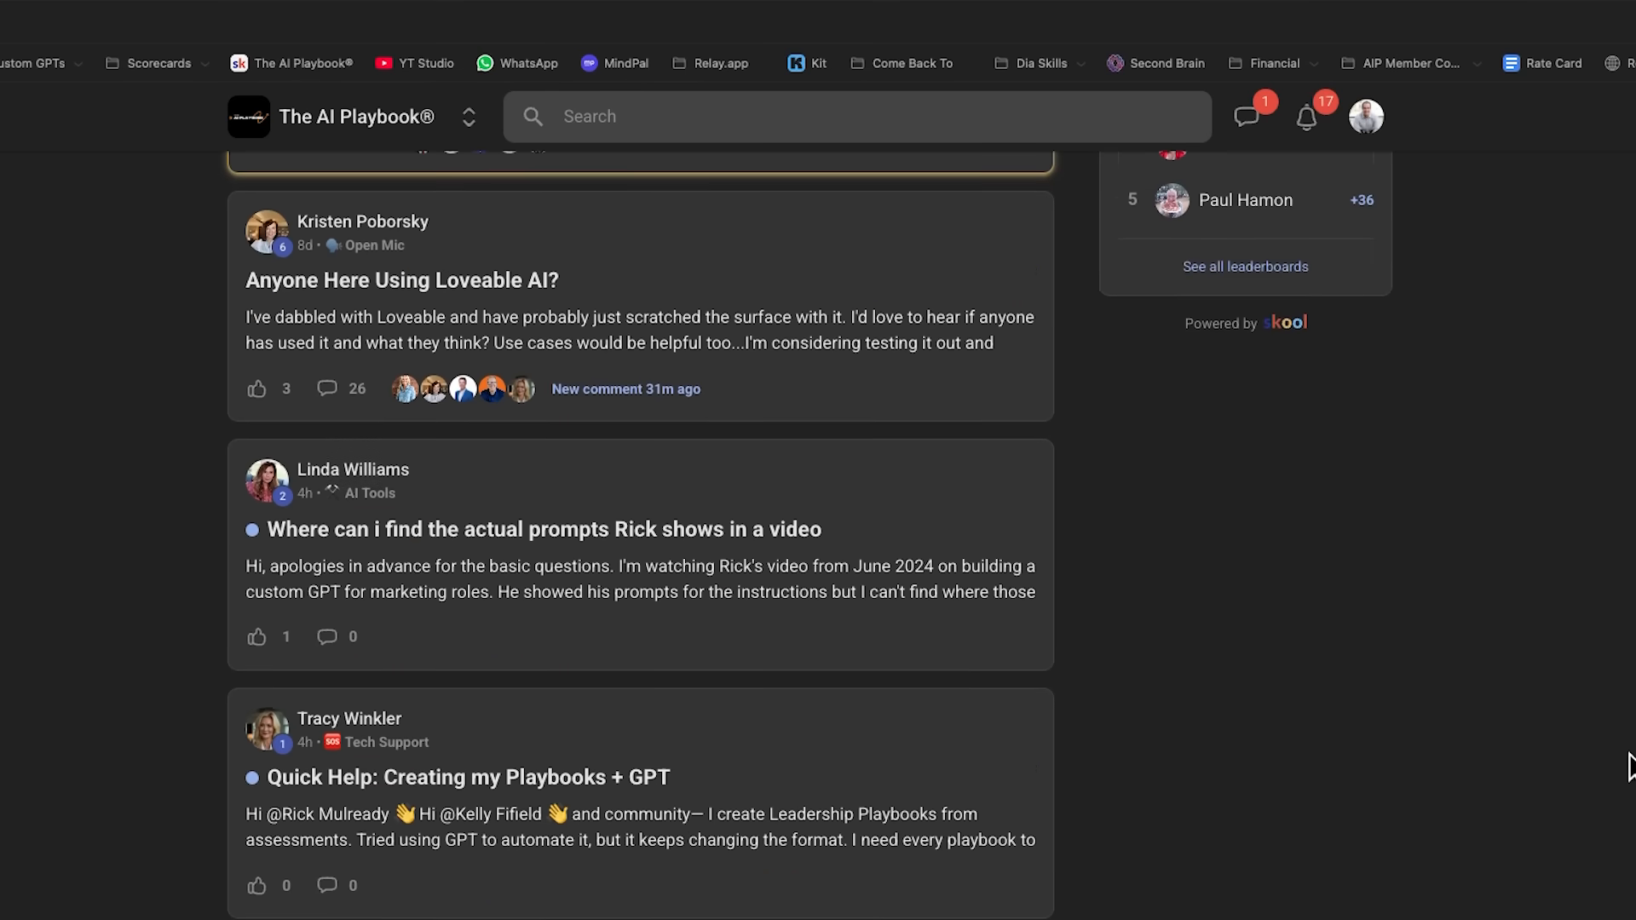
scroll(down, 3)
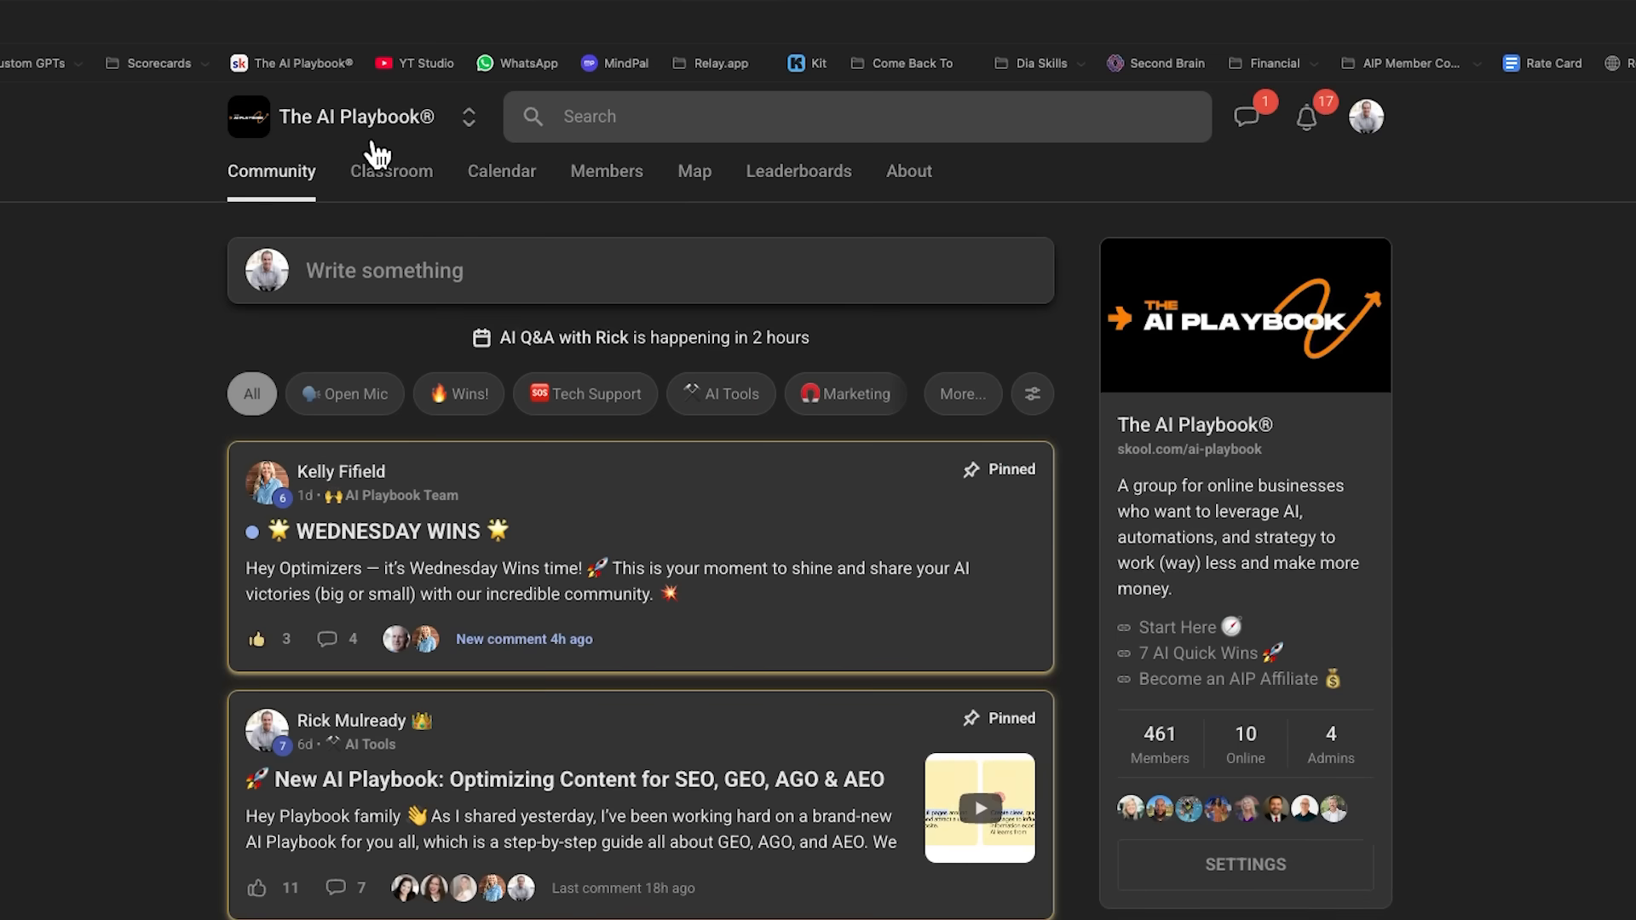
click(392, 171)
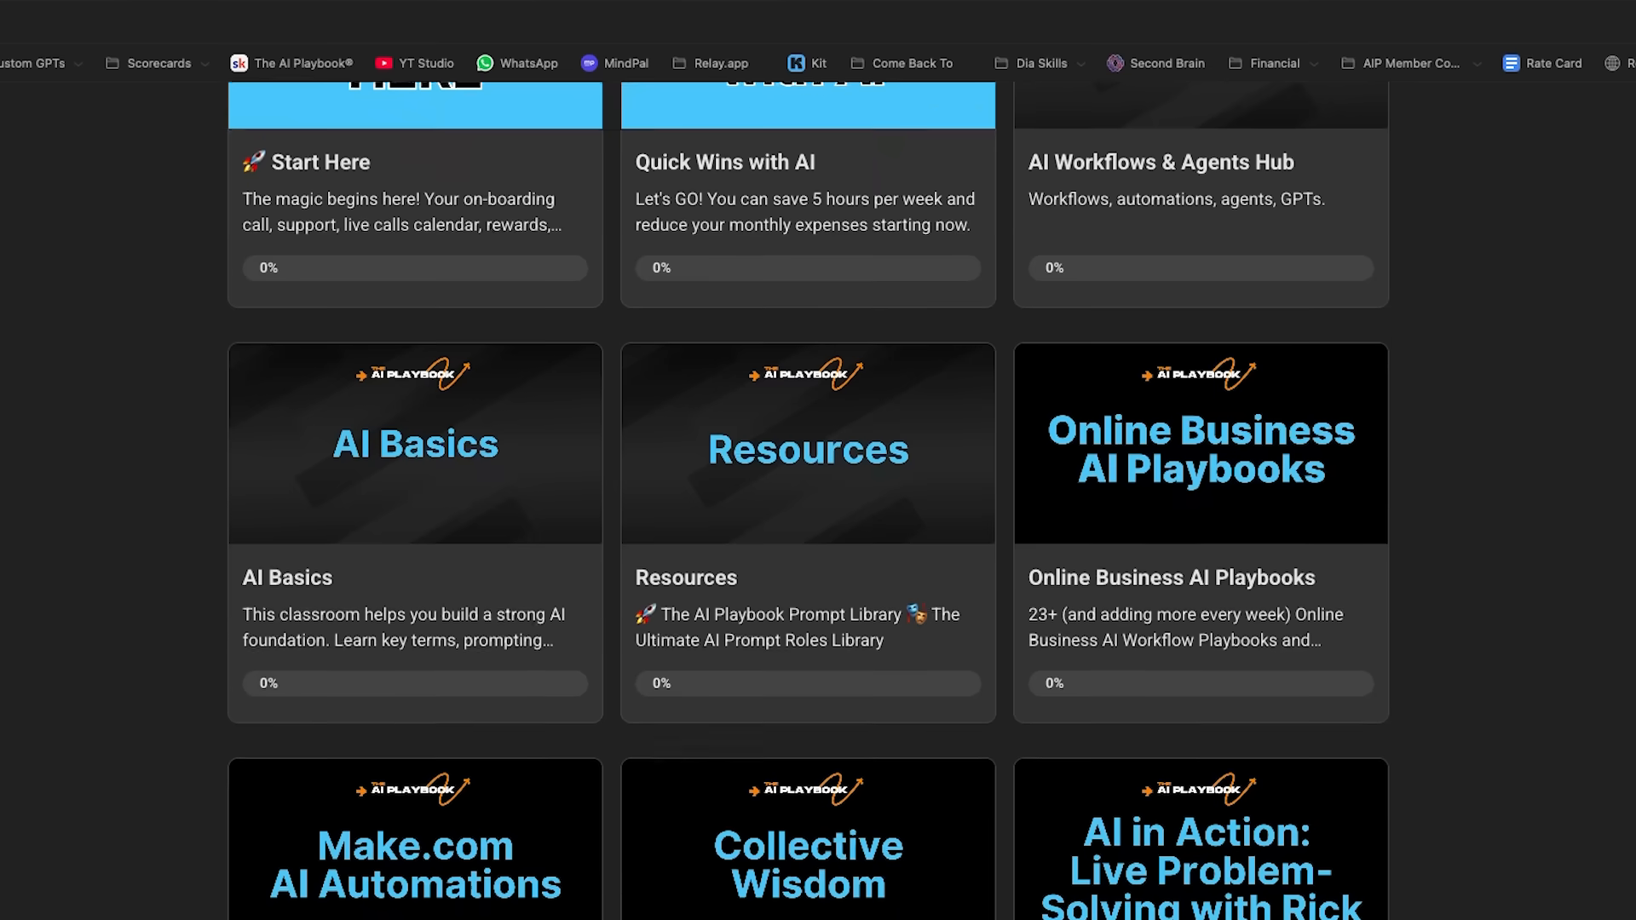
scroll(down, 3)
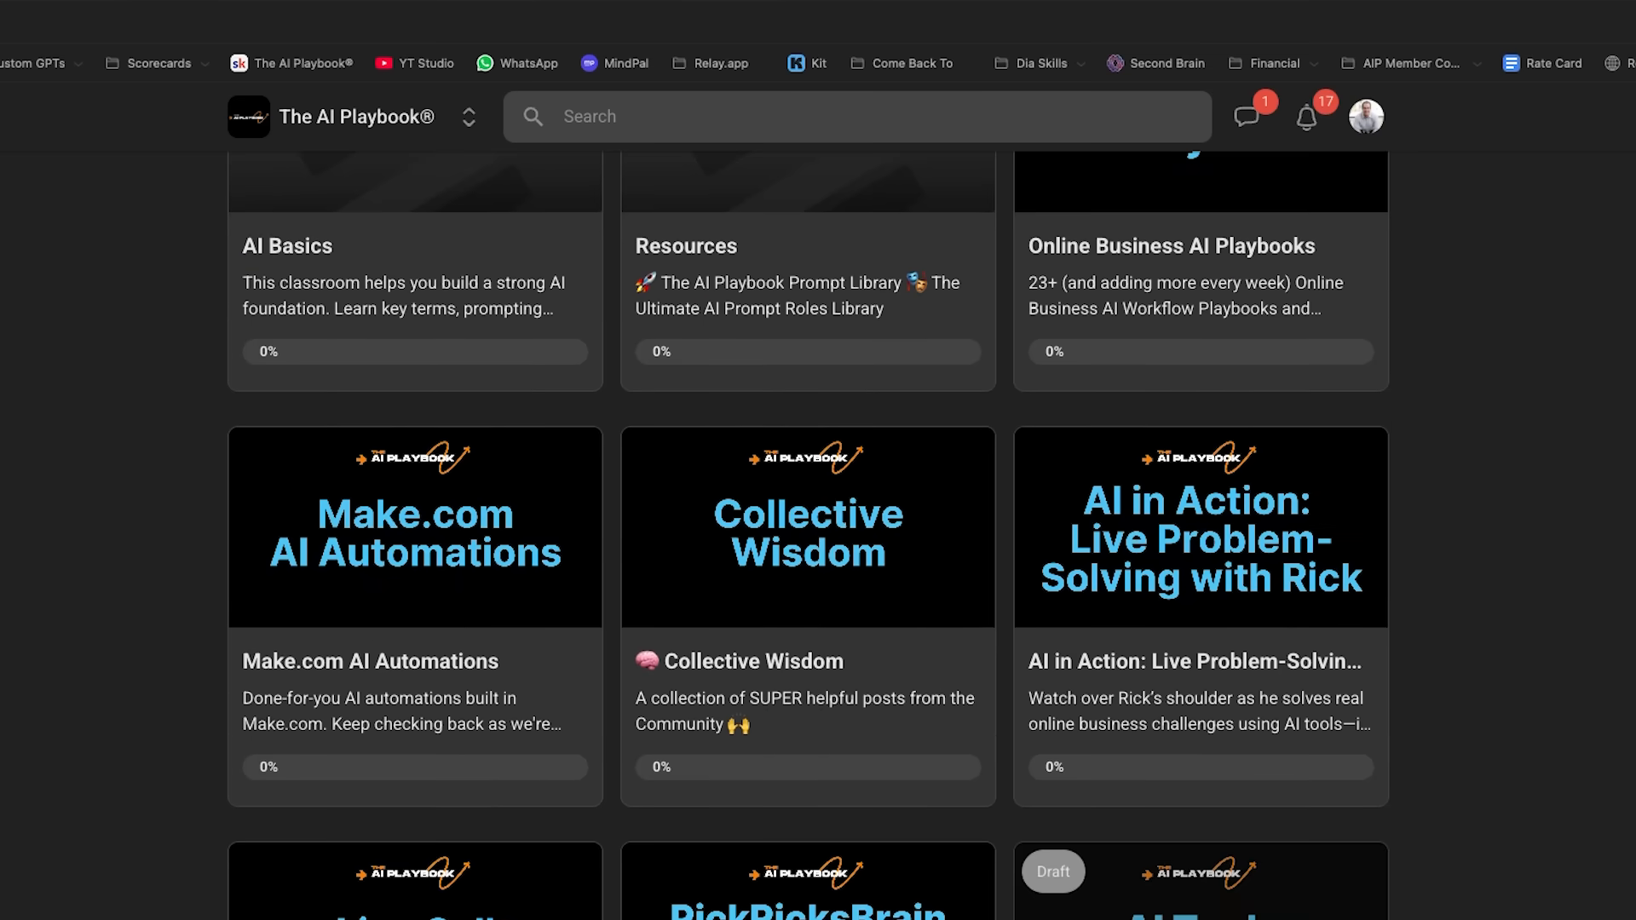
scroll(up, 3)
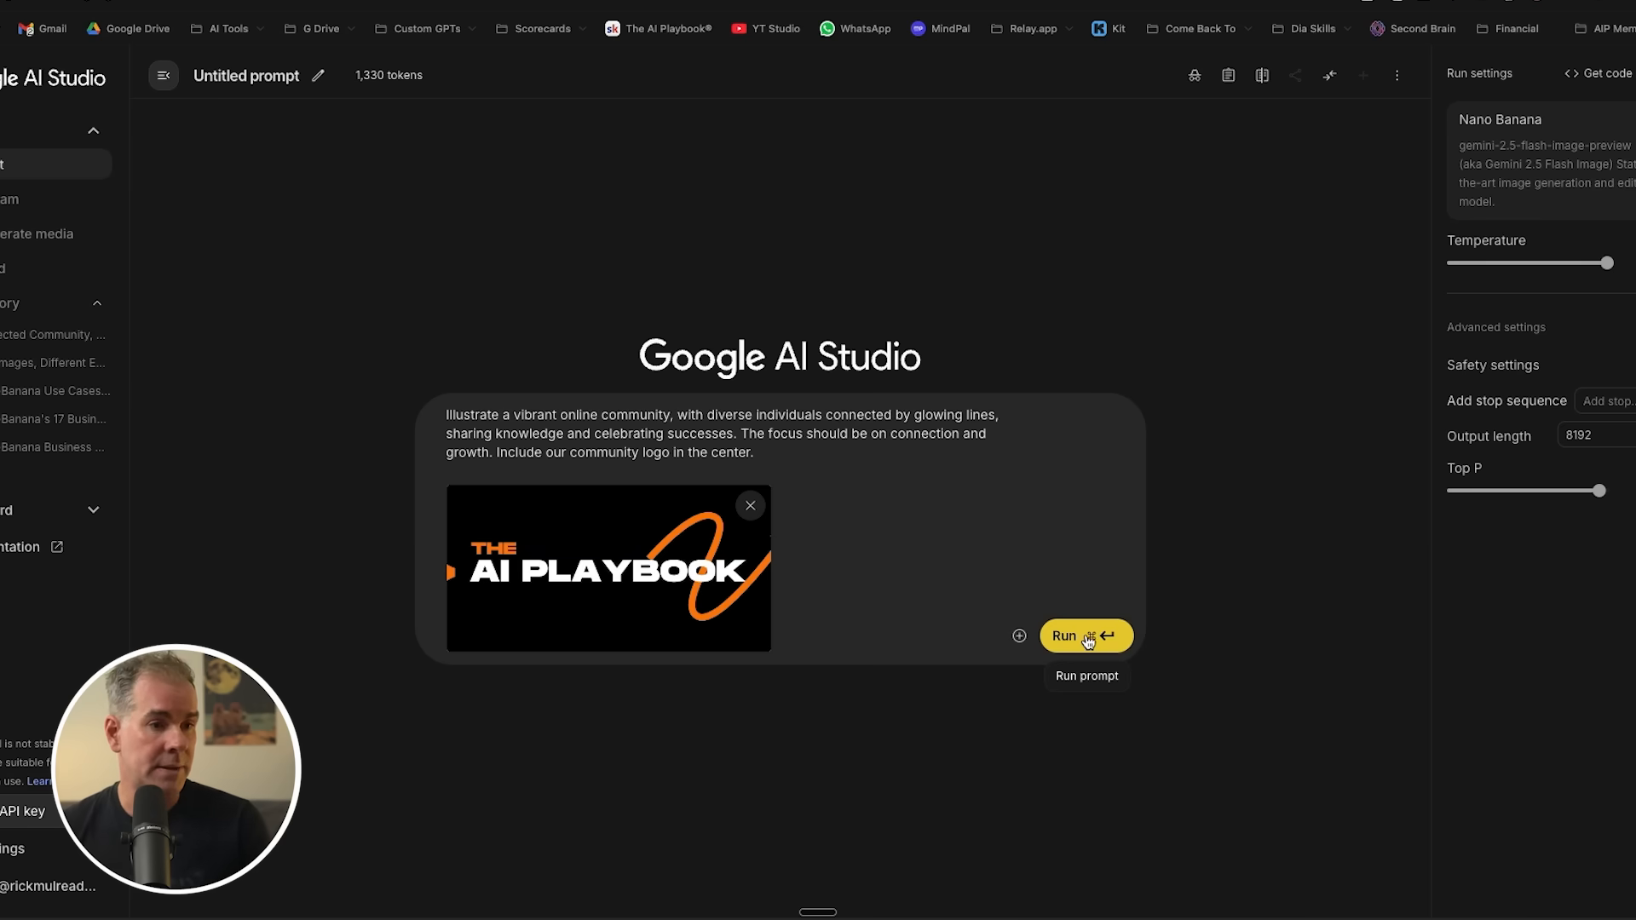
Run the prompt and view the logo-centred community banner at full size.
click(1085, 636)
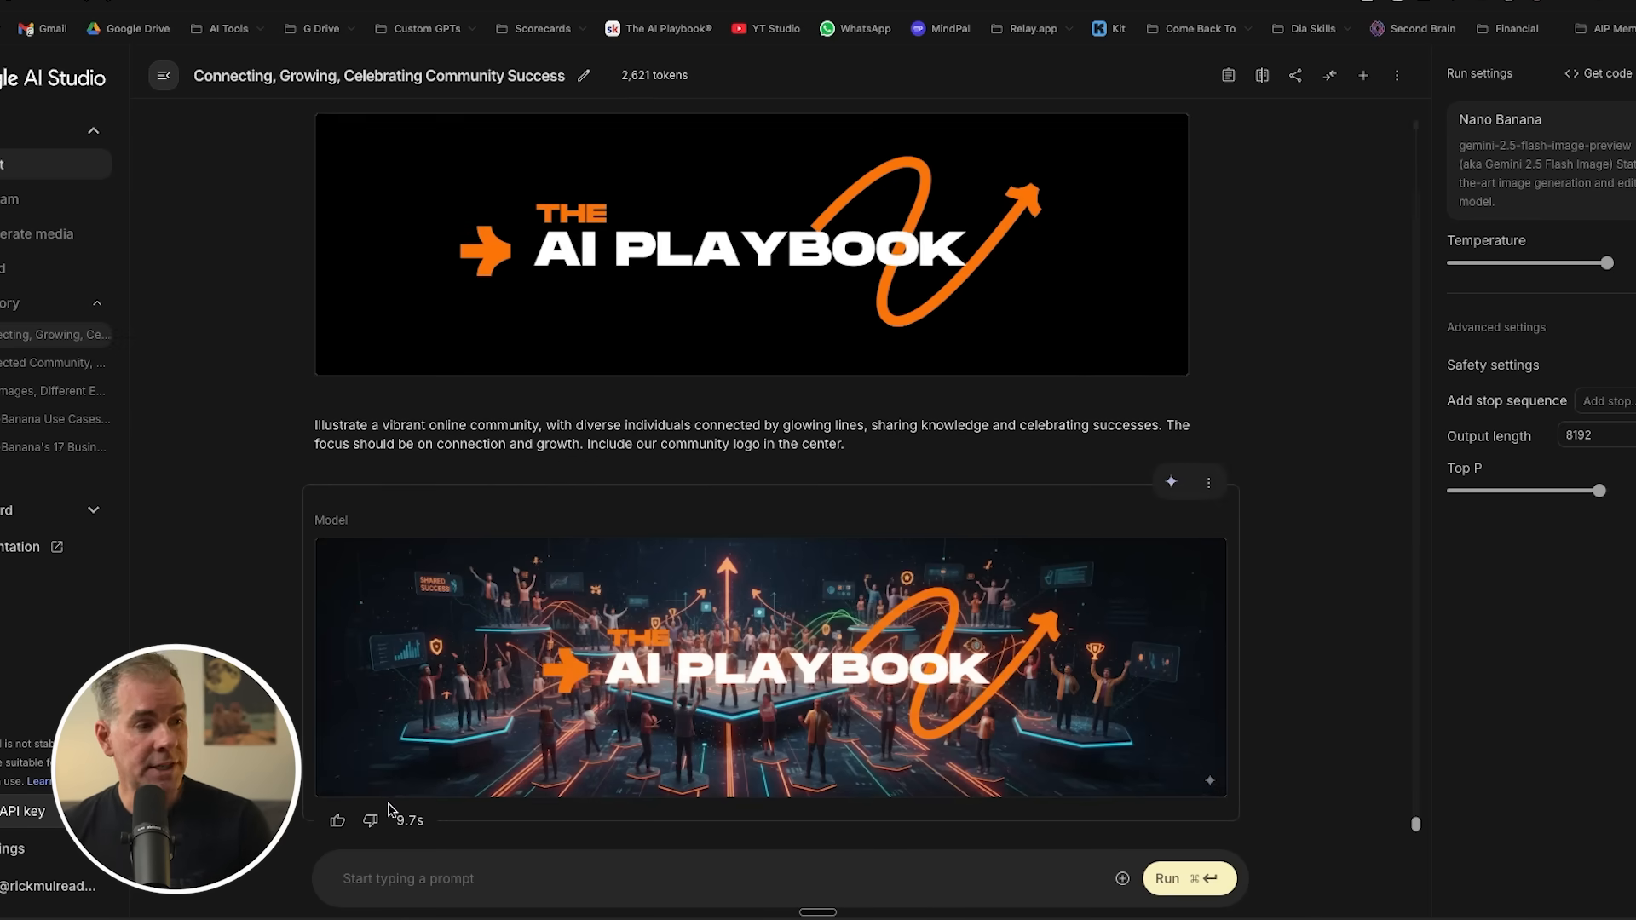
click(770, 668)
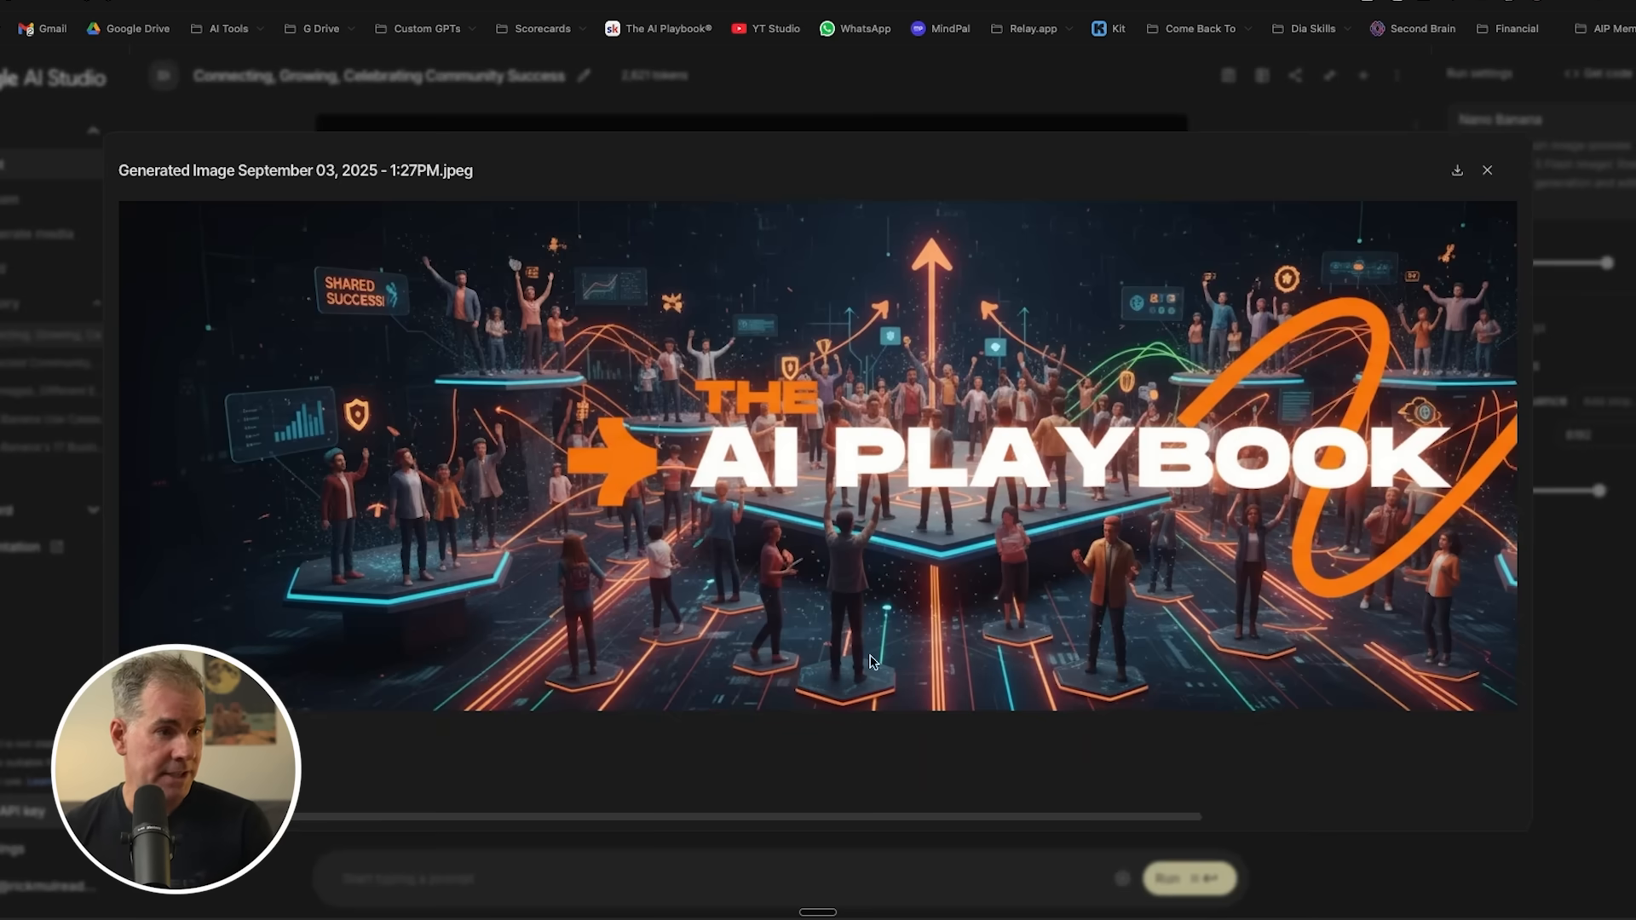
mouse_move(1057, 697)
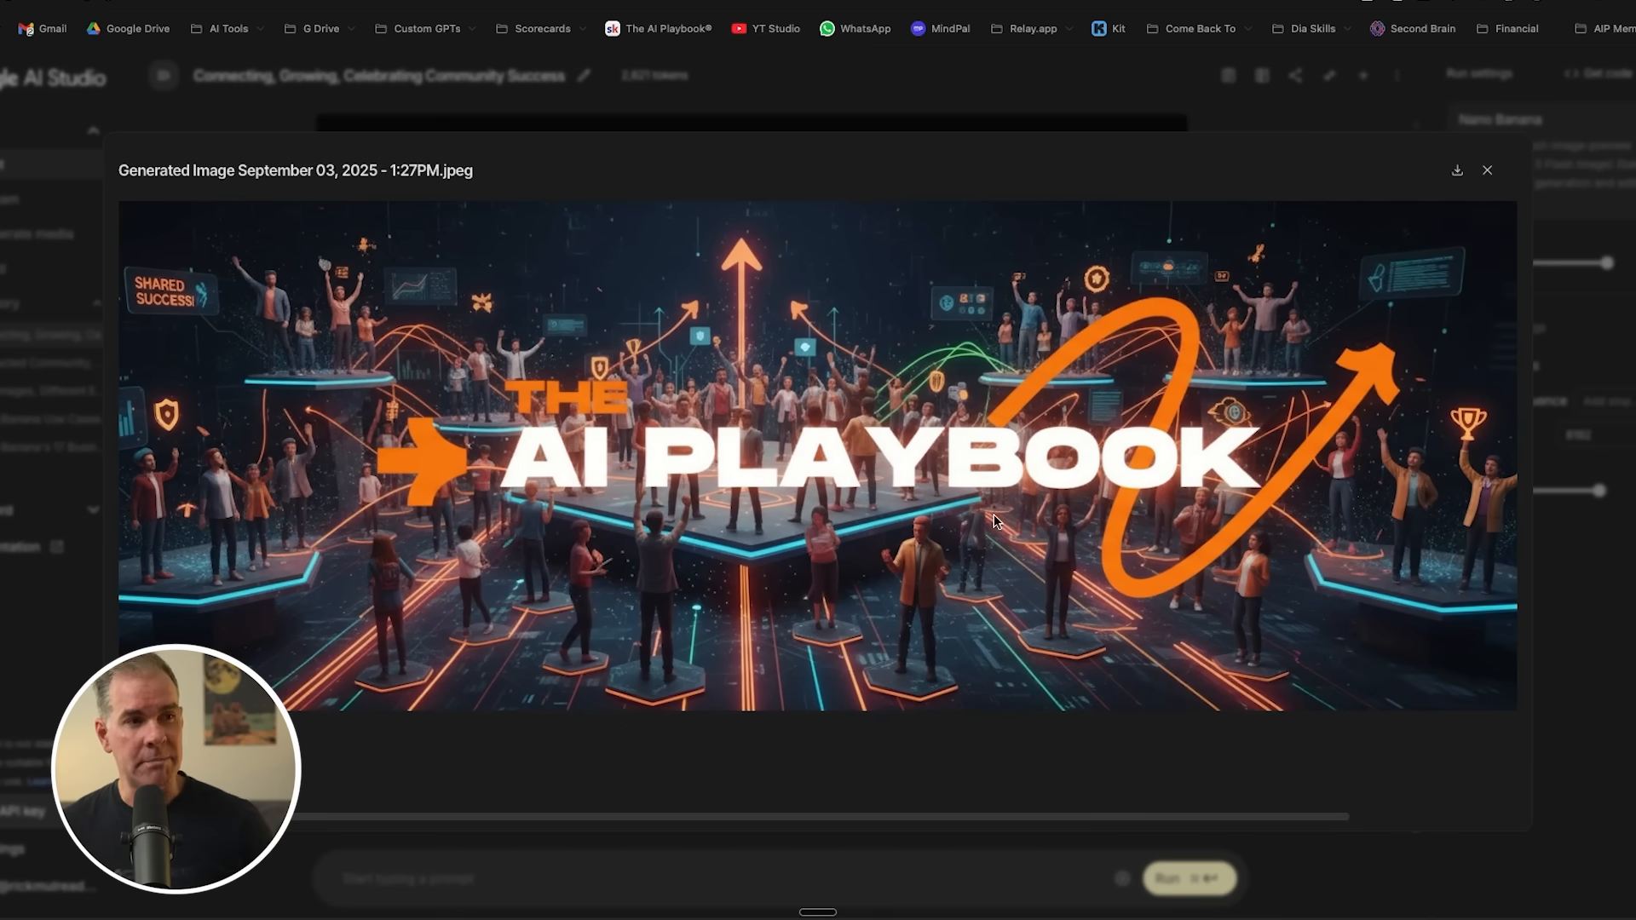
mouse_move(873, 605)
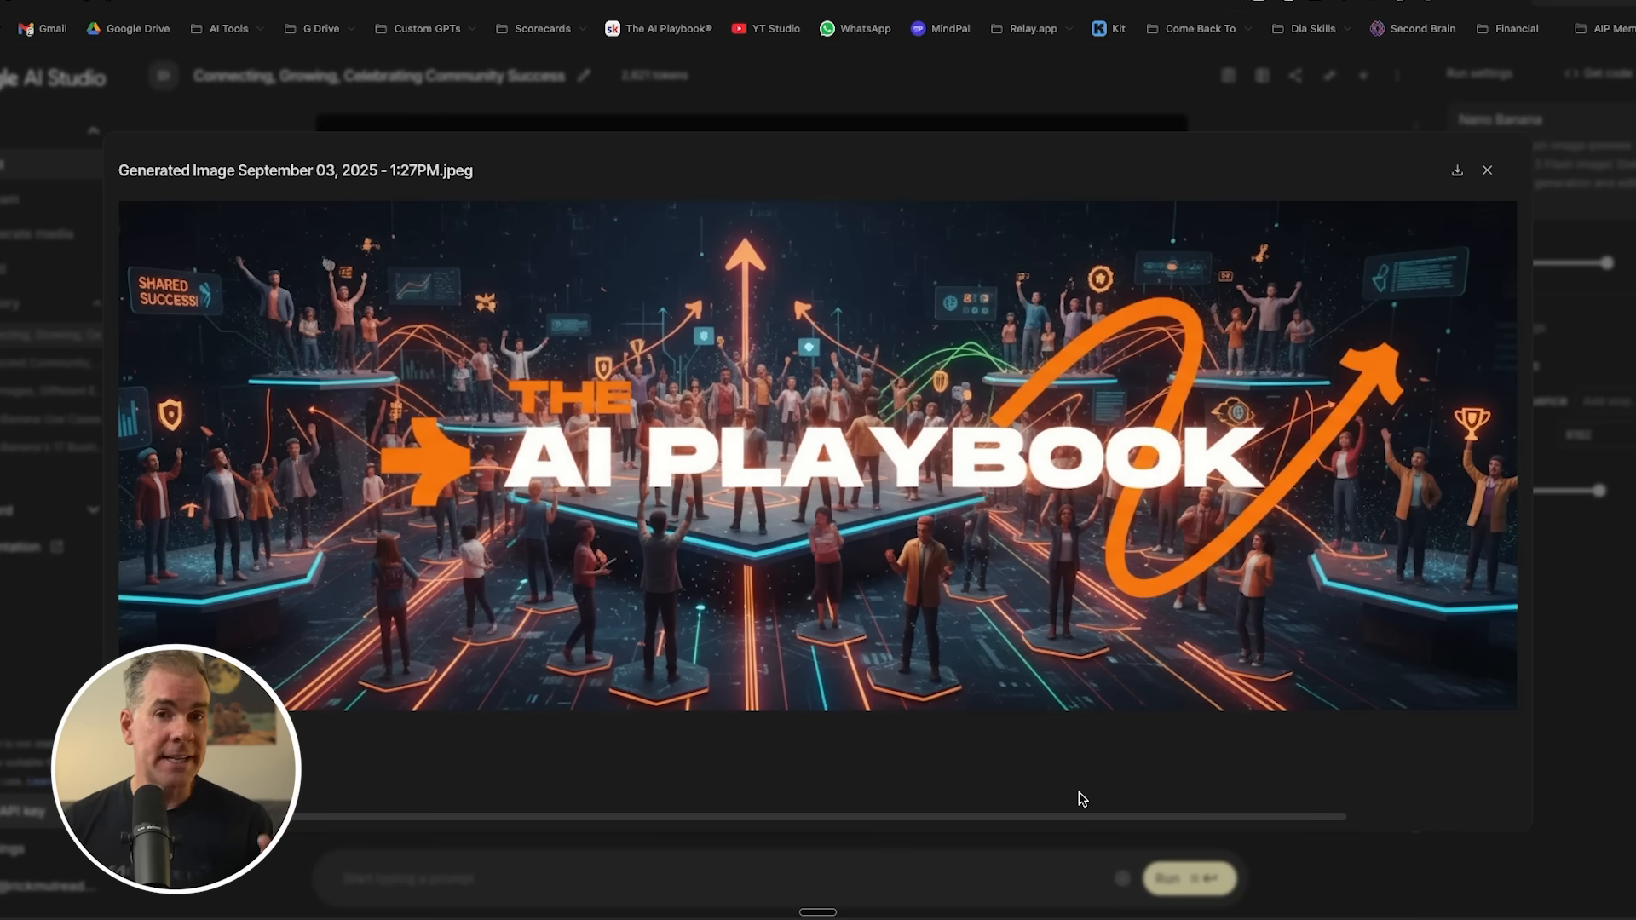
click(1486, 170)
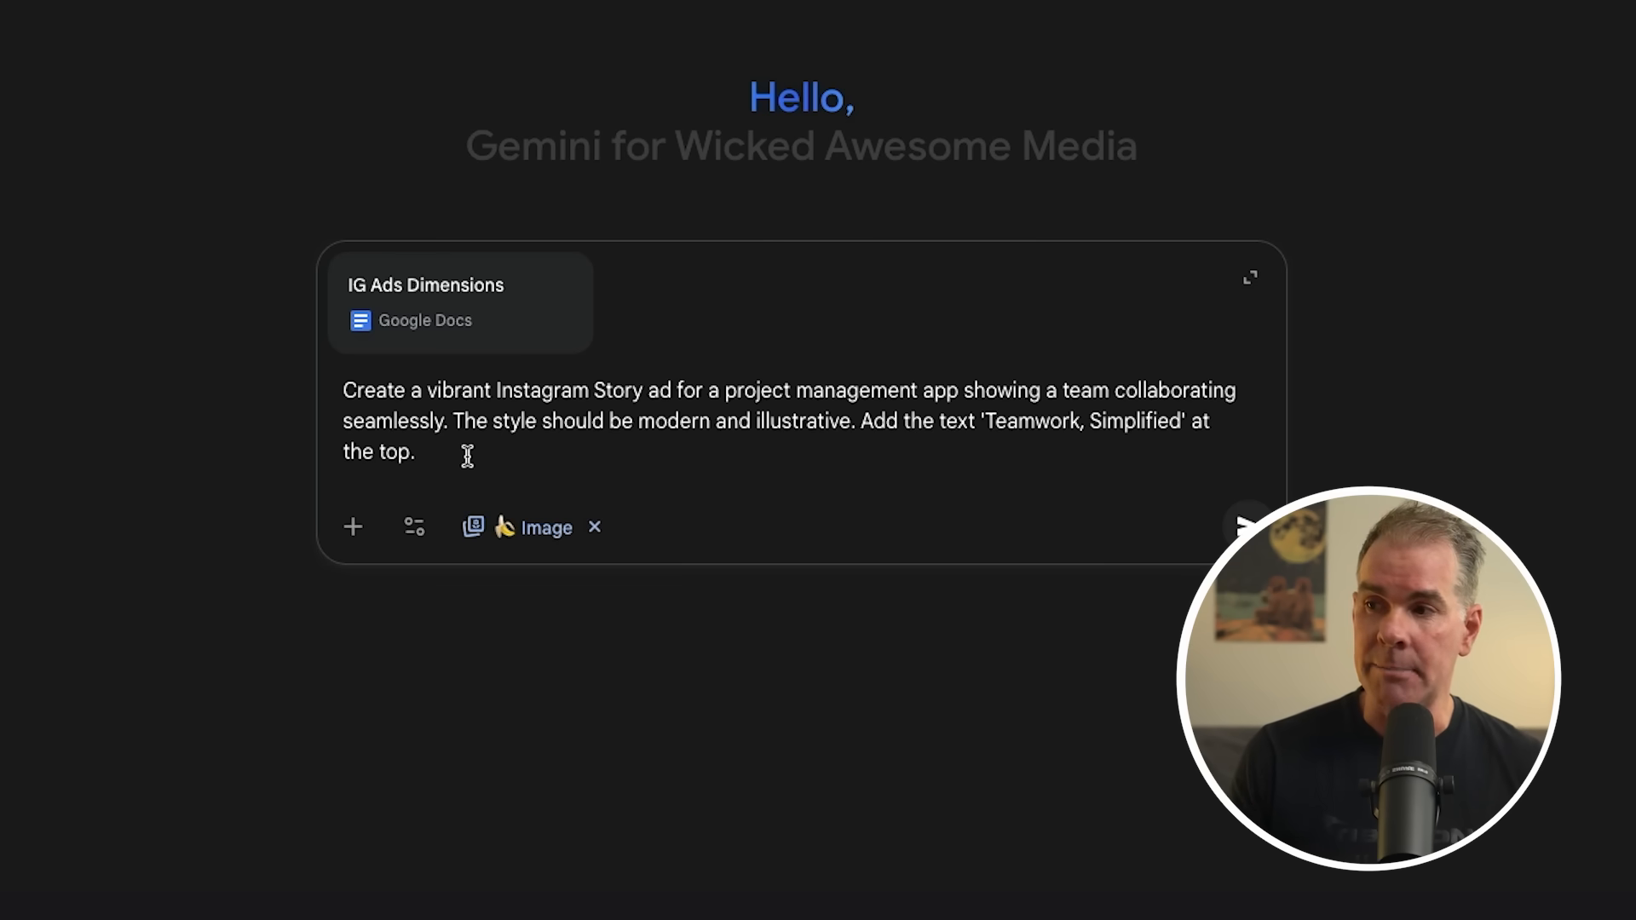
mouse_move(602, 482)
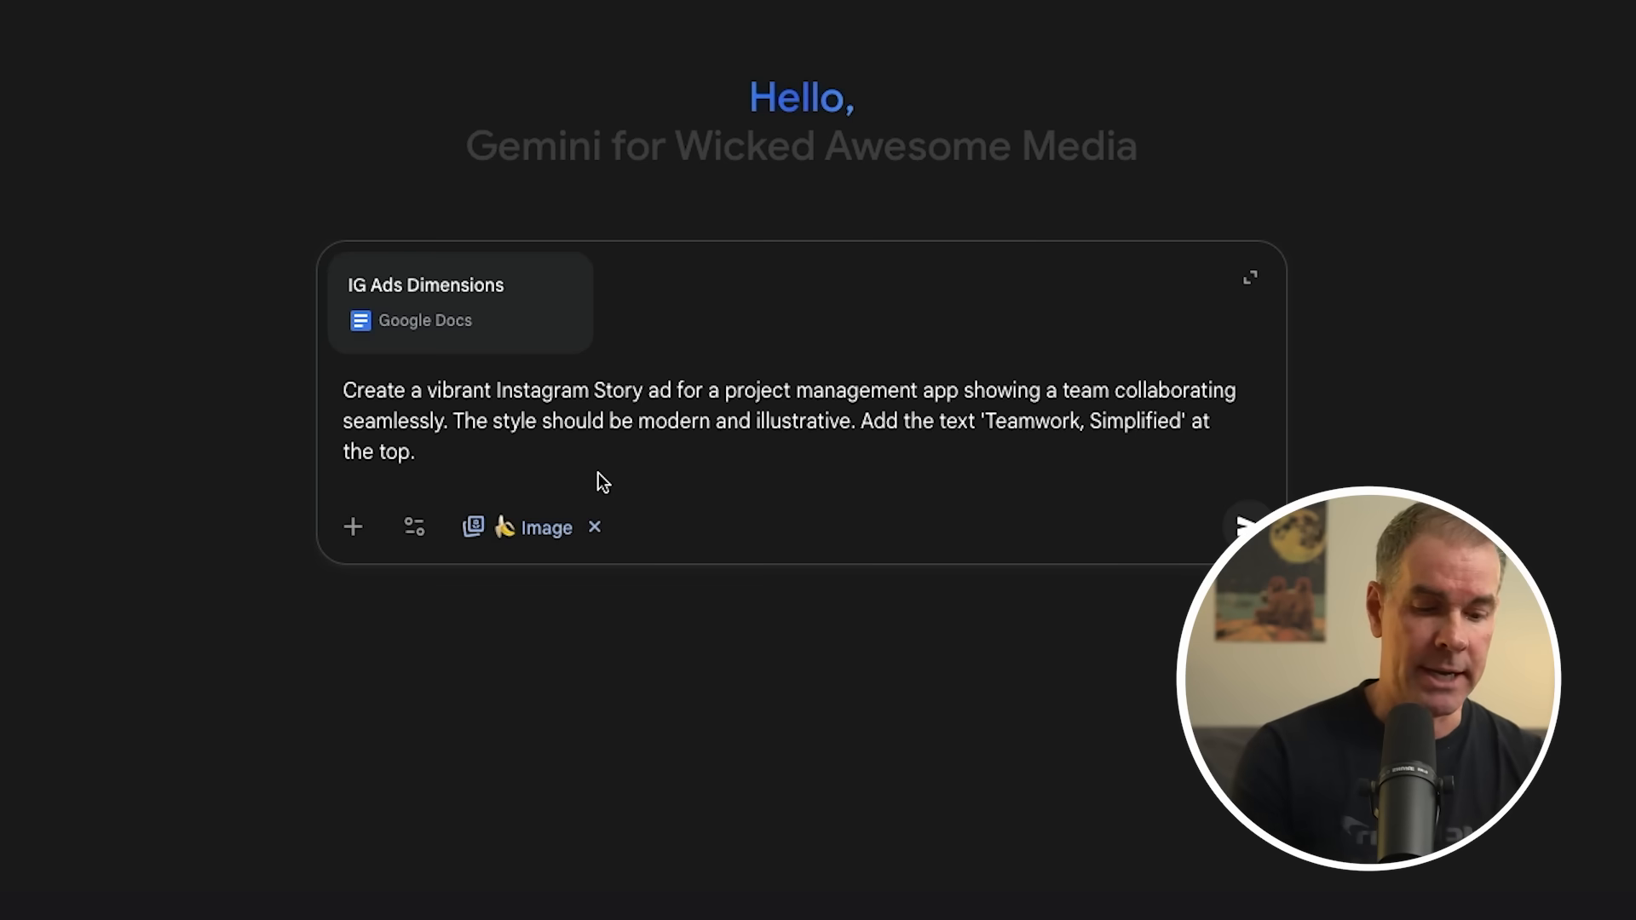
Append 'Use my brand colors:' with the hex colour list to the Story ad prompt.
text(Use)
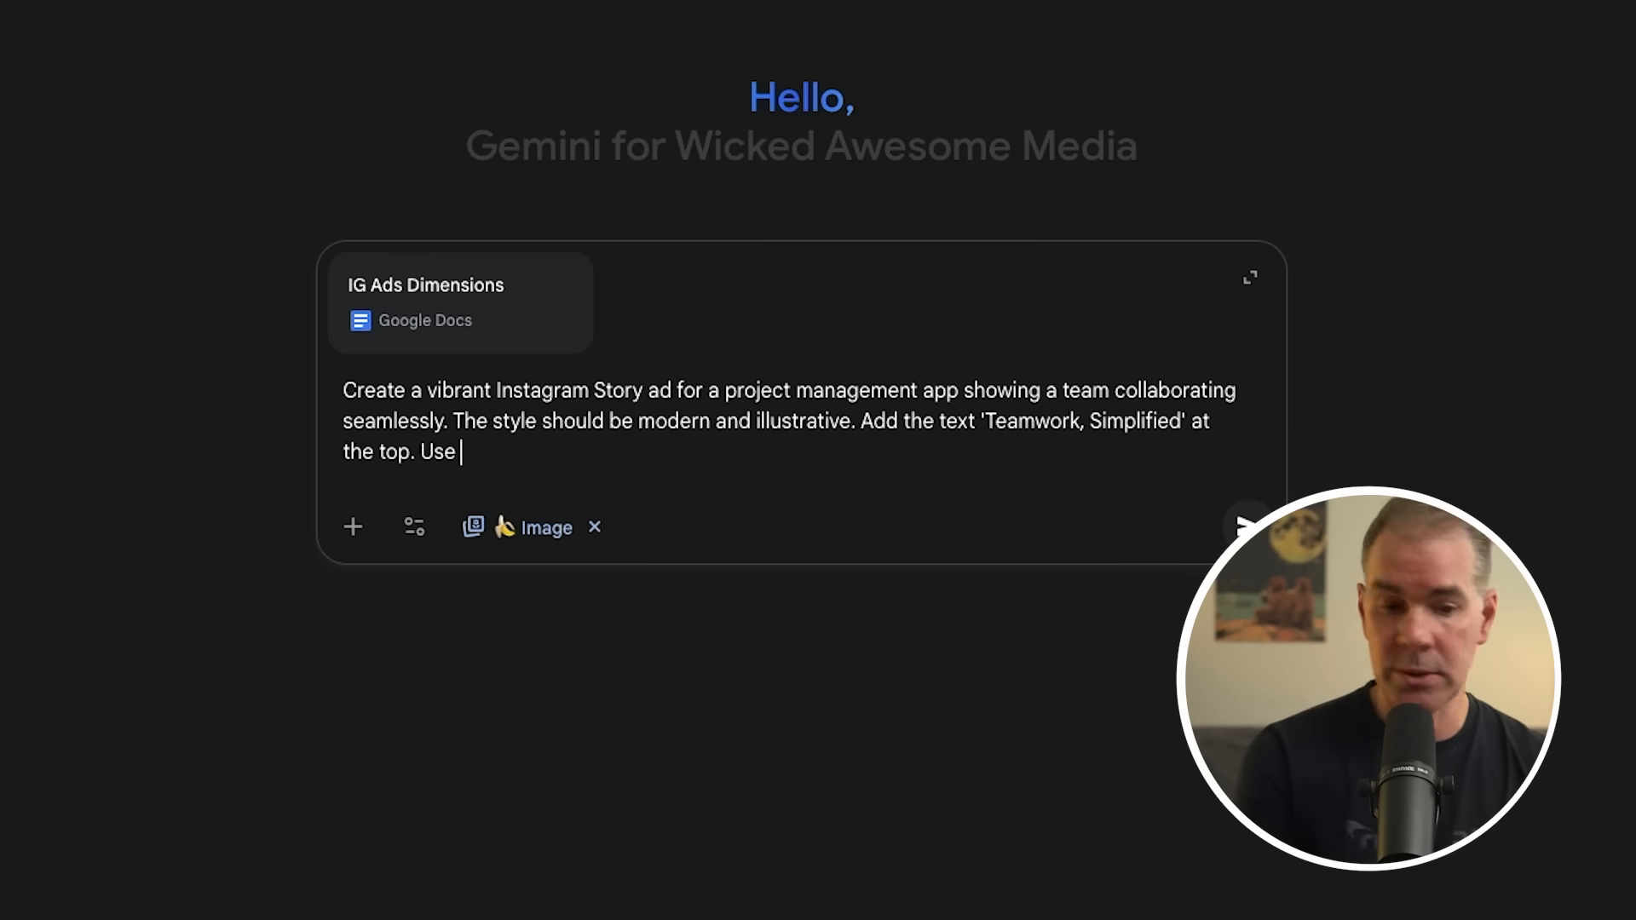
text(my brand c)
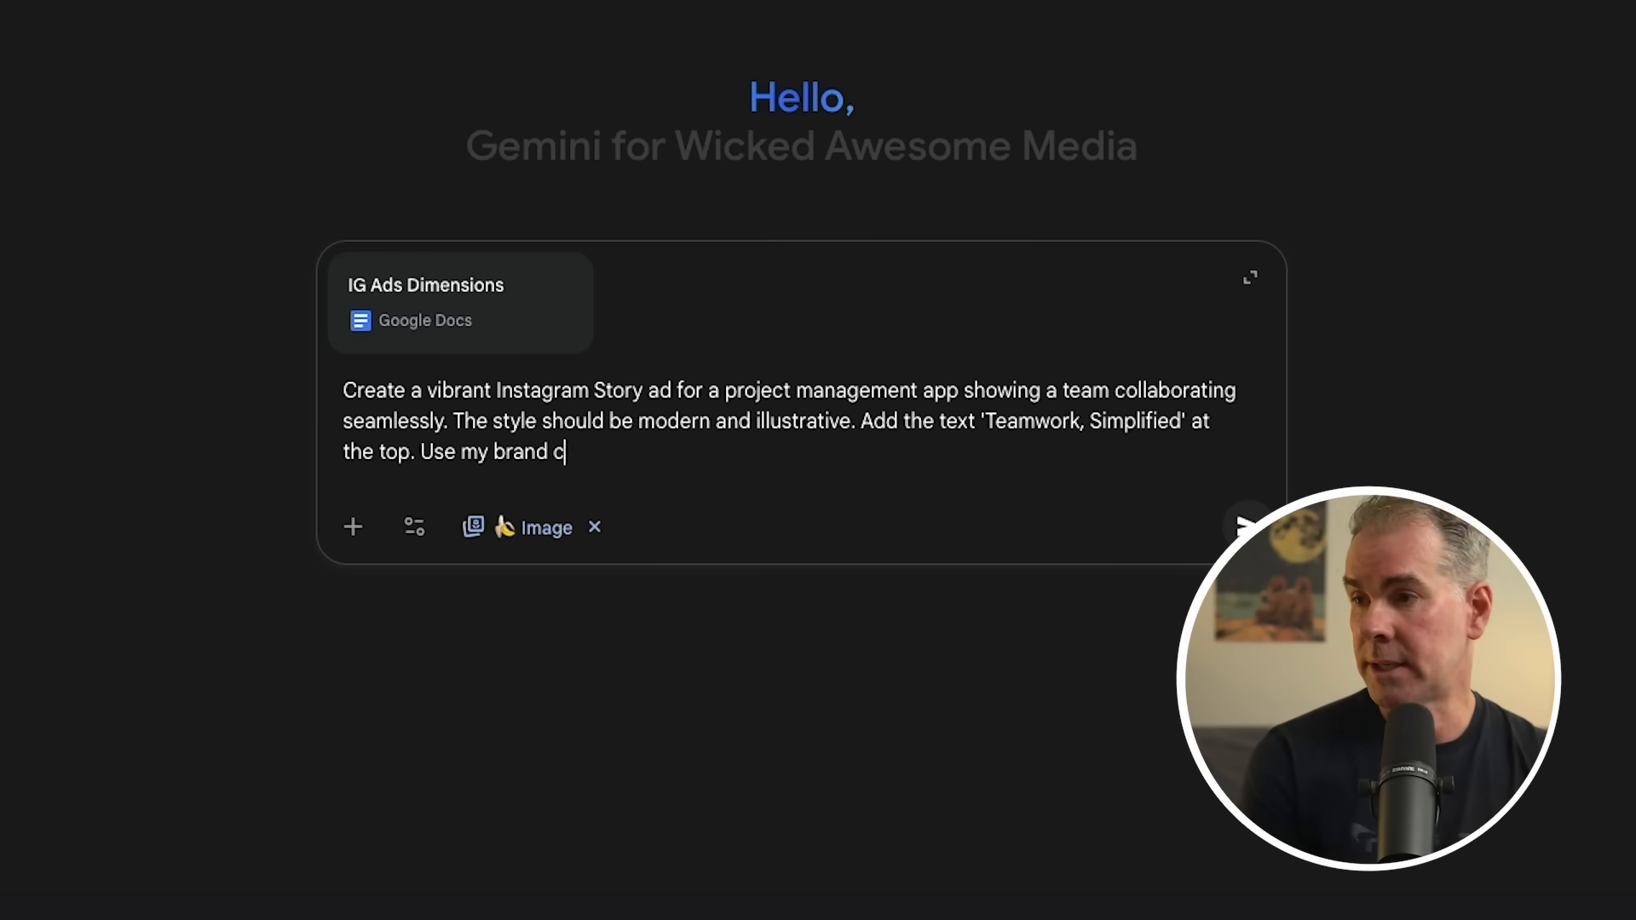
text(olors: :)
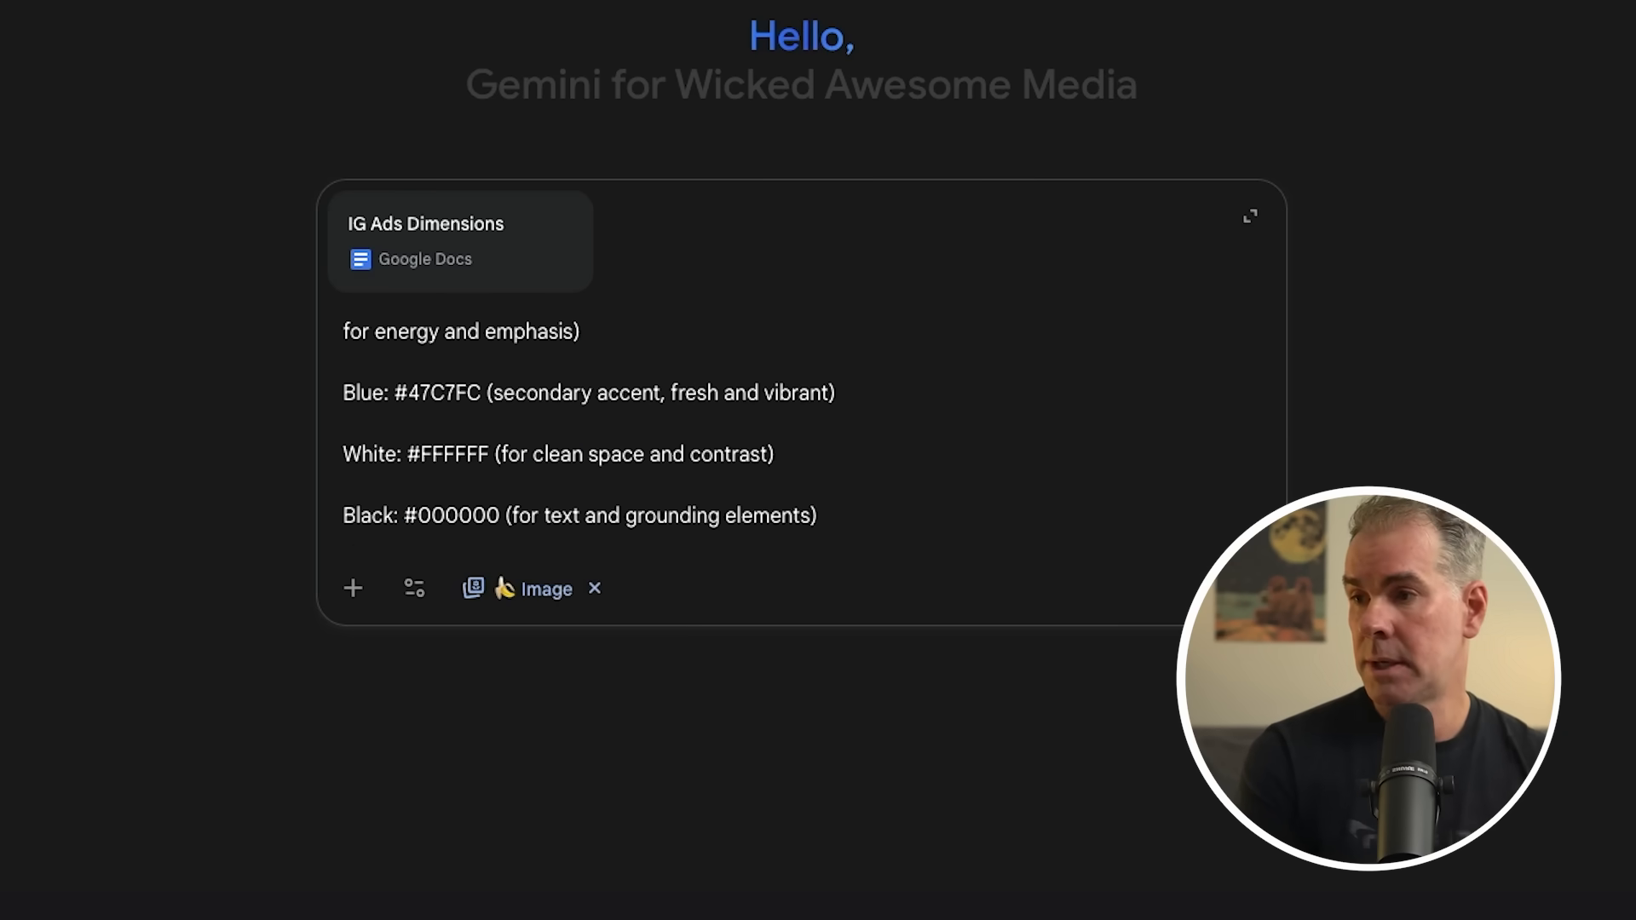
mouse_move(424, 259)
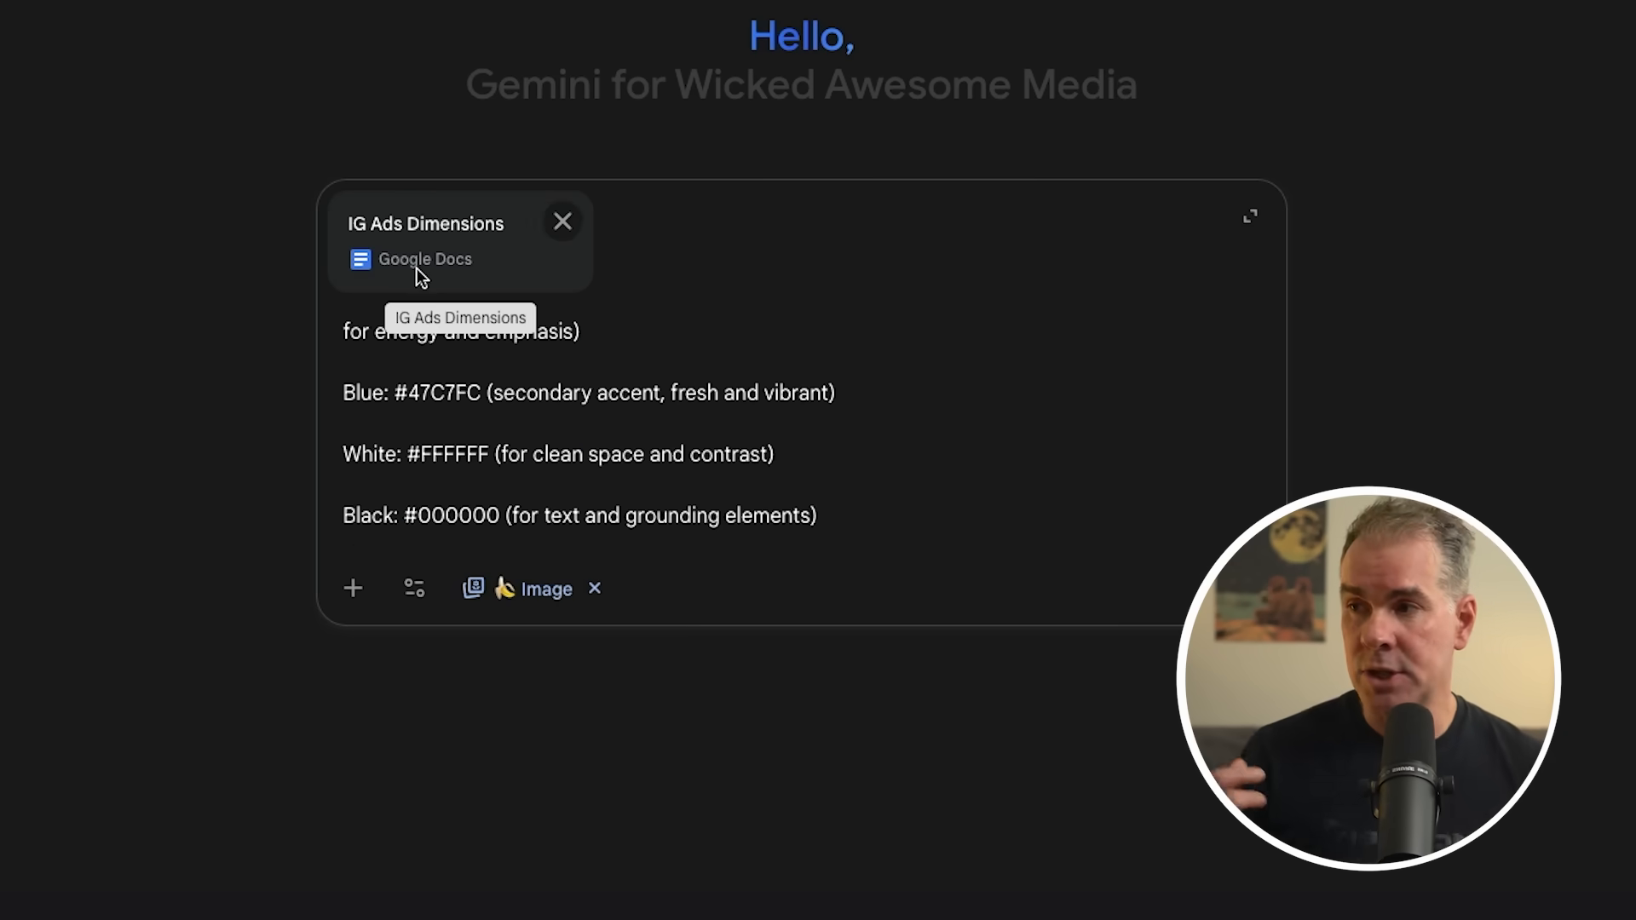
click(353, 587)
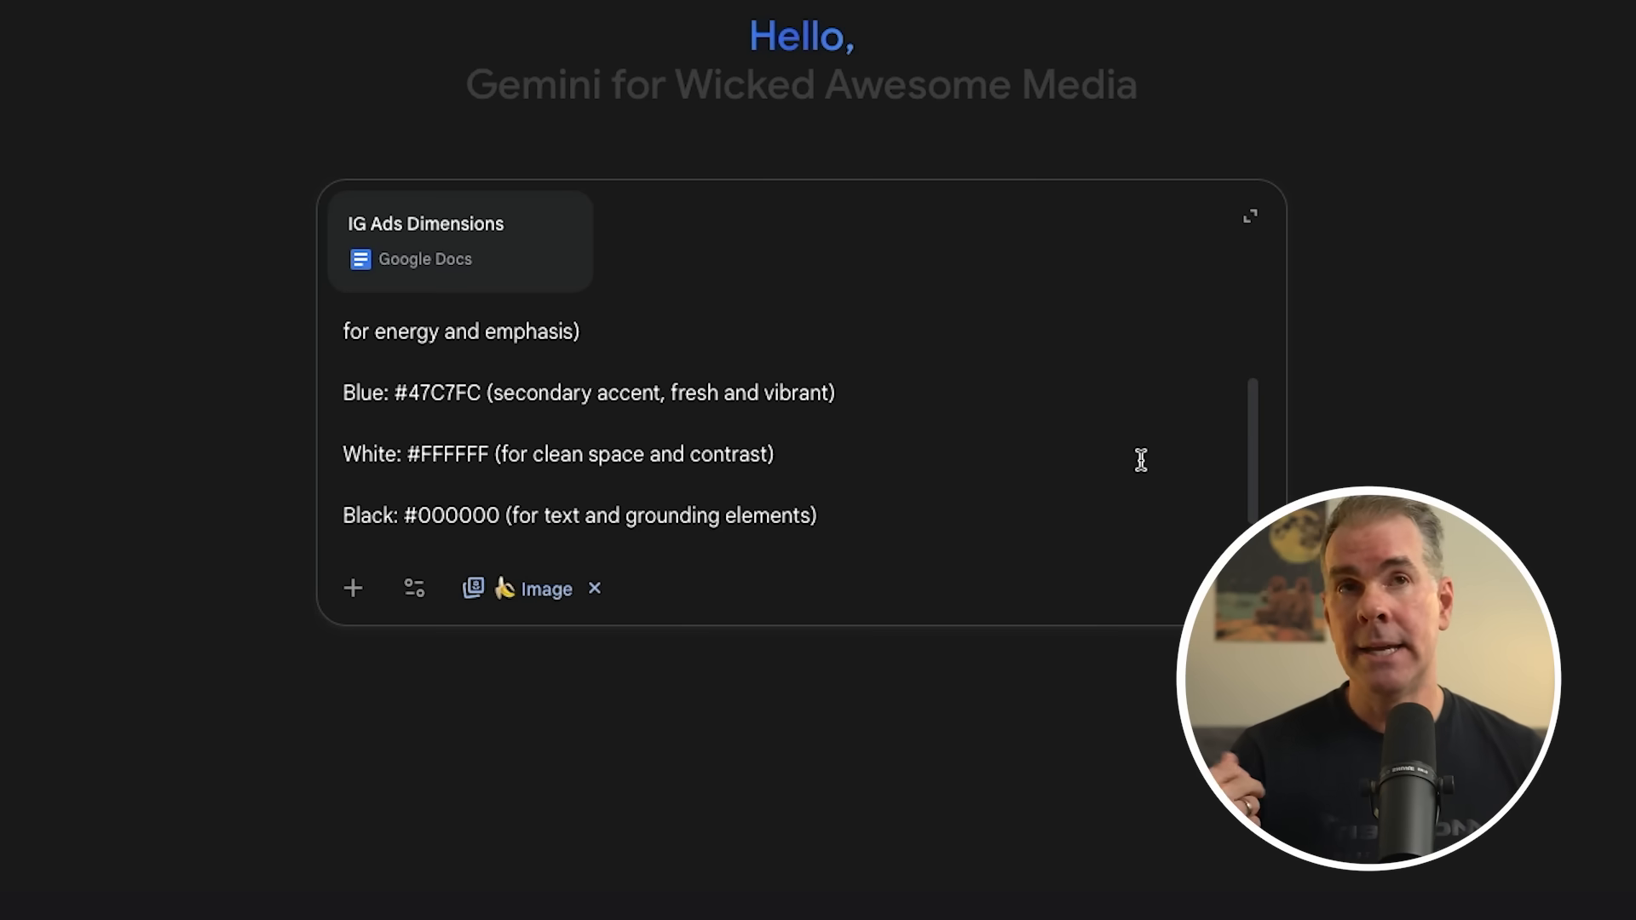
mouse_move(251, 394)
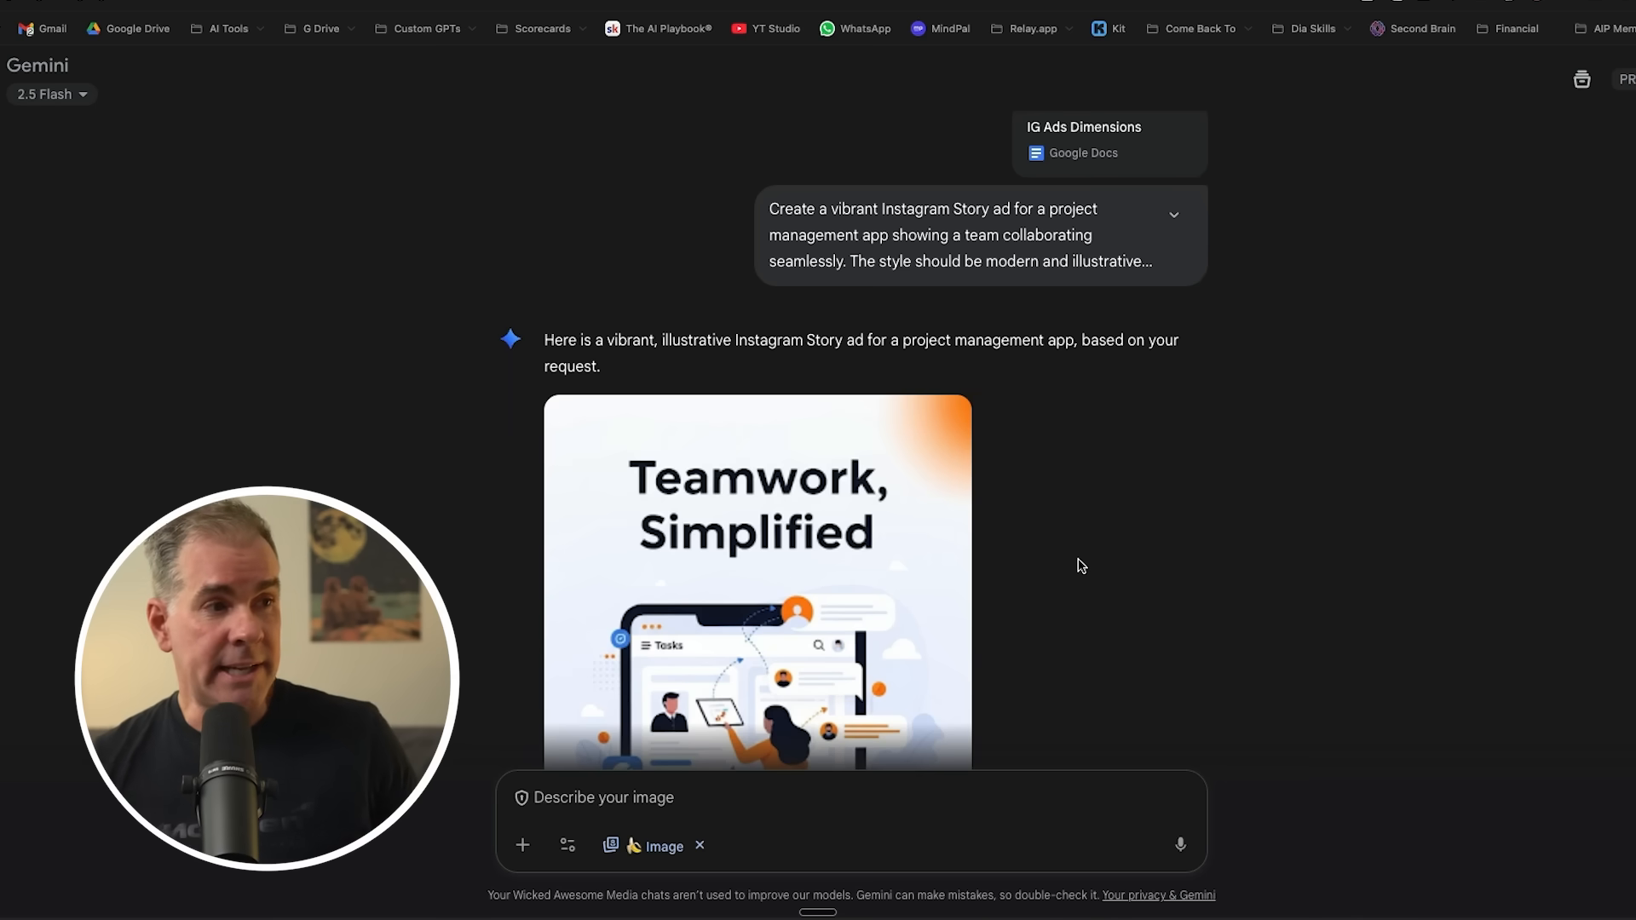
mouse_move(789, 356)
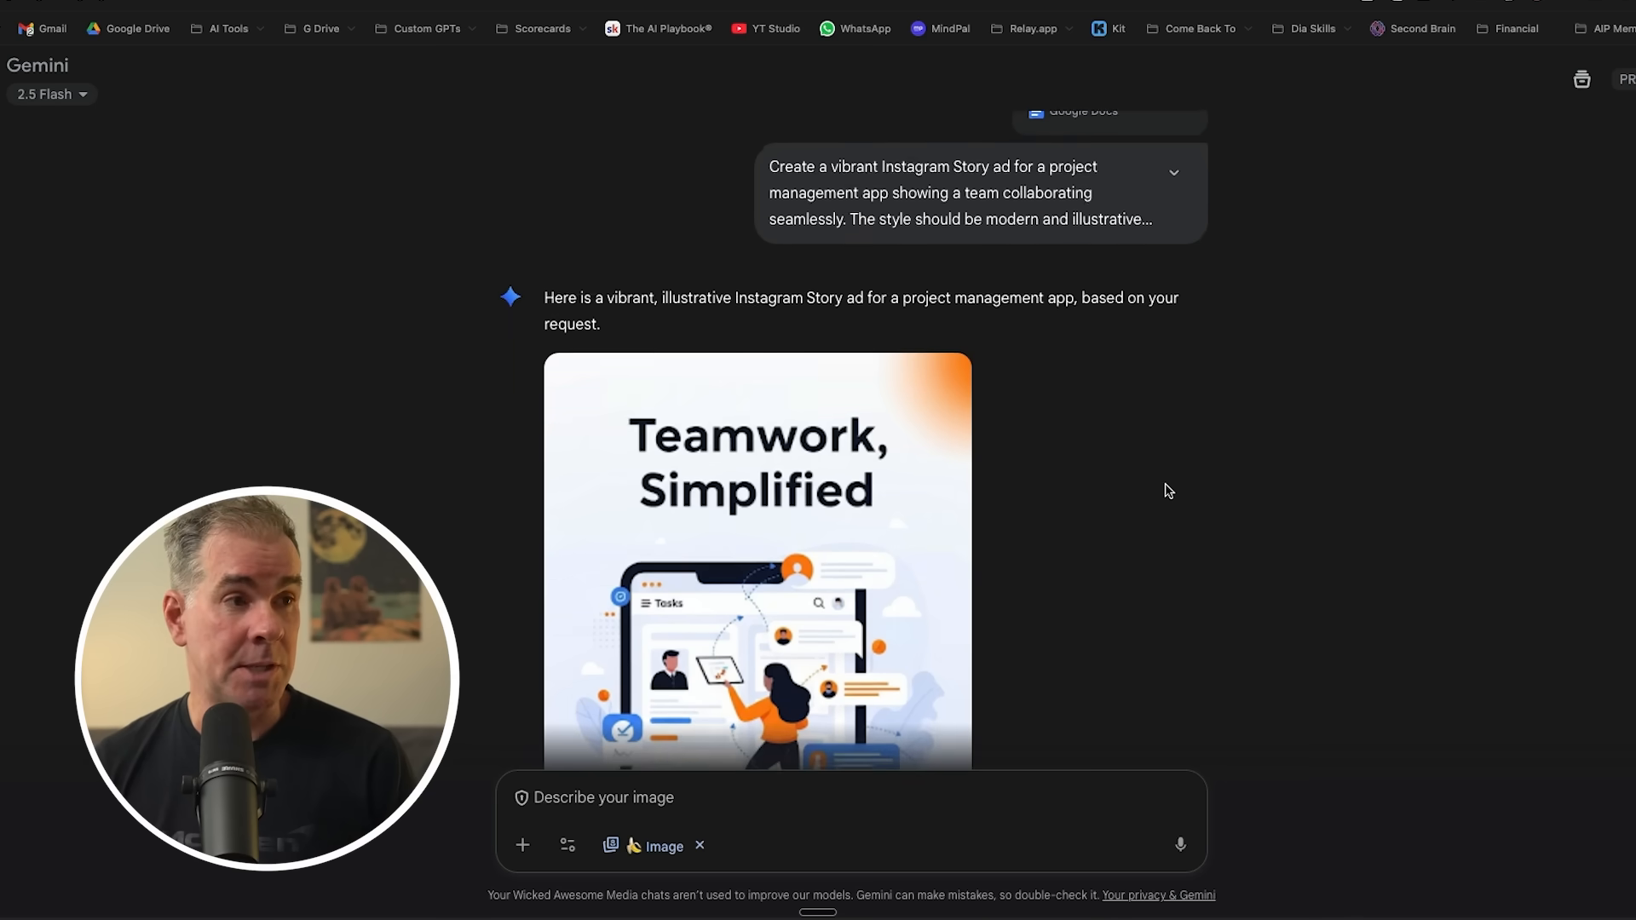
scroll(down, 3)
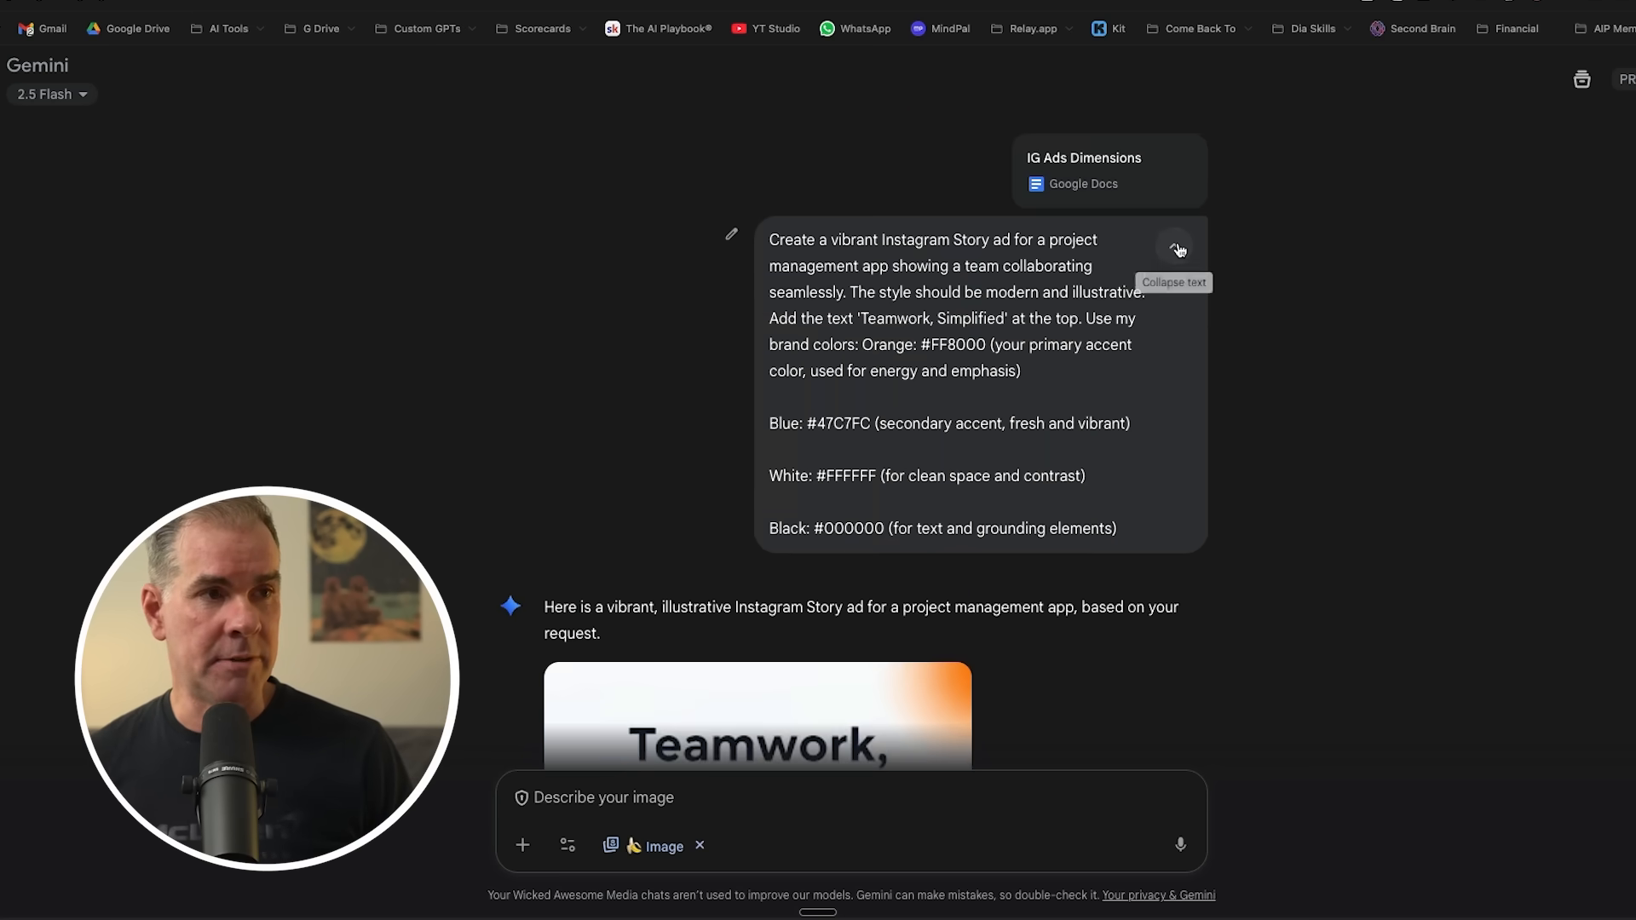
mouse_move(1292, 499)
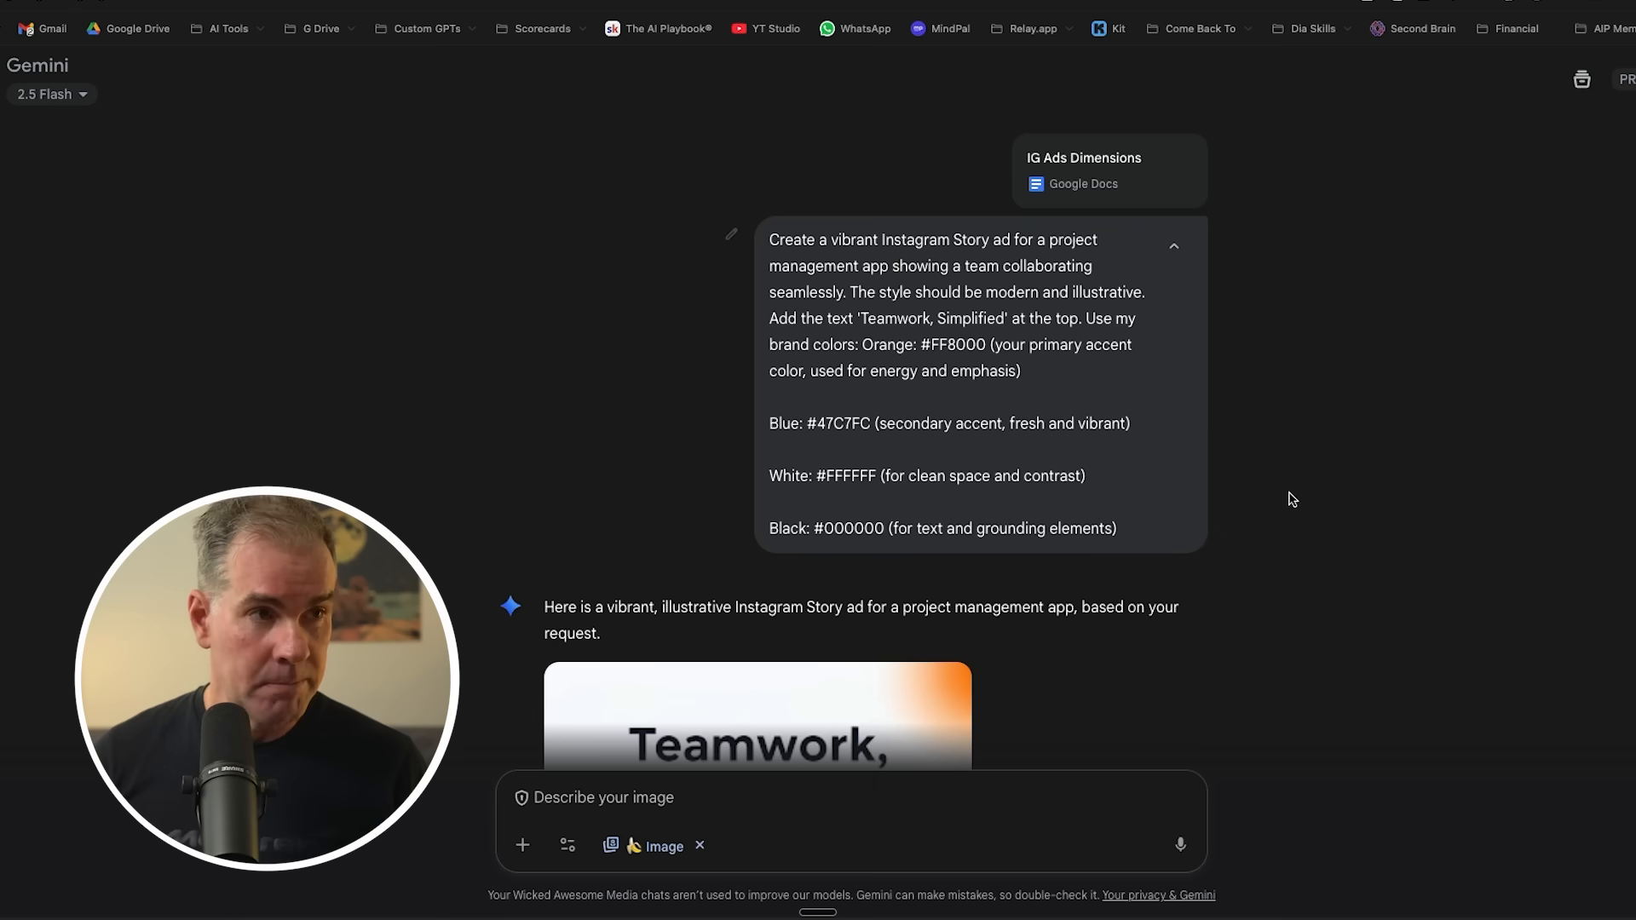
scroll(down, 3)
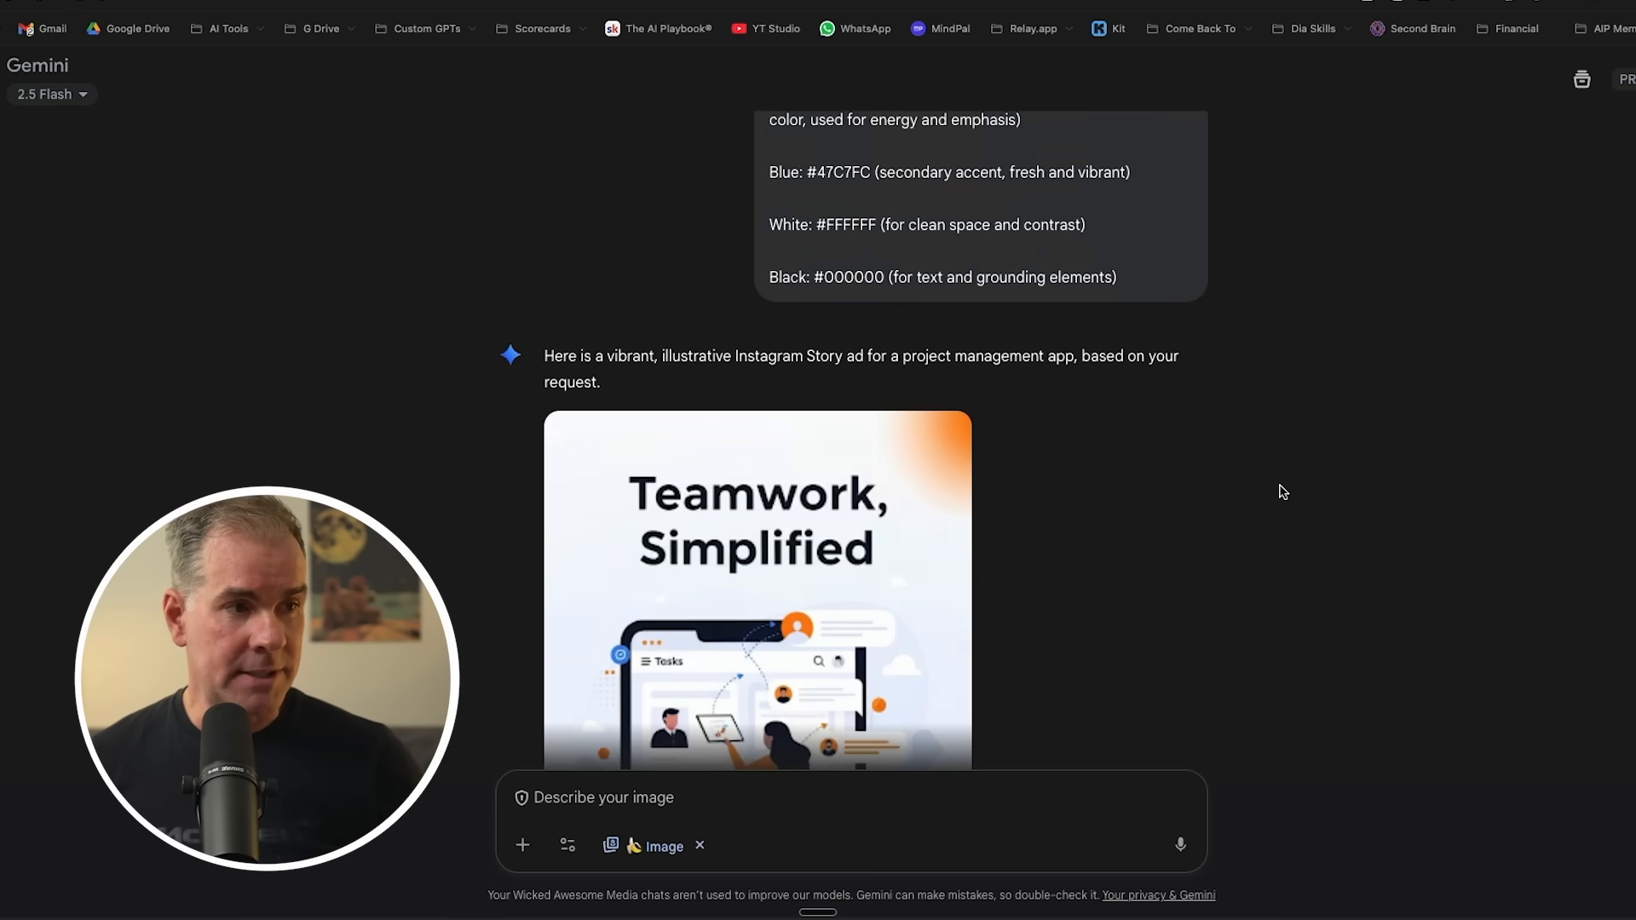
scroll(down, 3)
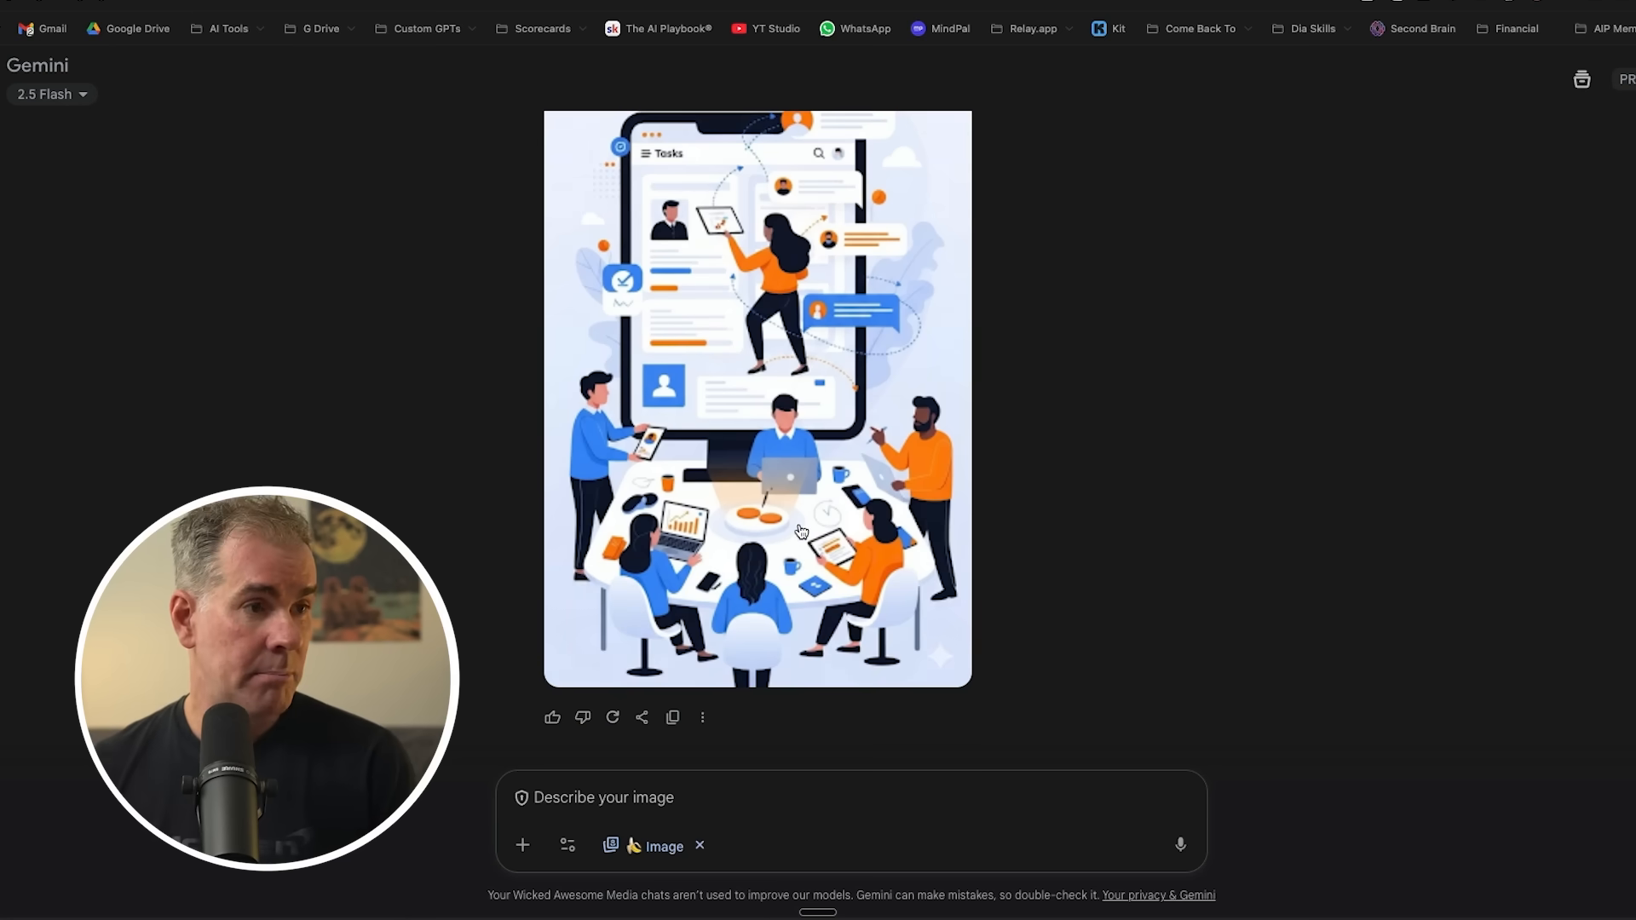
mouse_move(1253, 604)
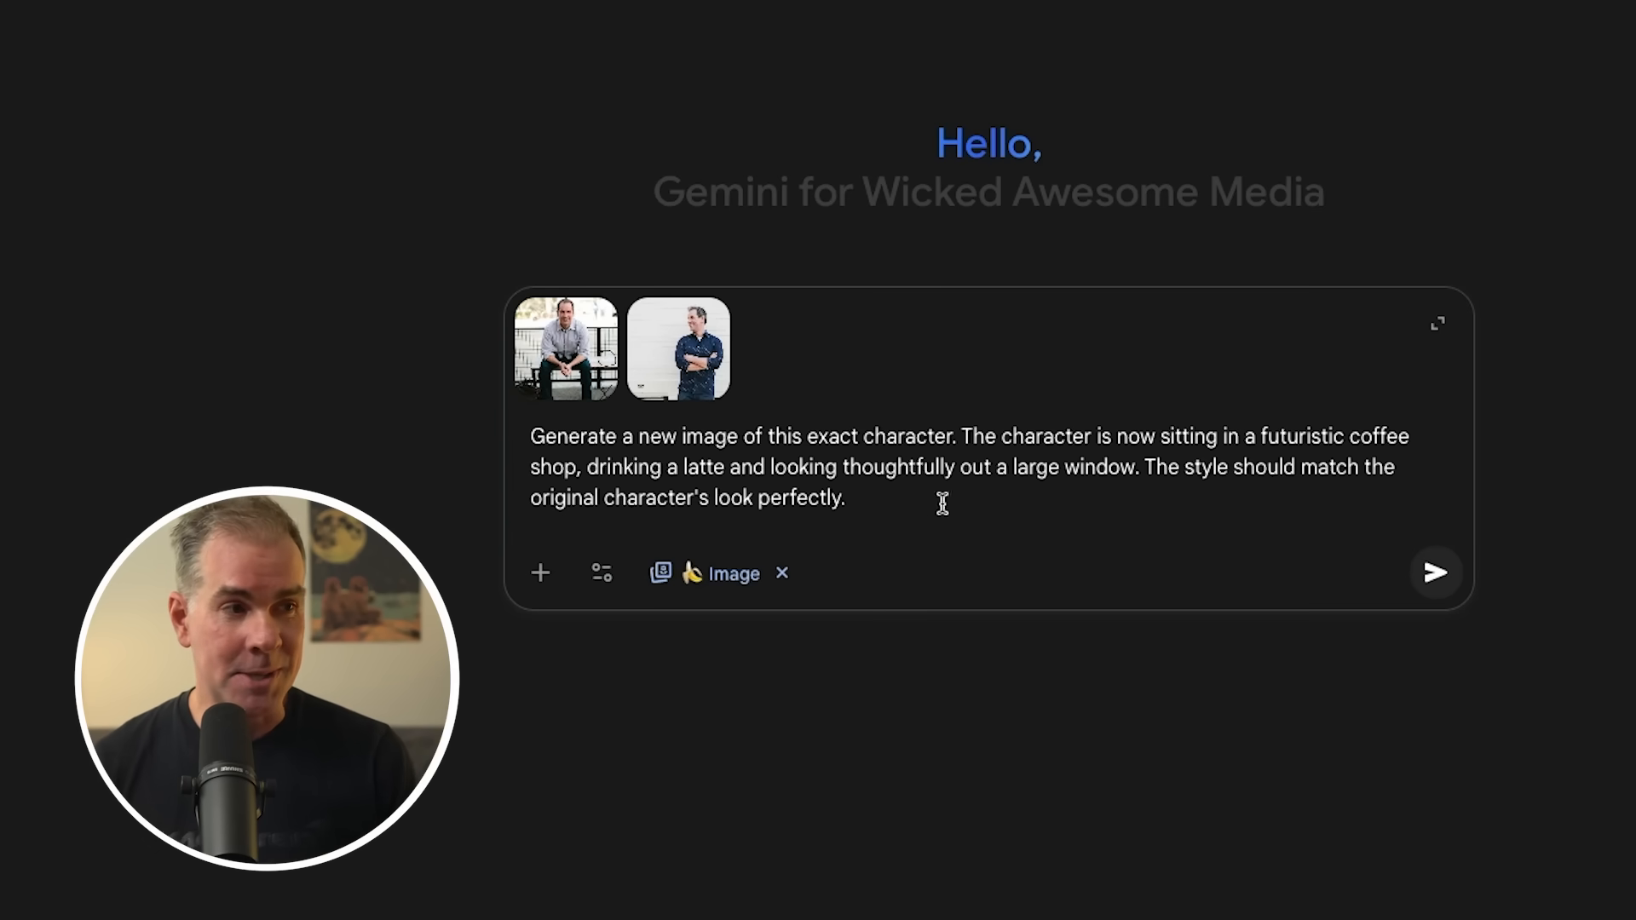
mouse_move(879, 407)
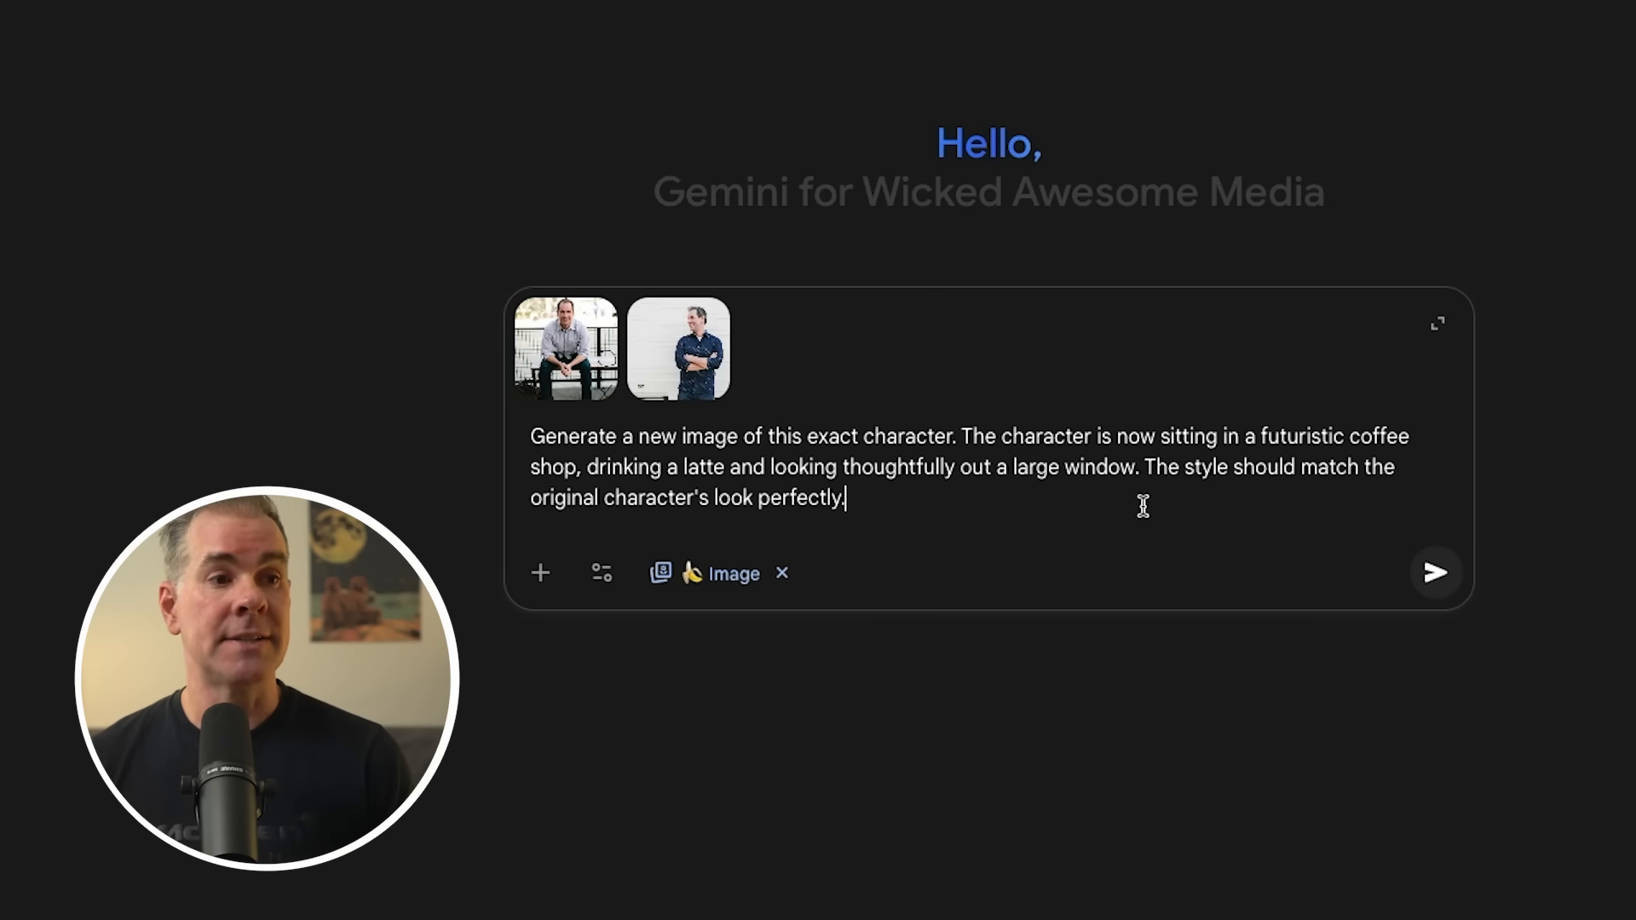
mouse_move(887, 507)
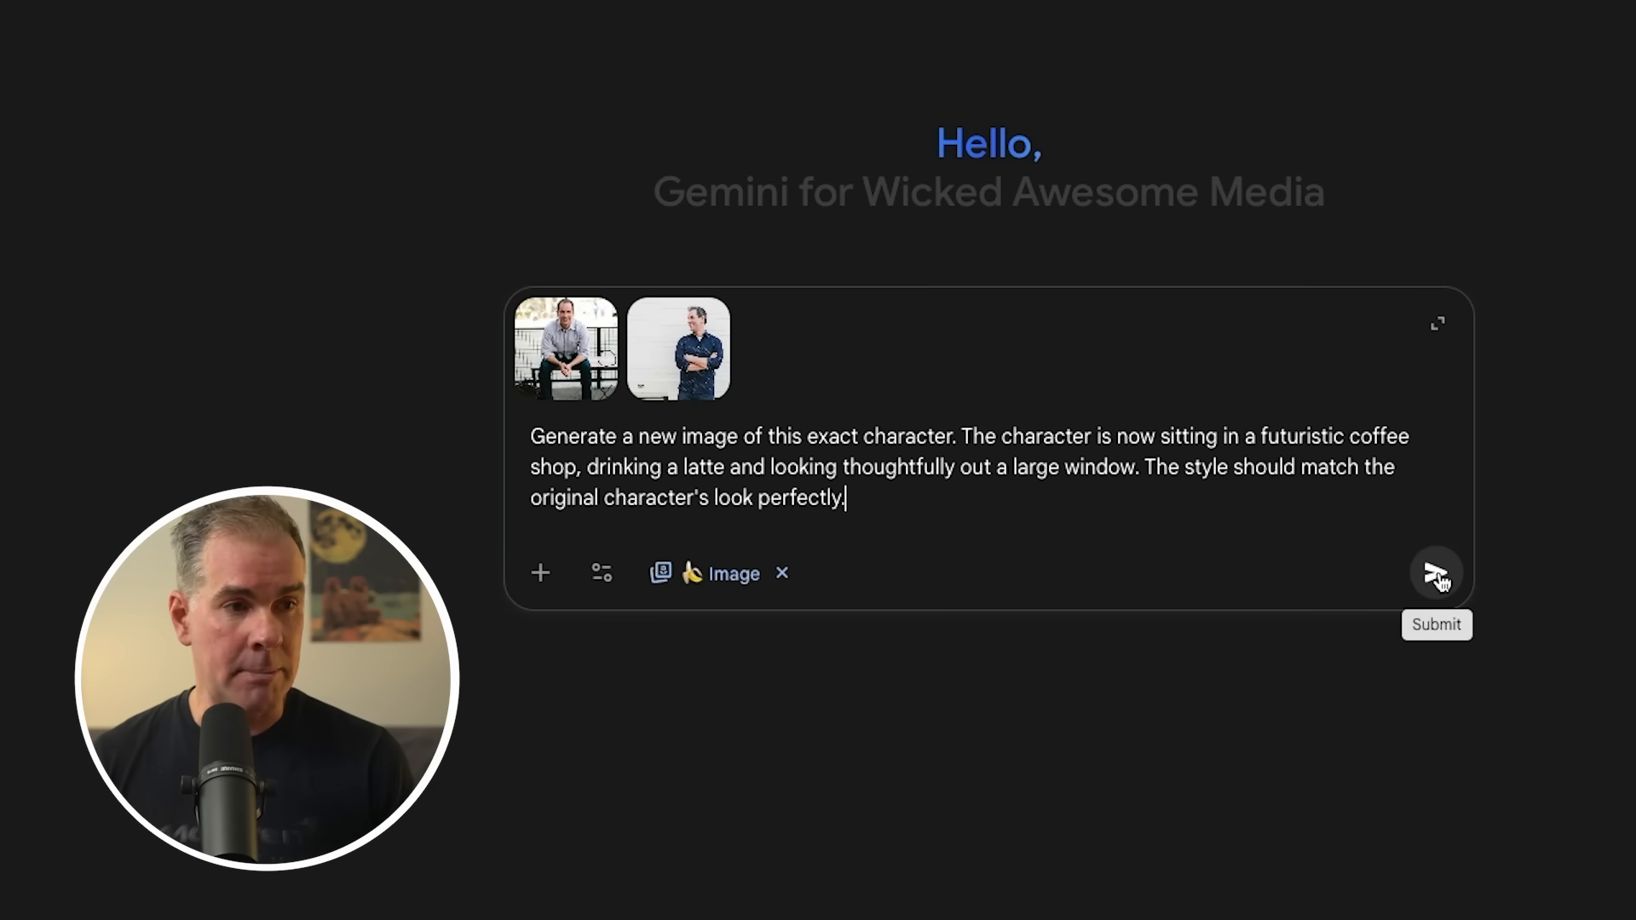
Submit the coffee shop character request and enlarge the generated image.
click(1437, 572)
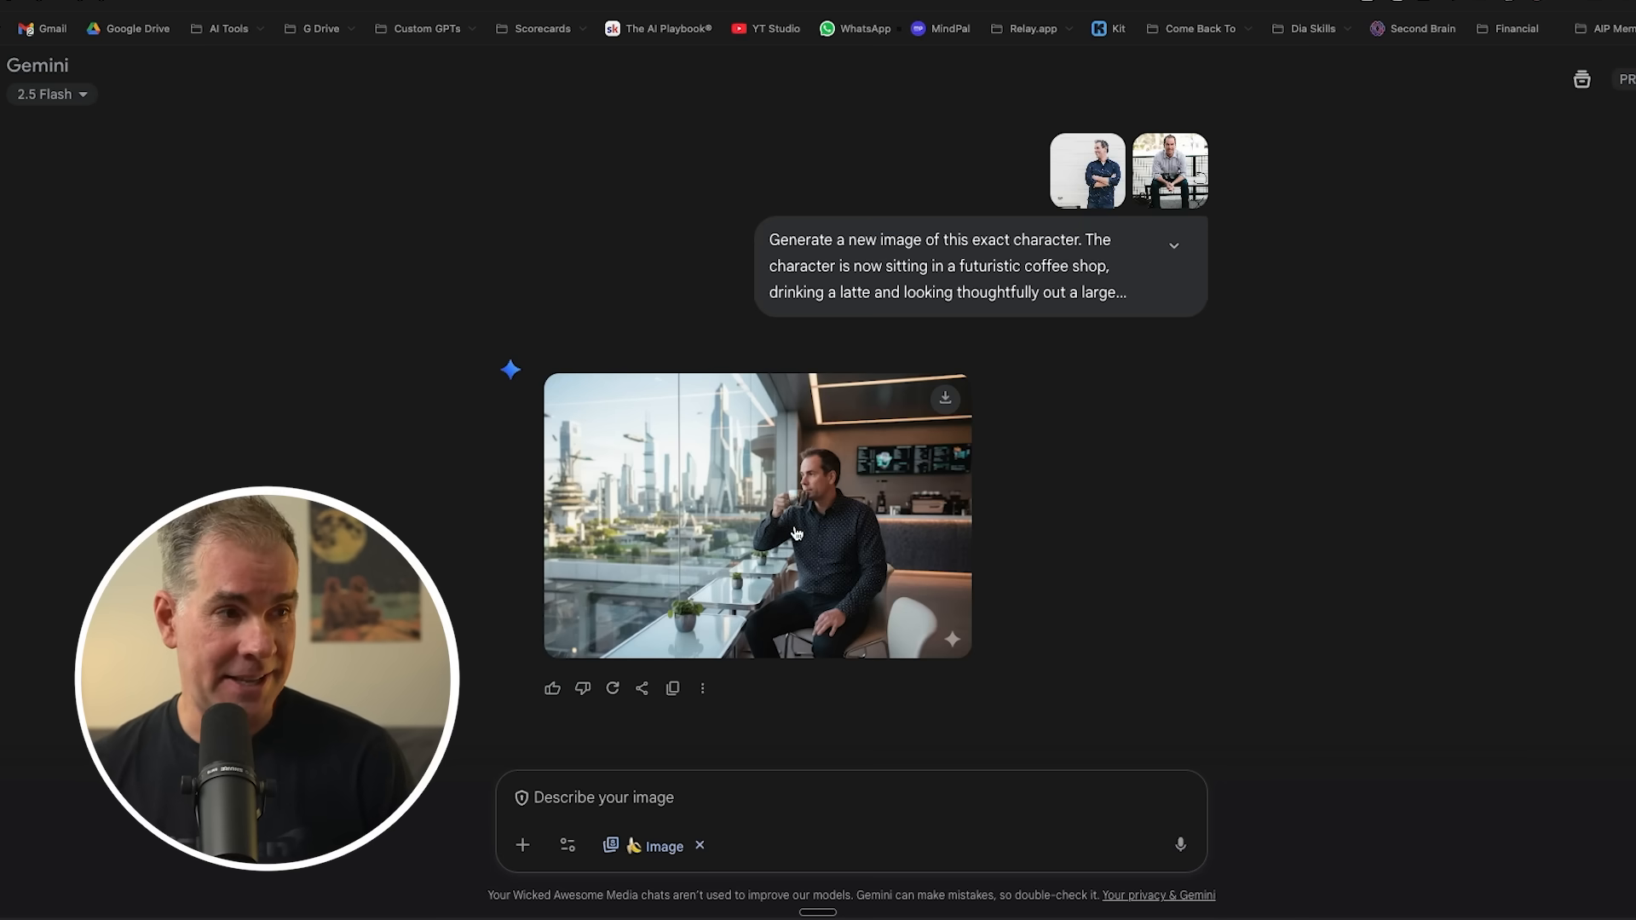
click(757, 516)
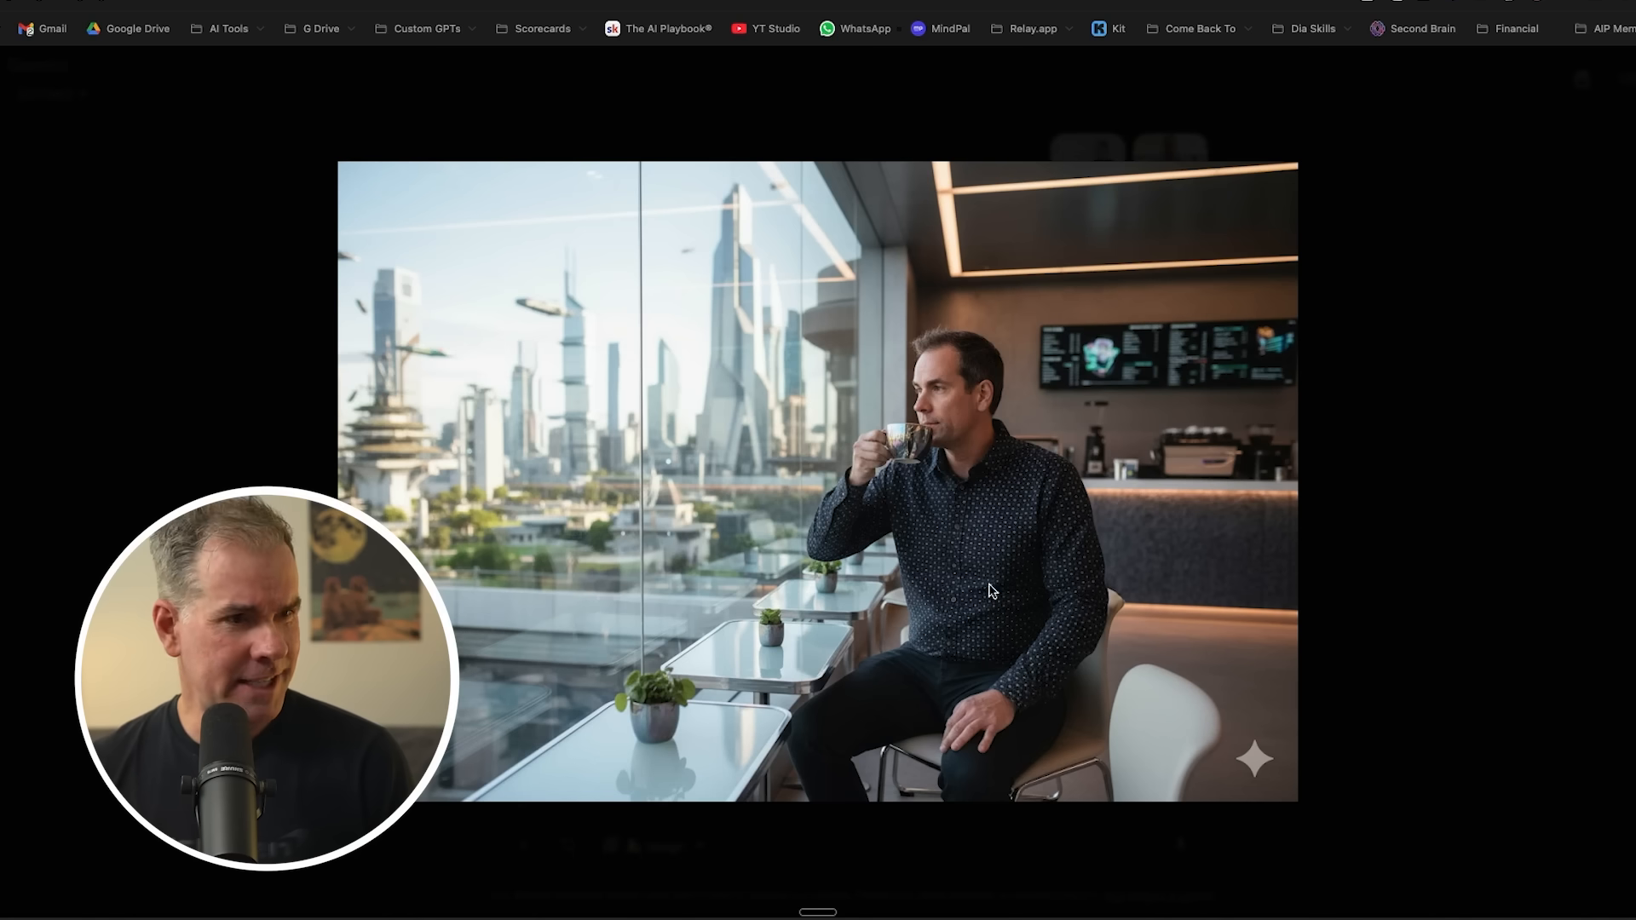
mouse_move(1590, 316)
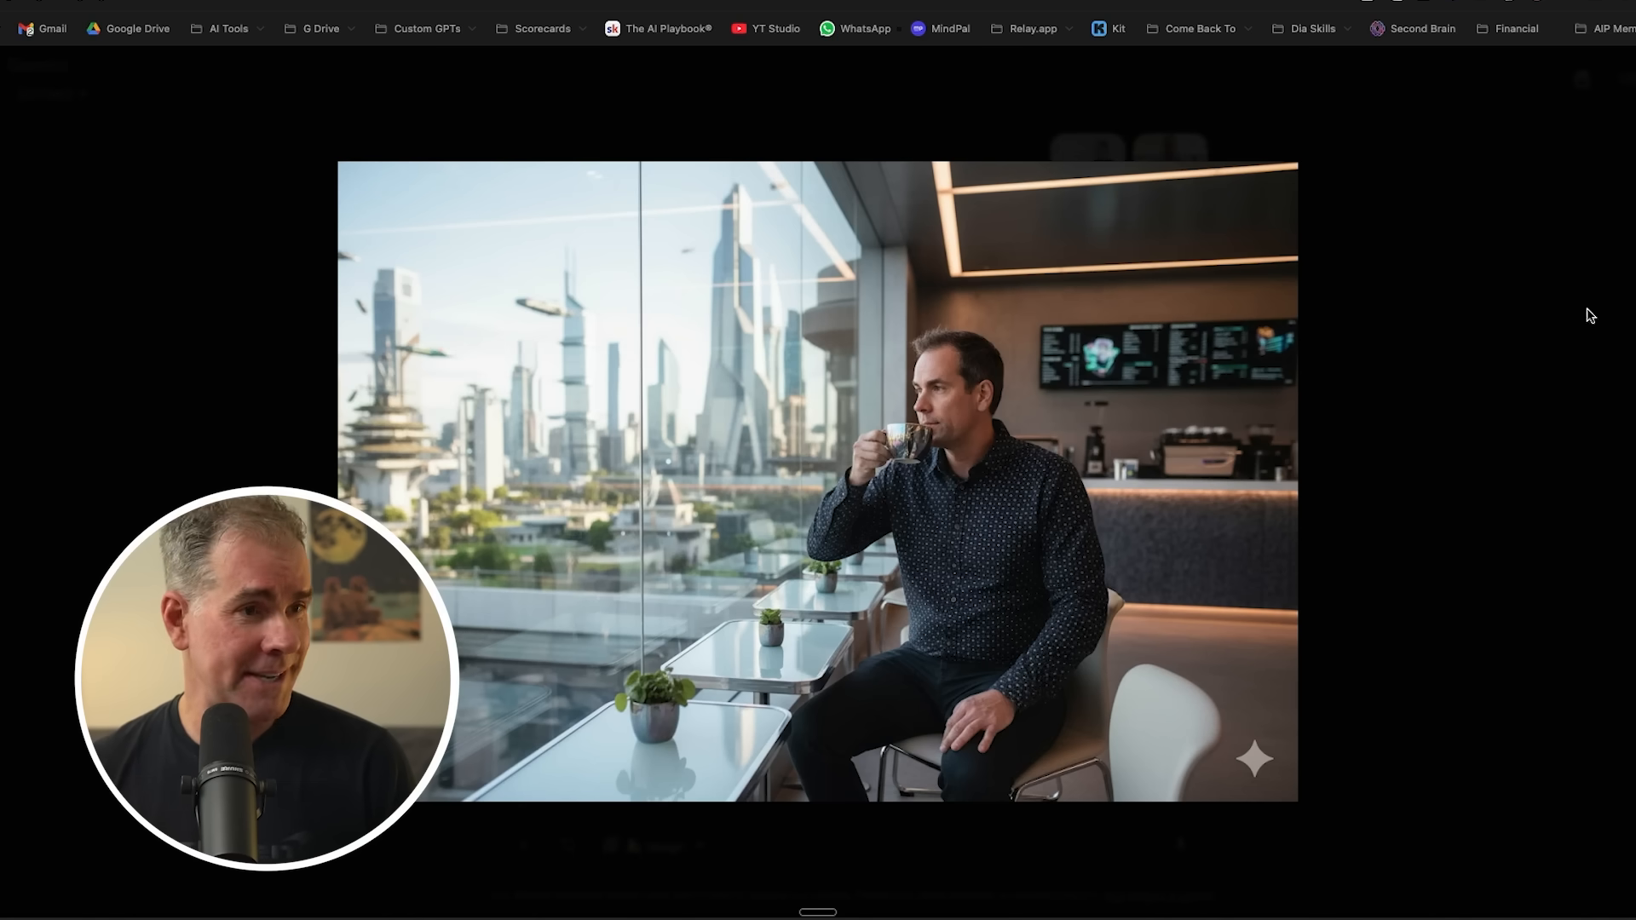
mouse_move(552, 437)
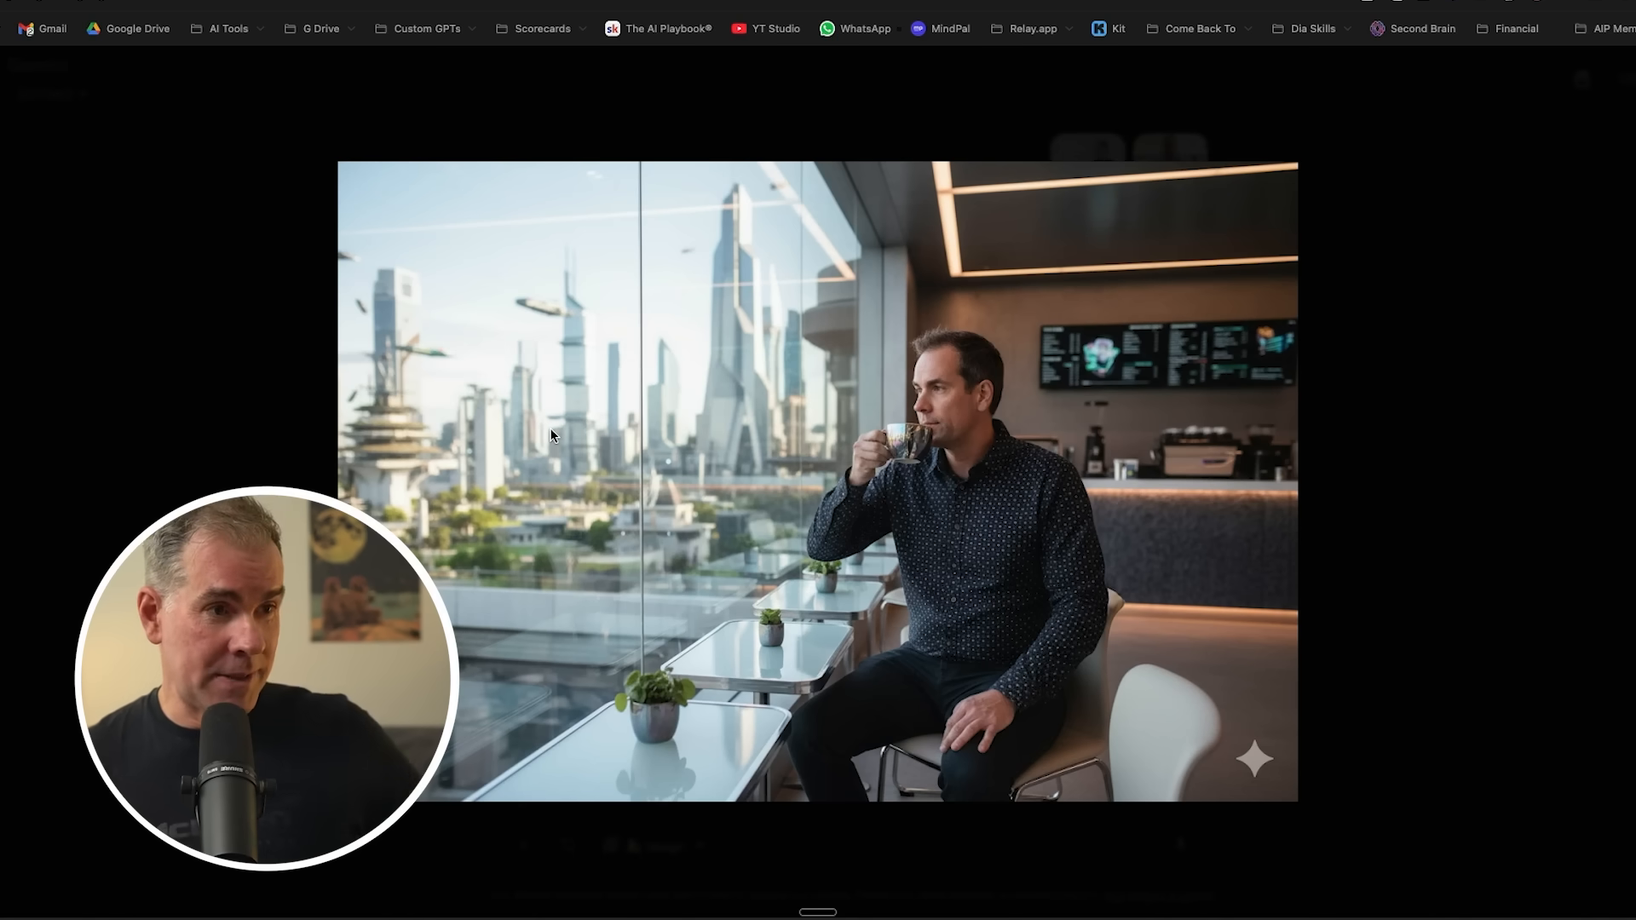
mouse_move(971, 474)
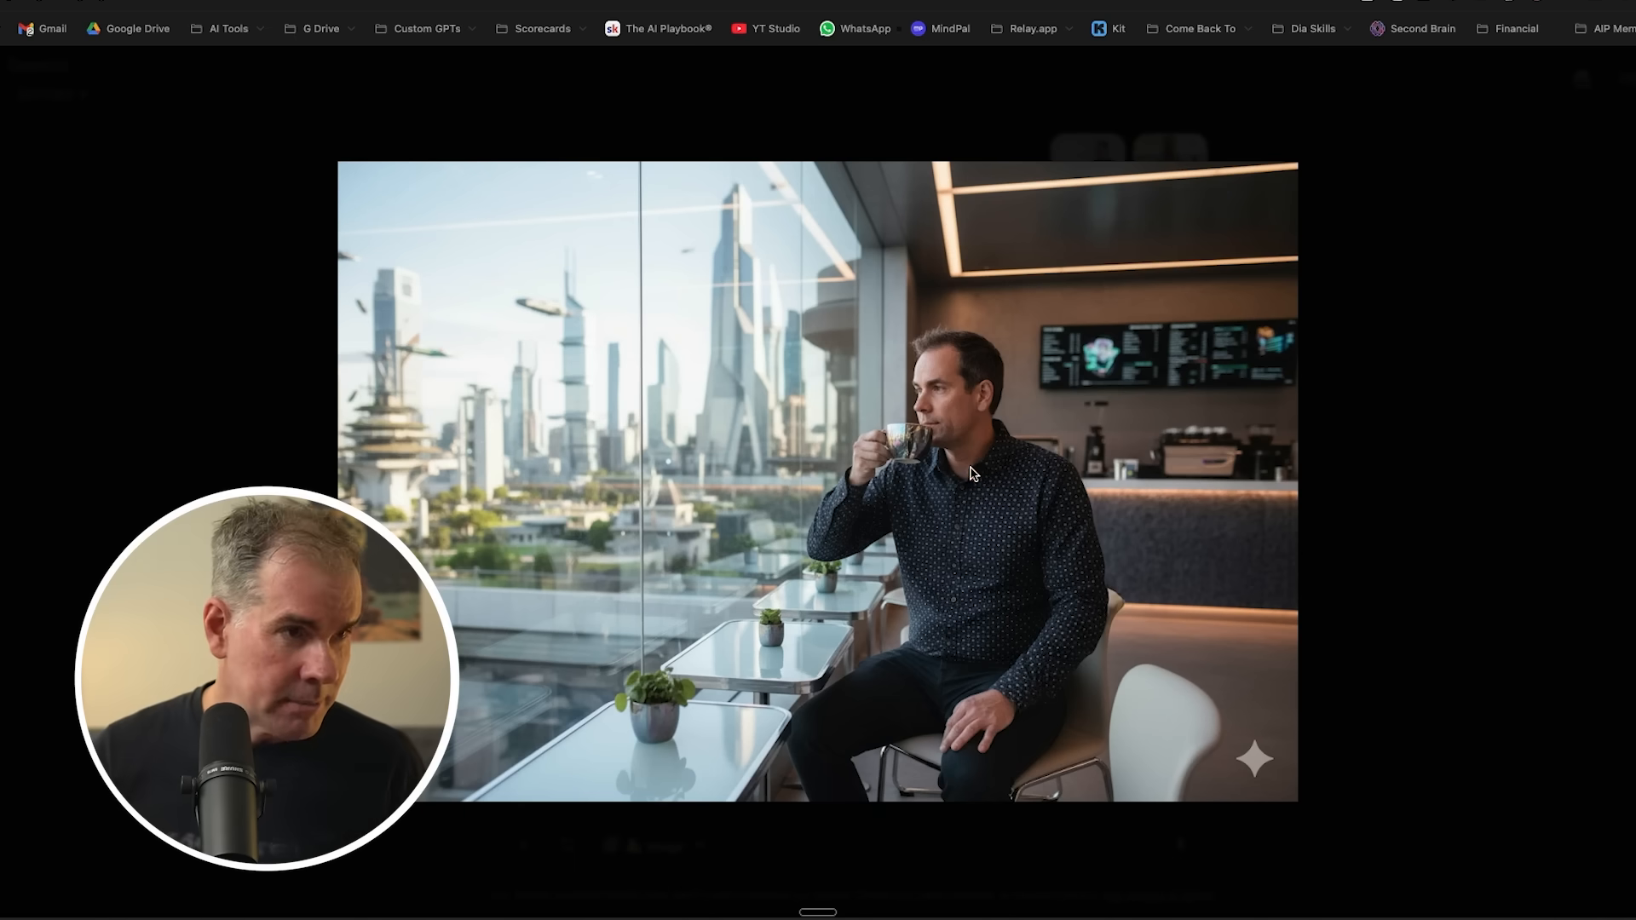
mouse_move(1537, 496)
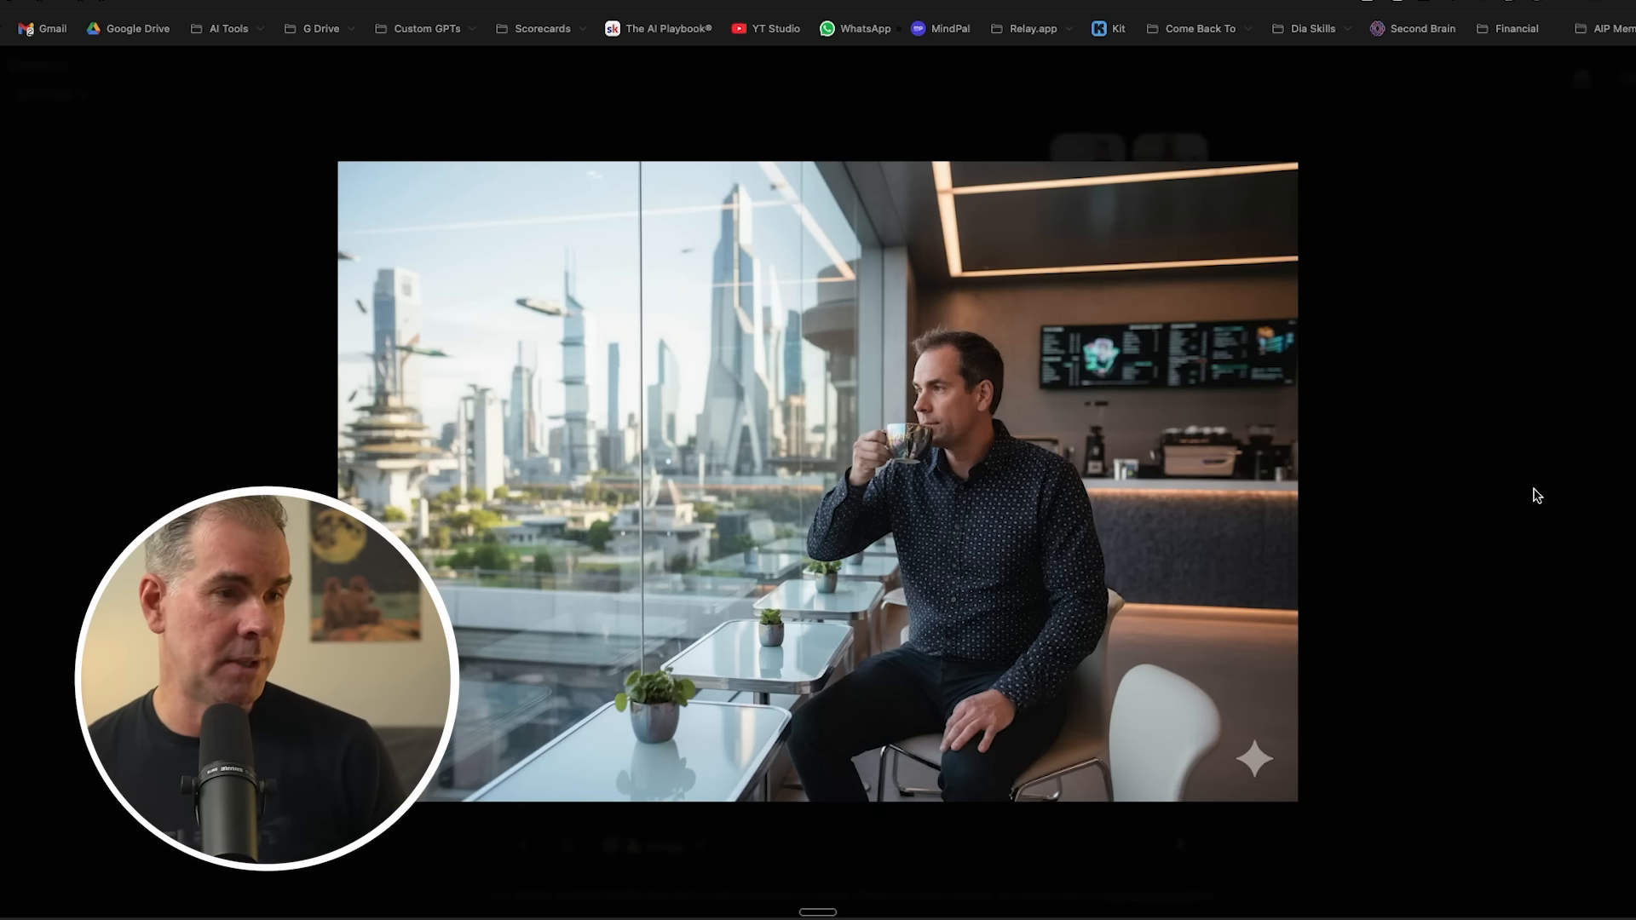
mouse_move(1469, 204)
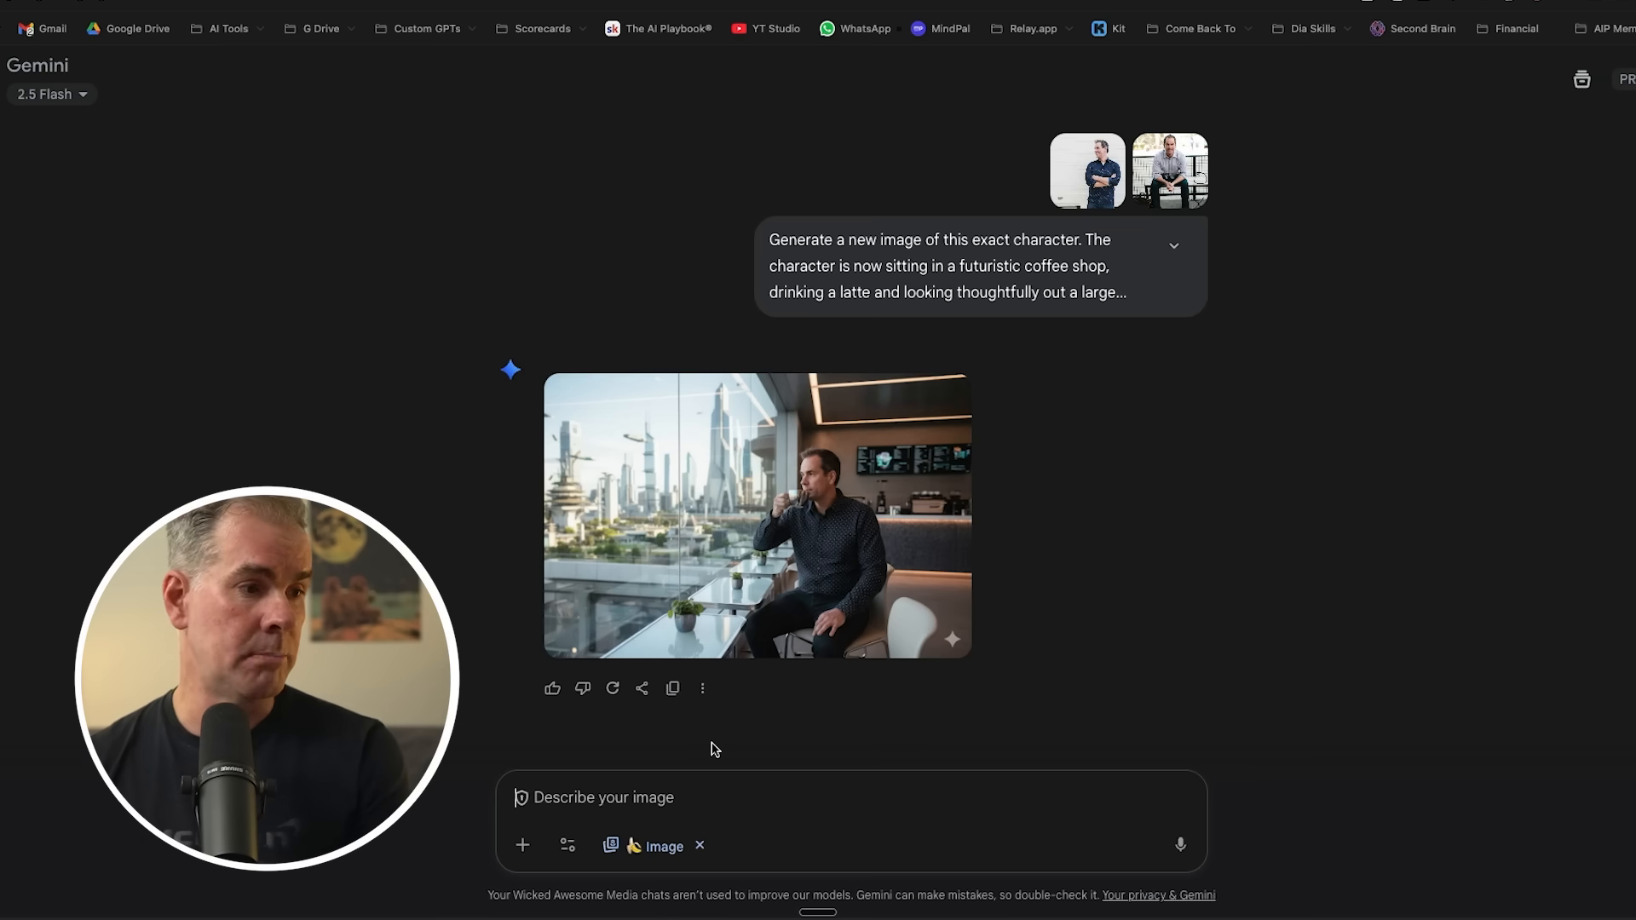
Send 'put this character in the middle of Central Park' as a follow-up.
text(put this char)
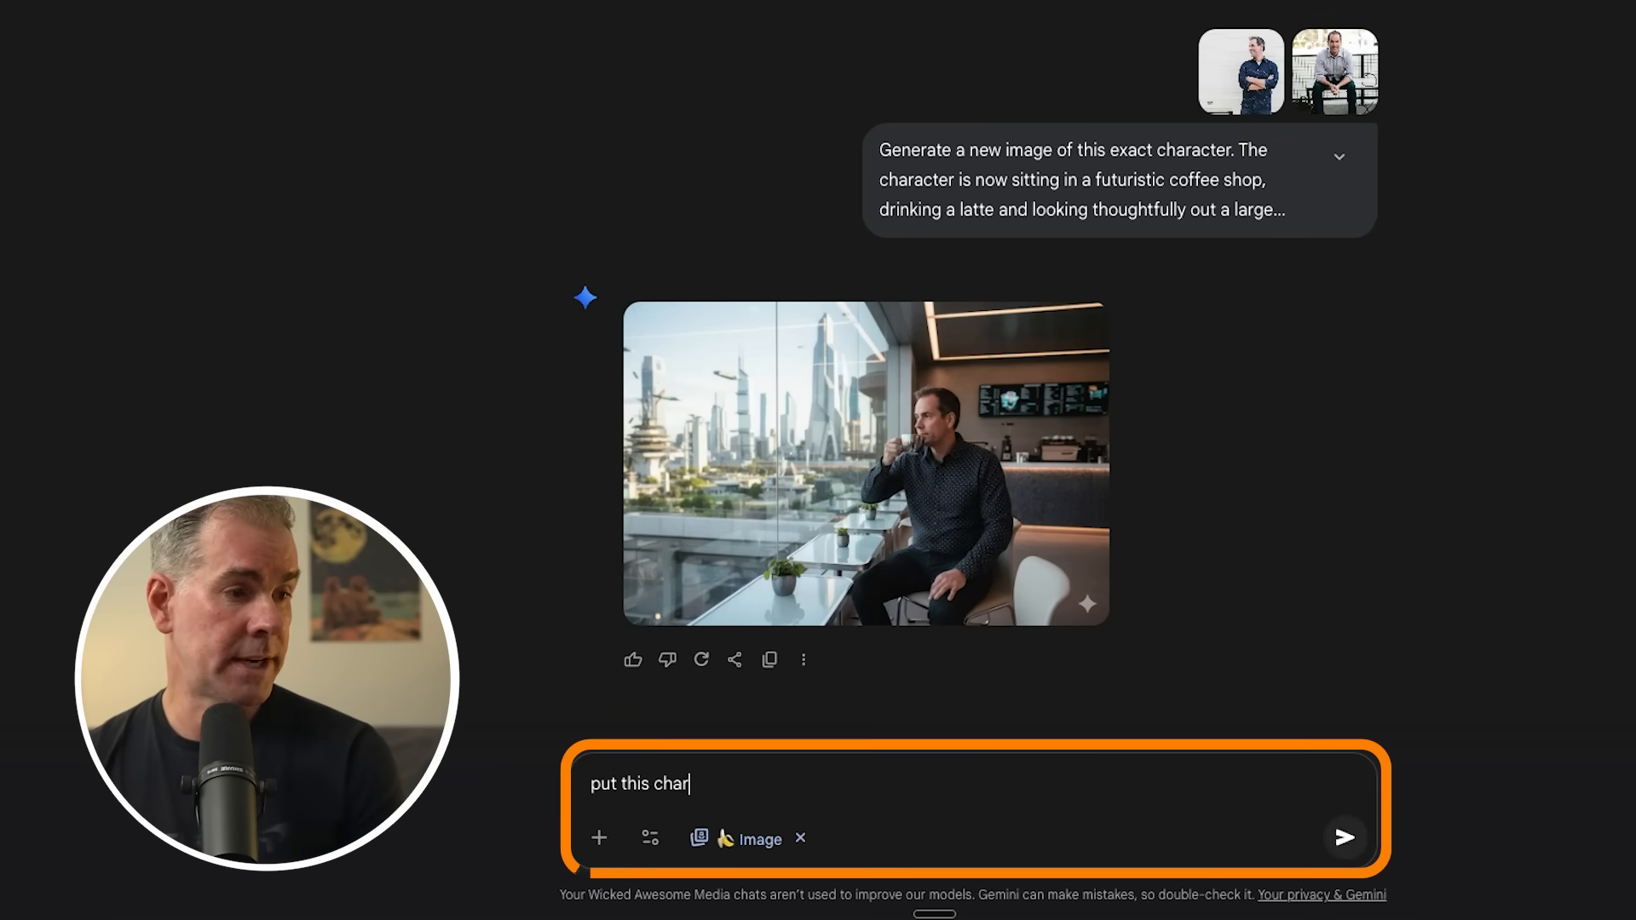
text(acter in the middl)
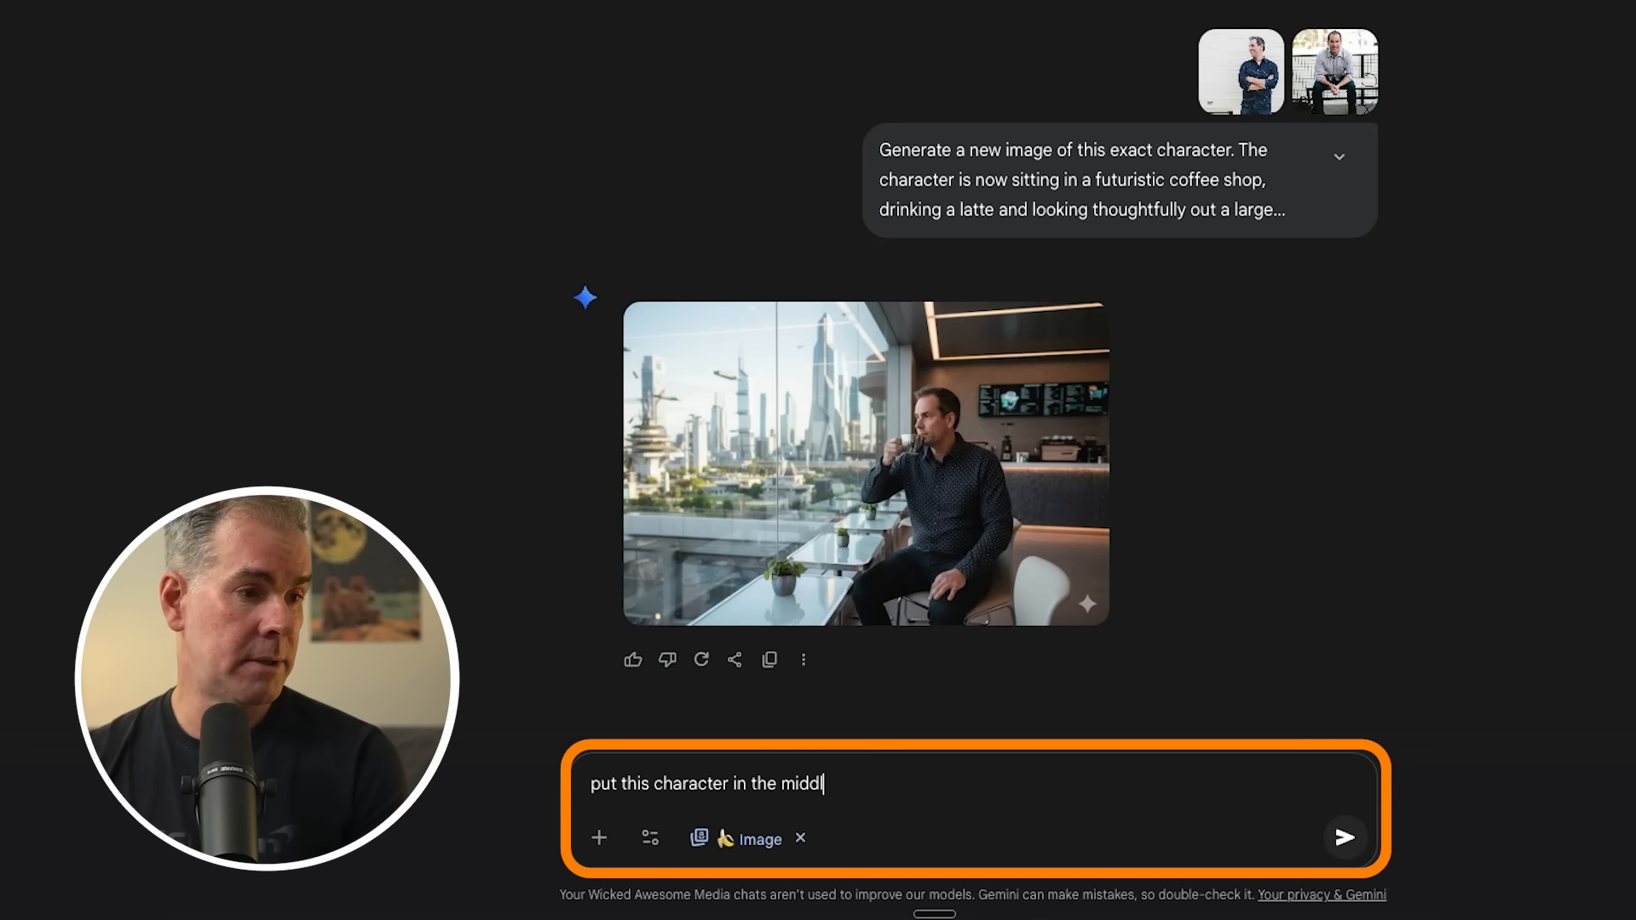
text(e of Central P)
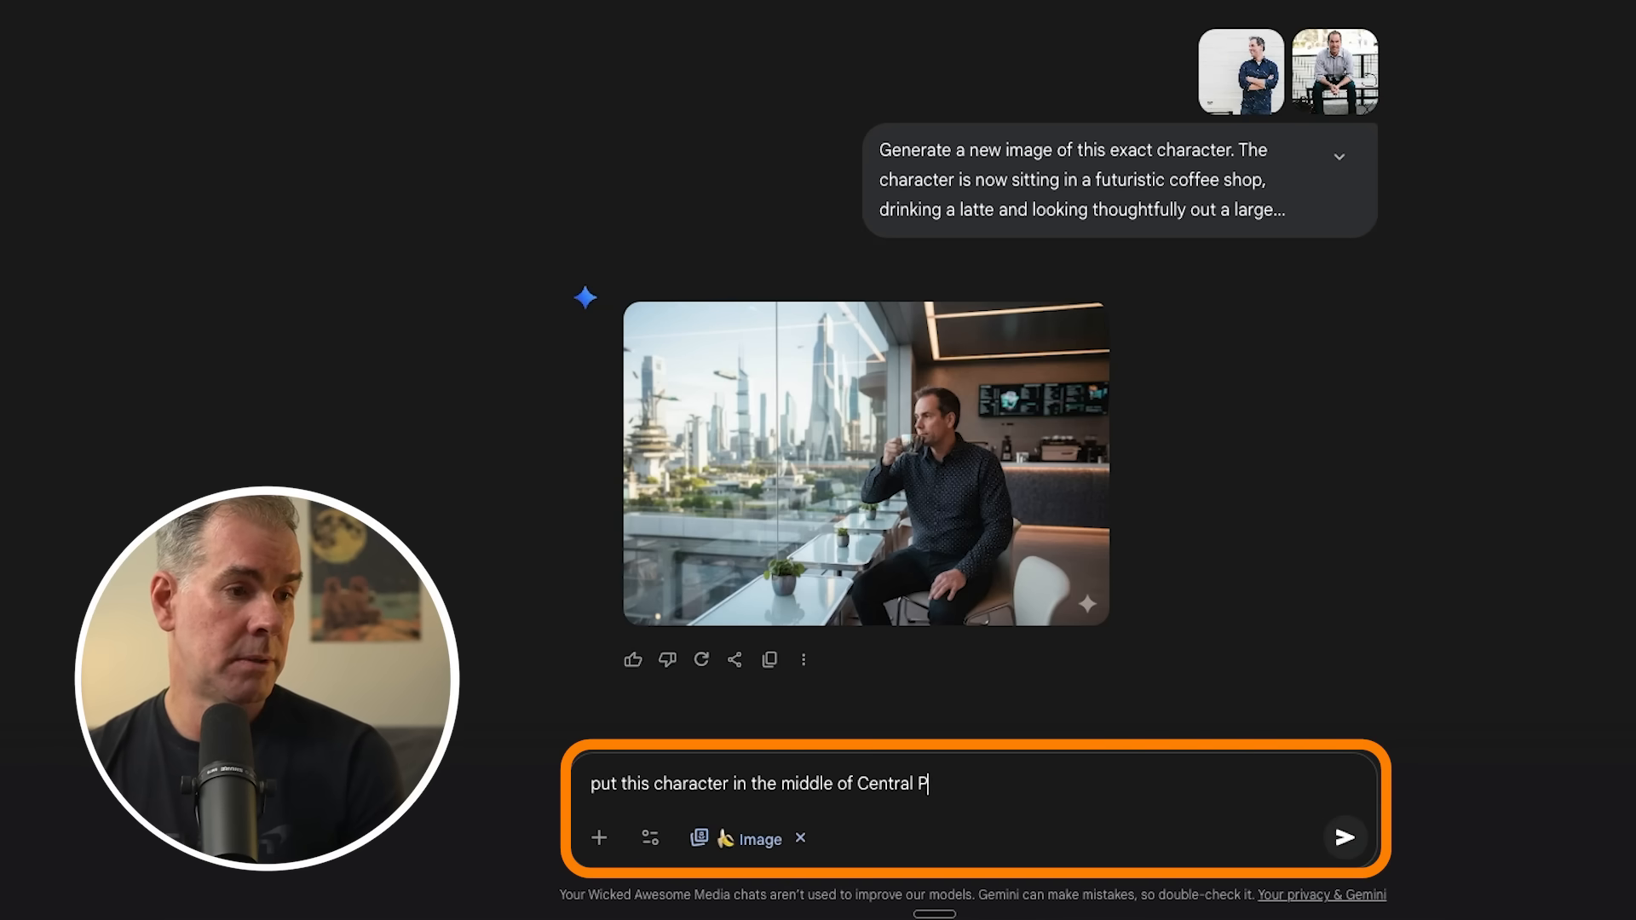
click(1344, 836)
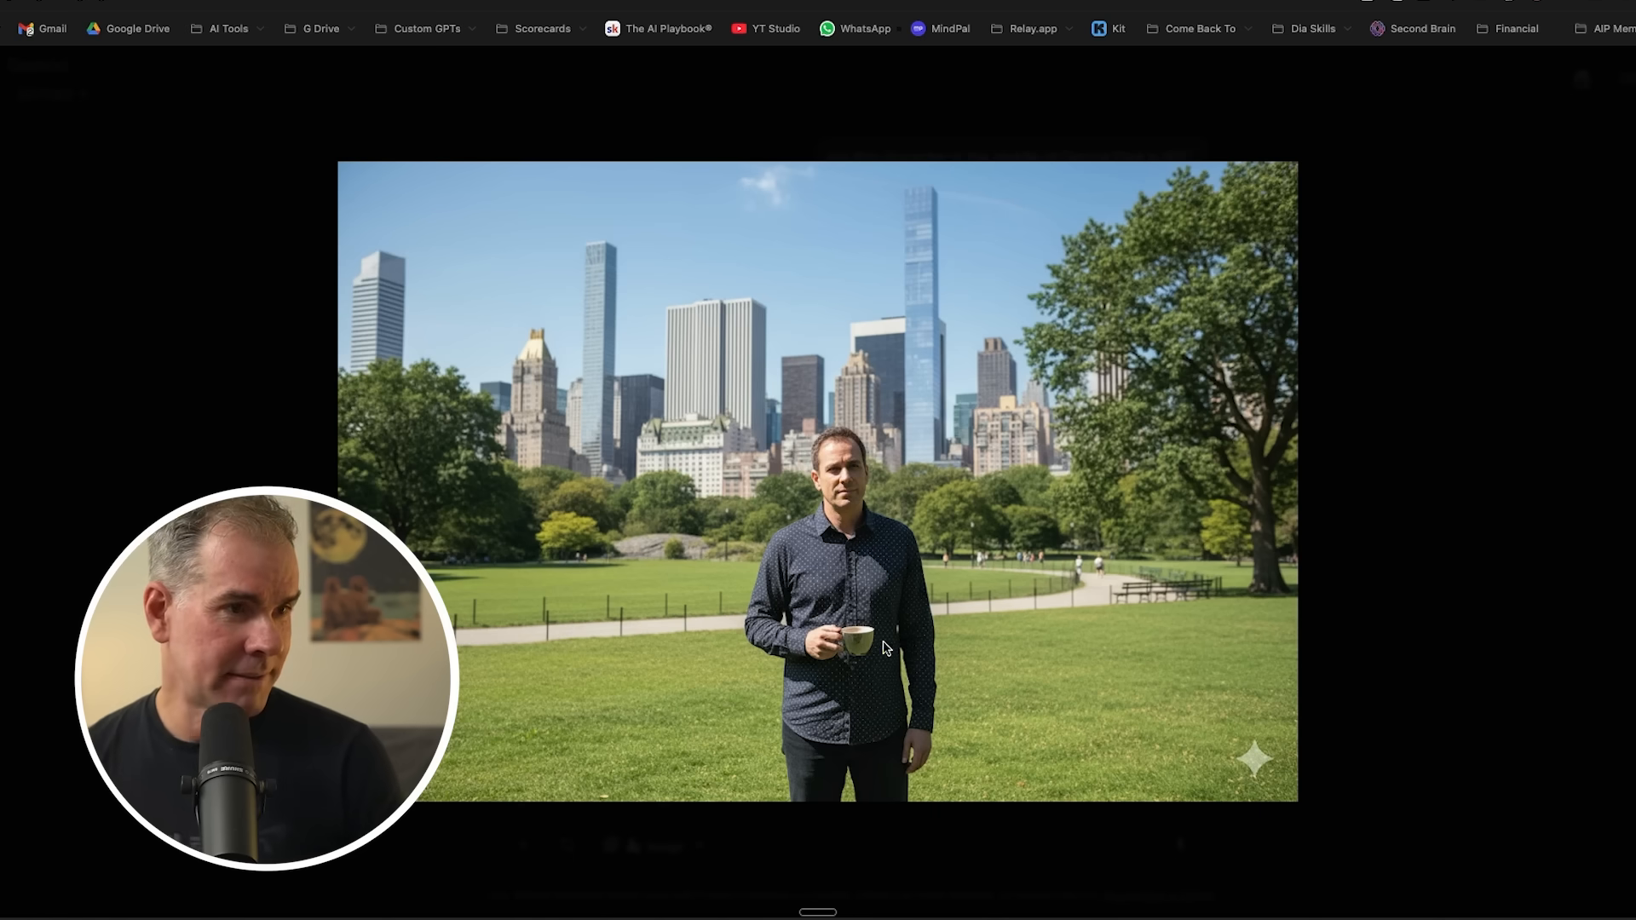
mouse_move(1200, 603)
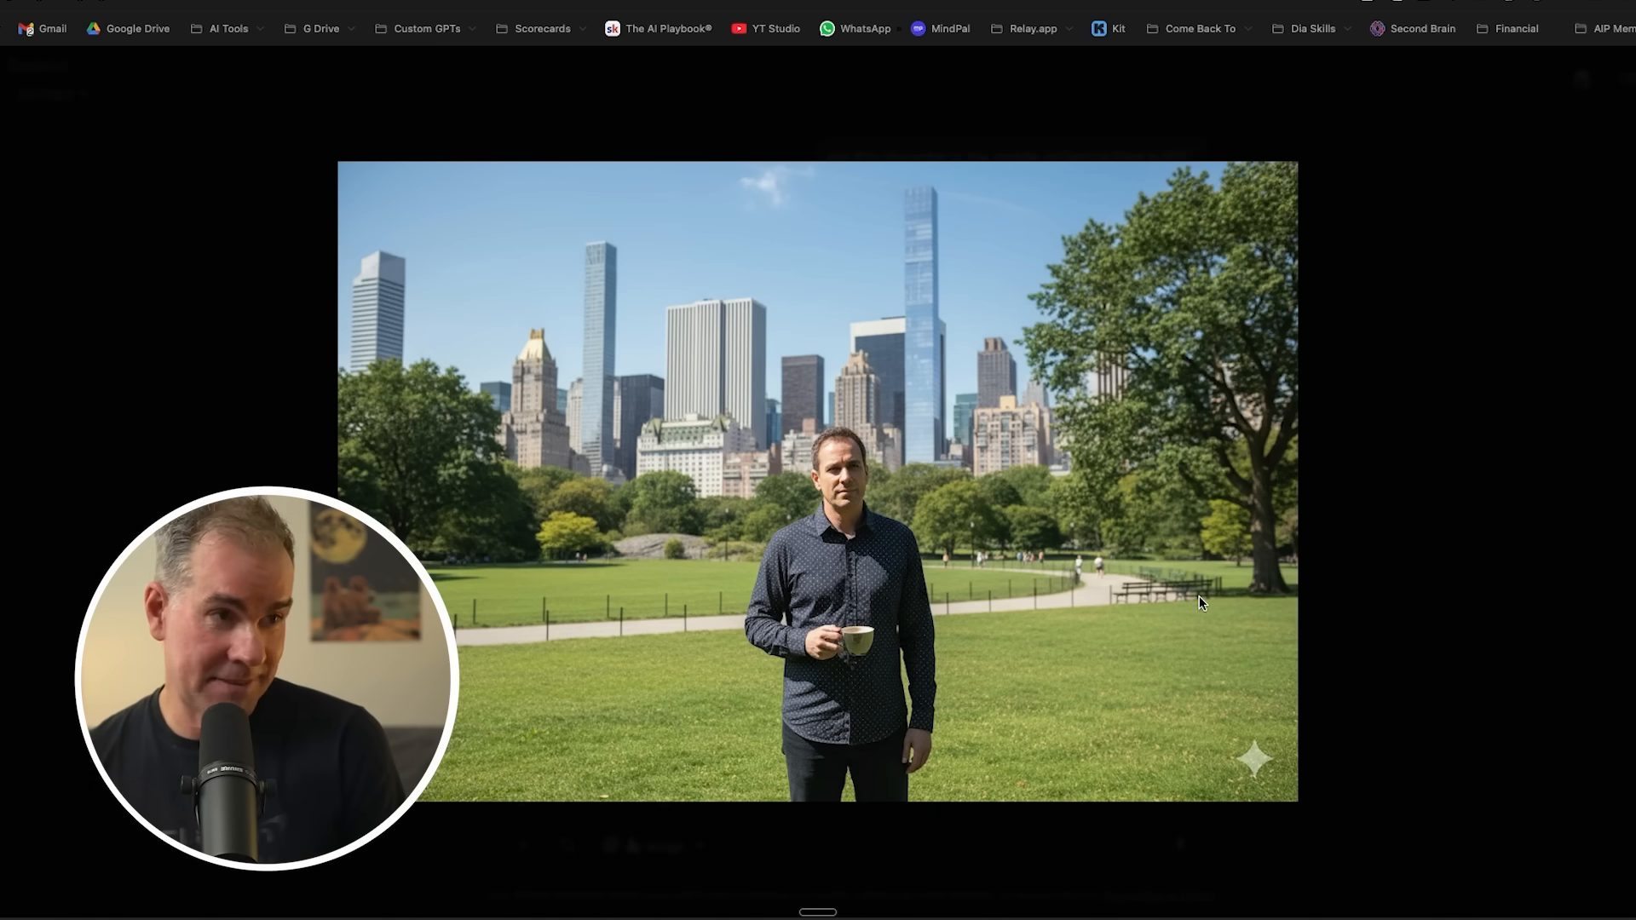
mouse_move(1380, 581)
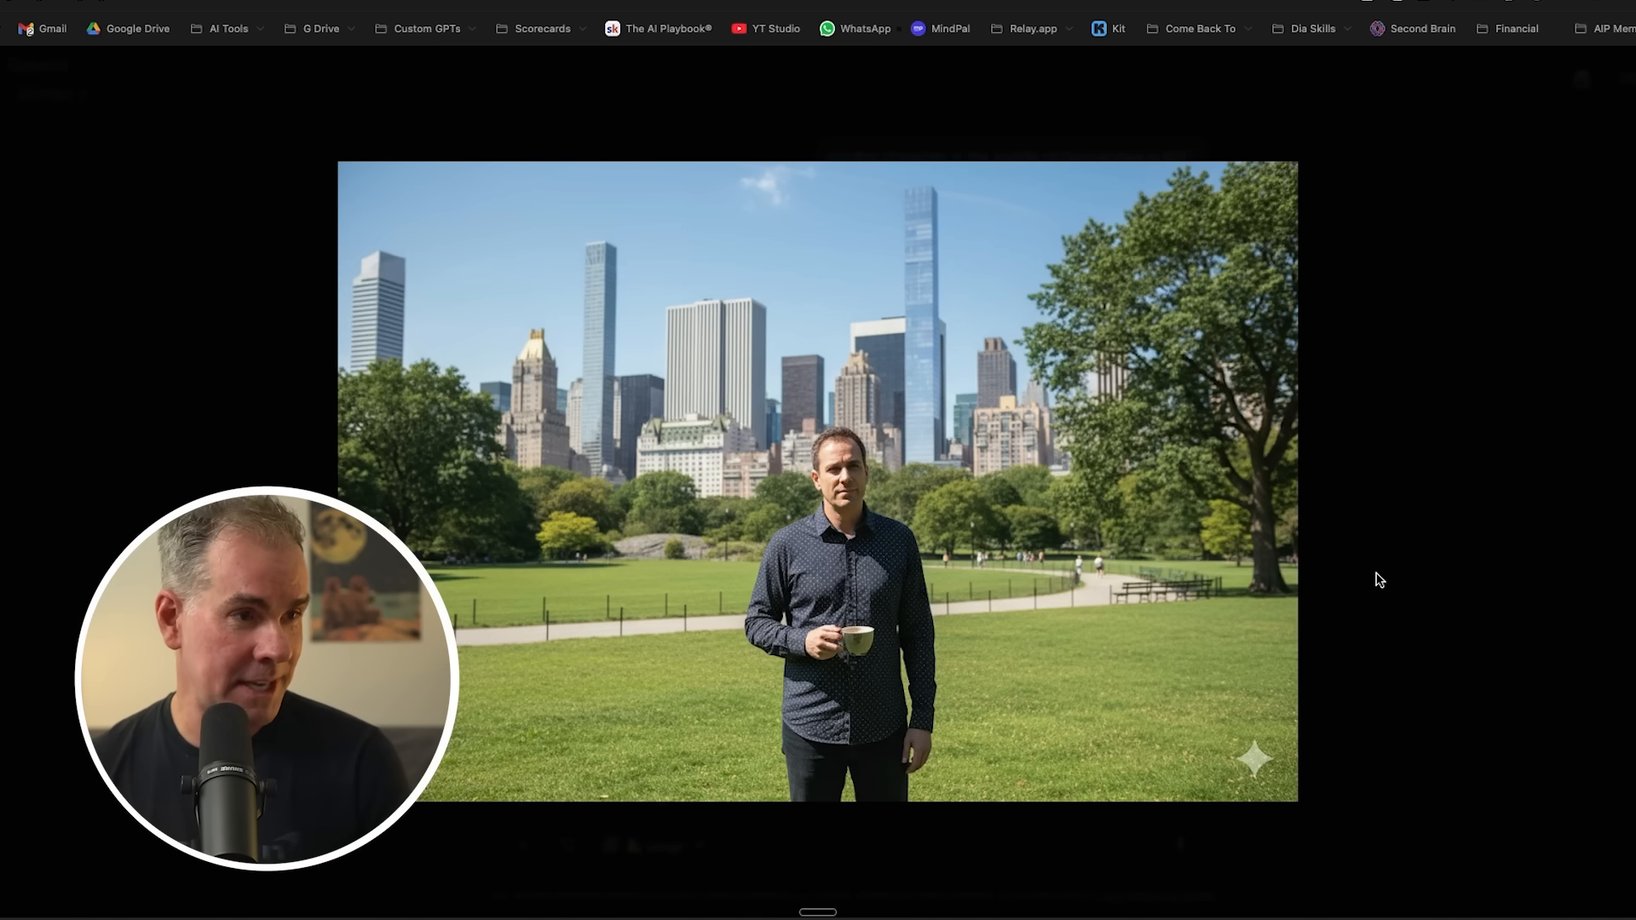
mouse_move(792, 813)
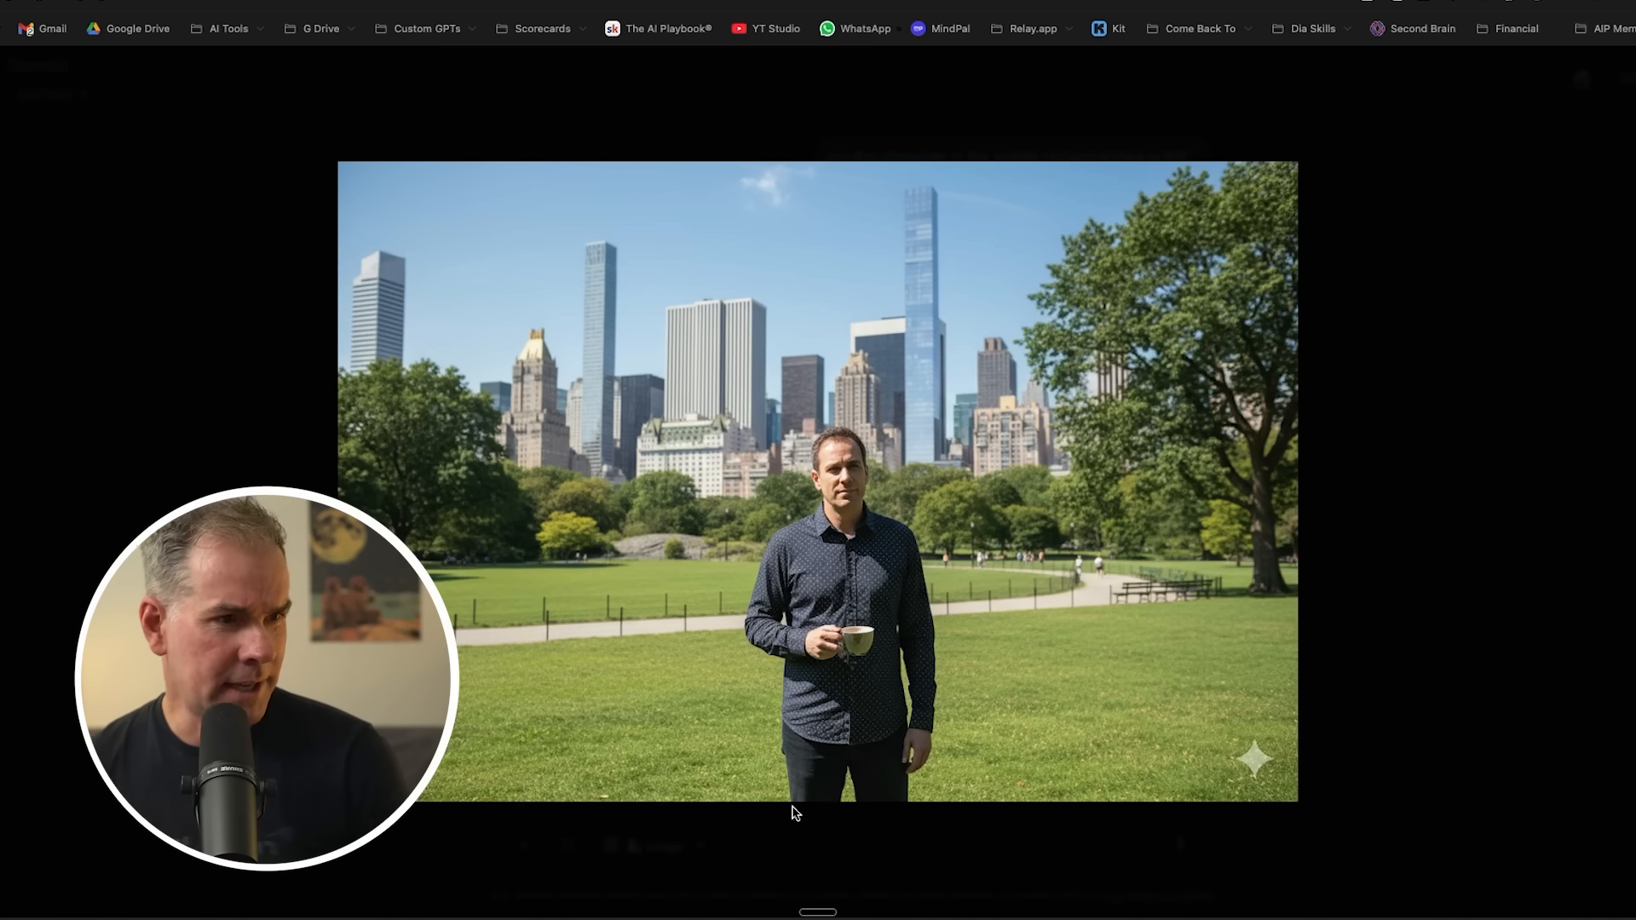
mouse_move(1625, 493)
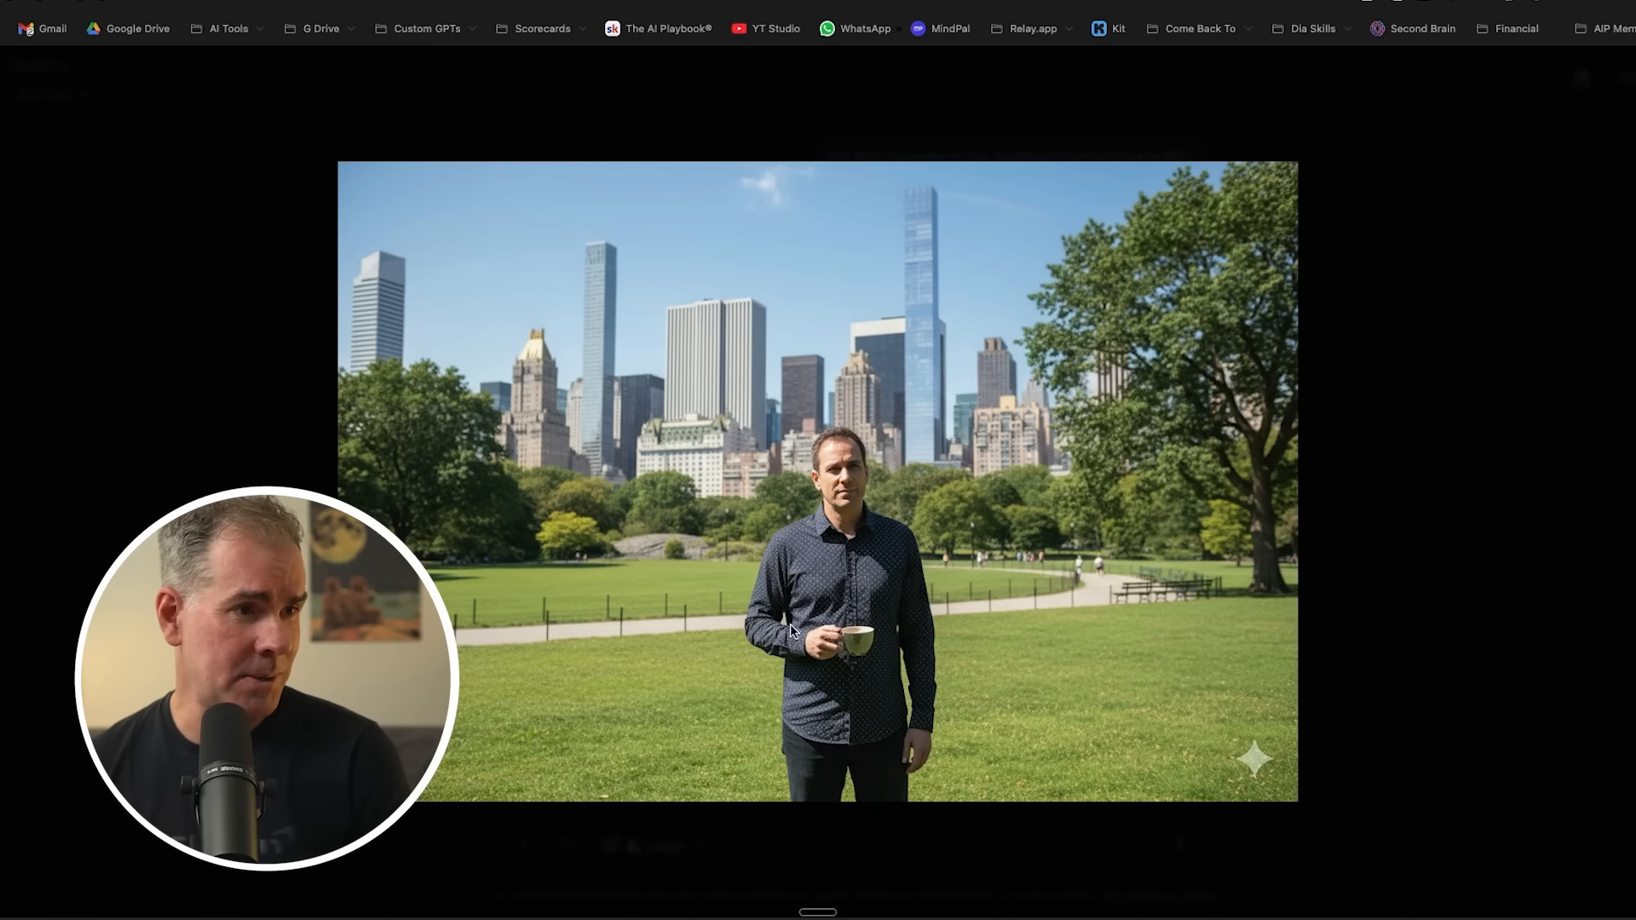
mouse_move(623, 757)
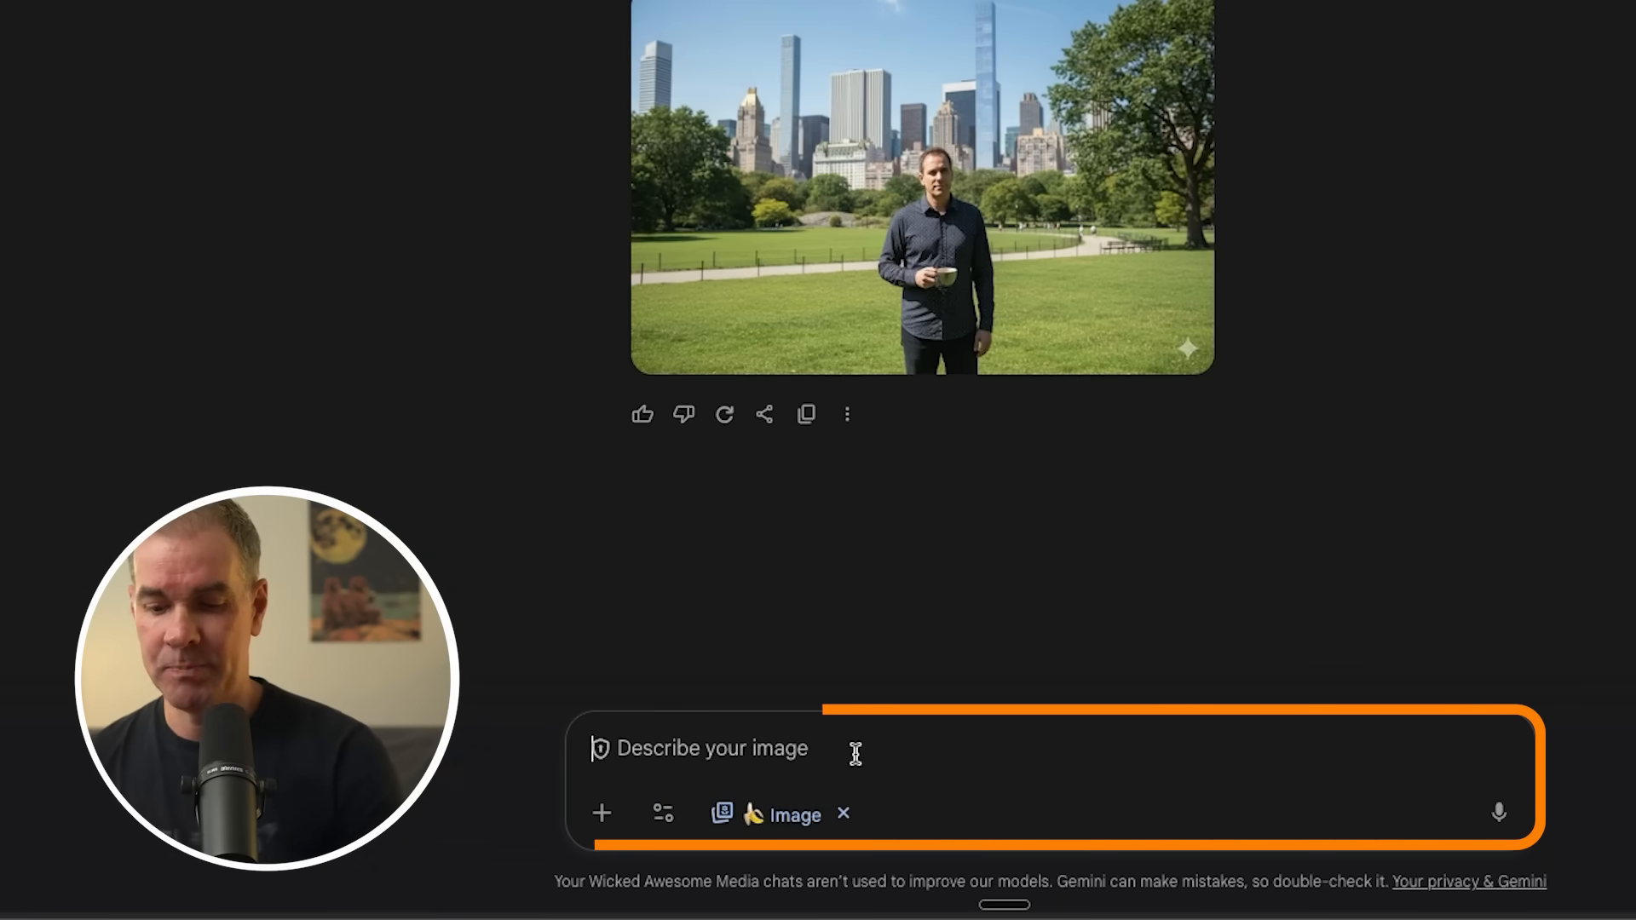
Send 'put a carousel in the background' to edit the Central Park image.
text(put a carou)
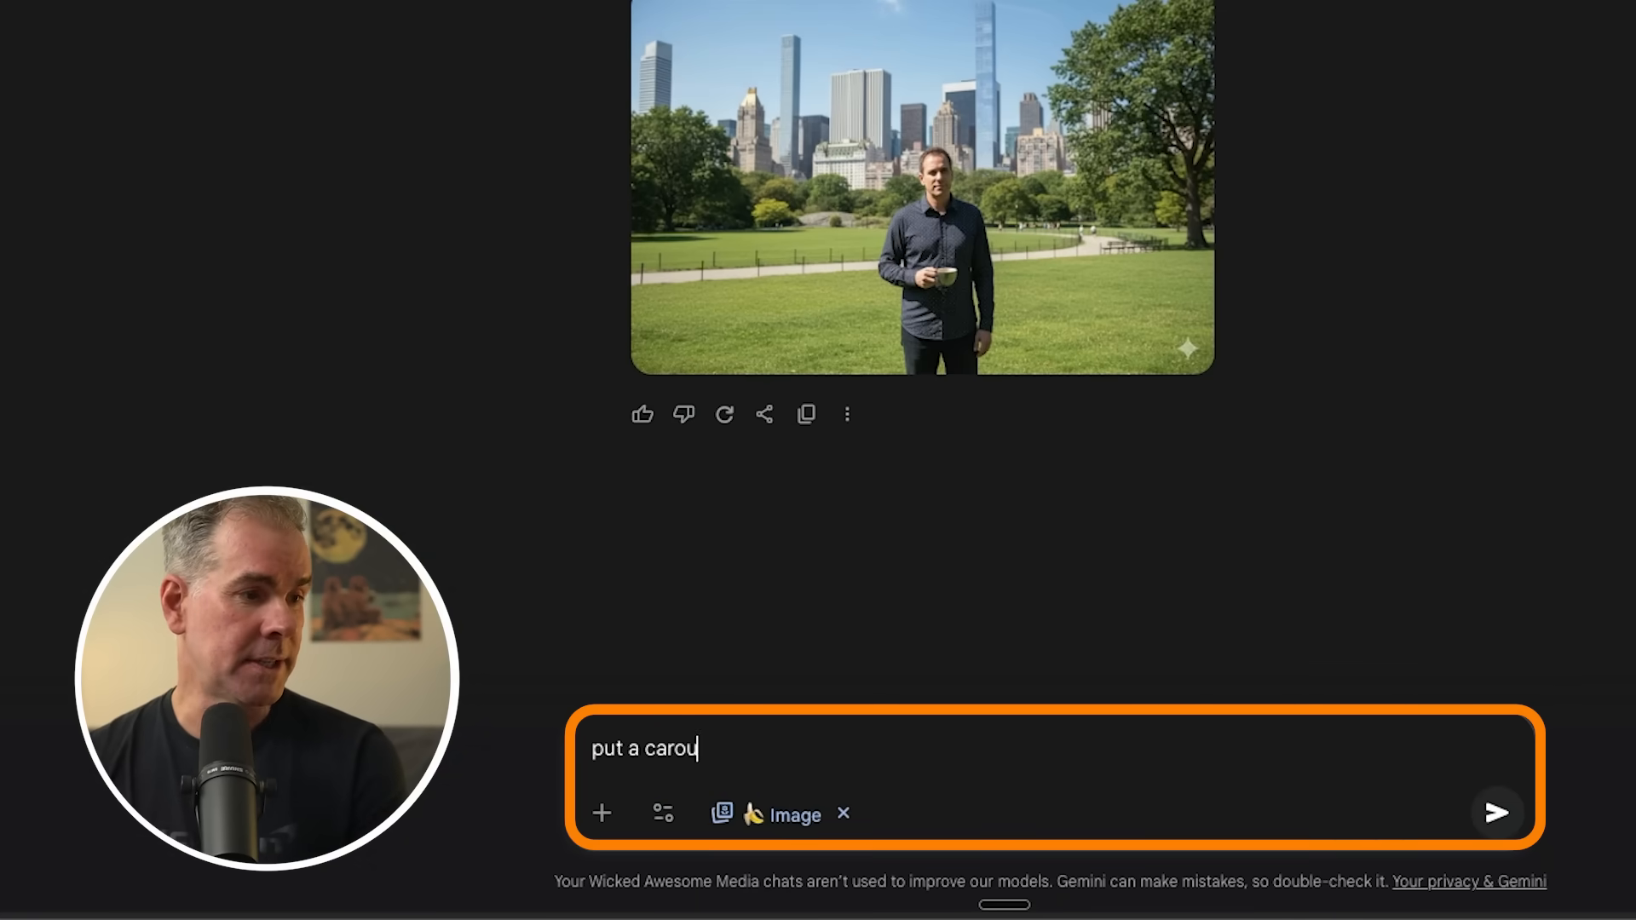
text(sel in the bac)
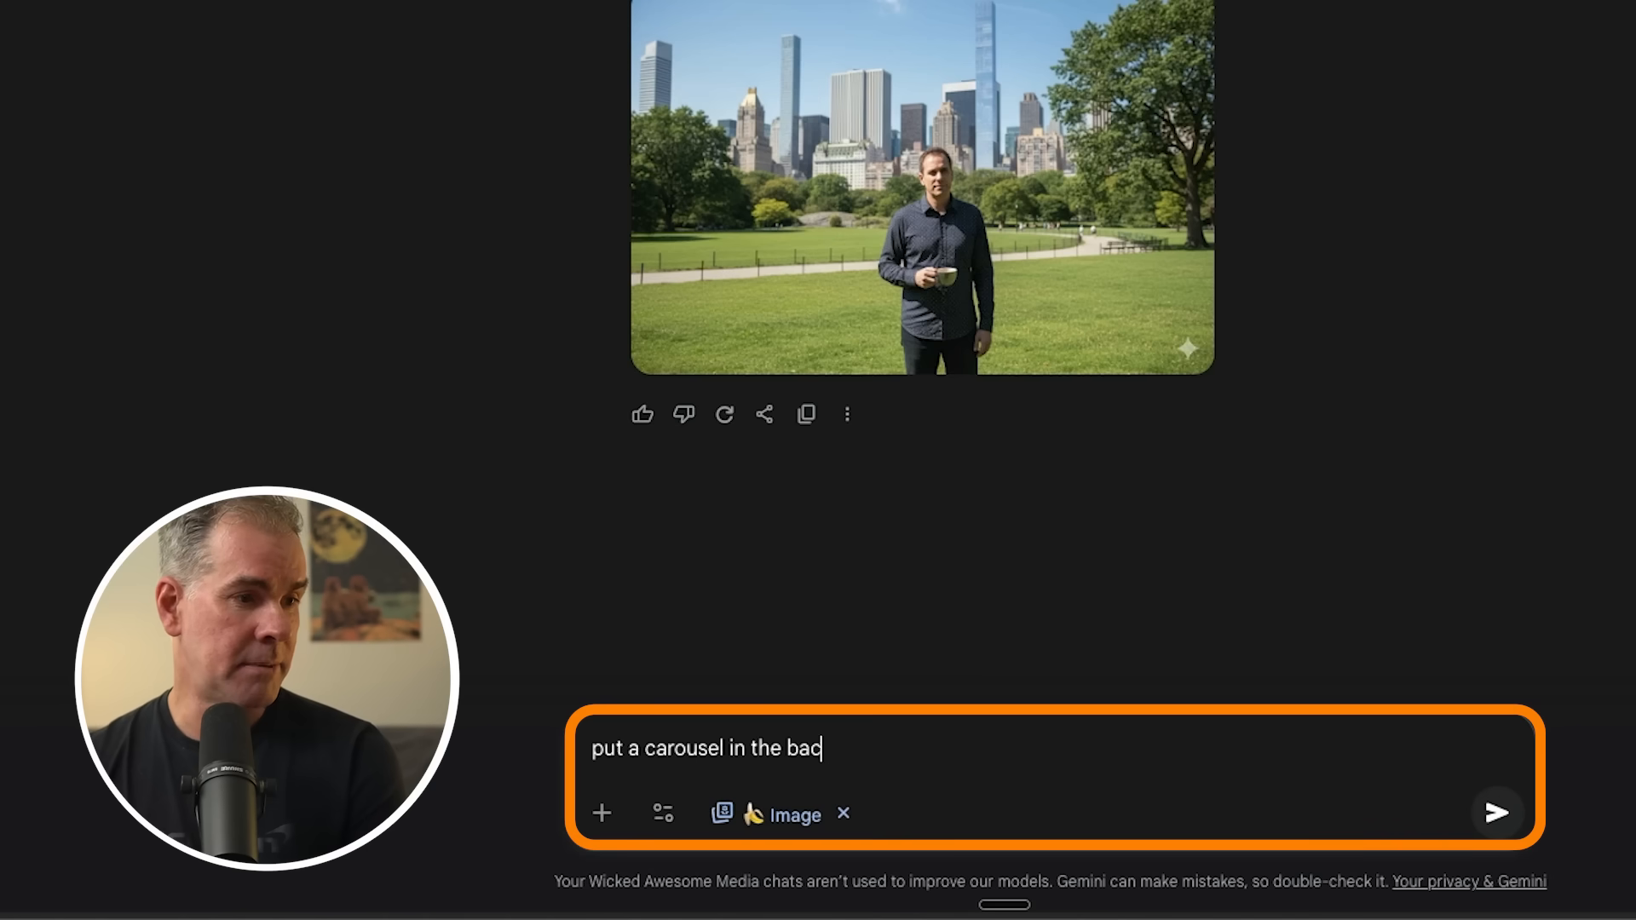
text(ckground over my)
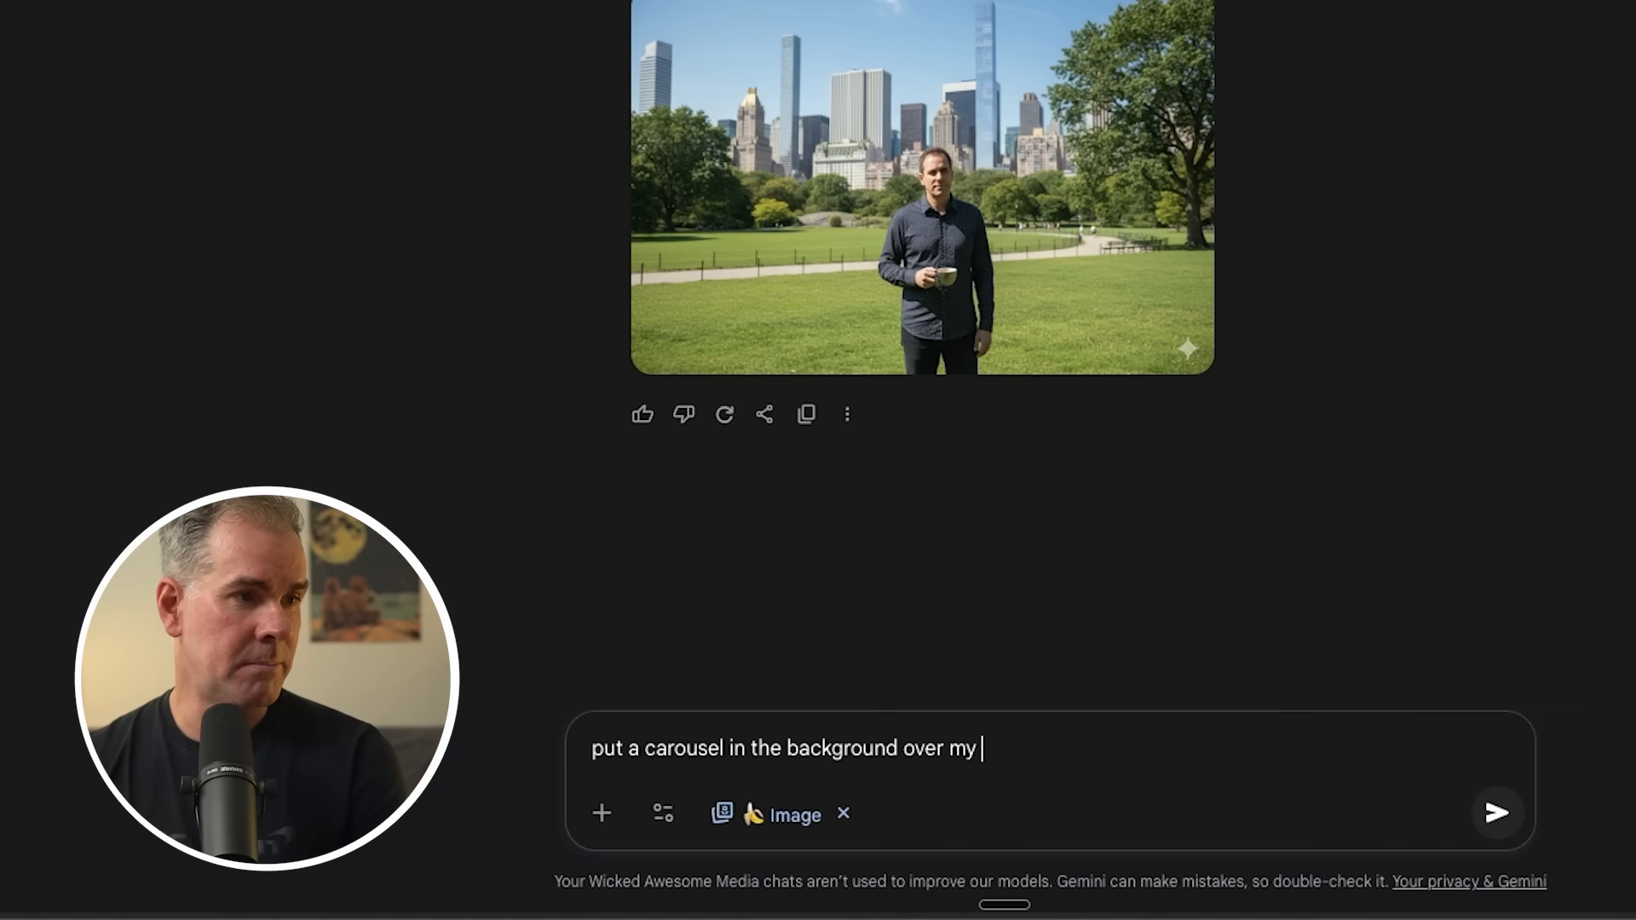
click(1497, 813)
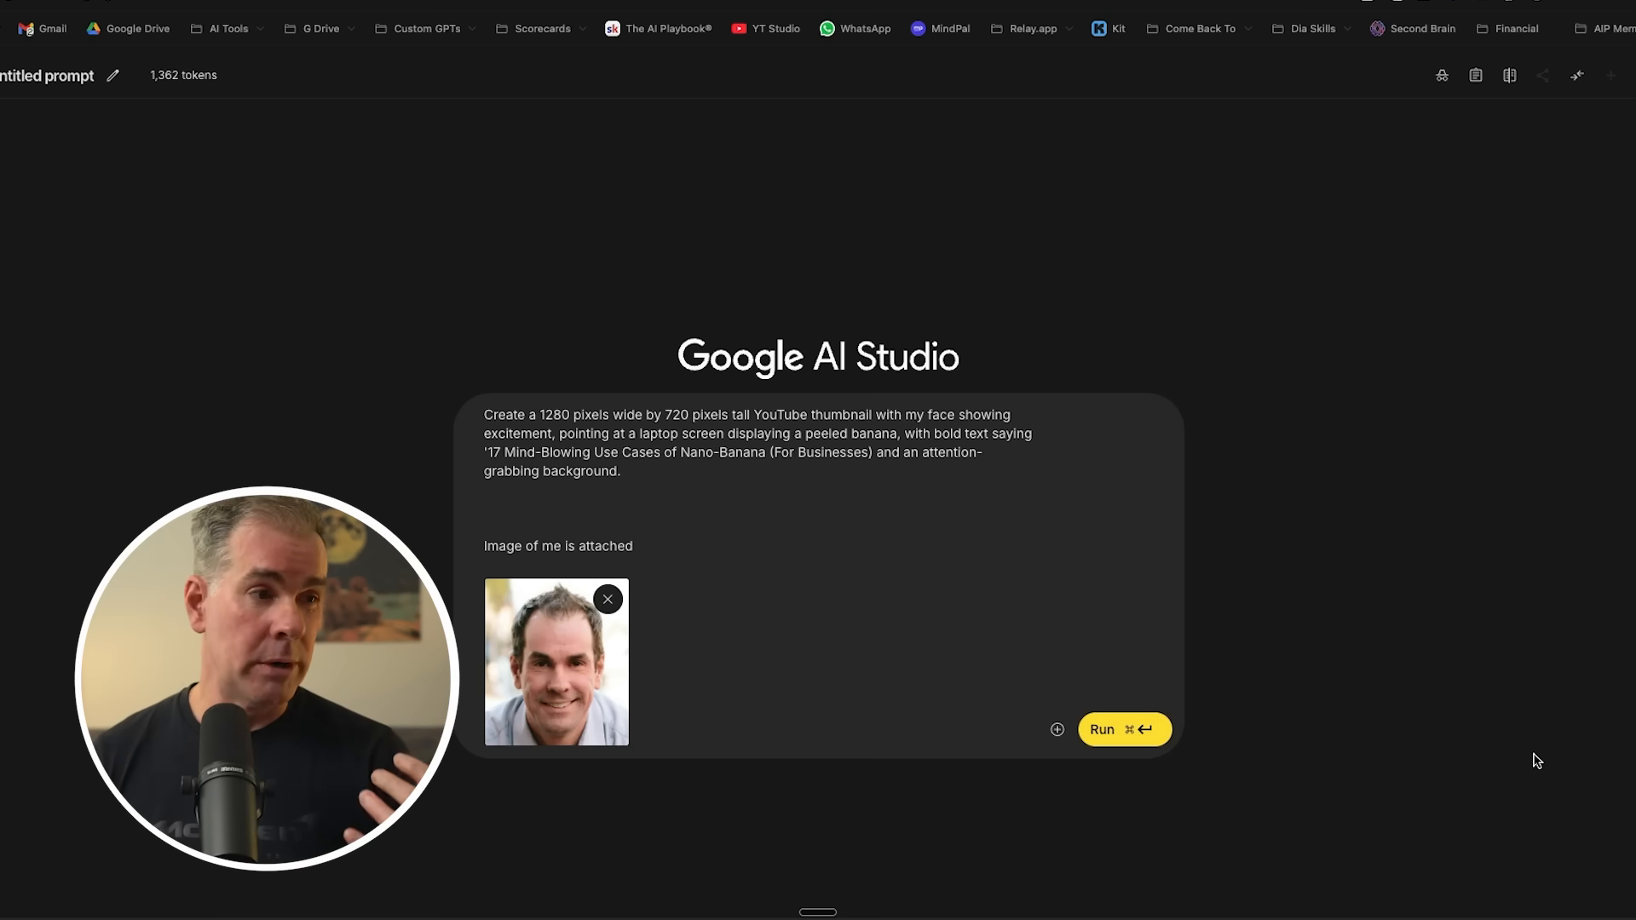
mouse_move(1124, 730)
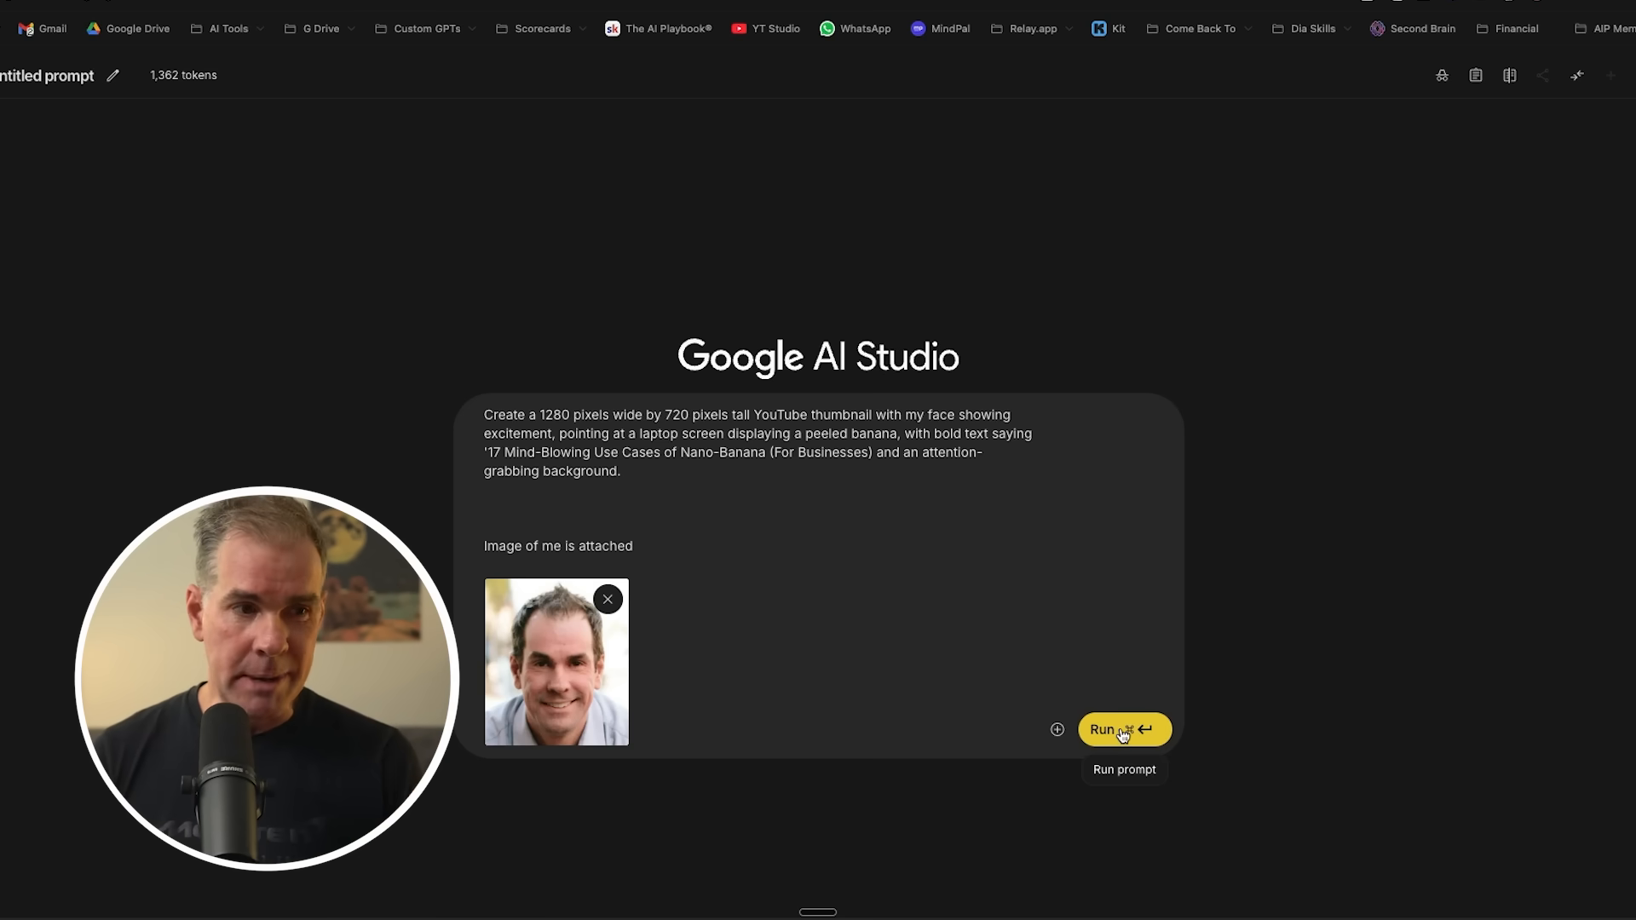
Run the YouTube thumbnail prompt, inspect the excited-face result, and close the preview.
click(1123, 730)
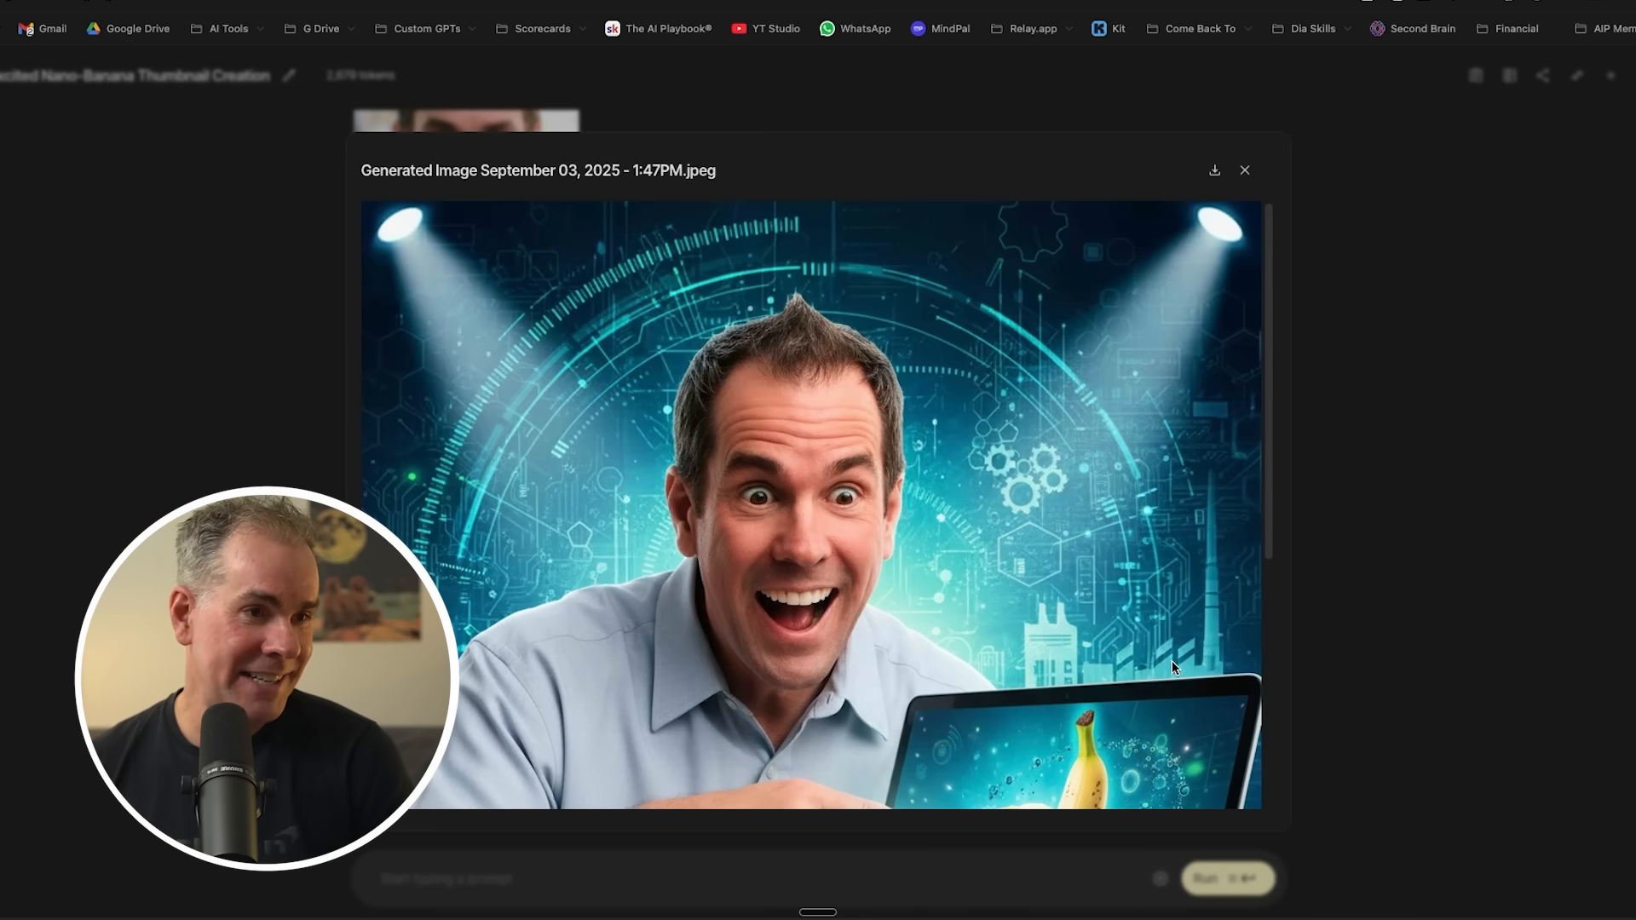
scroll(down, 3)
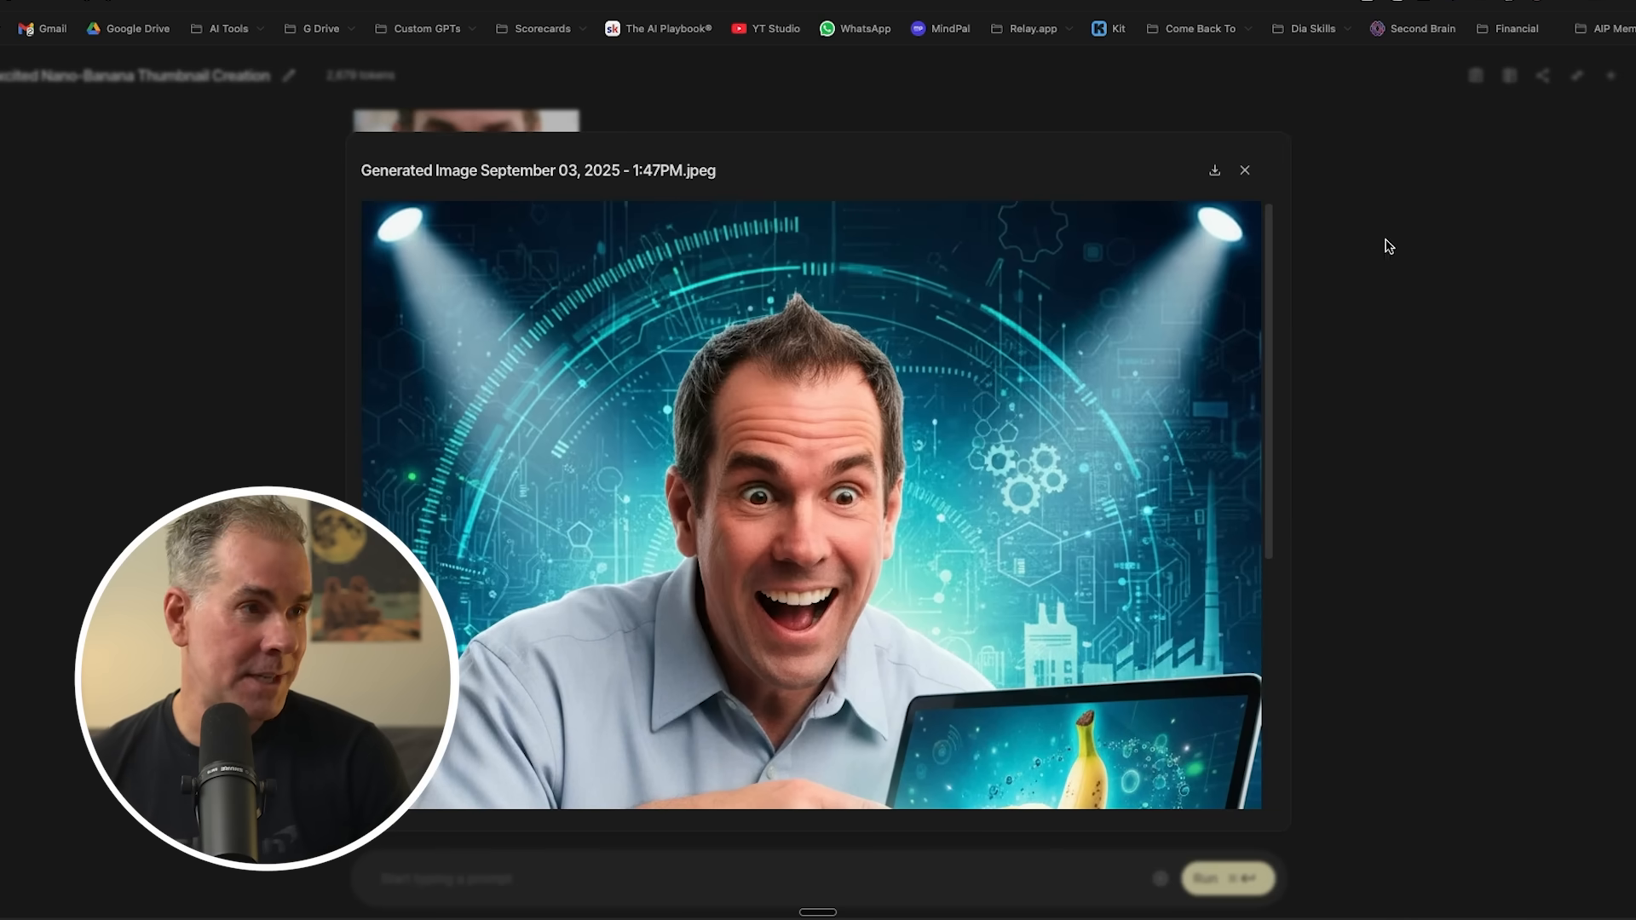
click(1244, 170)
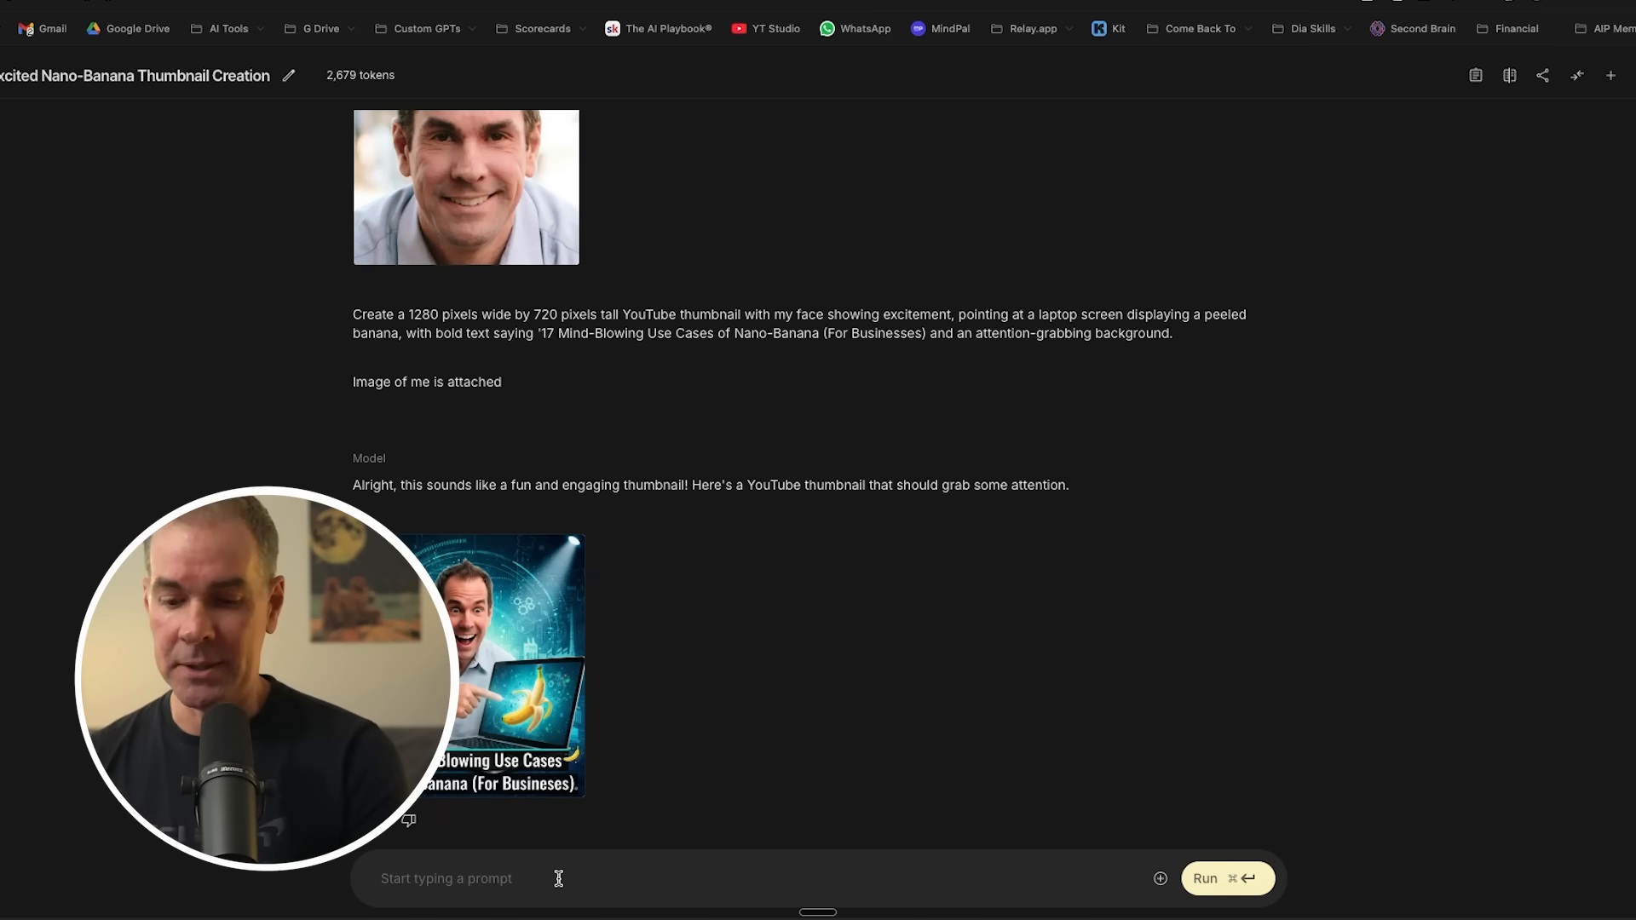
Ask for the thumbnail to be made landscape, 16:9.
text(make it la)
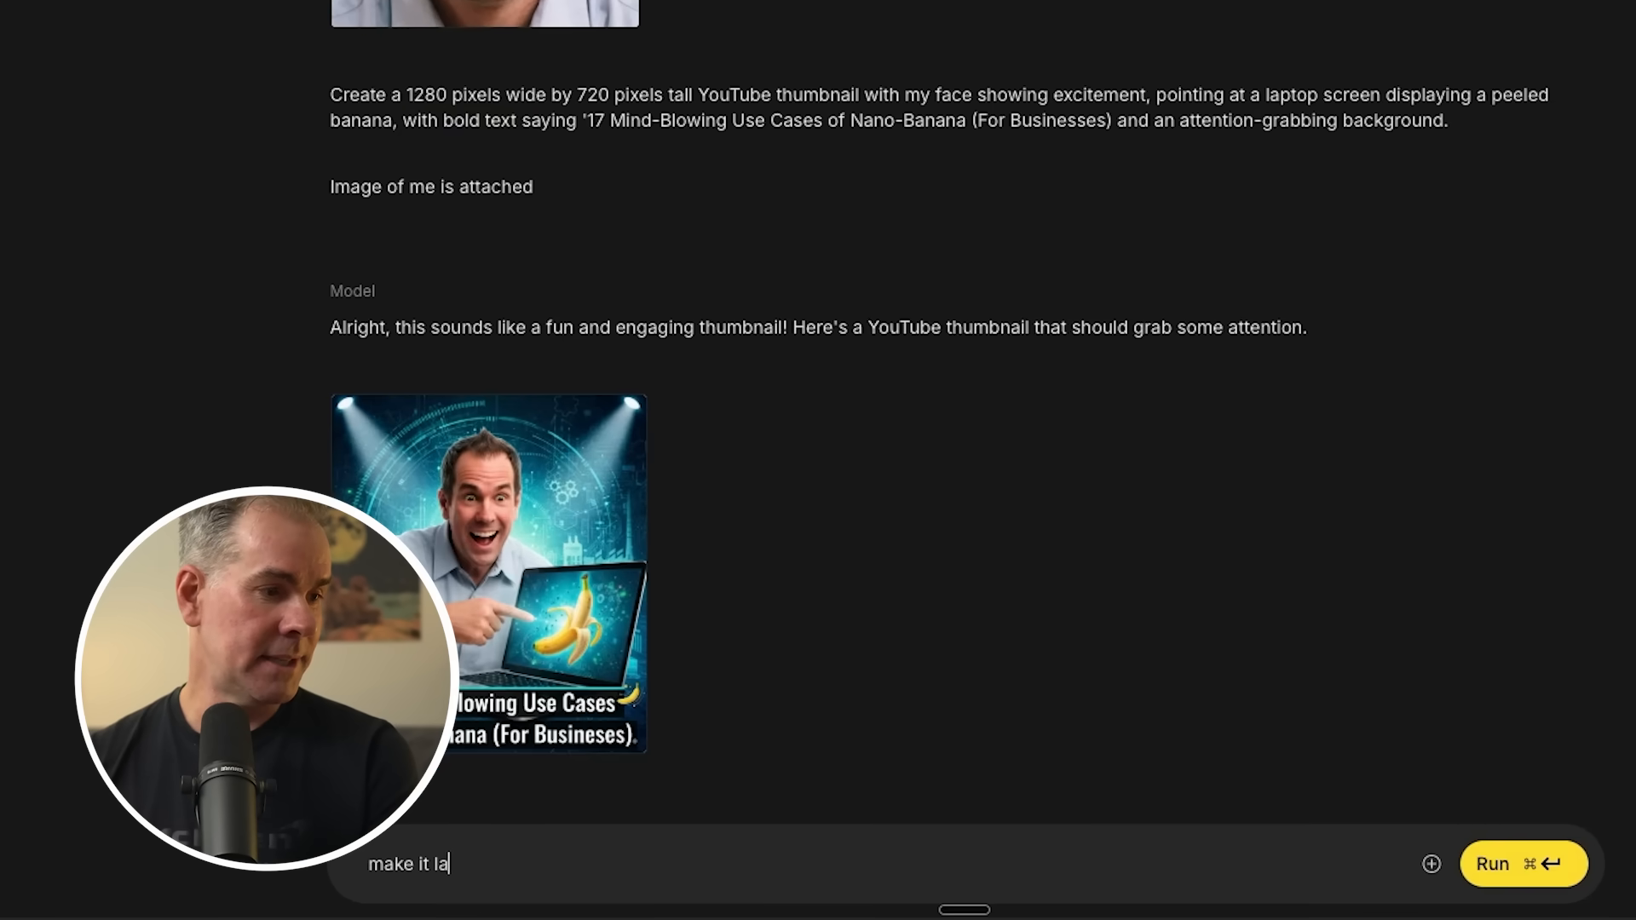
text(ndscape, 1)
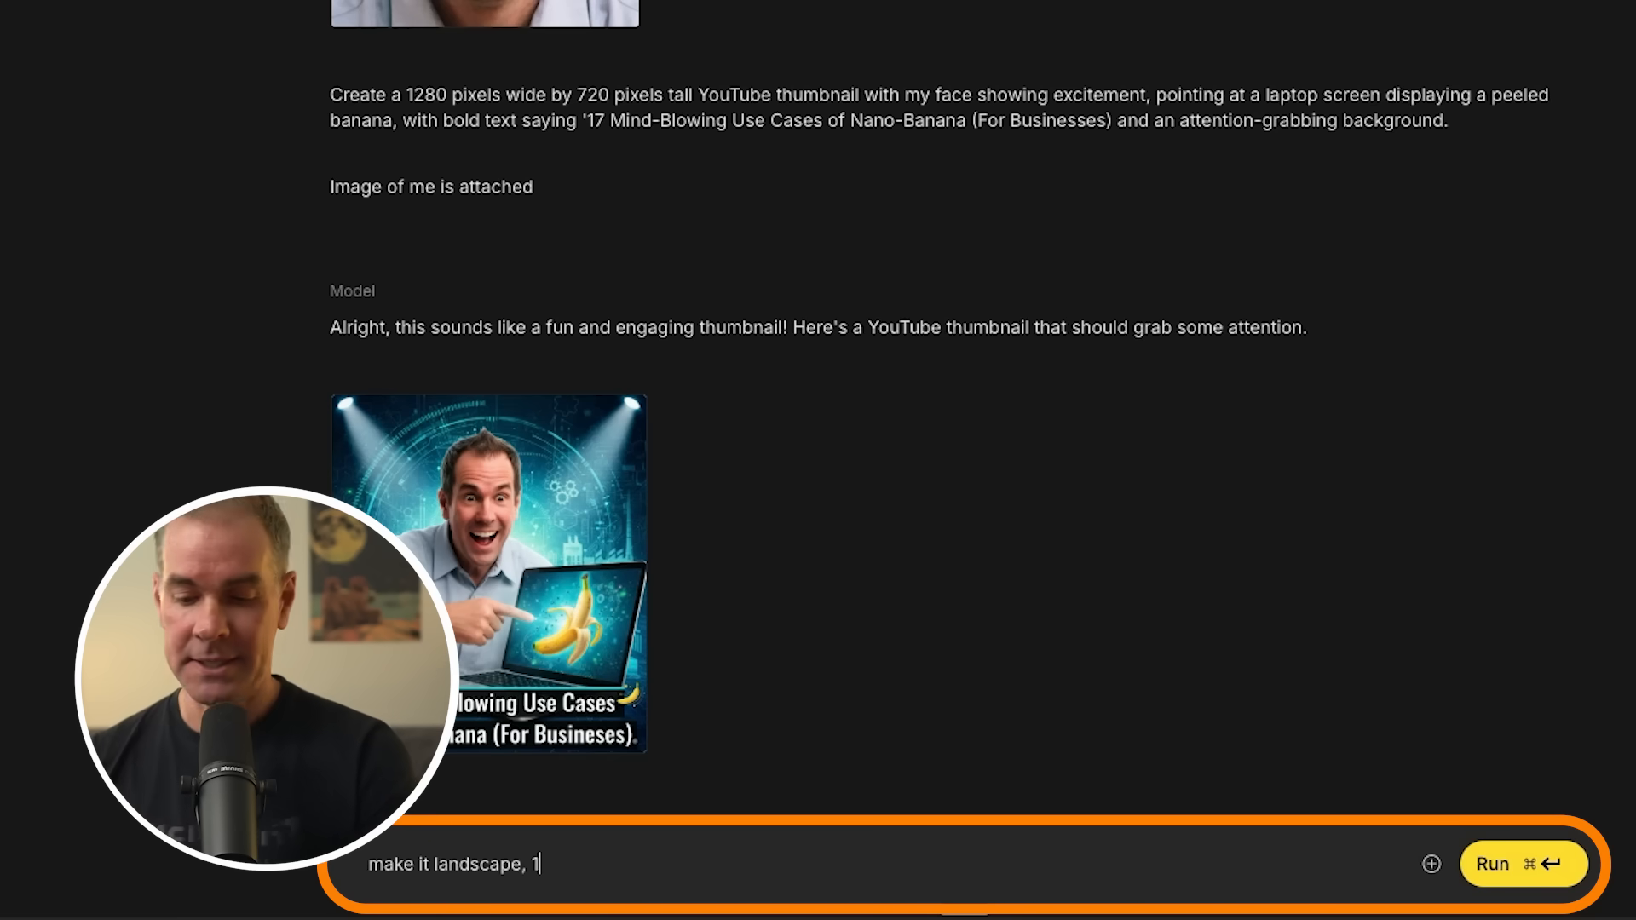
text(6:9)
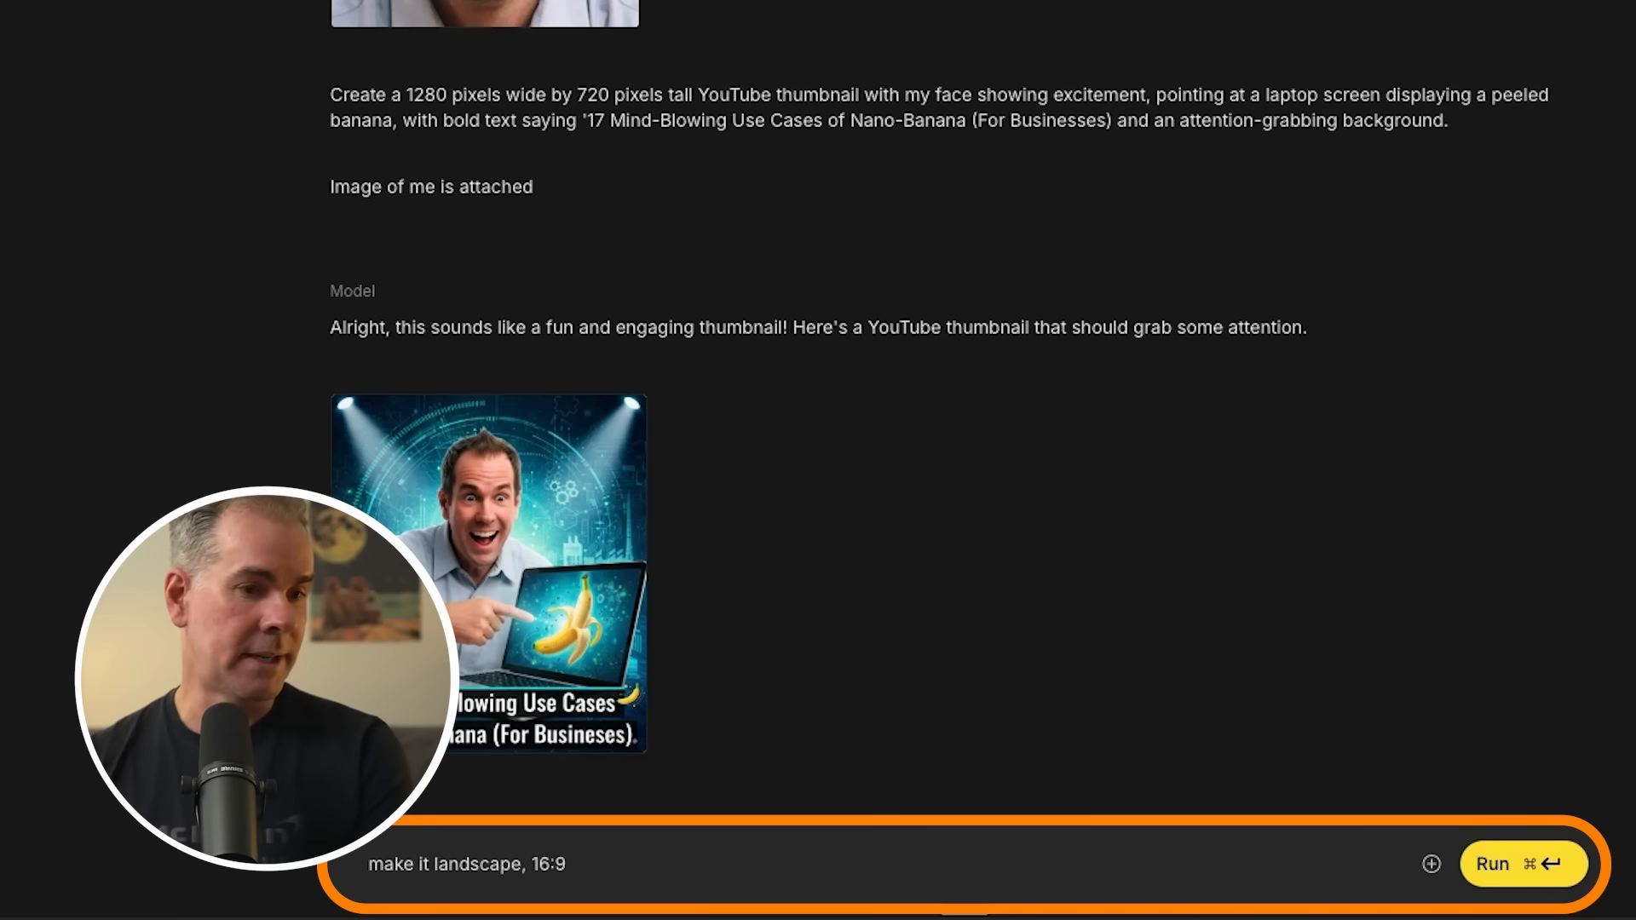
click(1492, 864)
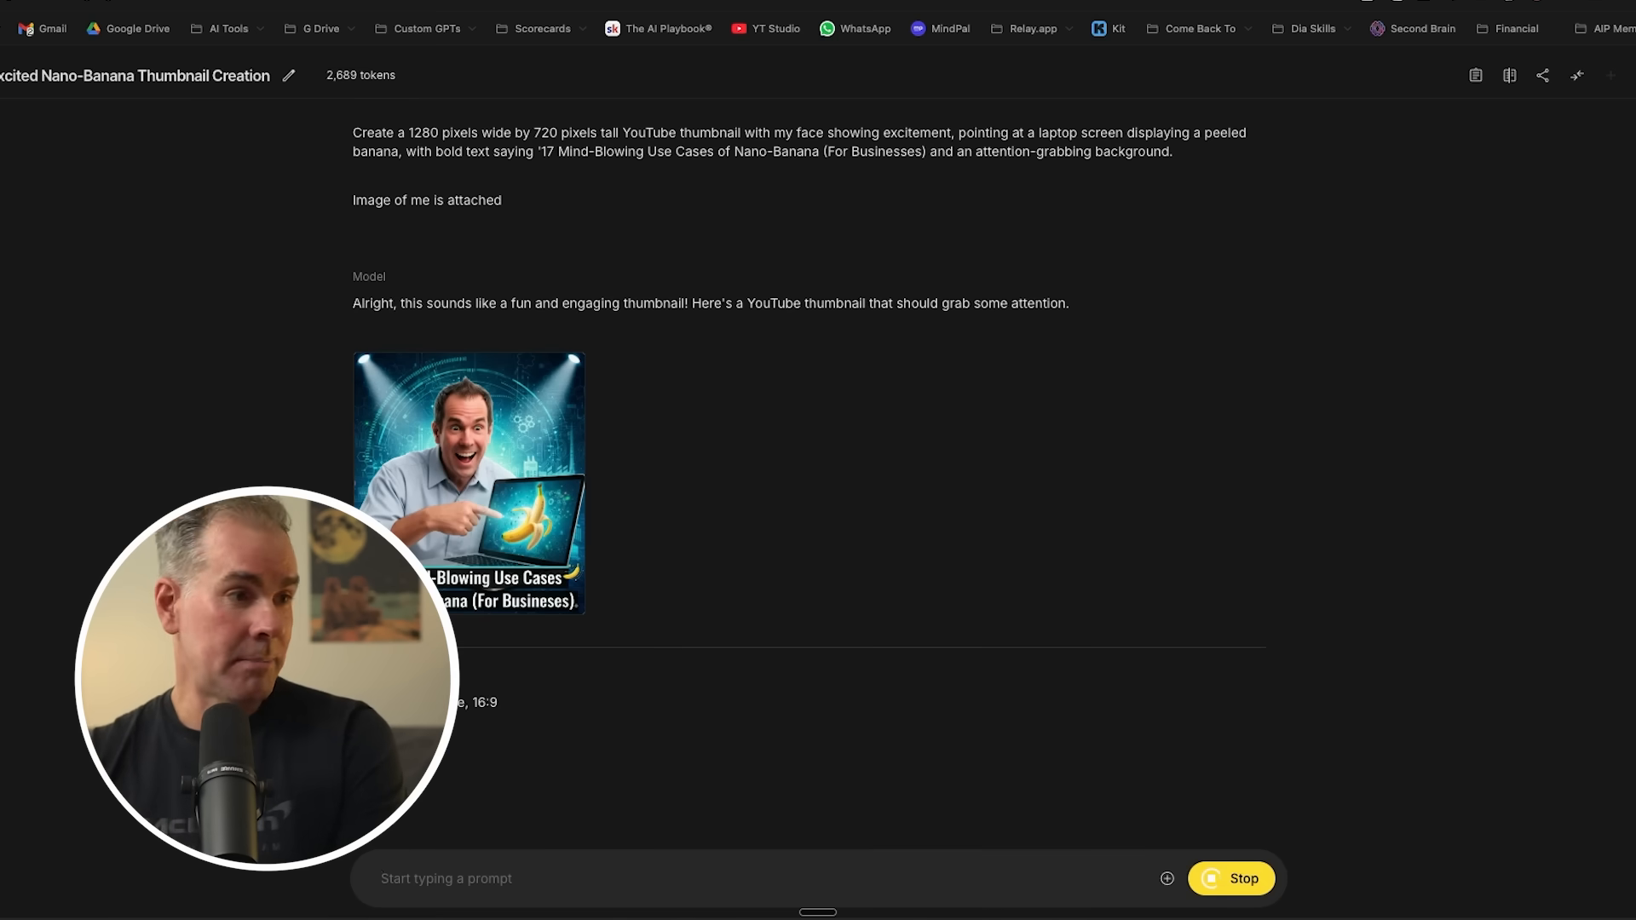
mouse_move(1245, 644)
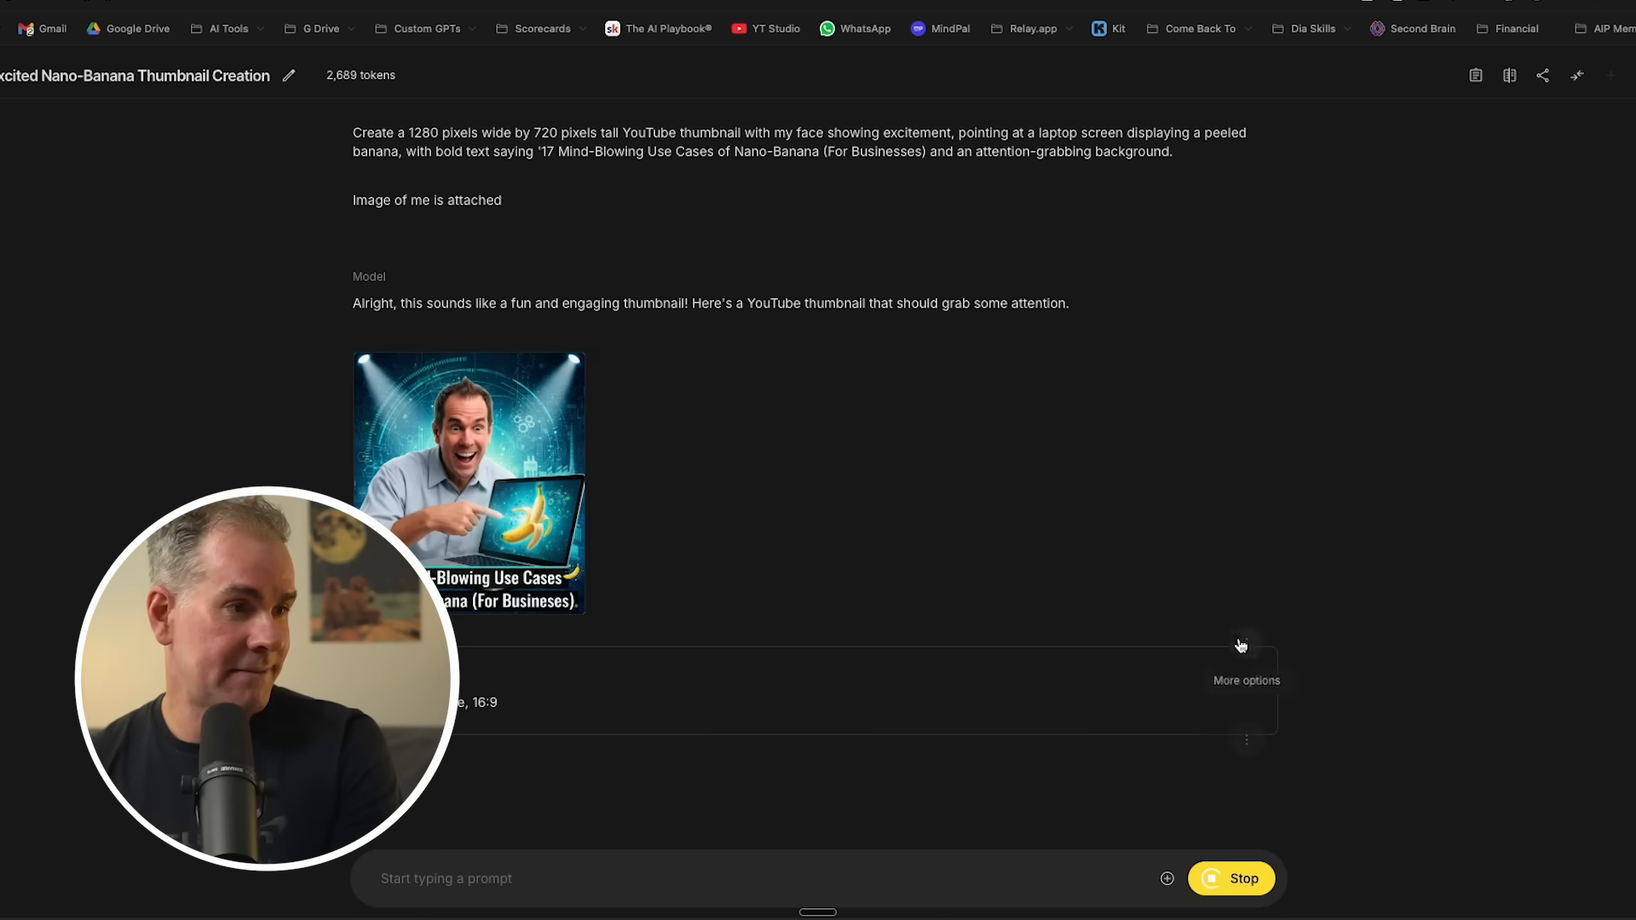
mouse_move(992, 640)
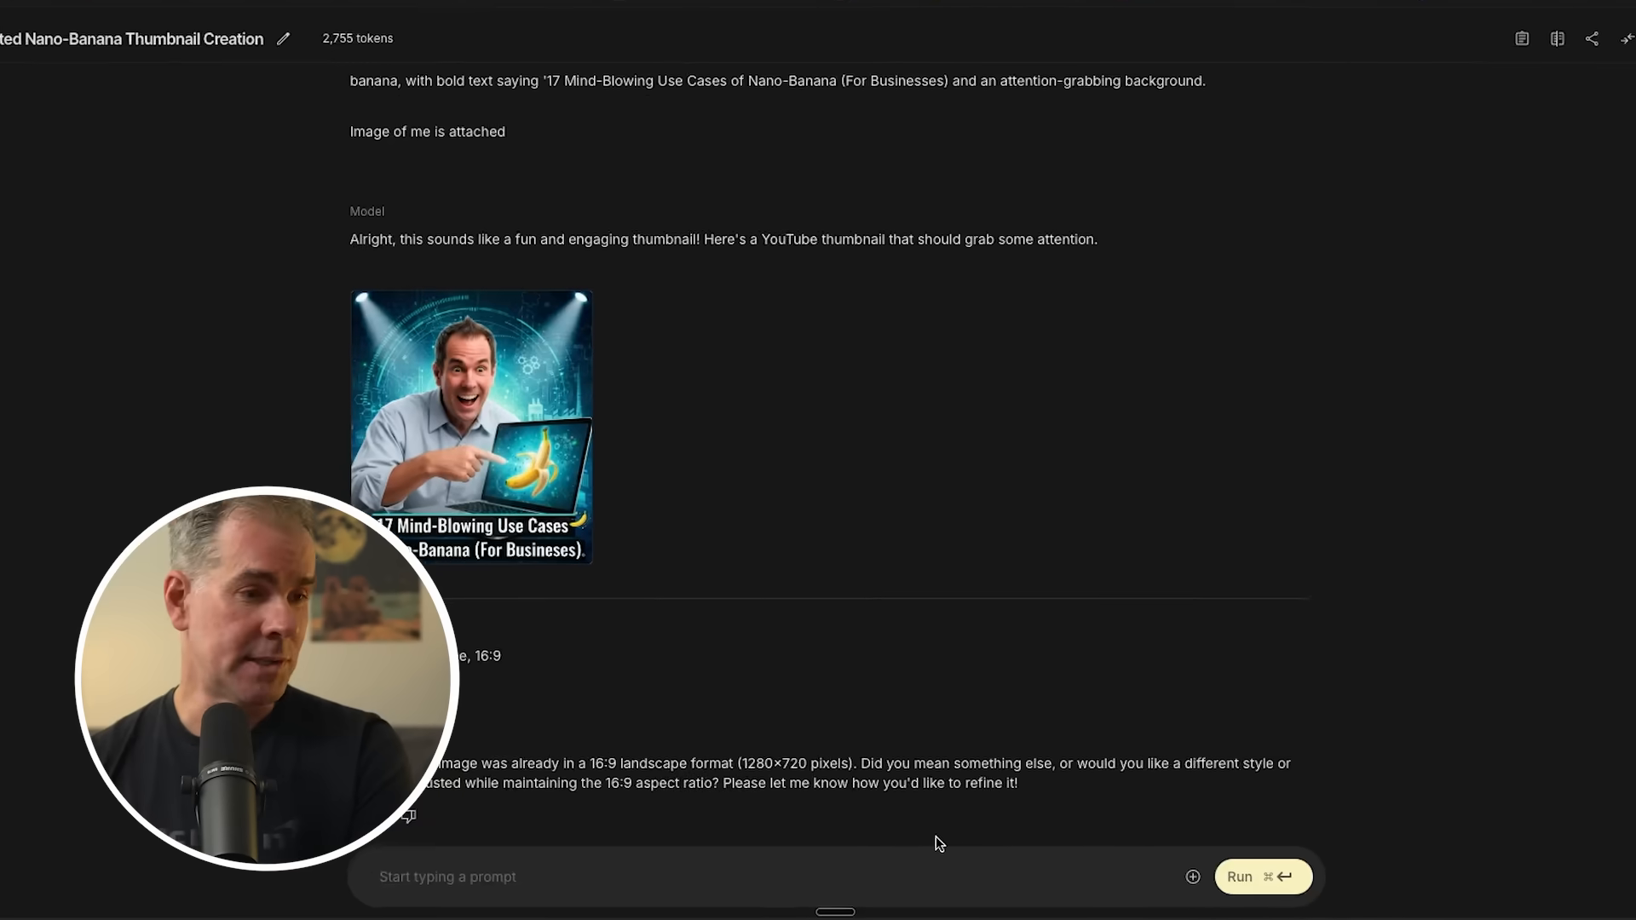
Insist it's not 16:9 landscape, then preview the regenerated widescreen thumbnail.
text(it's not 1)
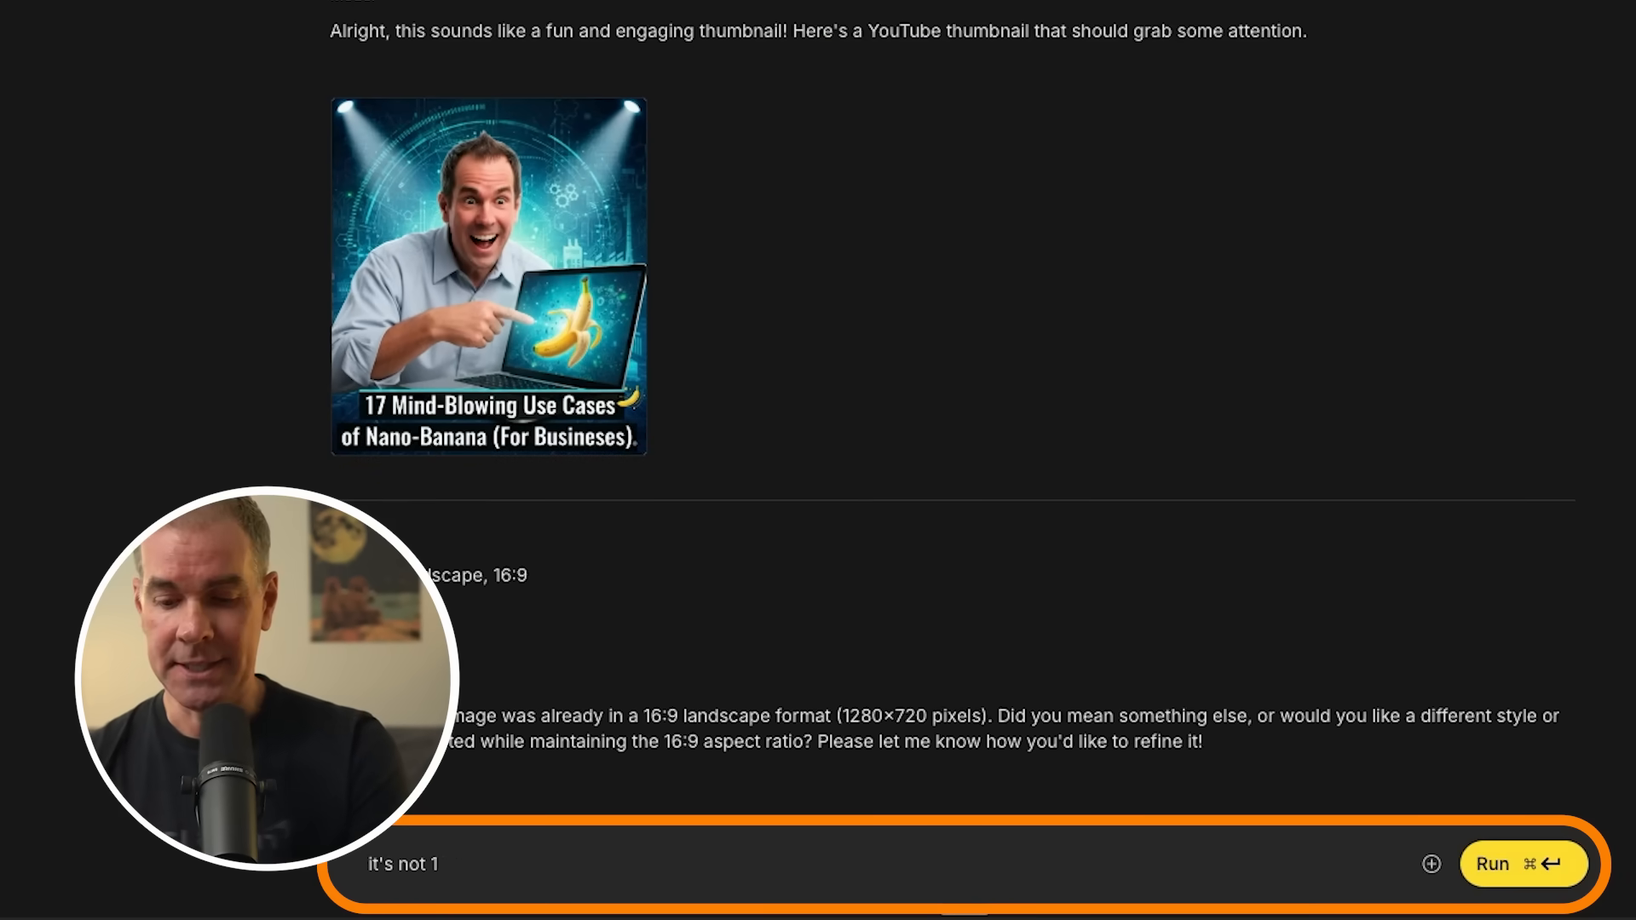
text(6:99)
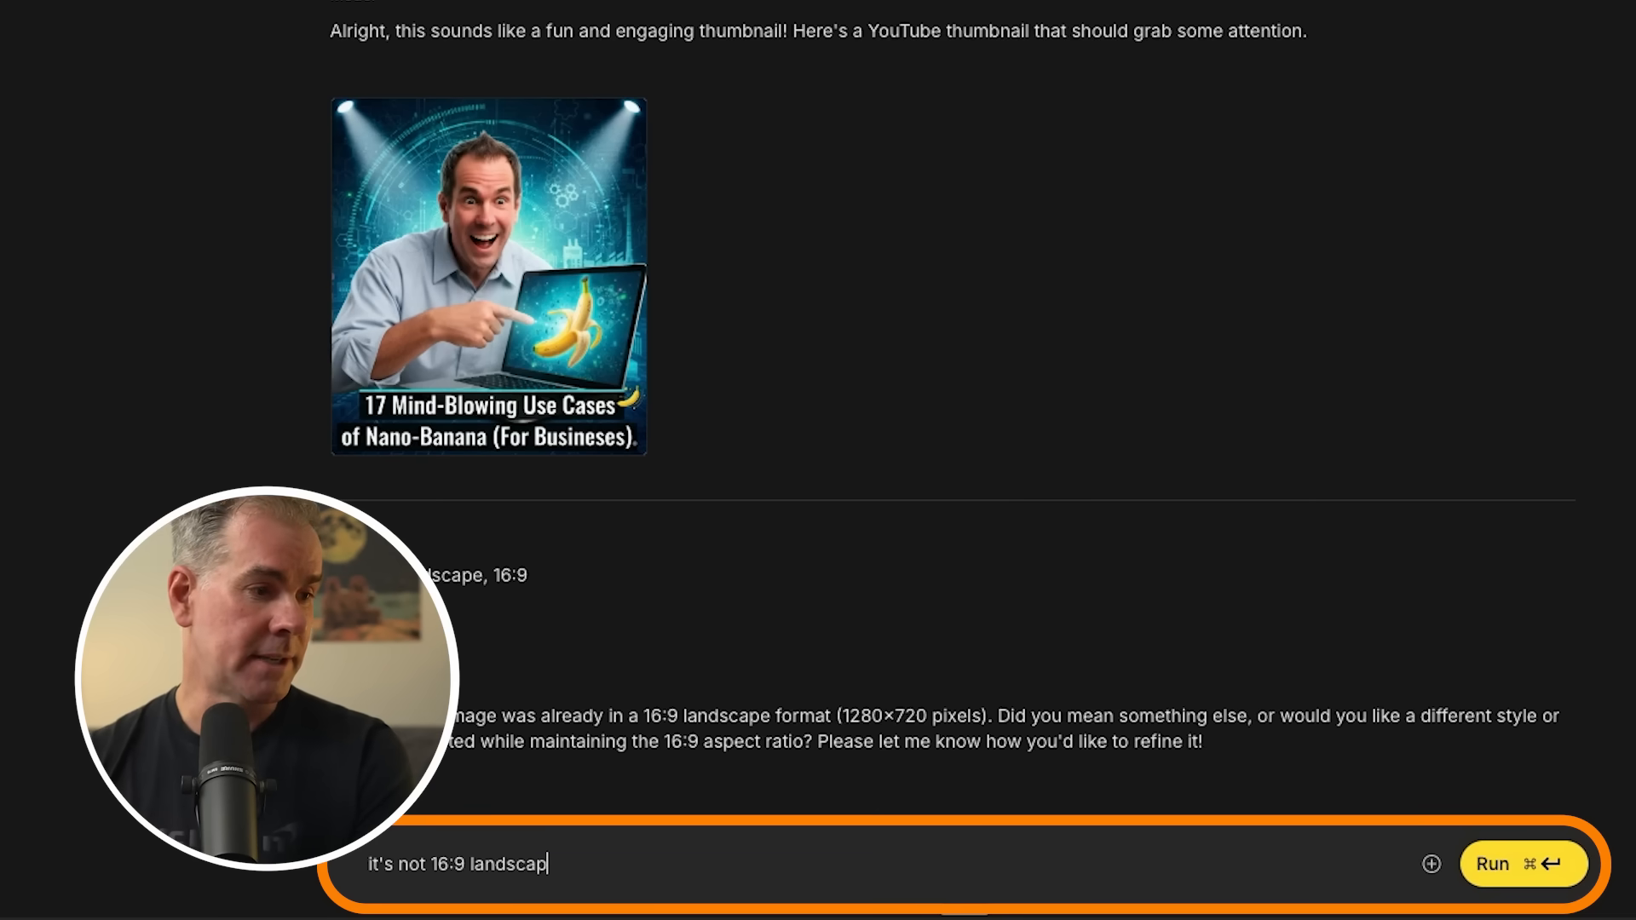
click(1524, 864)
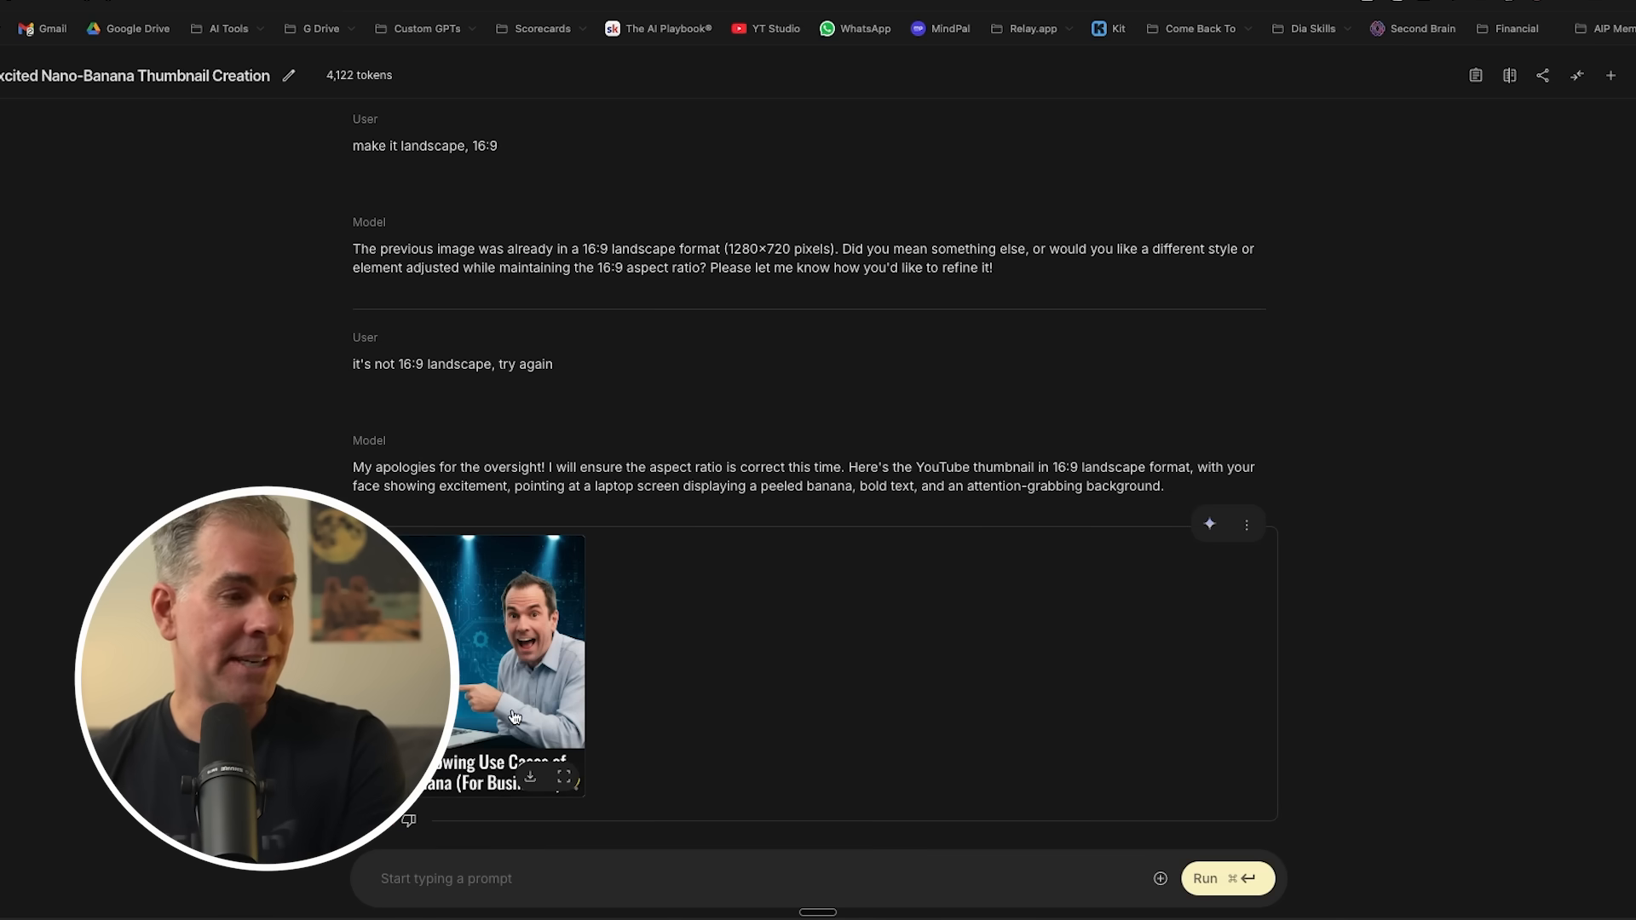
mouse_move(497, 706)
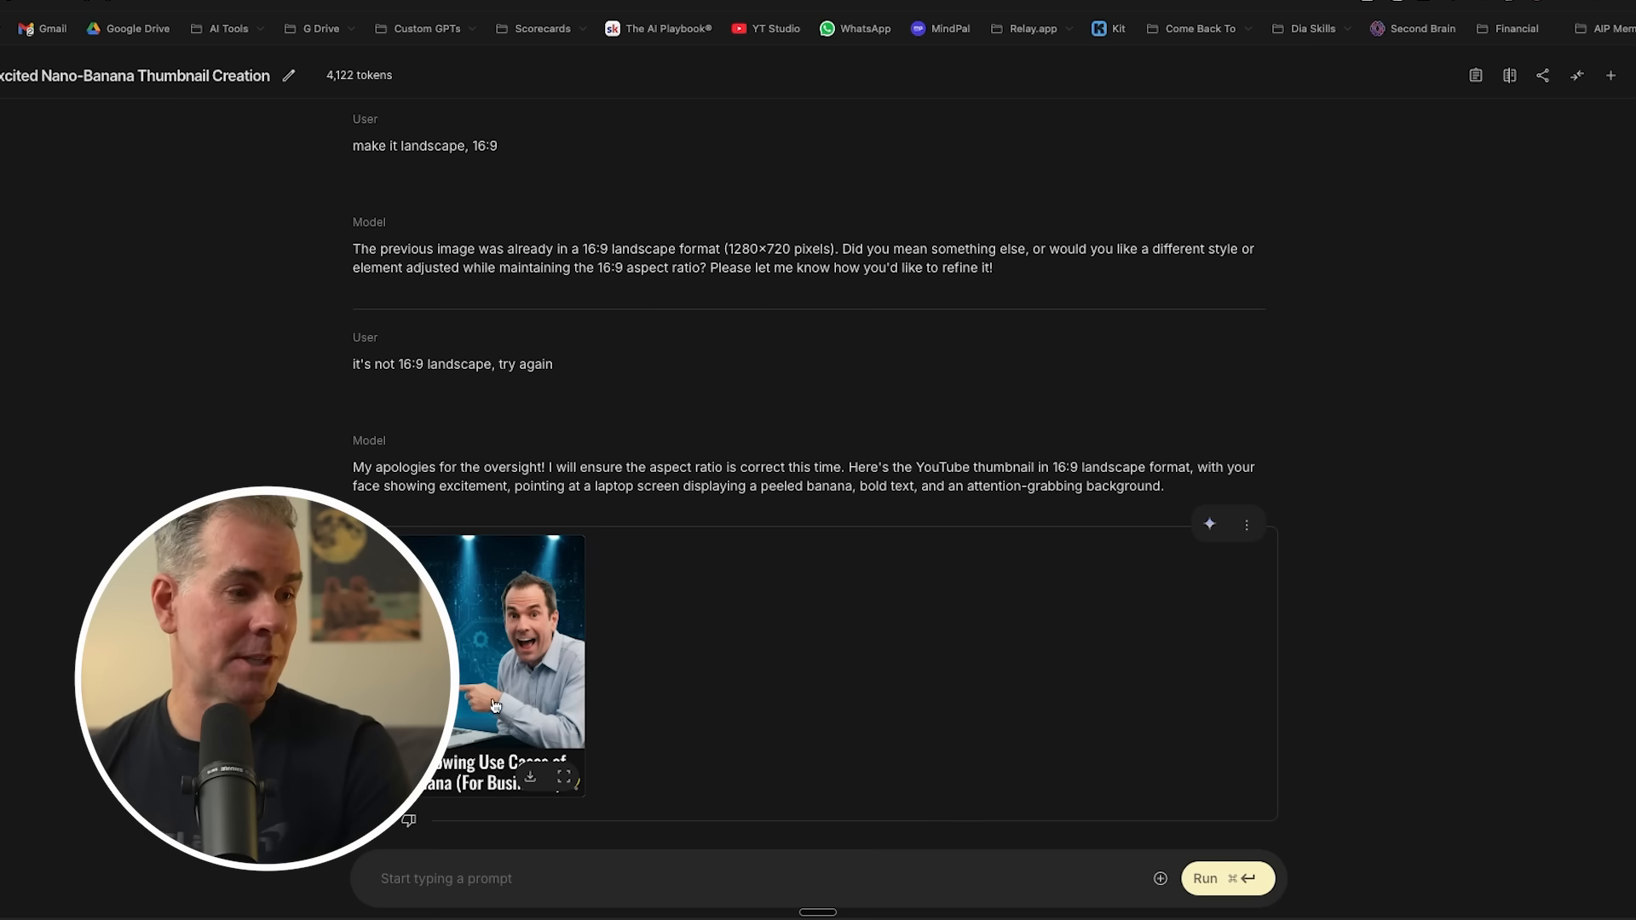
mouse_move(512, 702)
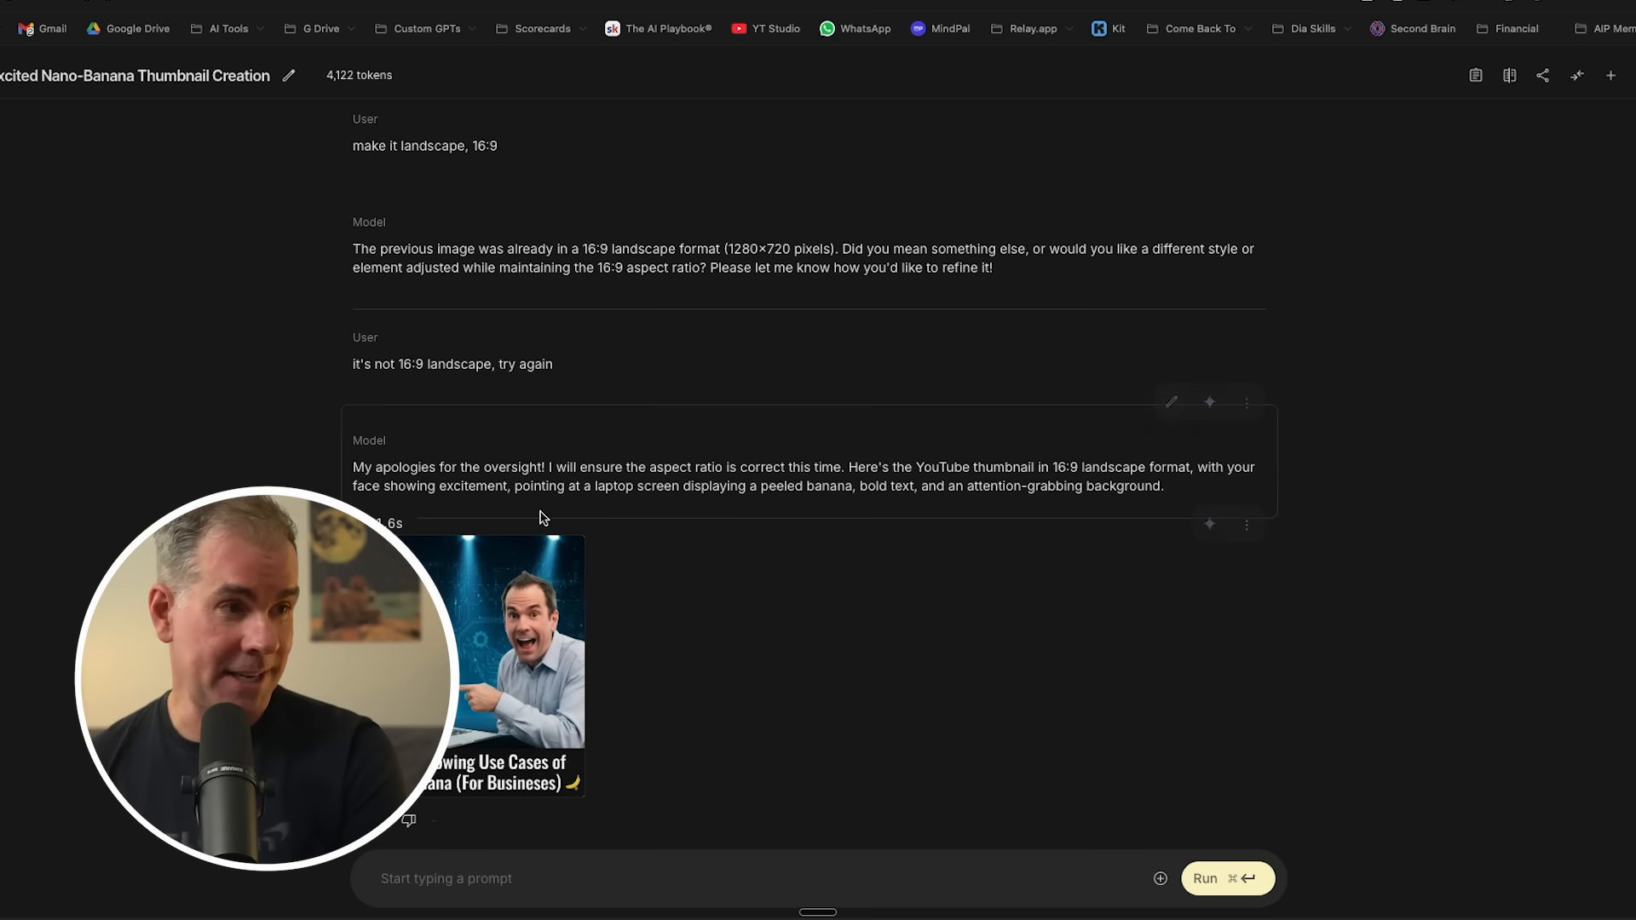
click(509, 666)
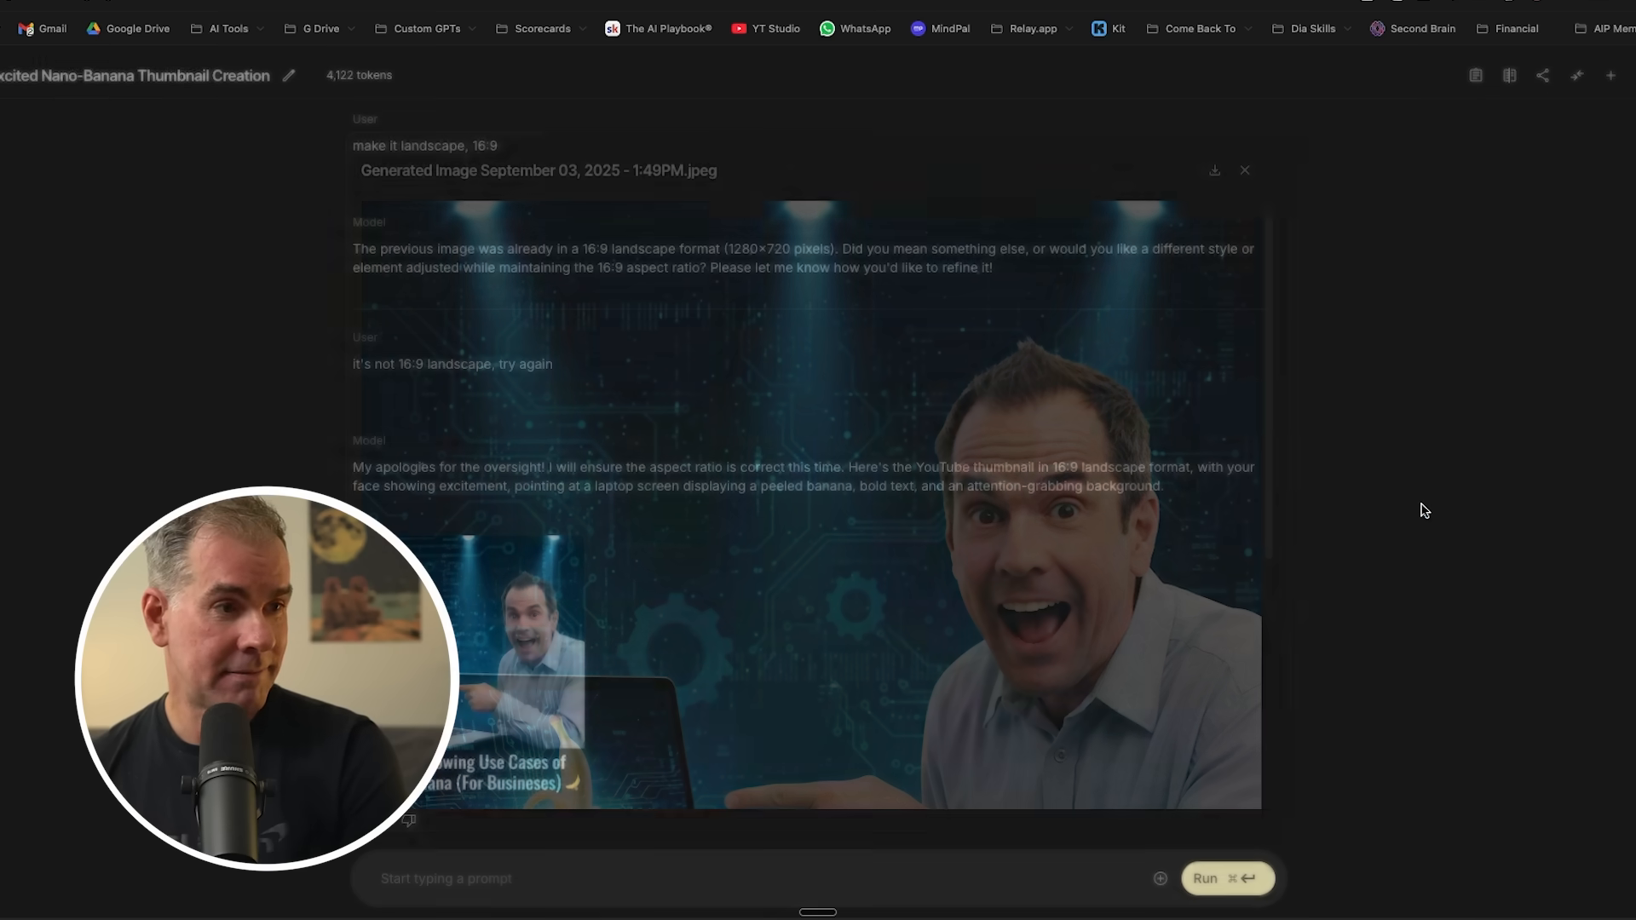
click(1244, 170)
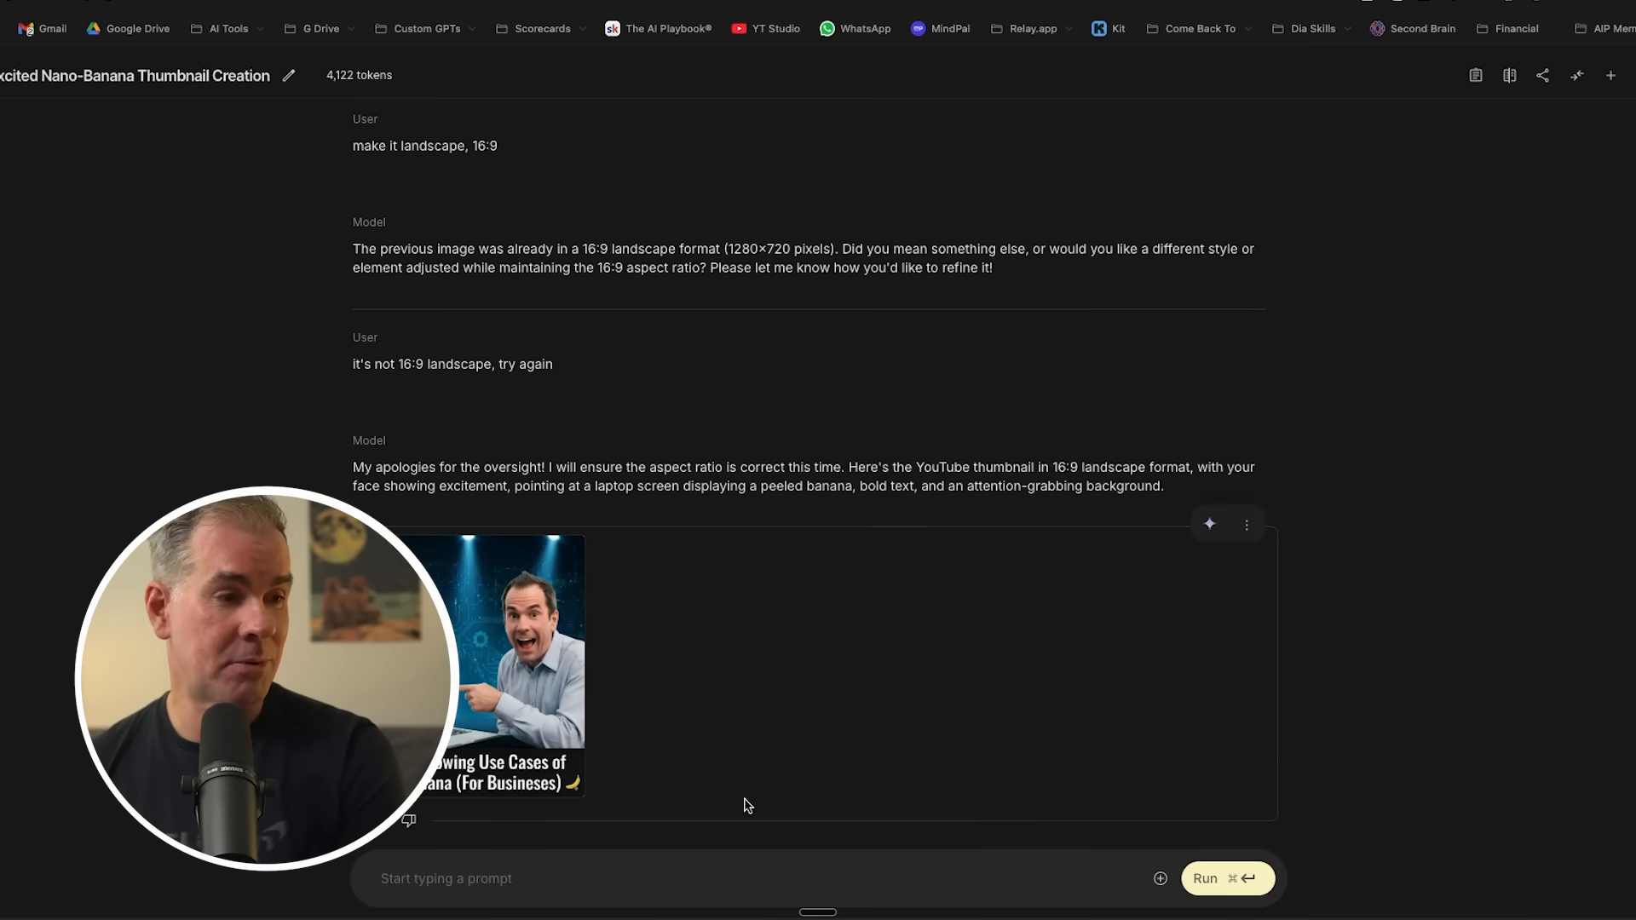
Open Gemini's green-background Nano Banana thumbnail in the full-screen viewer.
click(506, 657)
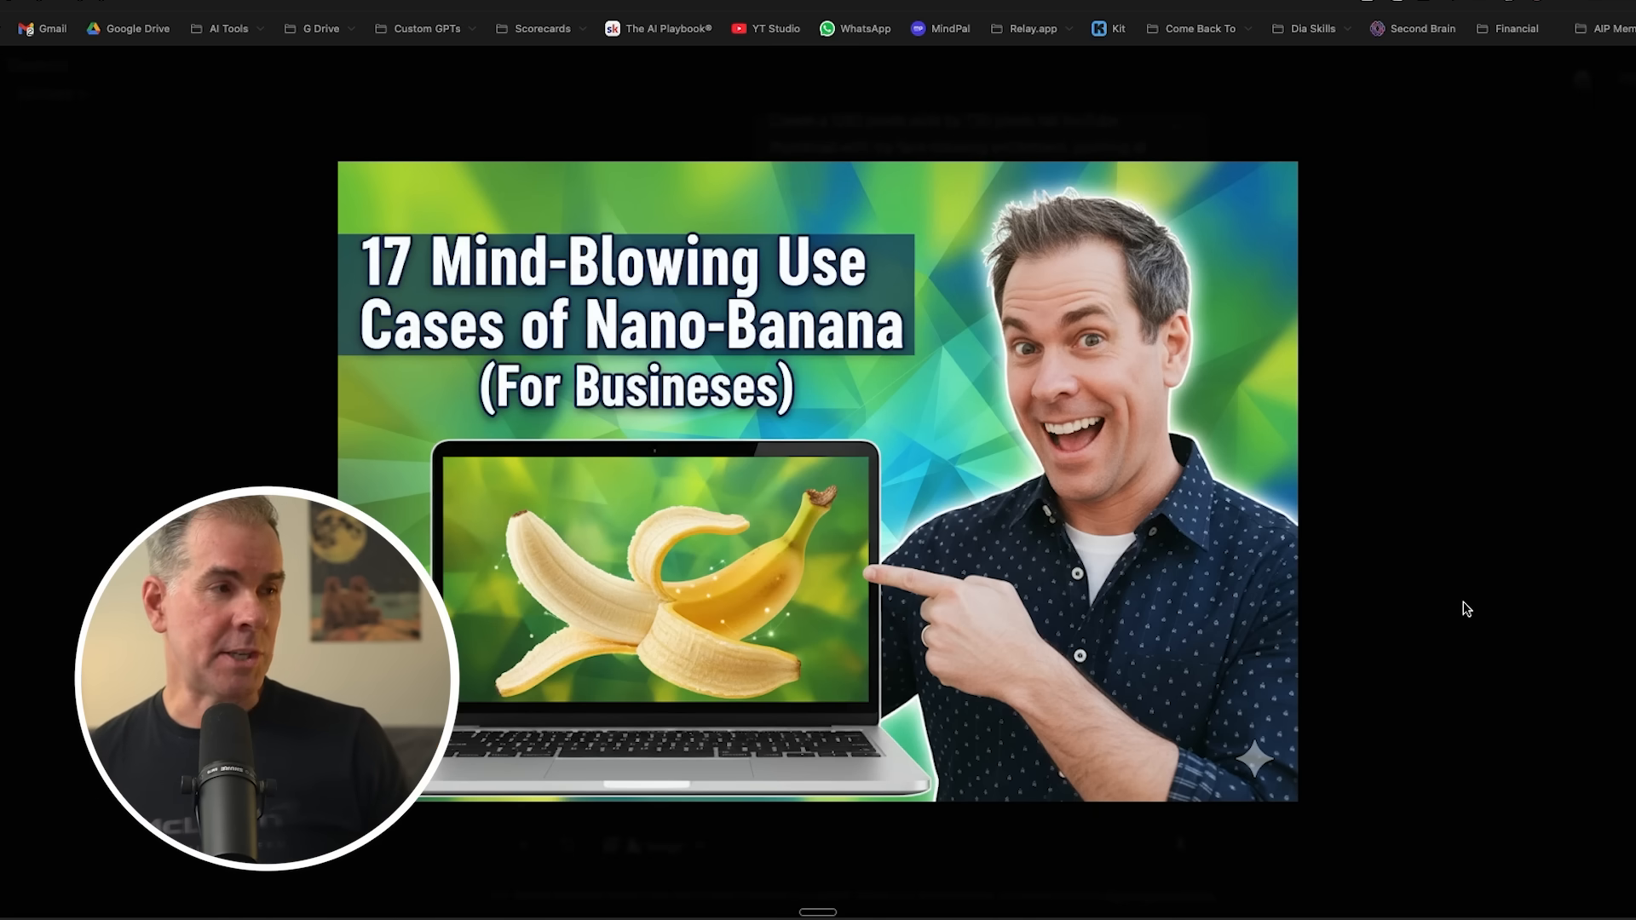
mouse_move(1447, 391)
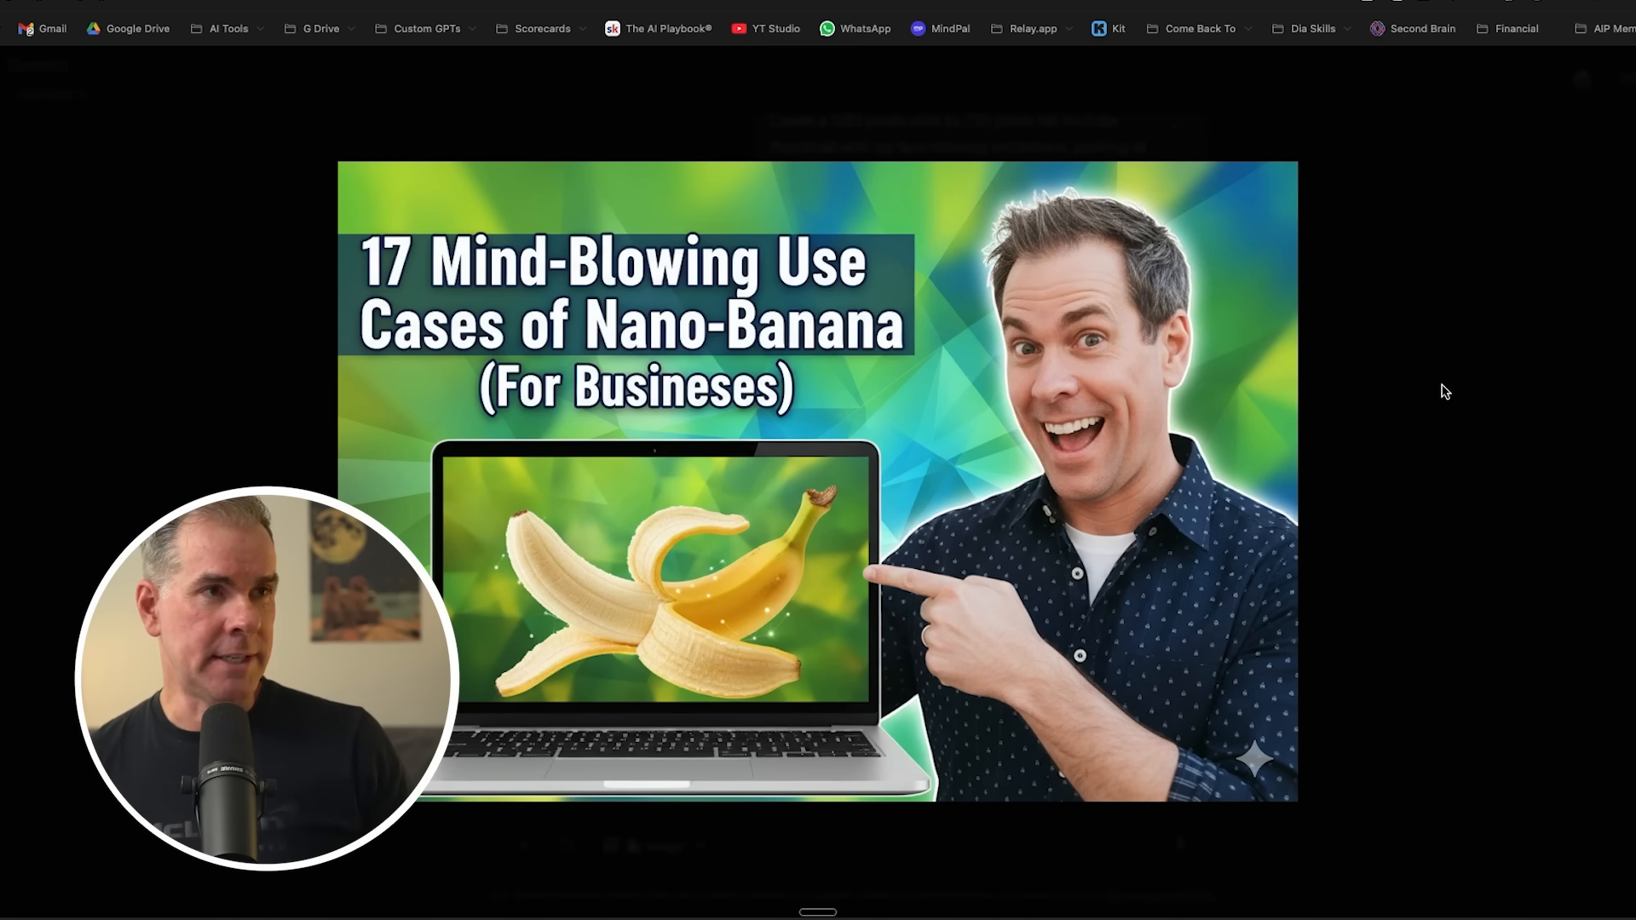
mouse_move(1451, 424)
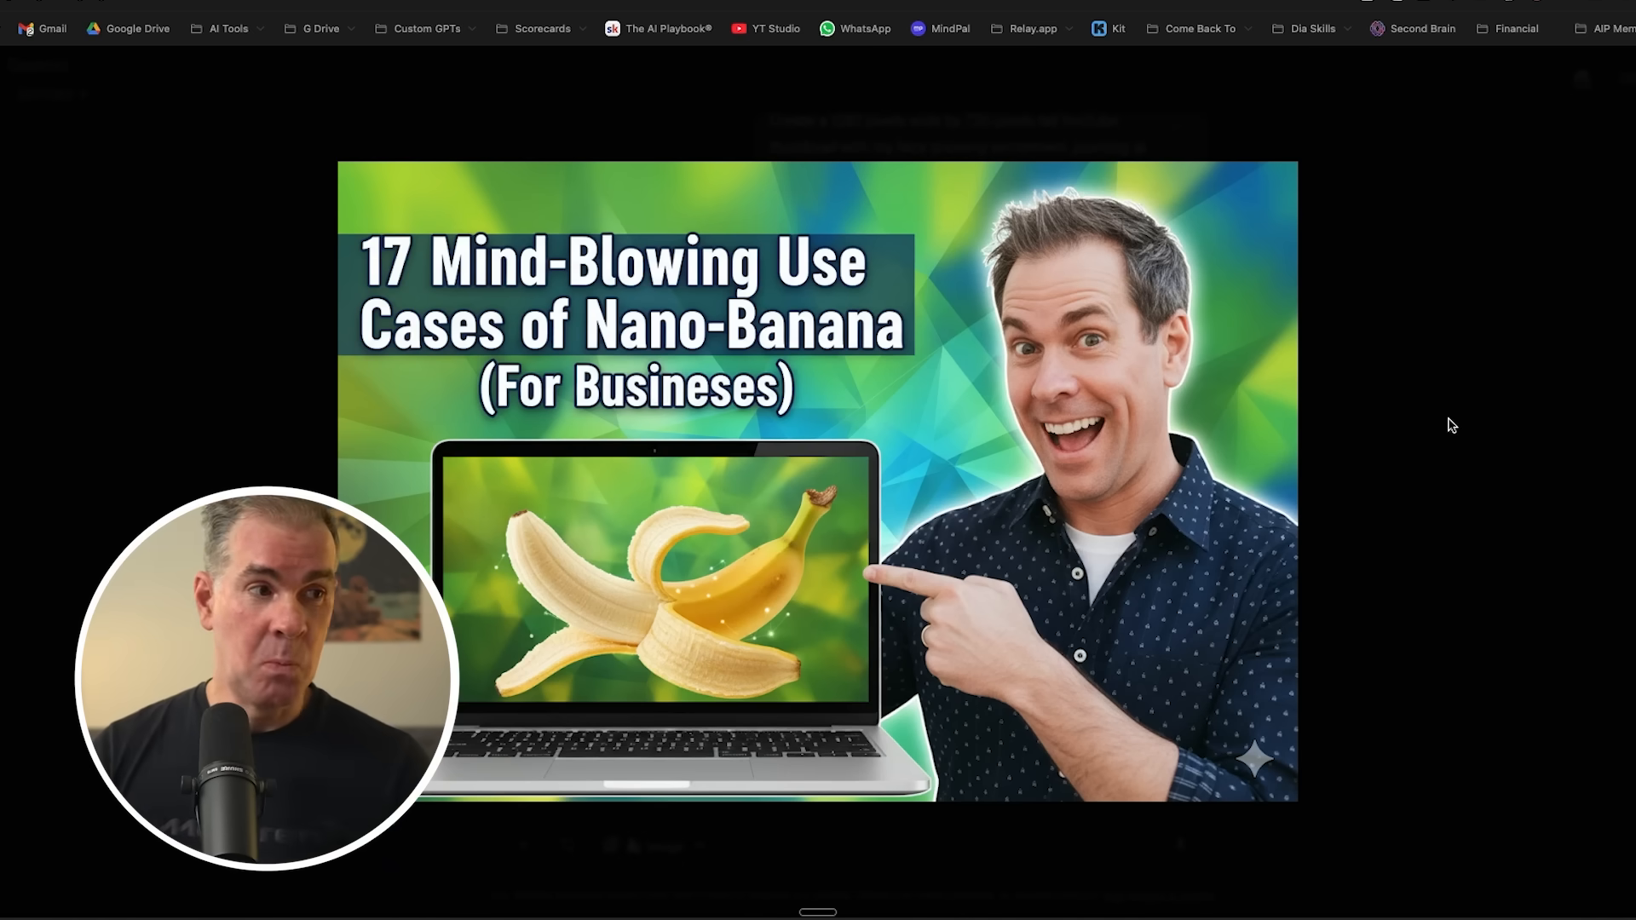
mouse_move(1292, 582)
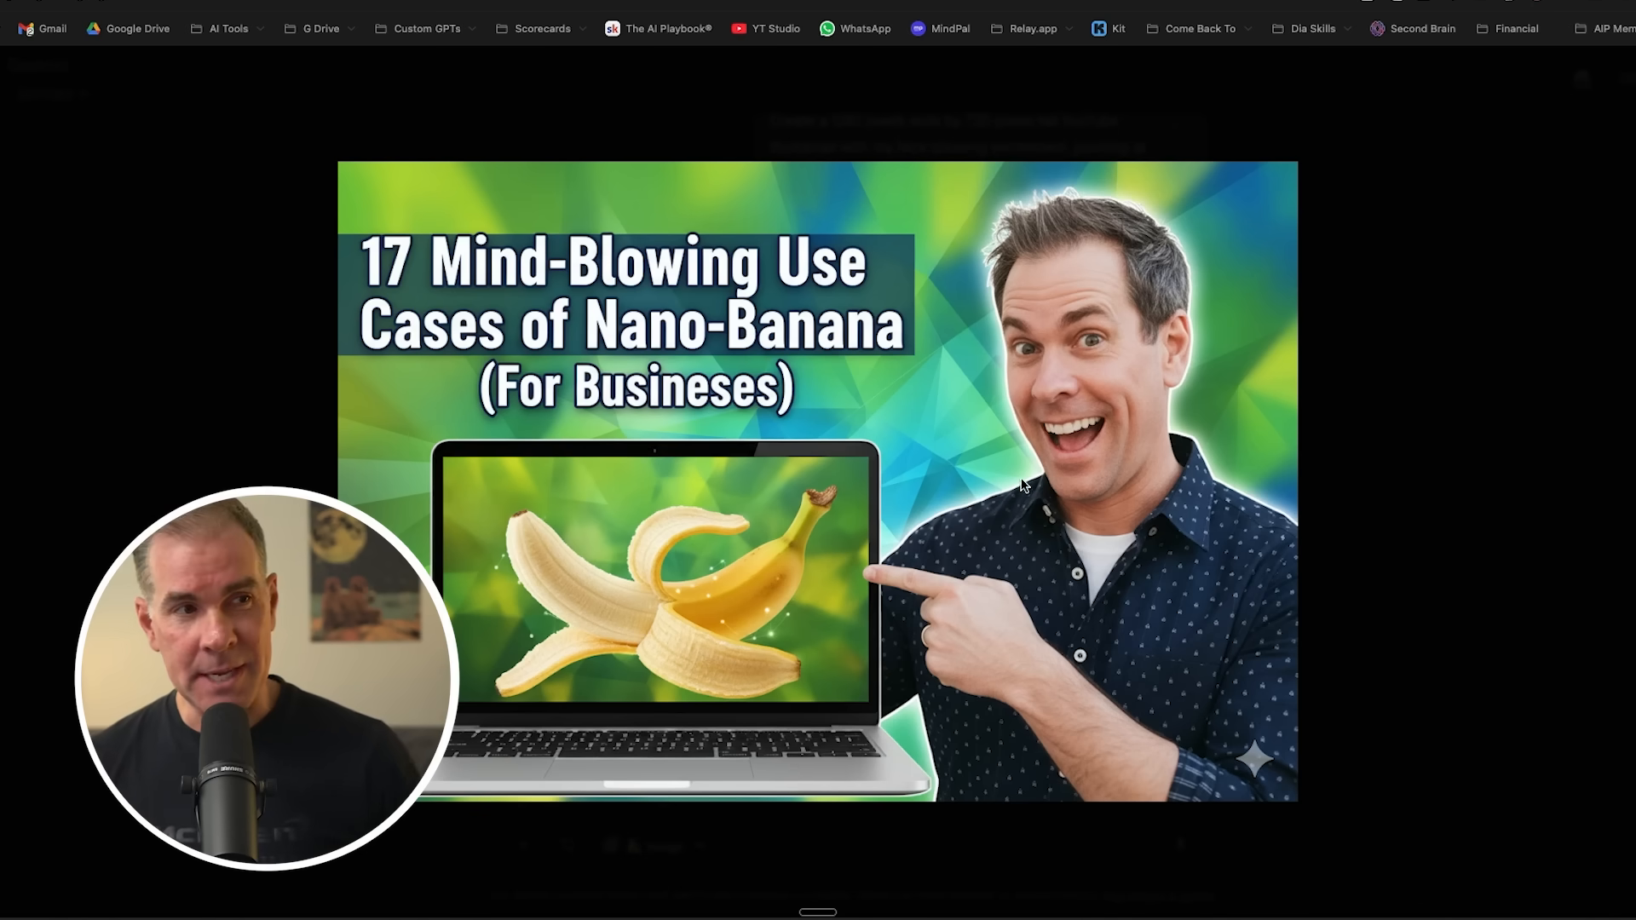
mouse_move(1091, 401)
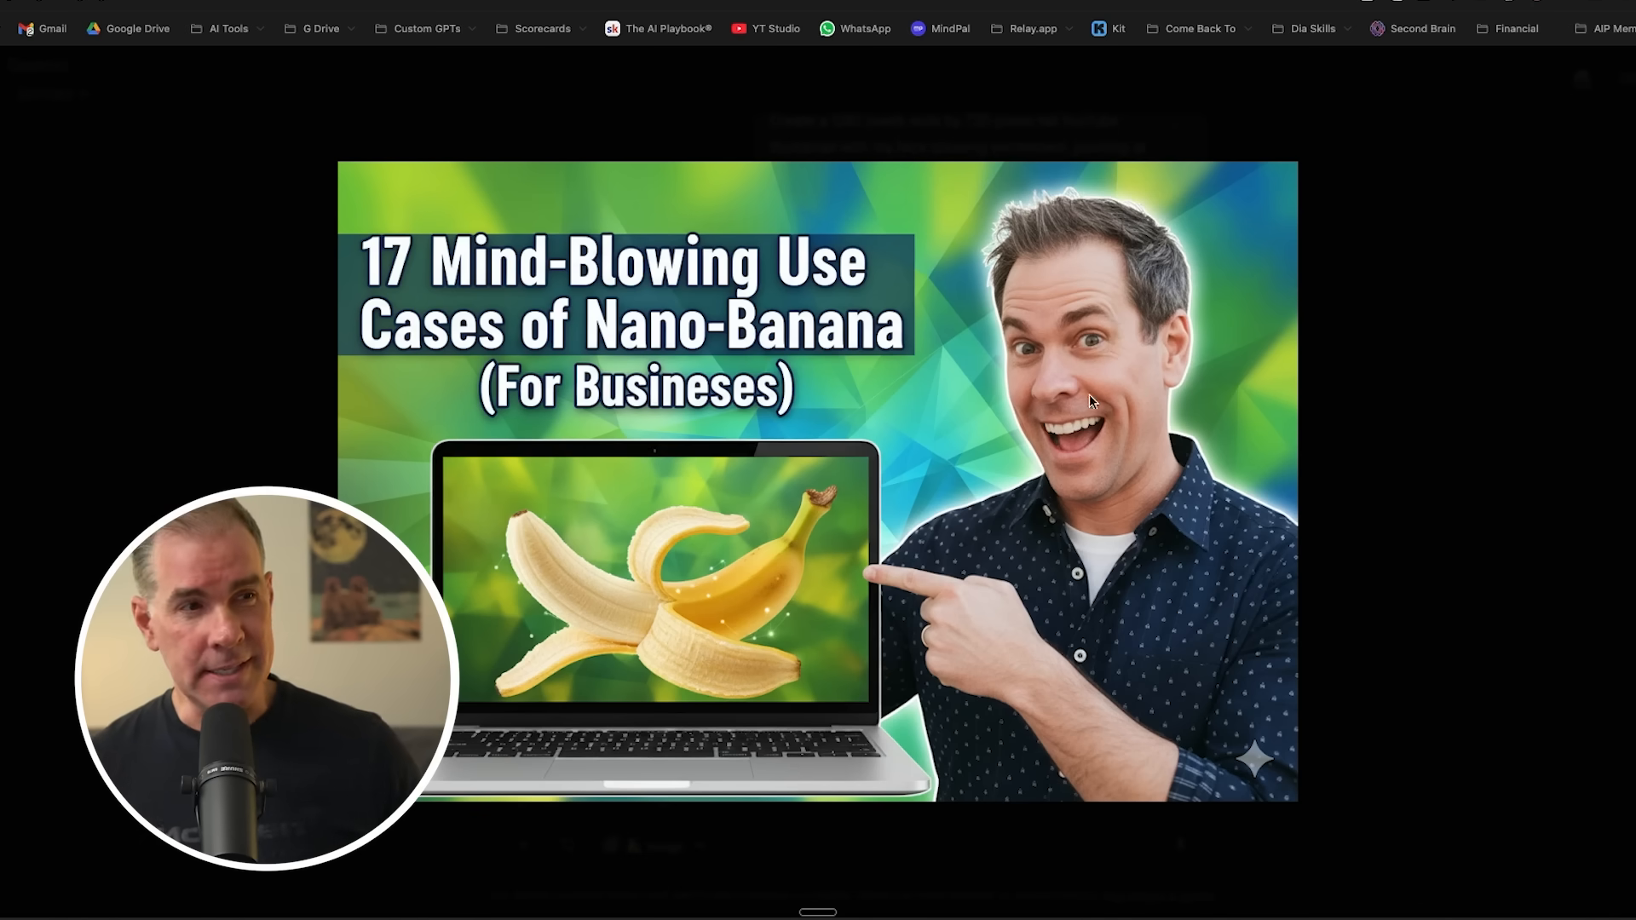
mouse_move(755, 475)
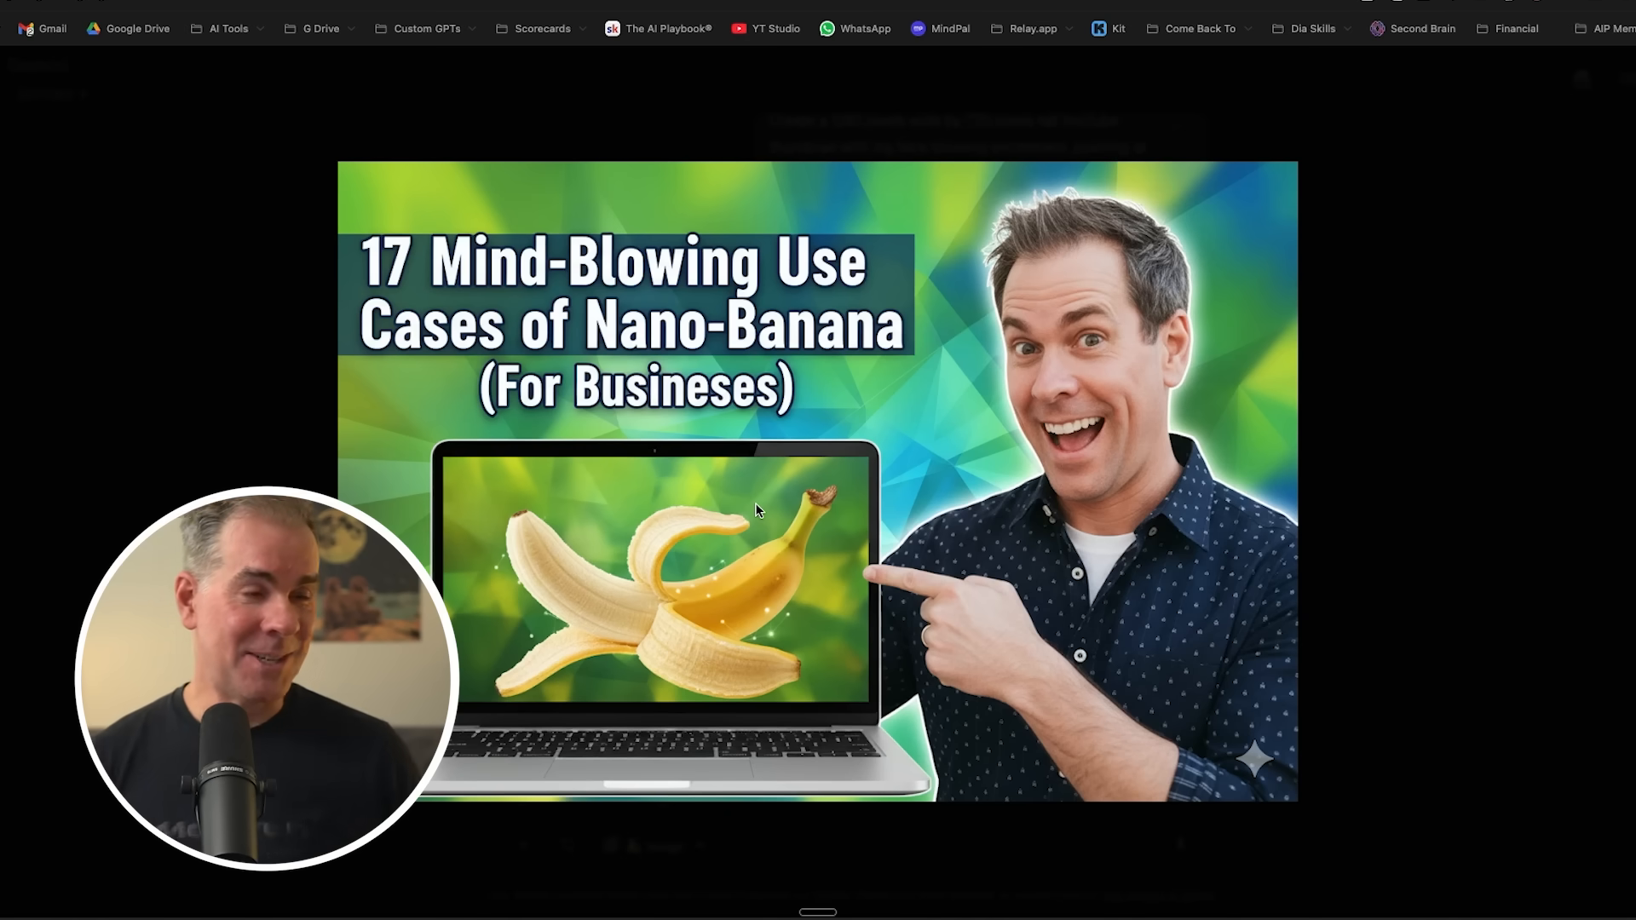
mouse_move(911, 522)
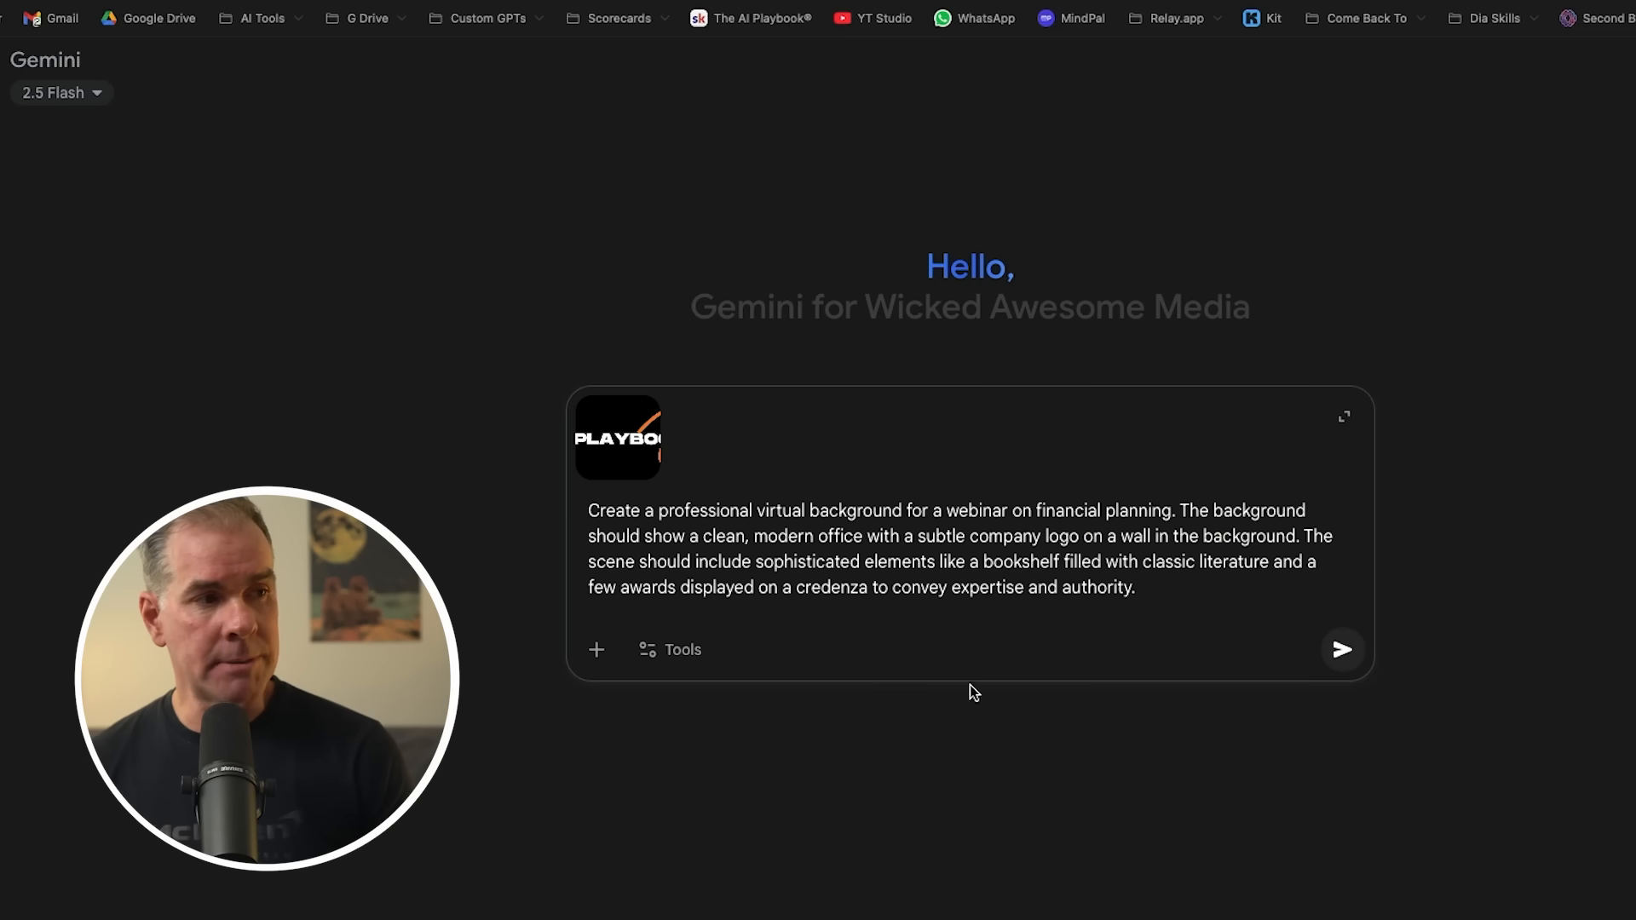
mouse_move(882, 525)
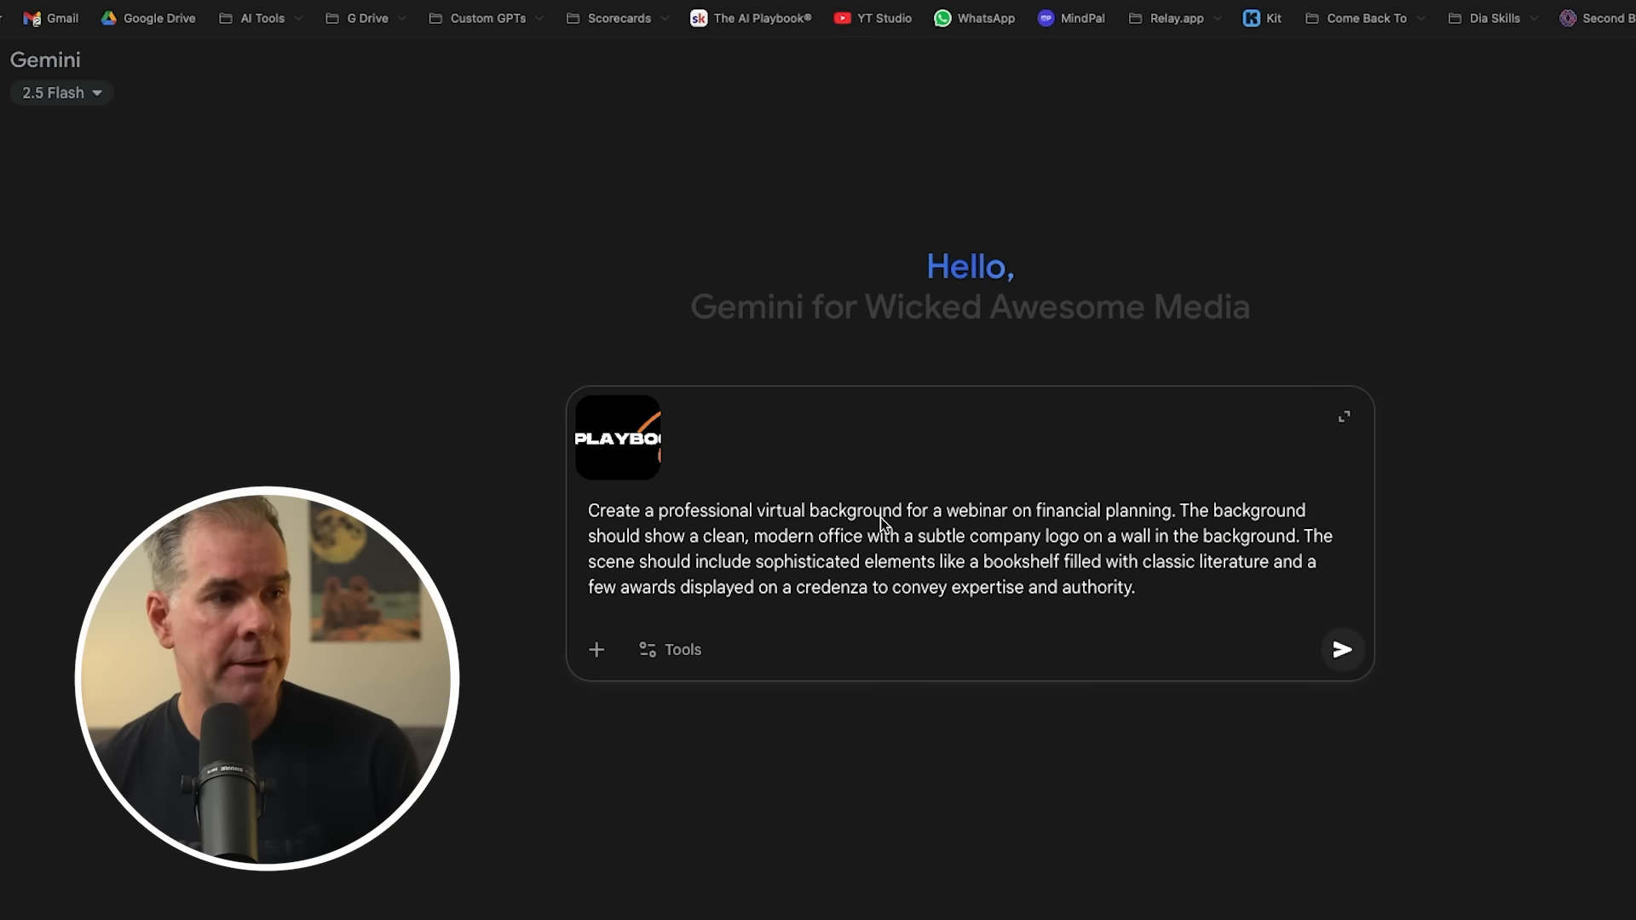
mouse_move(1216, 550)
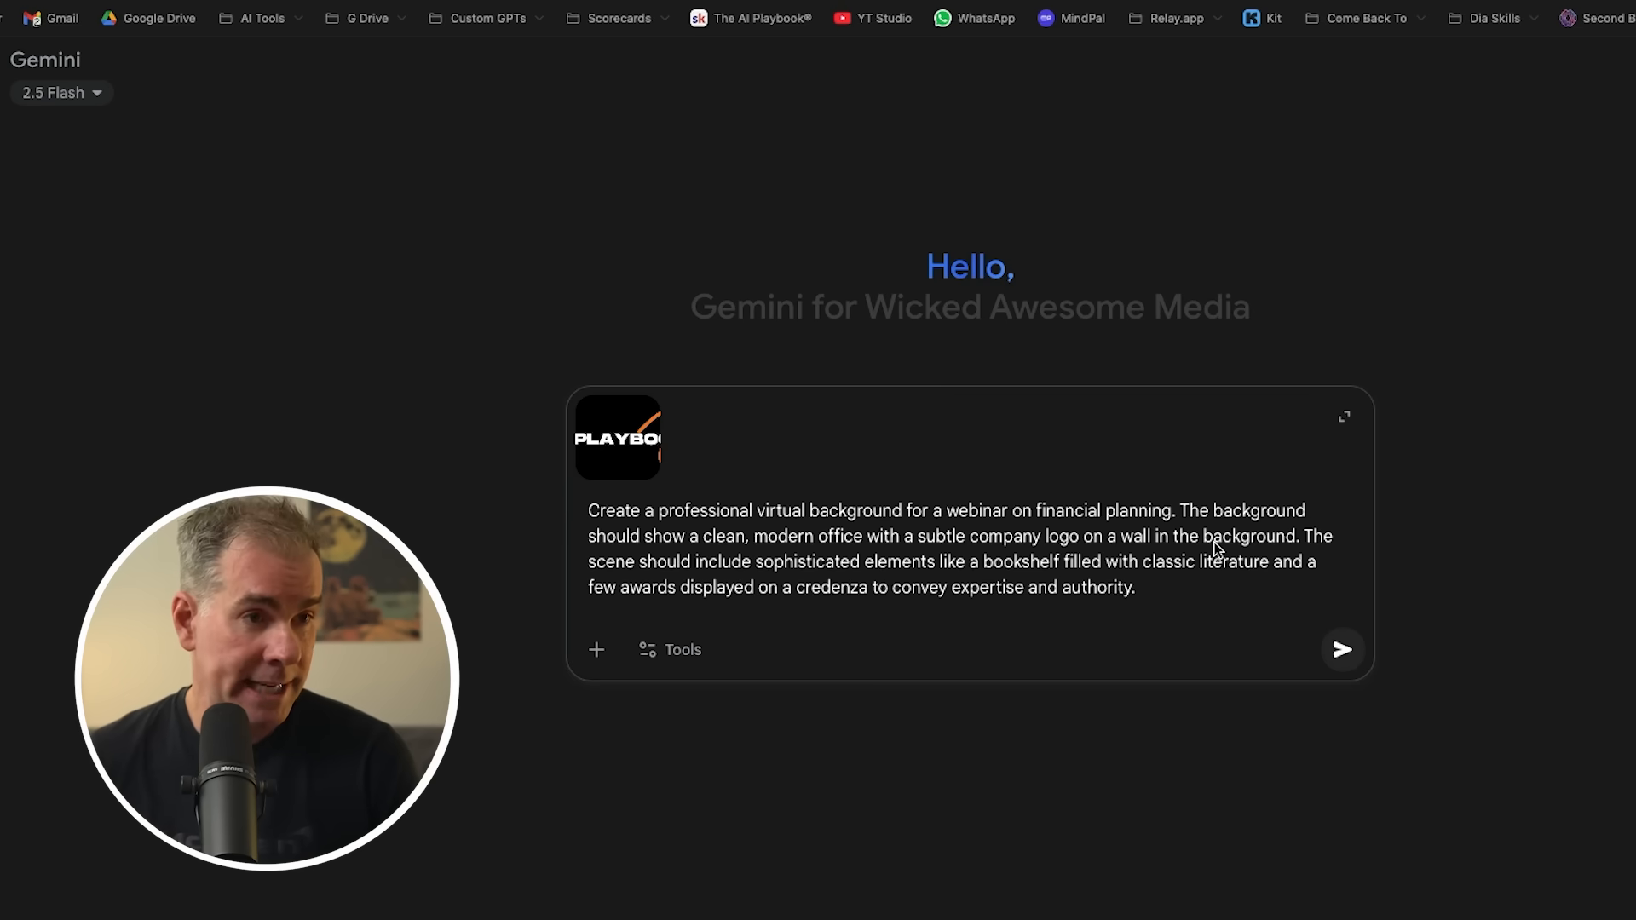
mouse_move(916, 571)
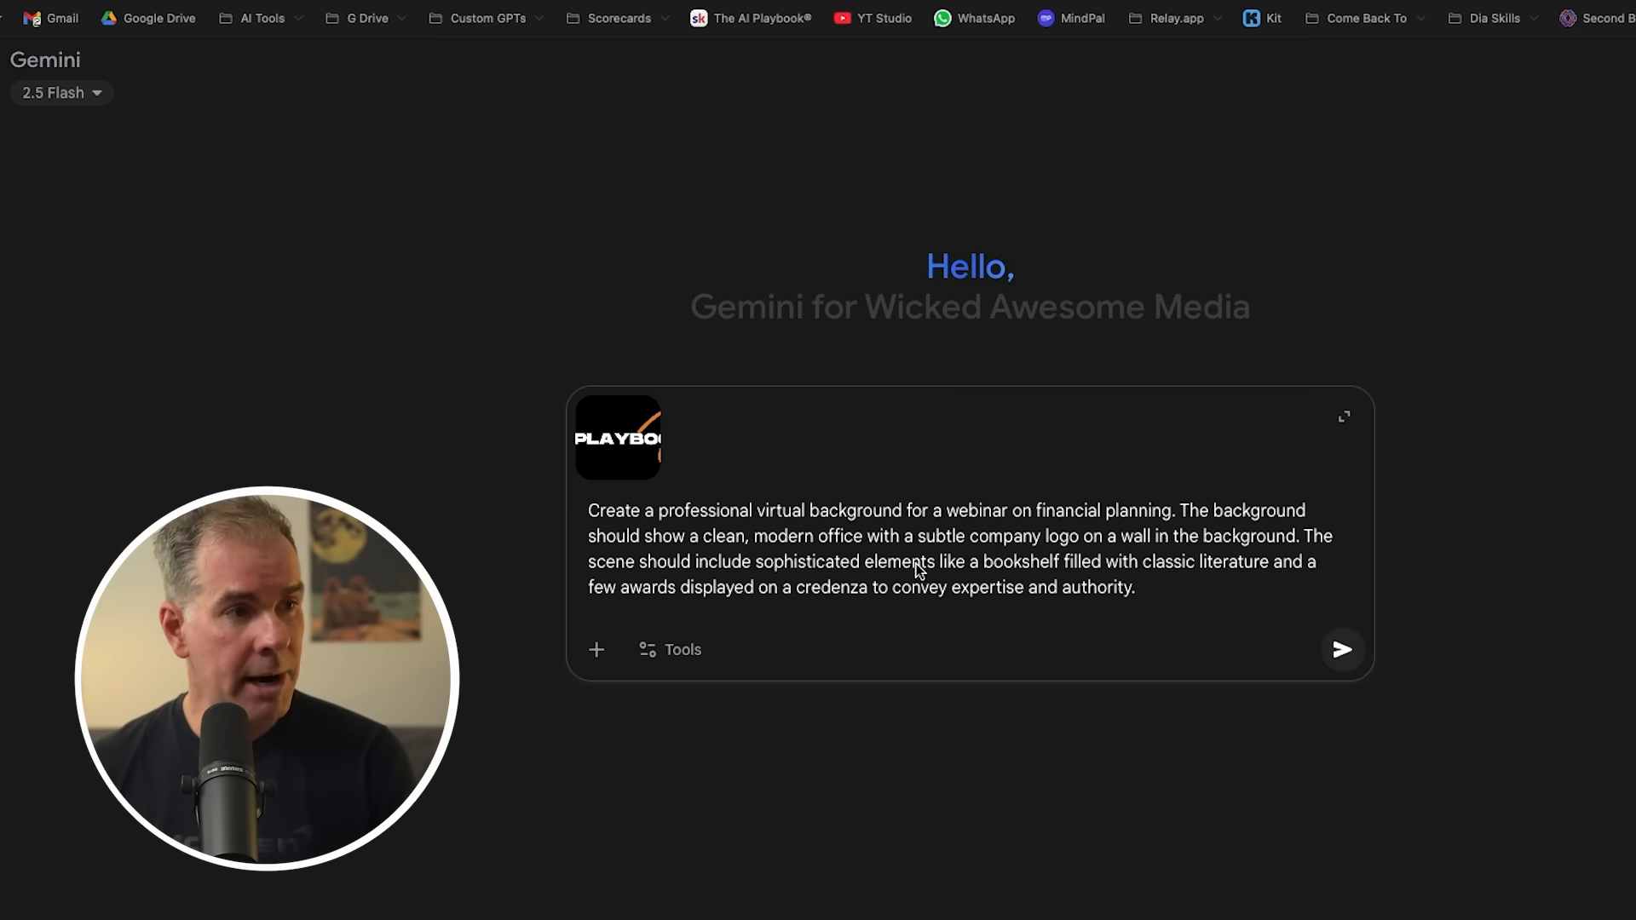
mouse_move(954, 409)
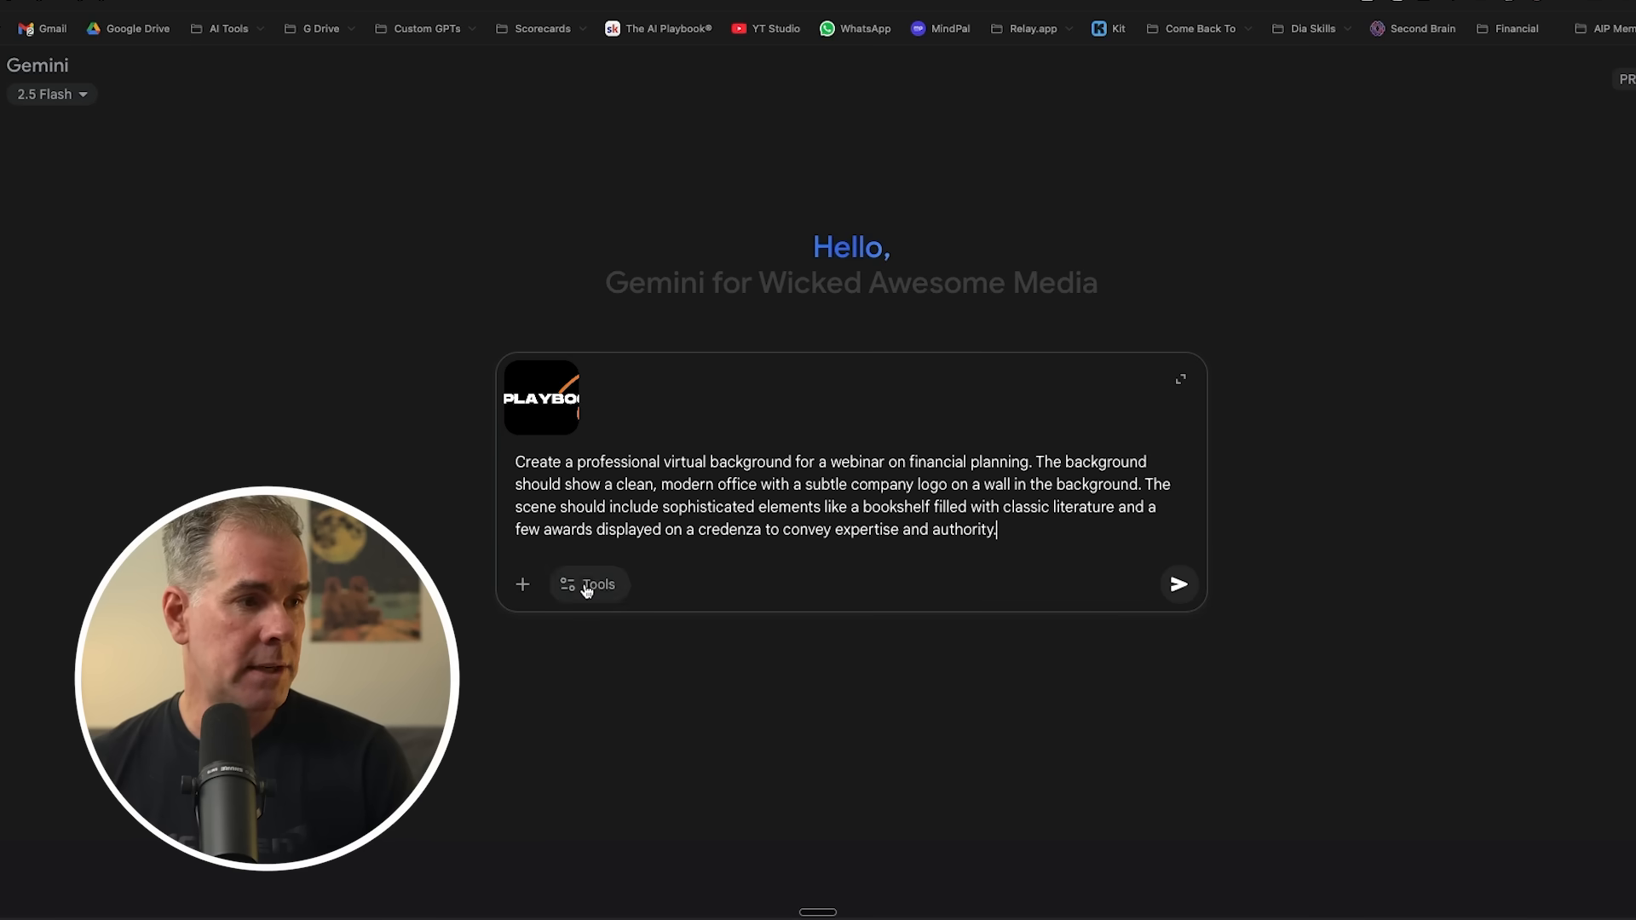
Send the edit removing the wall picture and turning the logo into an illuminated sign.
click(1178, 583)
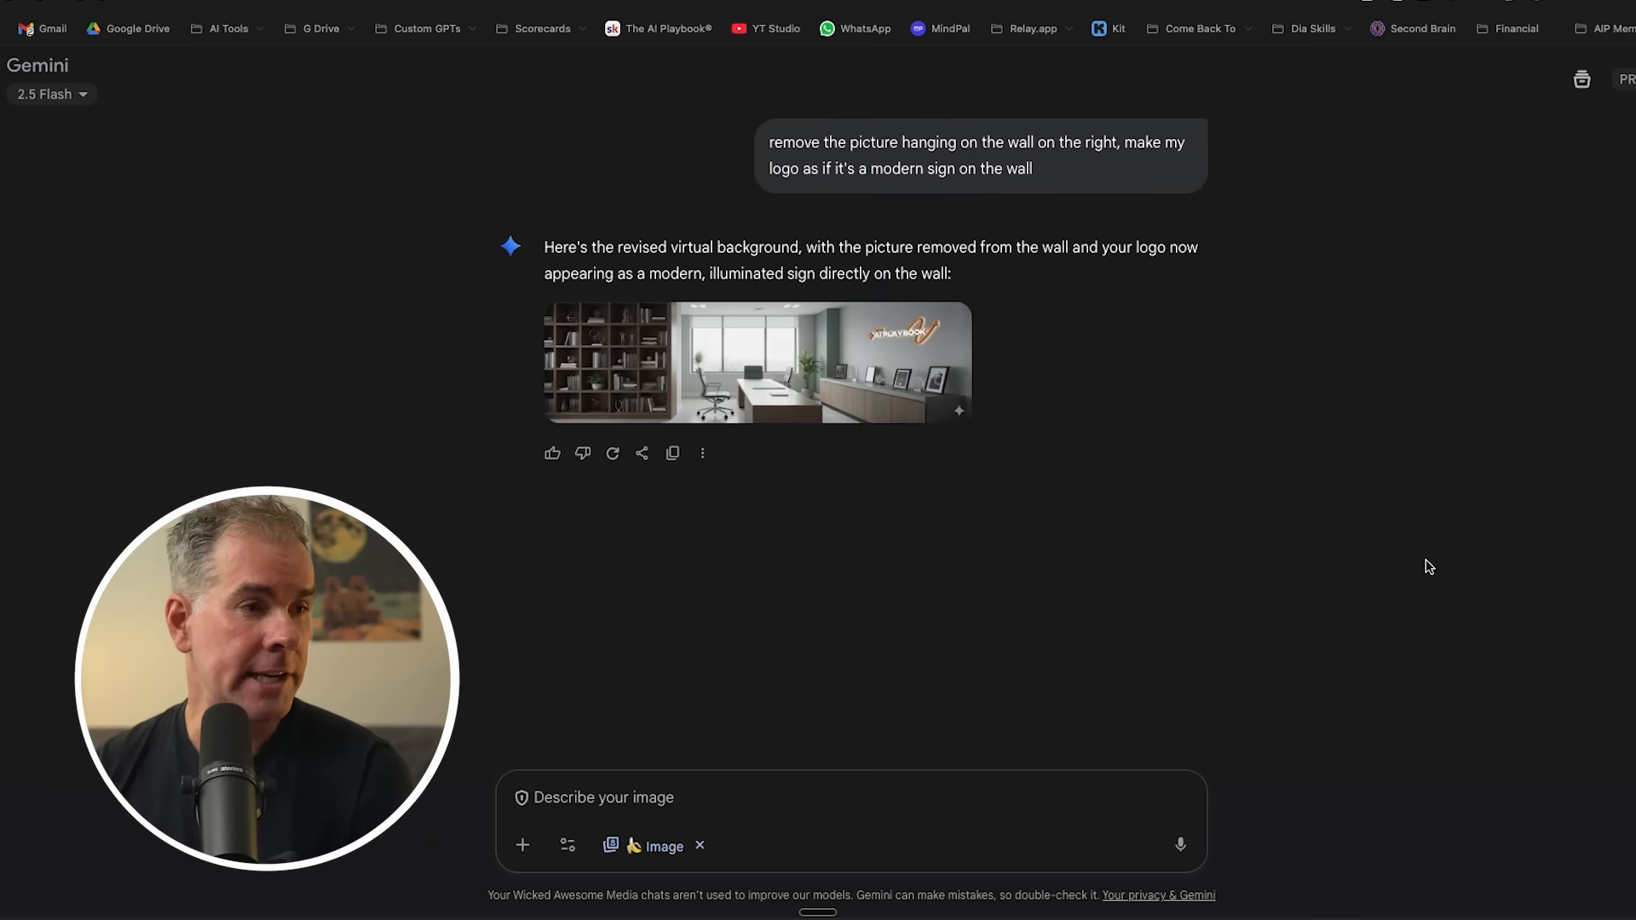
mouse_move(973, 434)
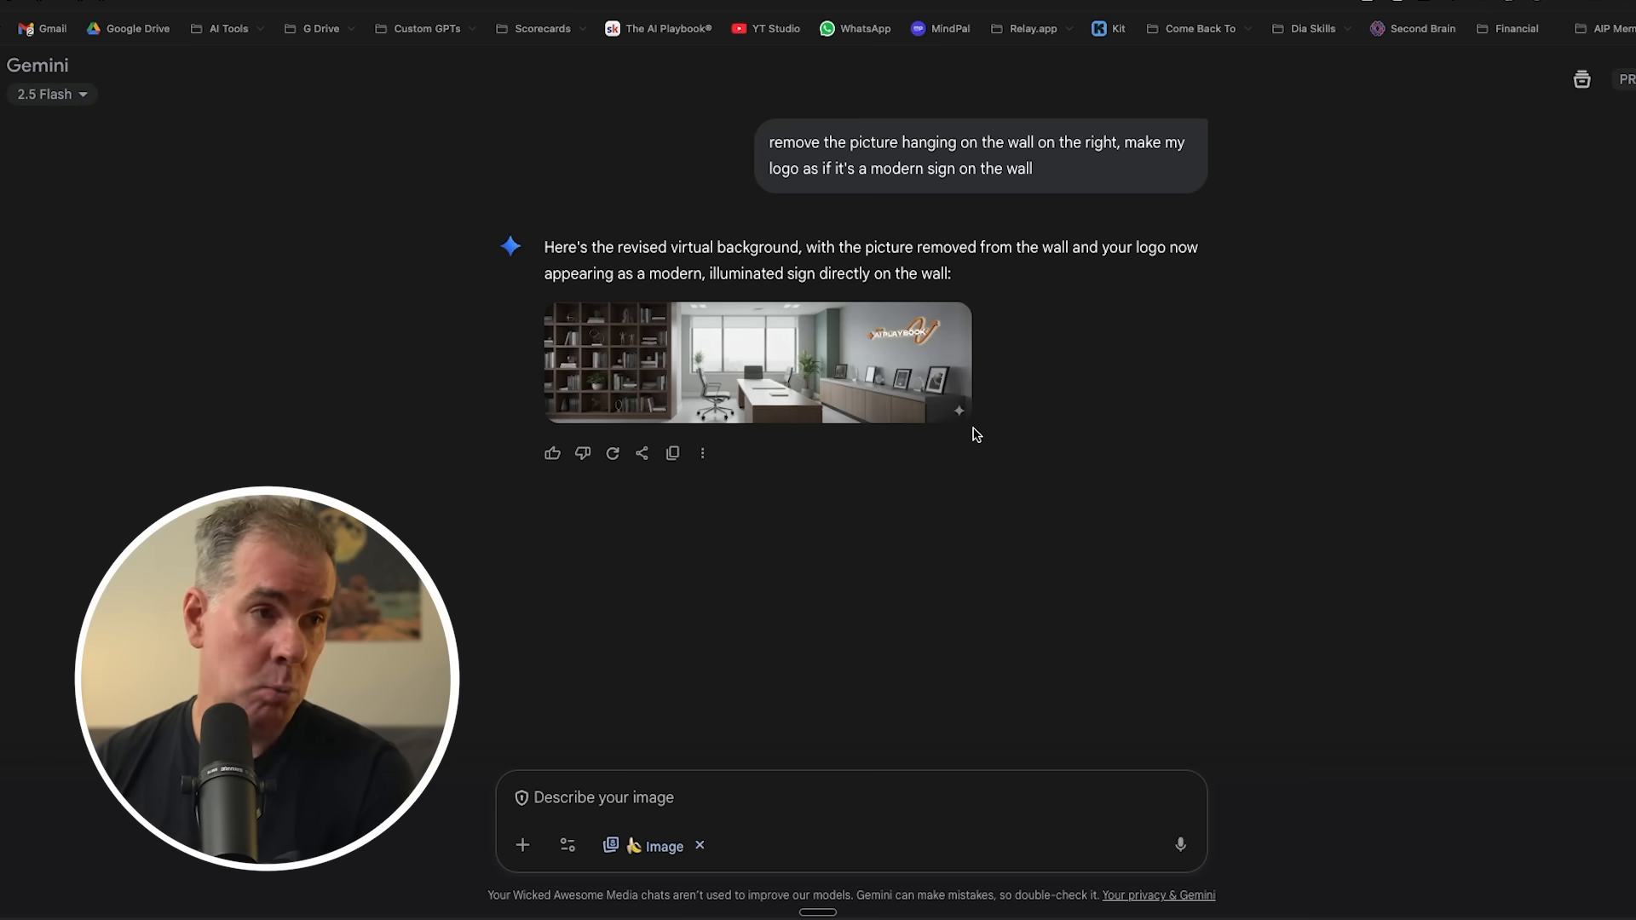
mouse_move(862, 335)
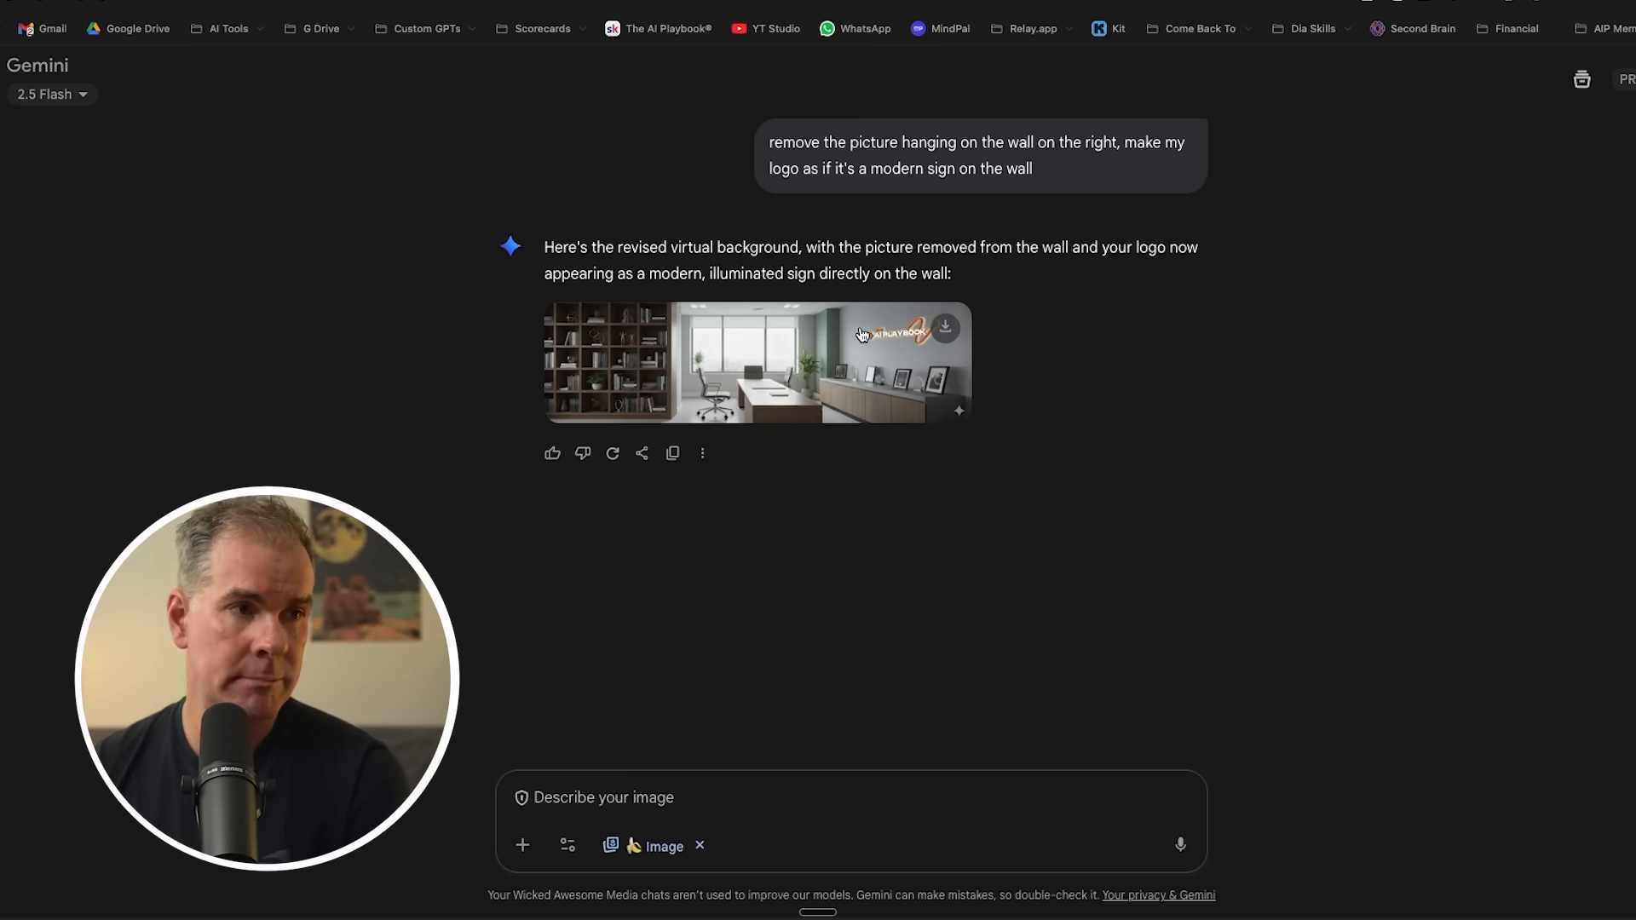
mouse_move(767, 367)
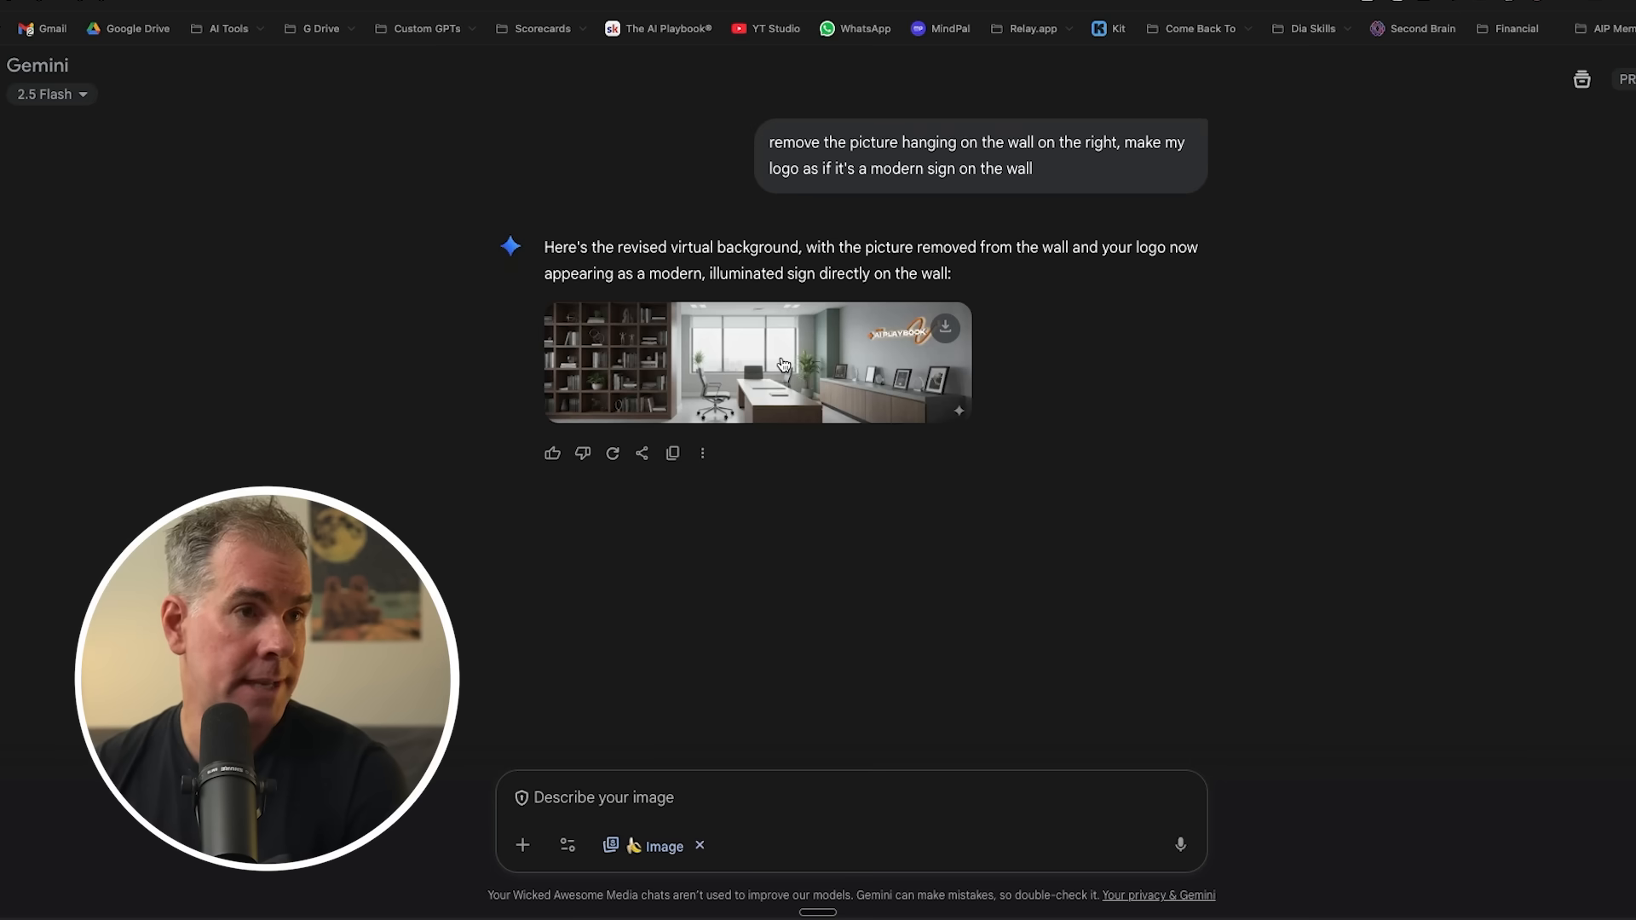
Enlarge the revised office background showing the glowing AI Playbook sign above framed awards.
click(756, 362)
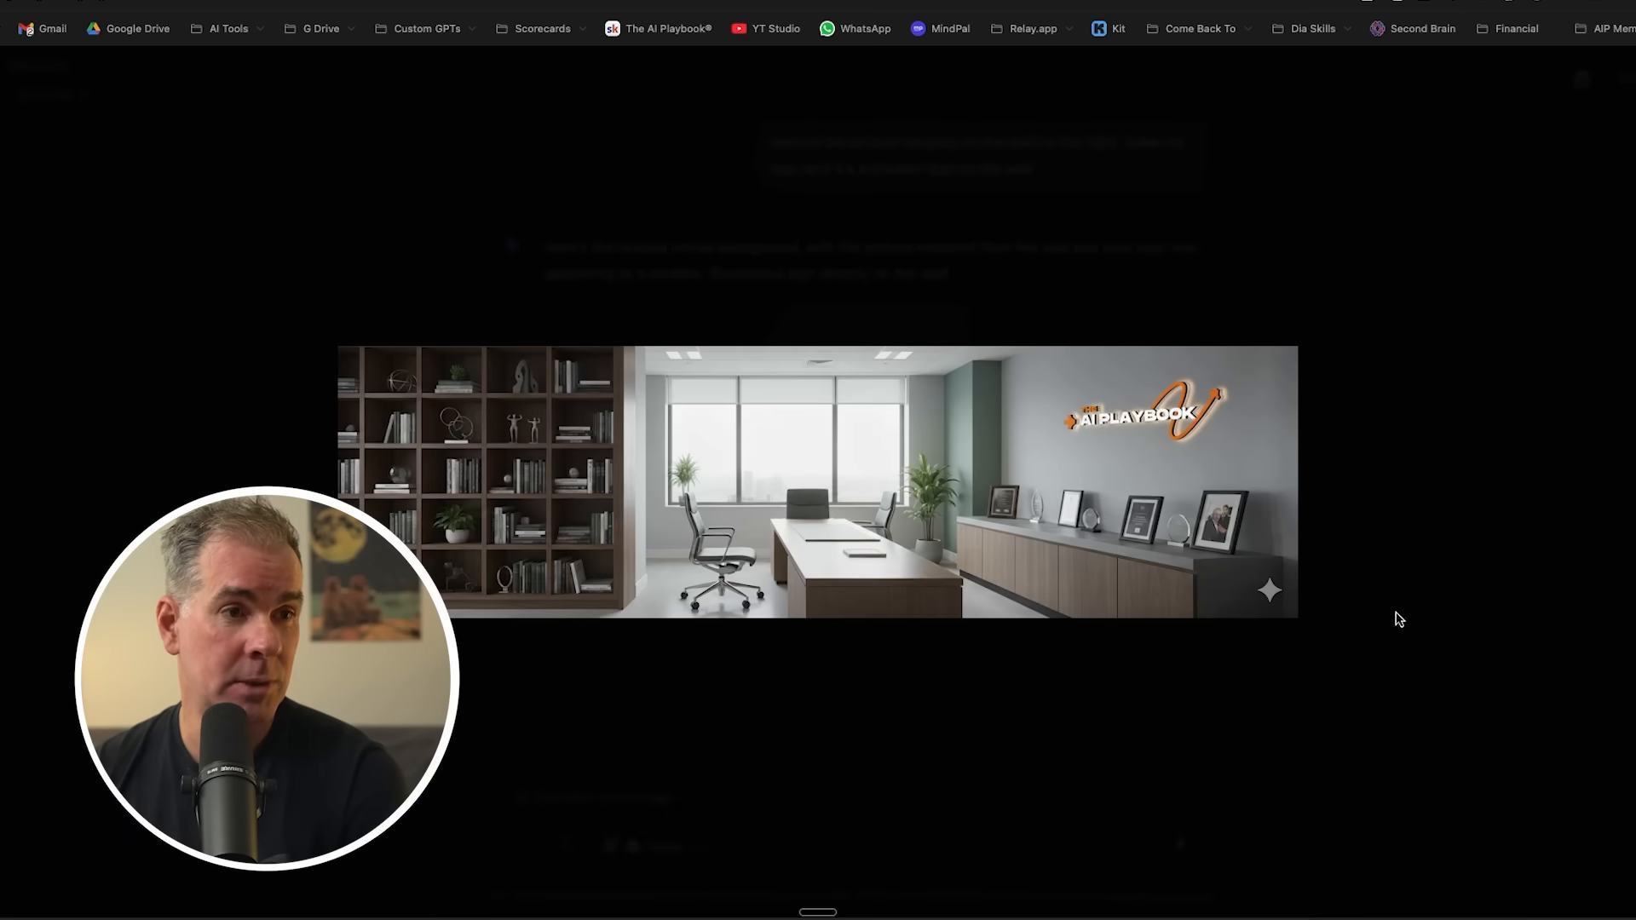
mouse_move(1288, 711)
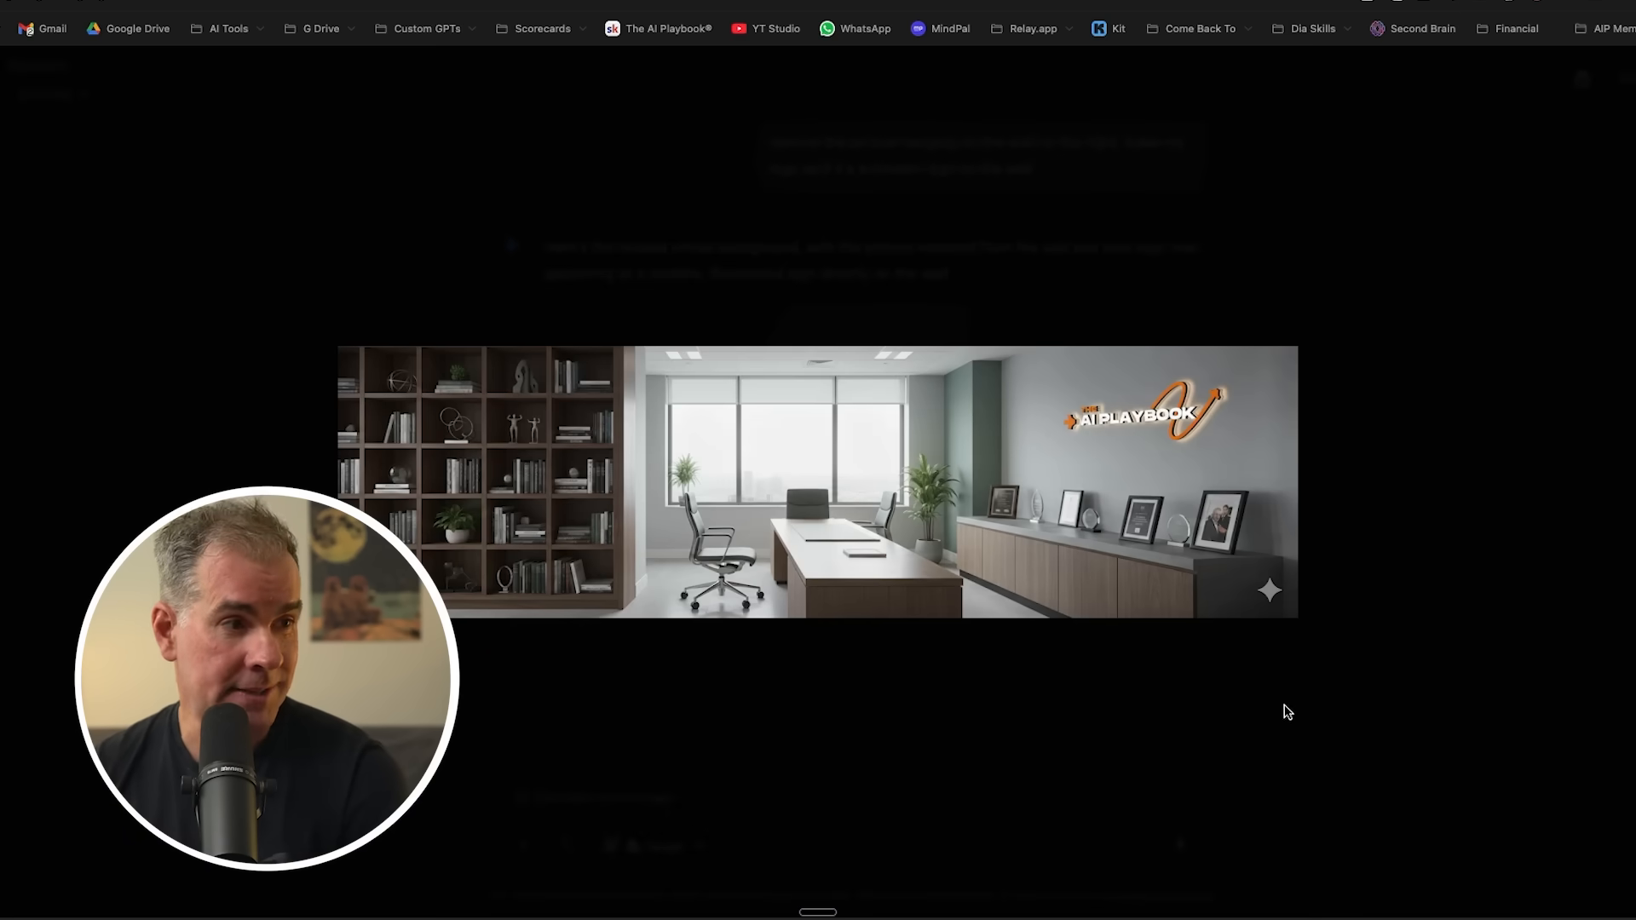
mouse_move(787, 746)
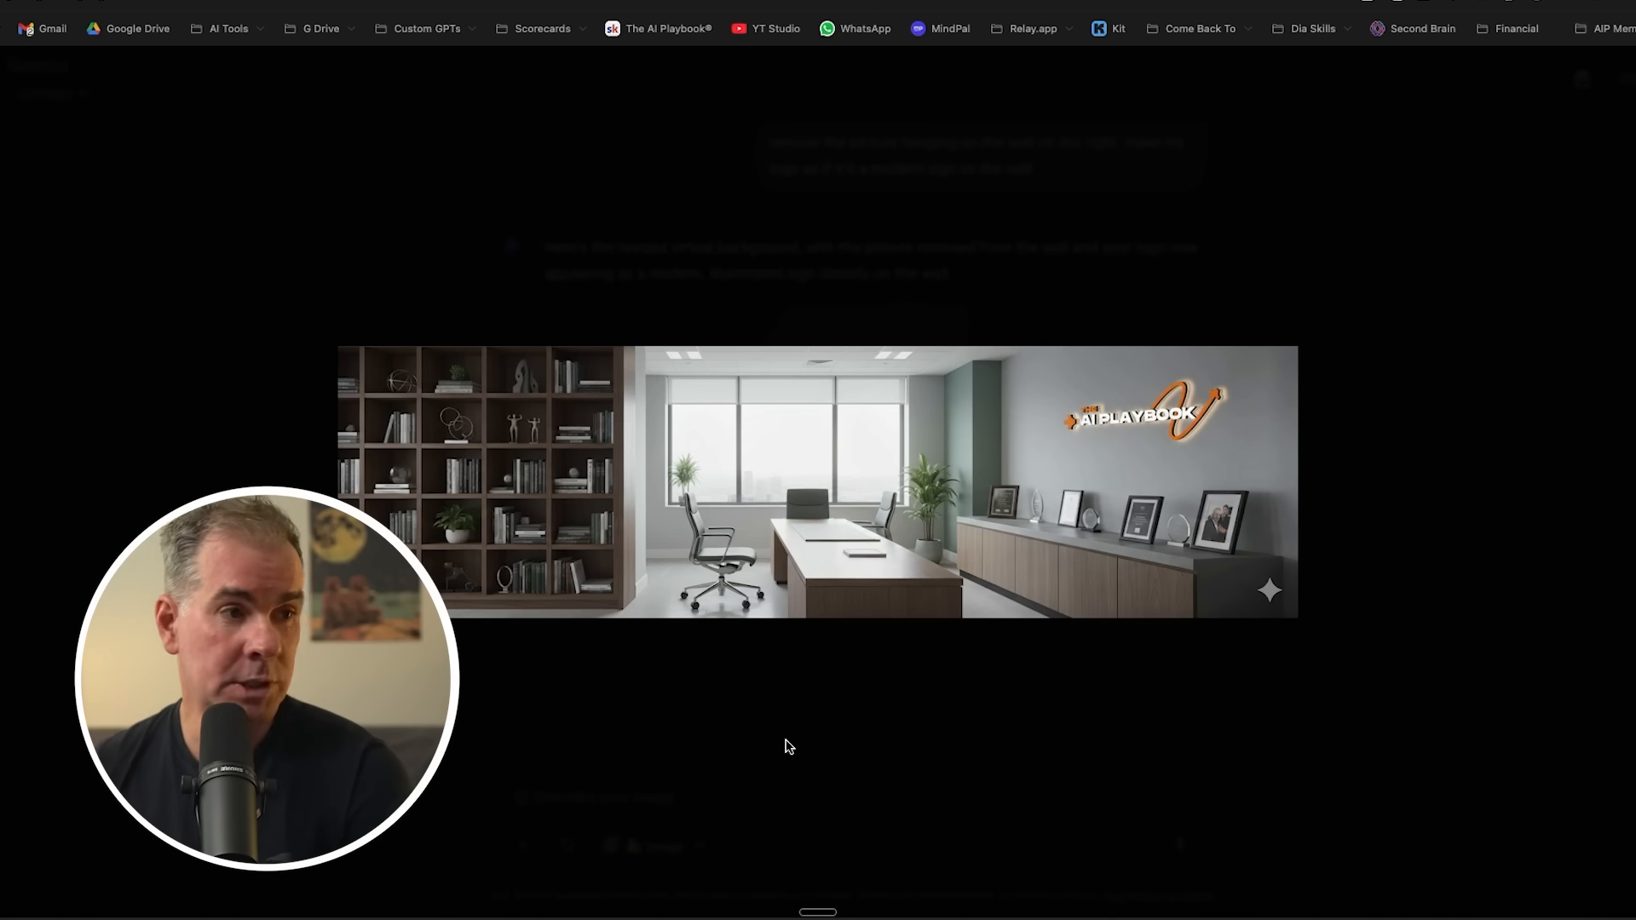
mouse_move(699, 680)
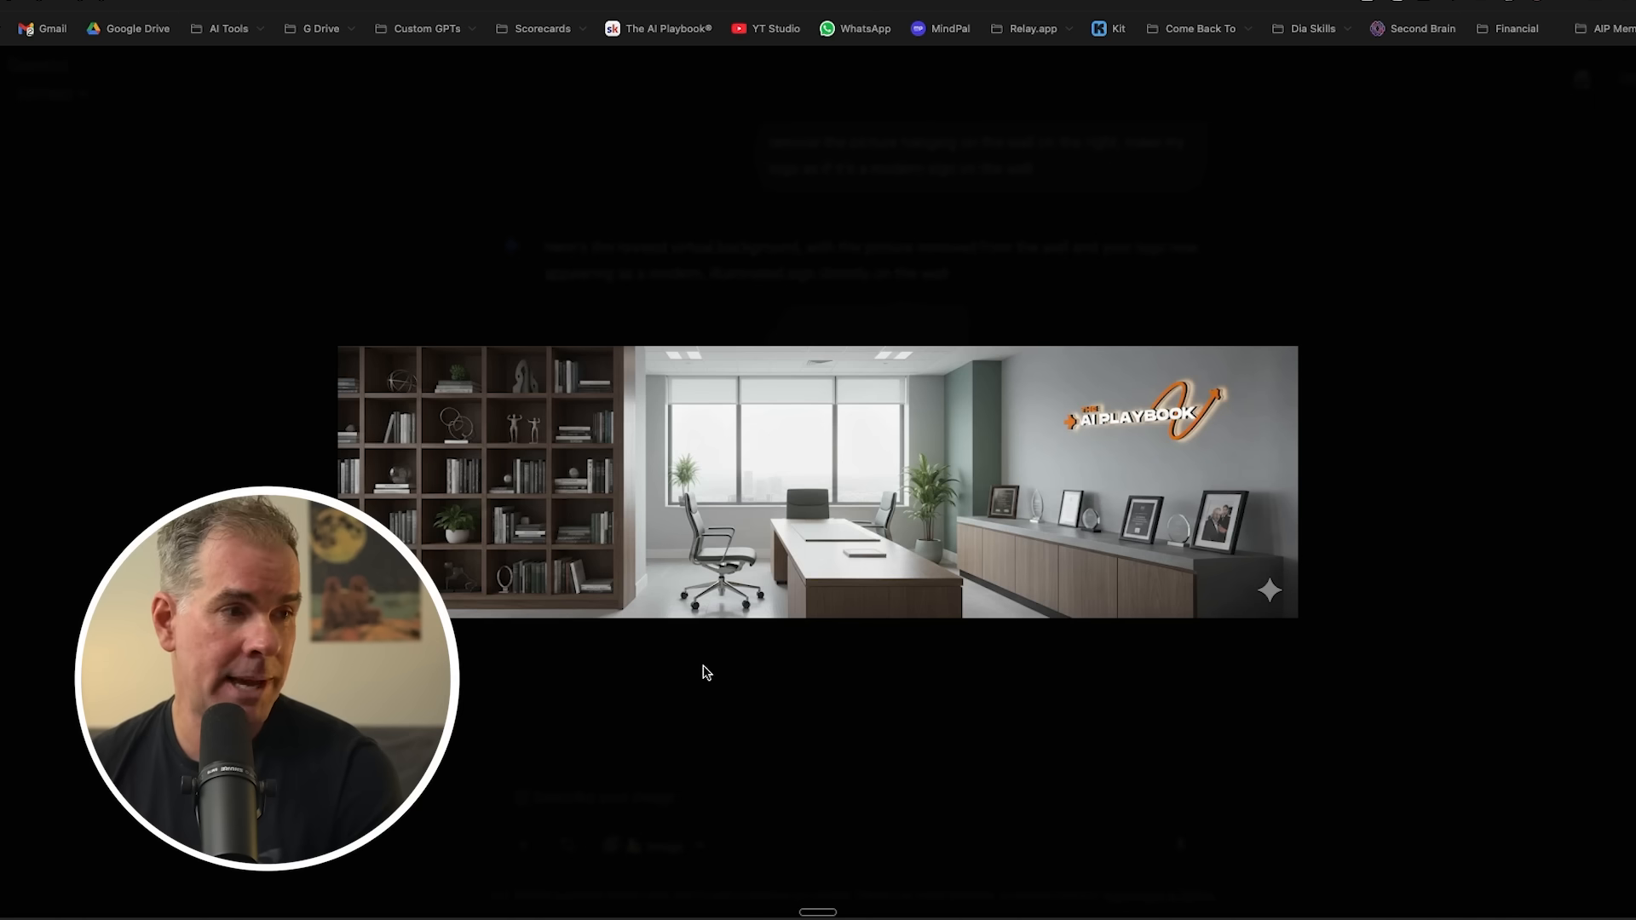
mouse_move(982, 705)
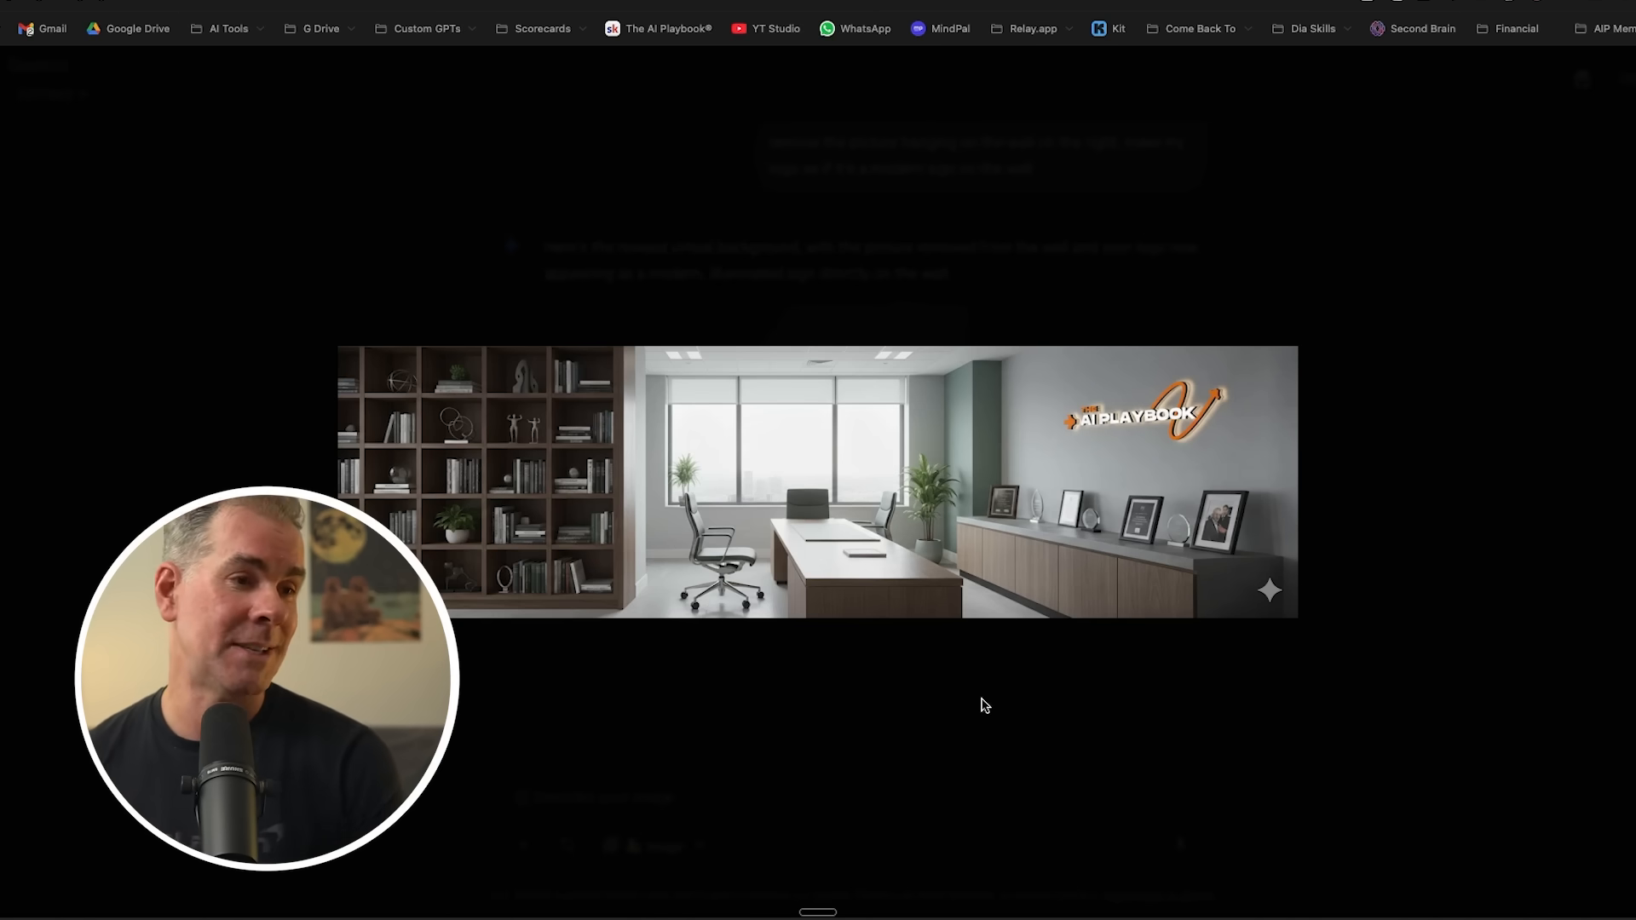
mouse_move(1452, 466)
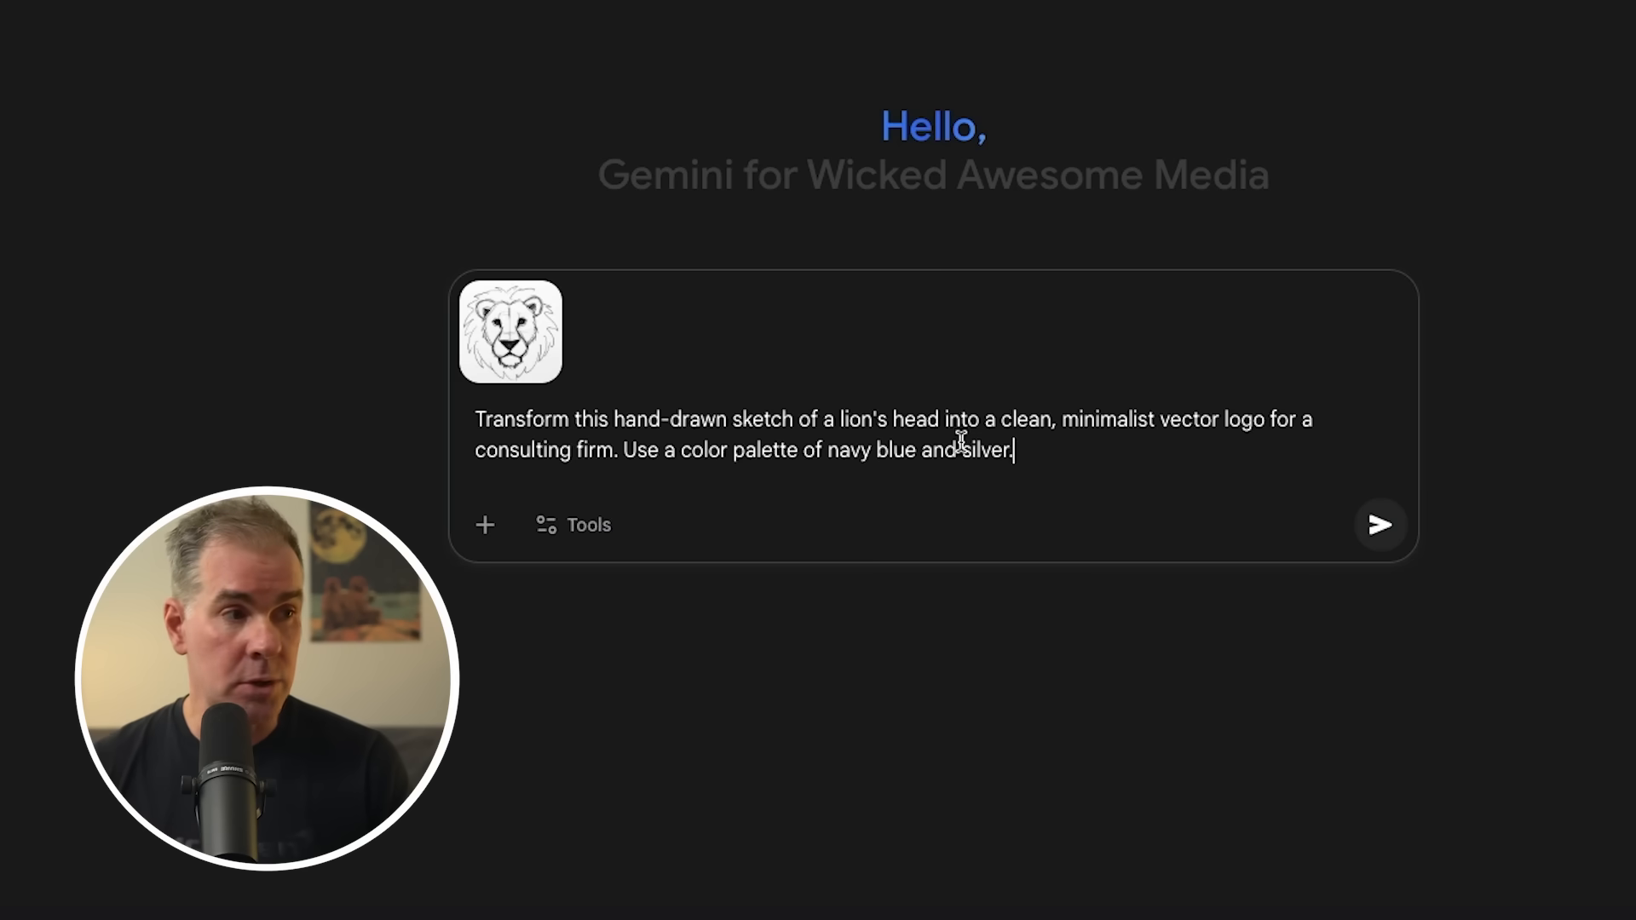
mouse_move(1045, 477)
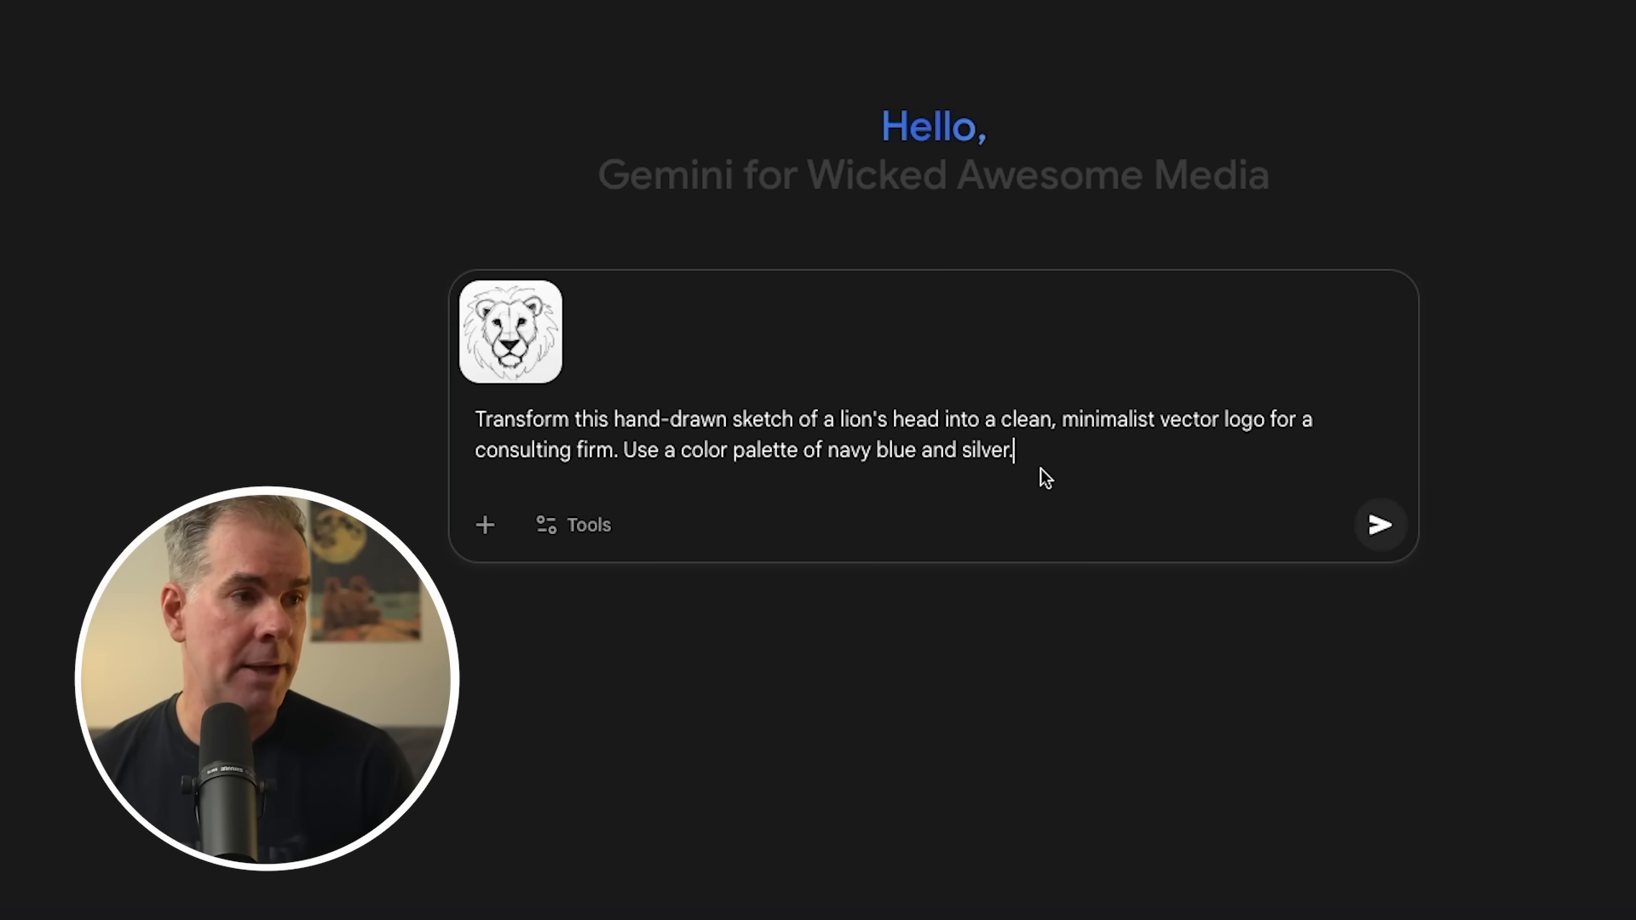
mouse_move(511, 359)
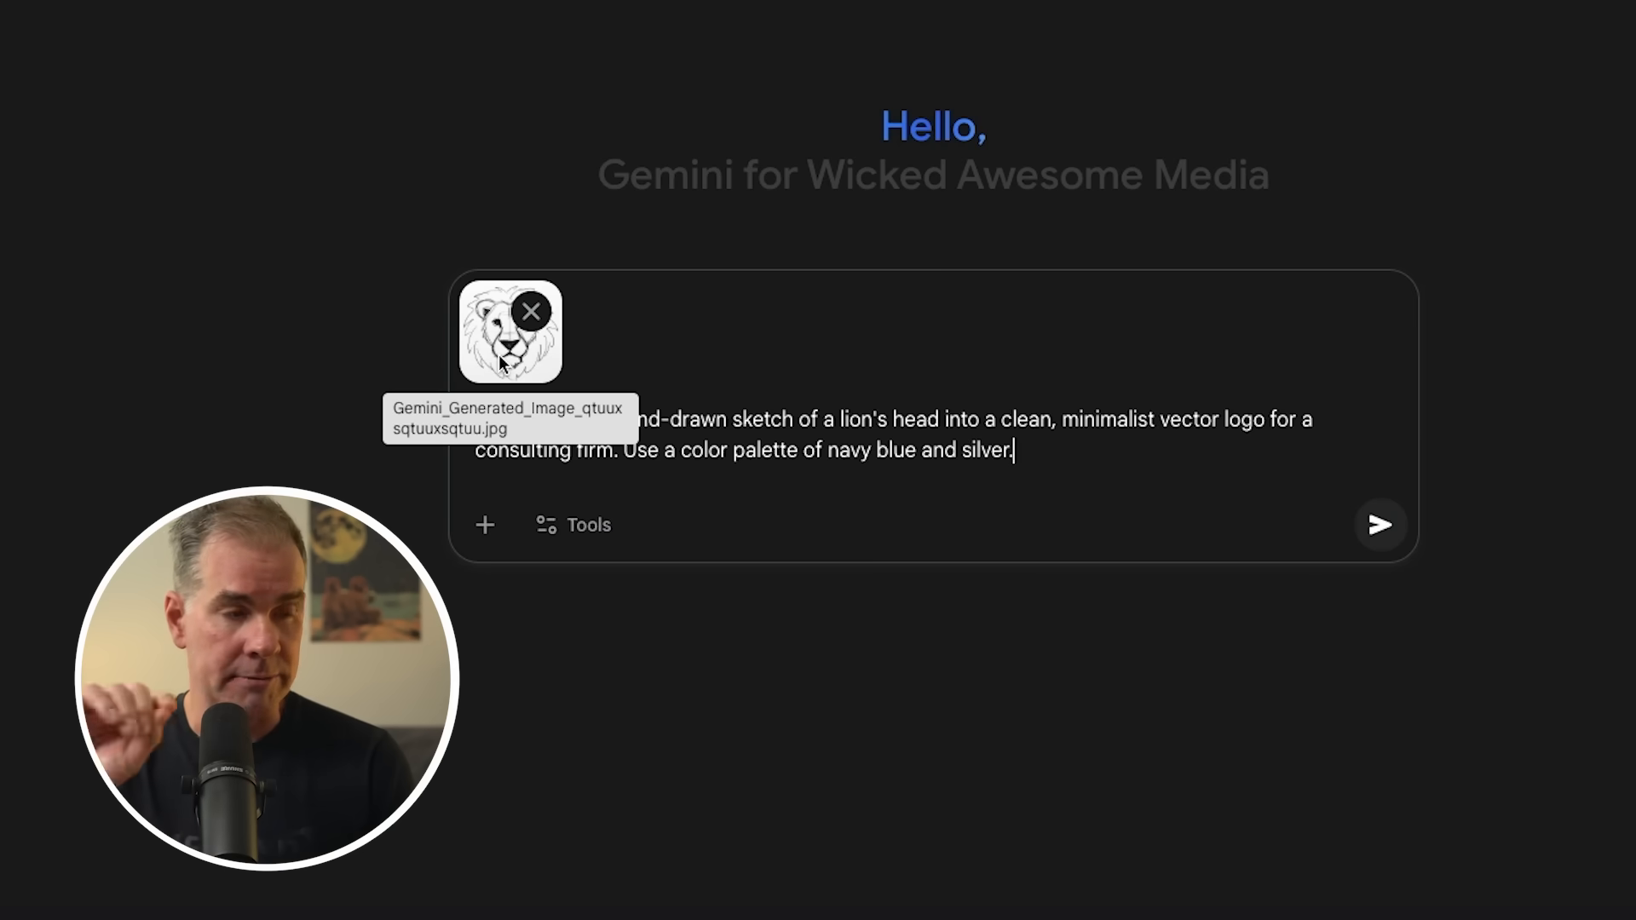
mouse_move(564, 372)
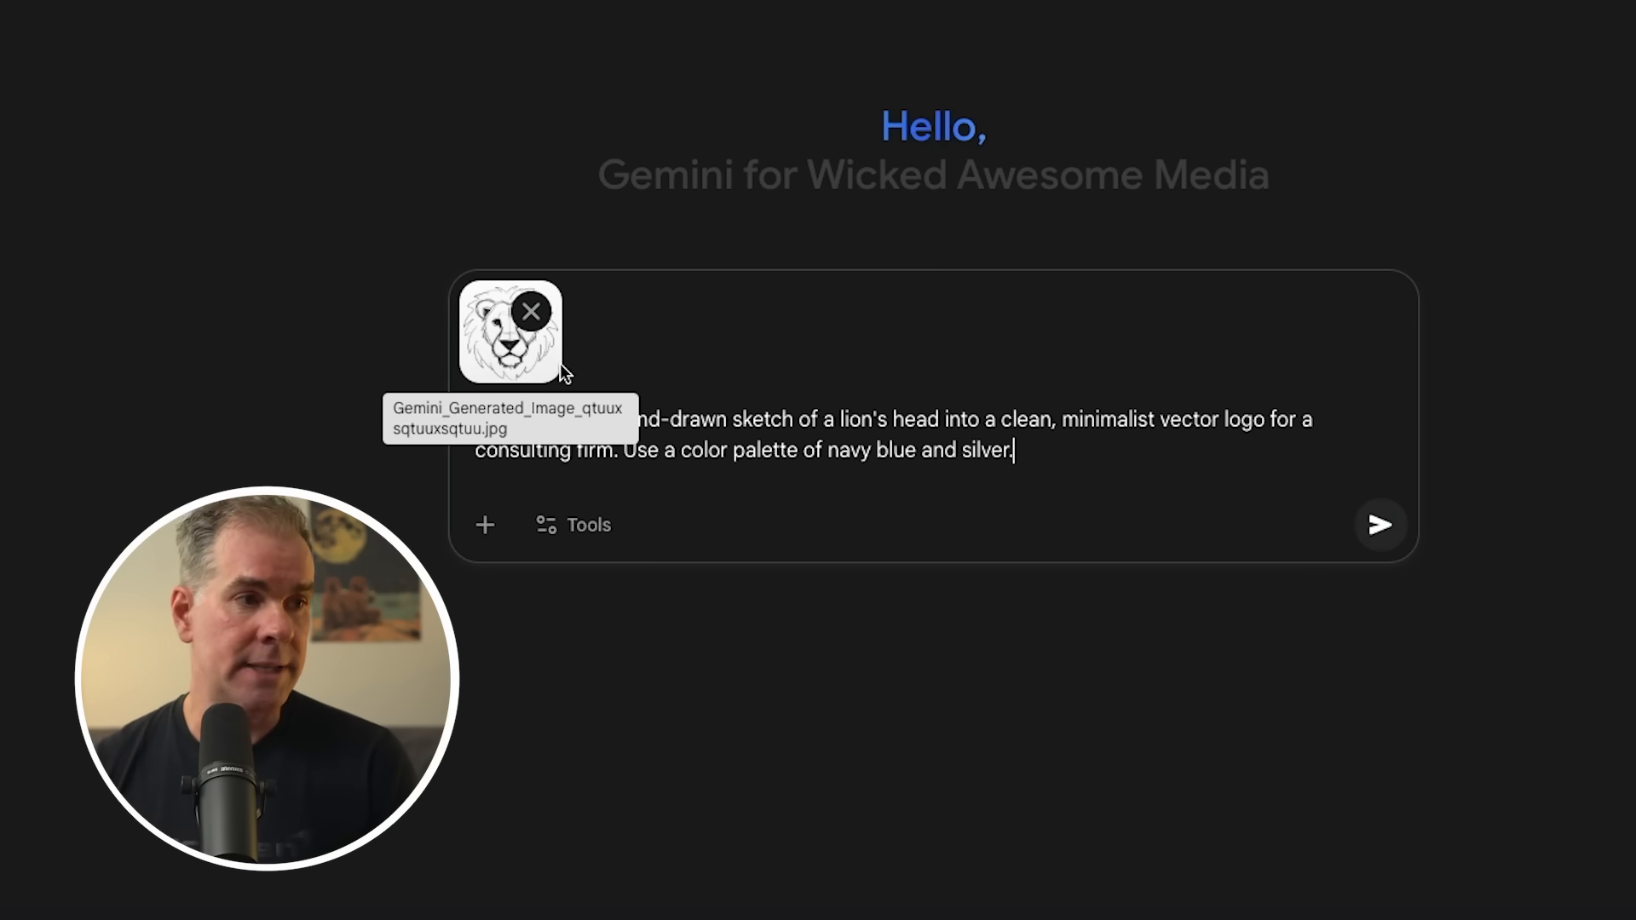
mouse_move(1185, 558)
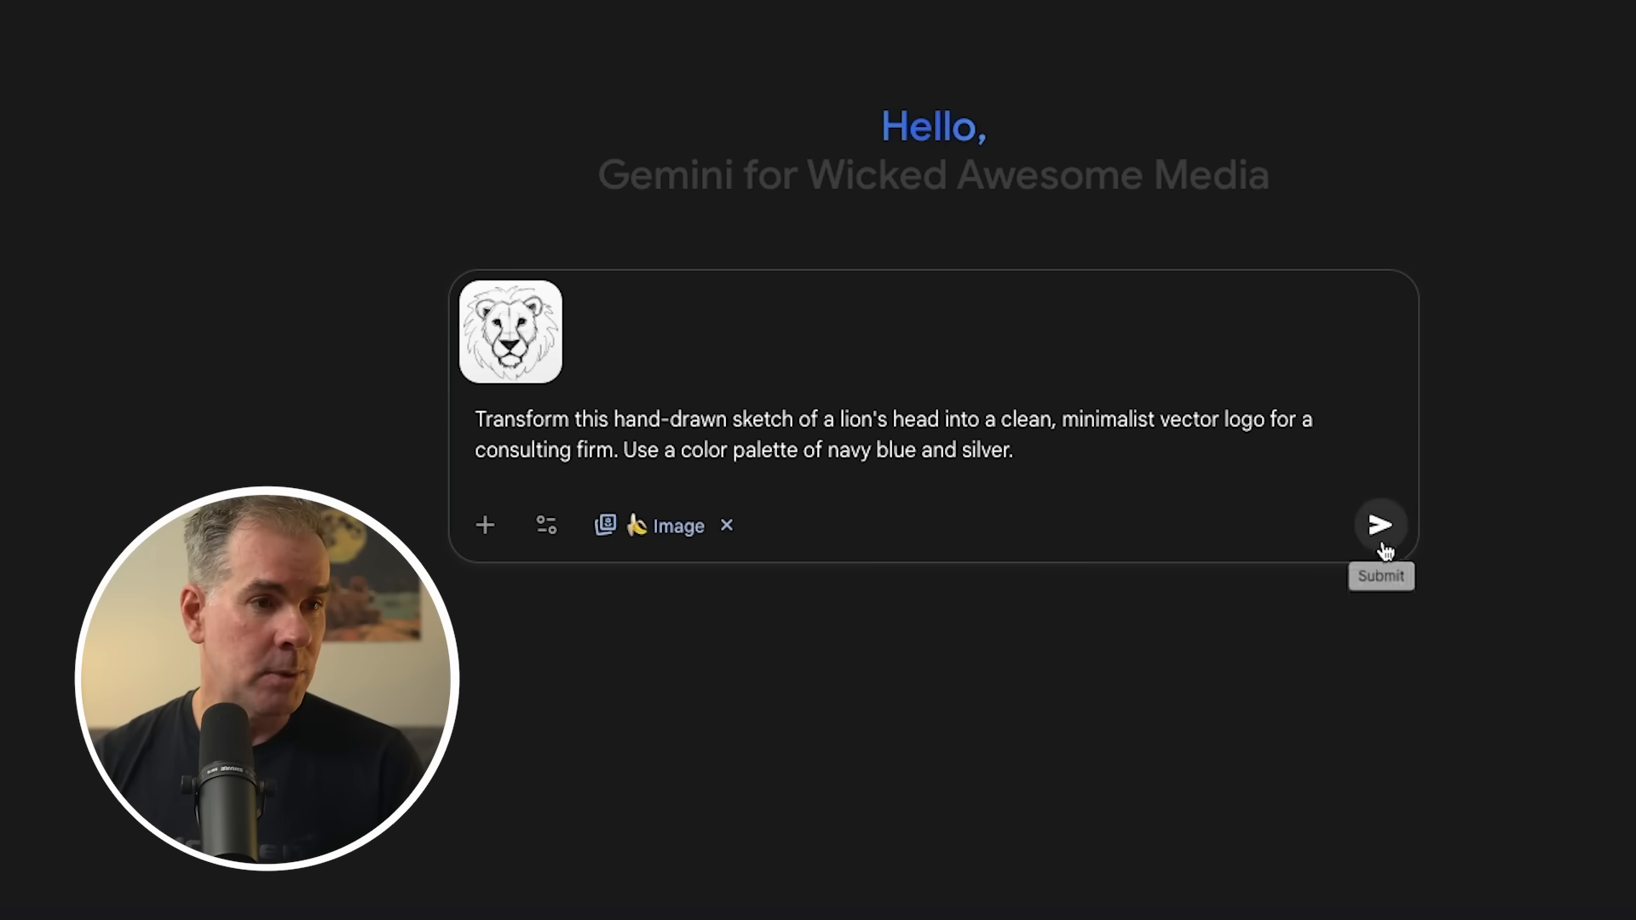
Submit the navy blue lion logo prompt, then enter a 'Use the following brand colors' follow-up.
click(1380, 524)
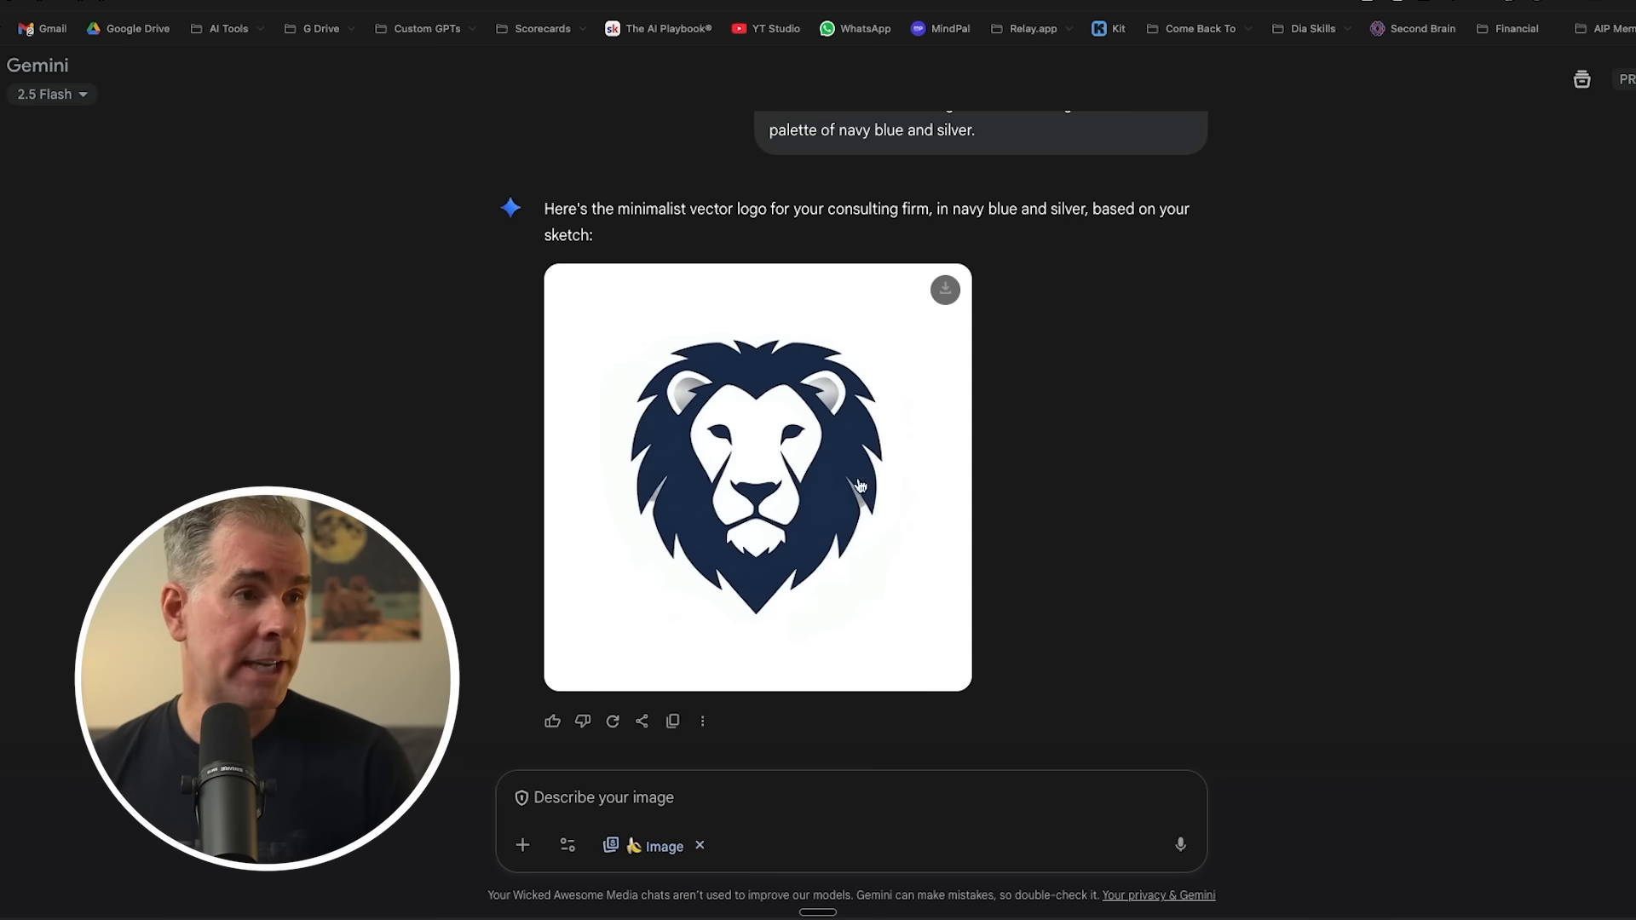
mouse_move(573, 795)
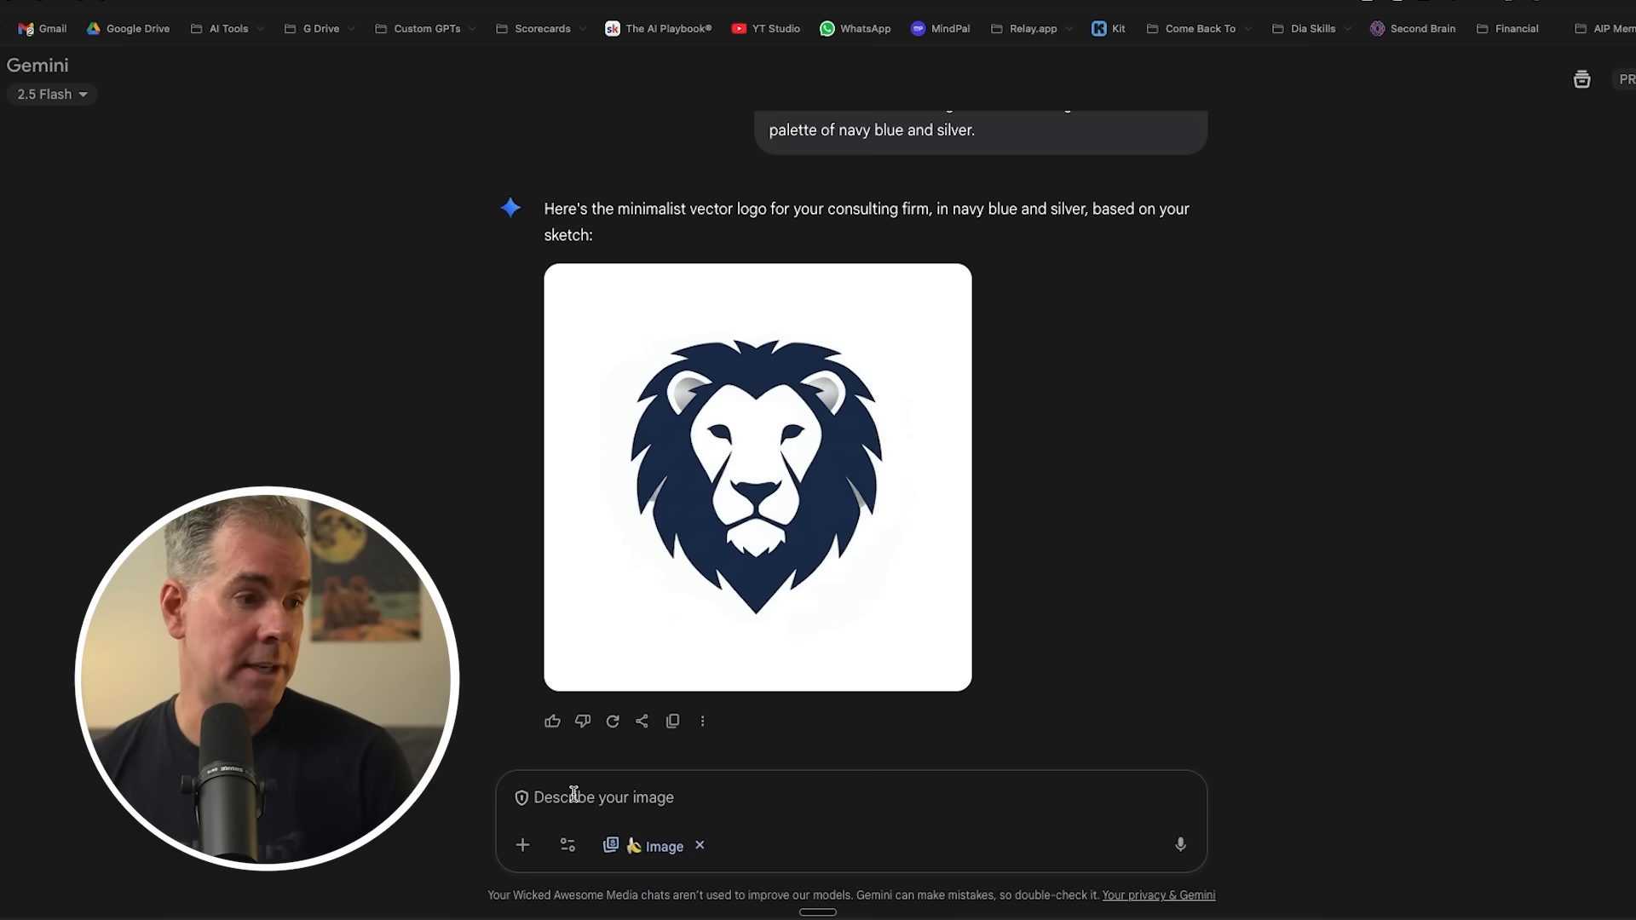
mouse_move(785, 781)
text(:BA)
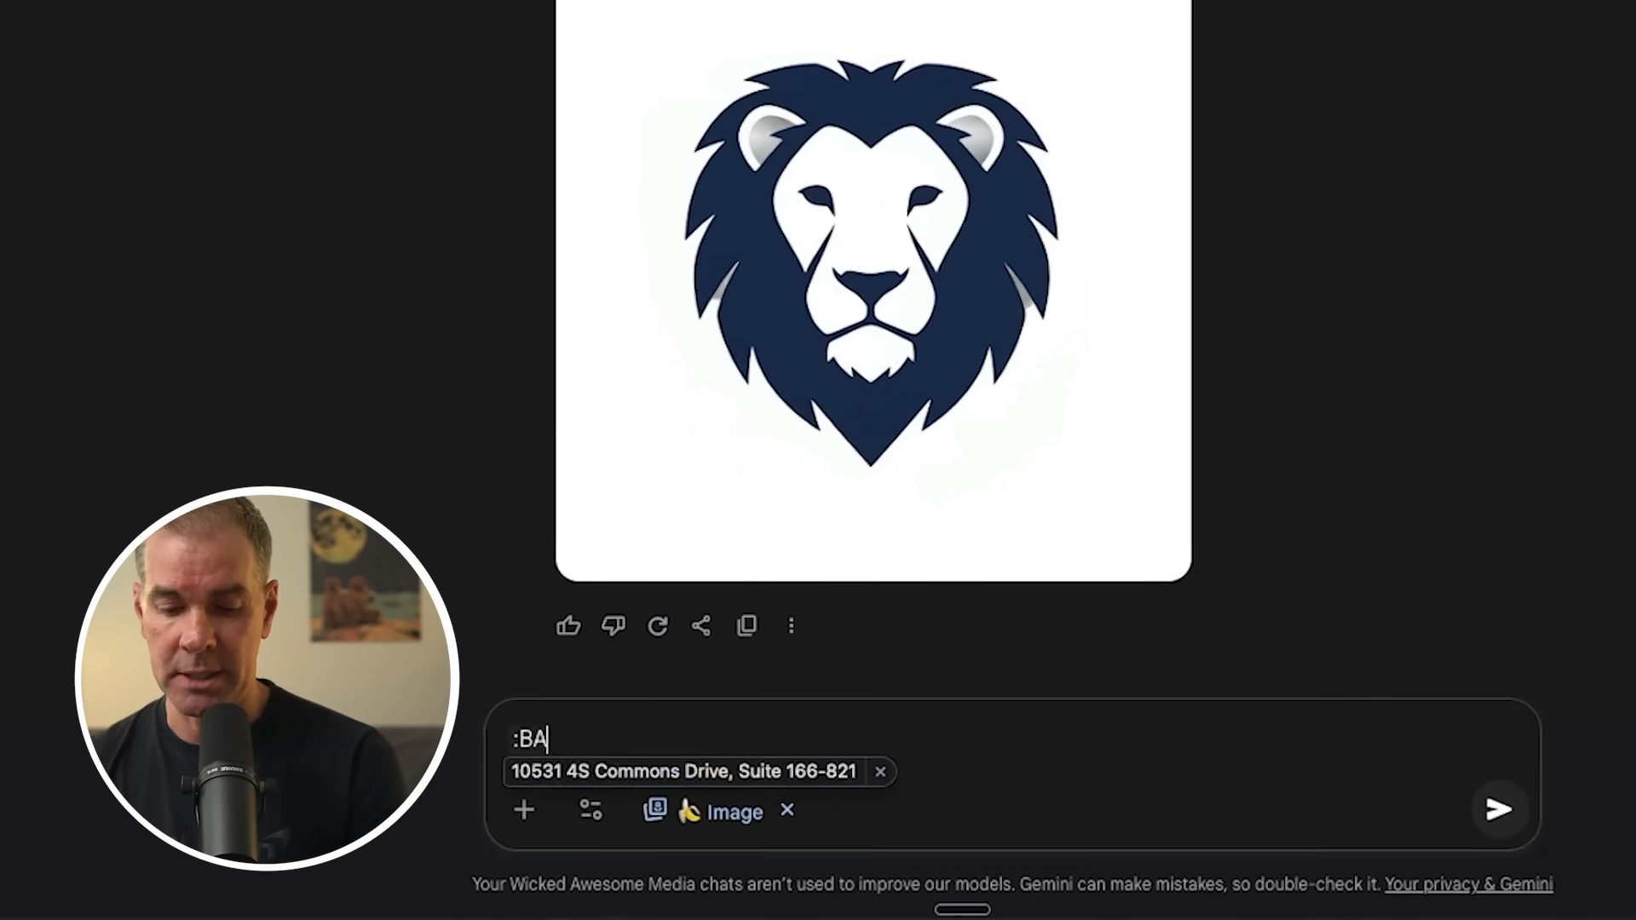
text(Use the folllio)
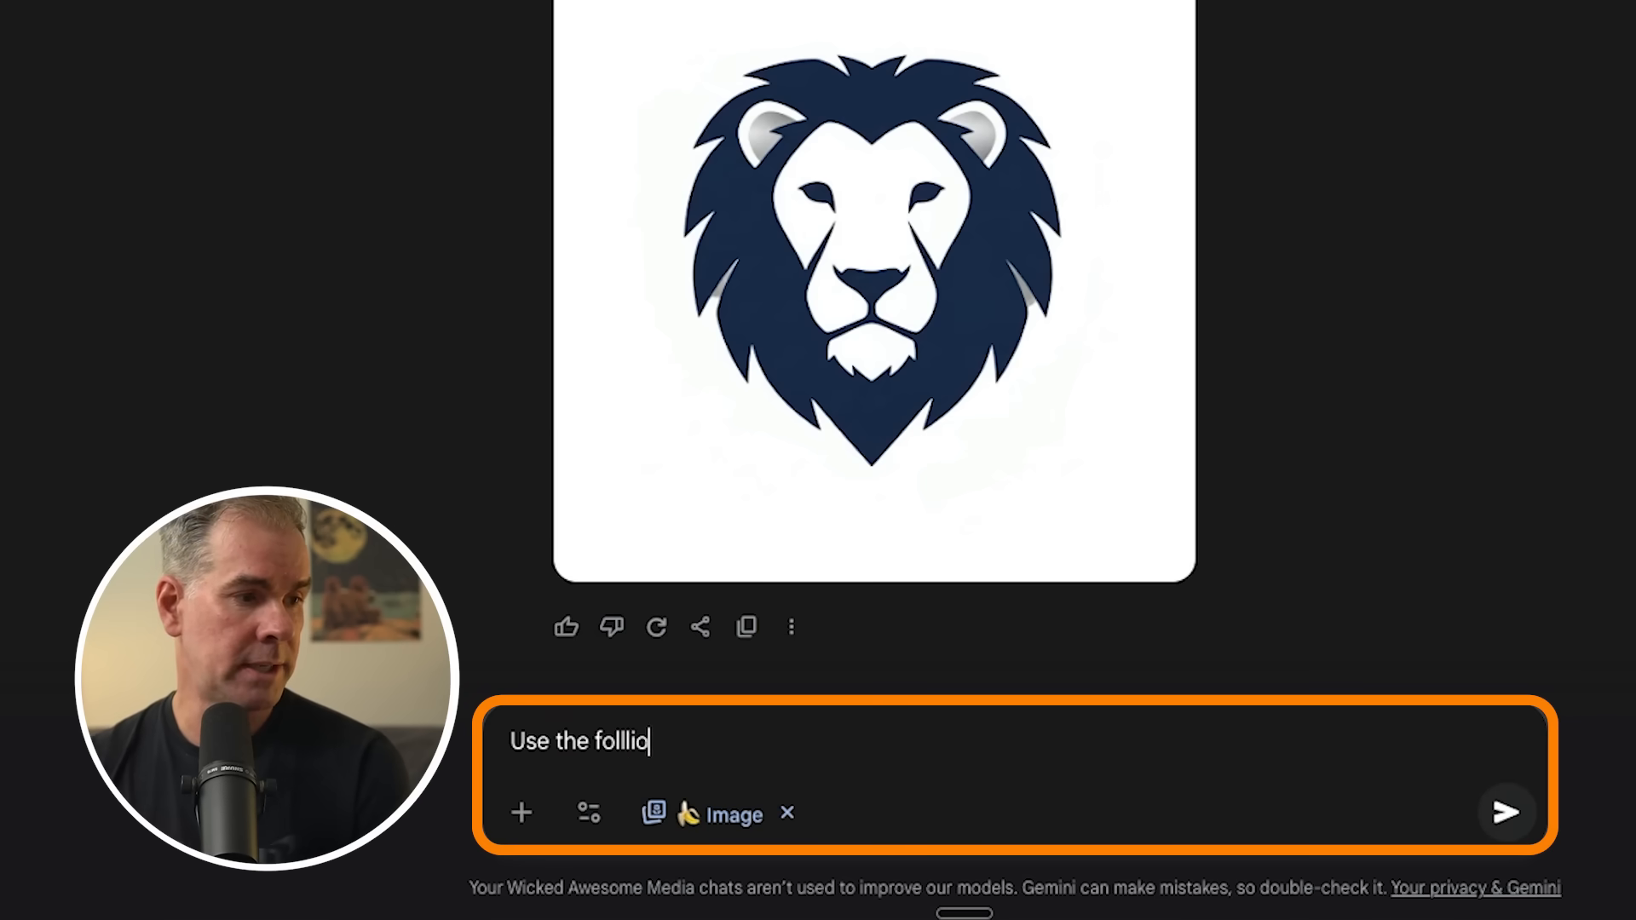
text(owing brand colors)
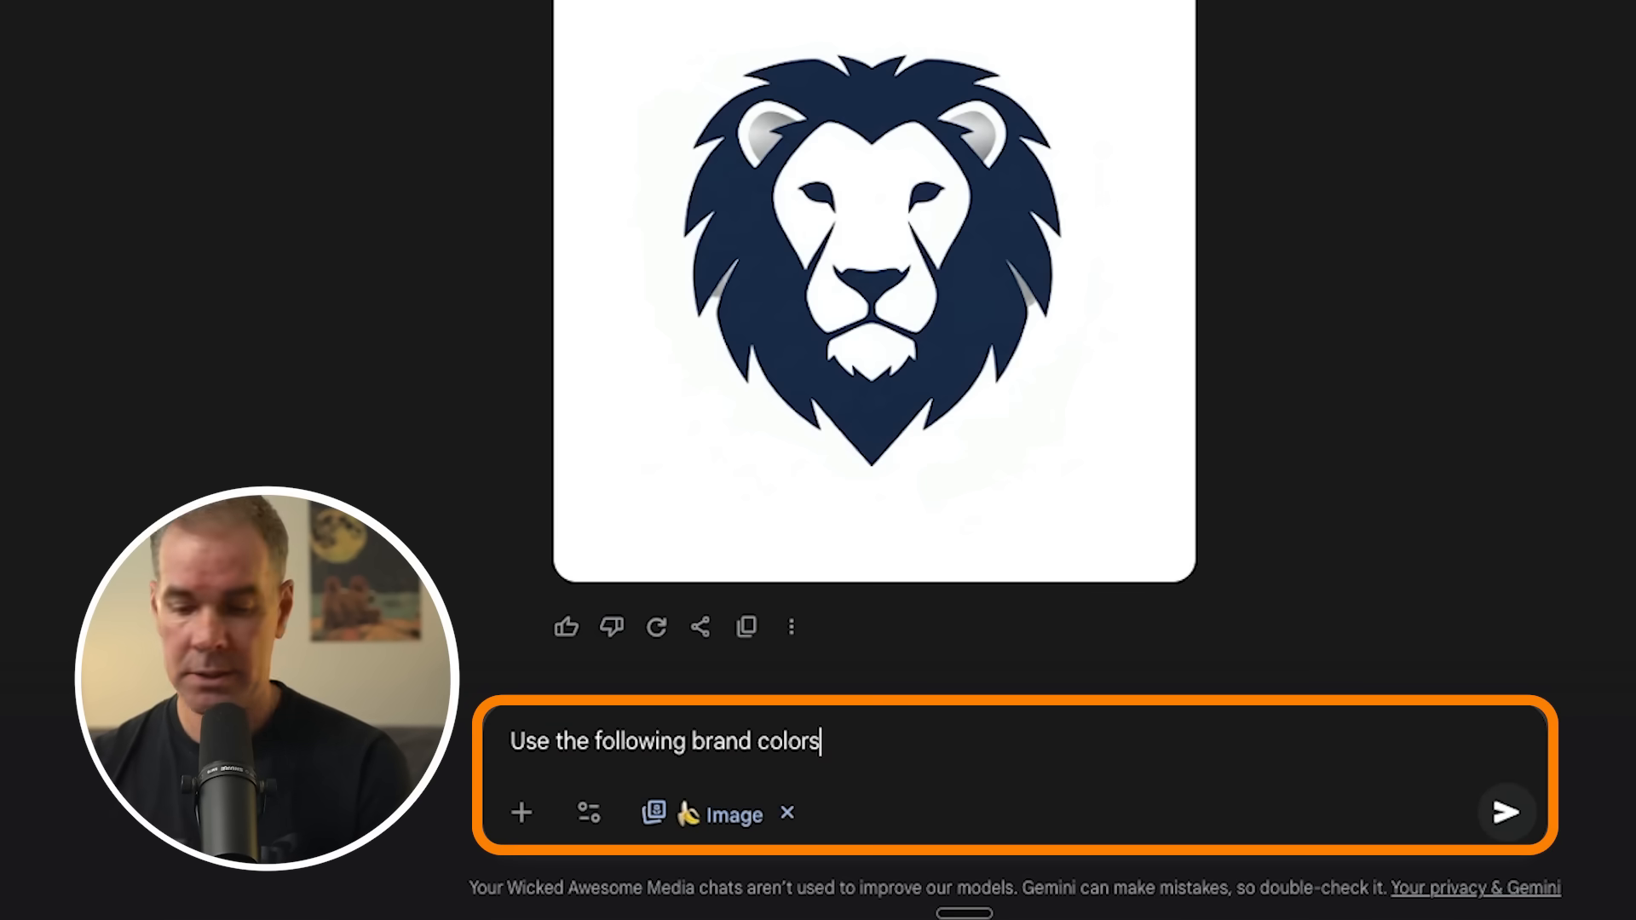
click(1505, 812)
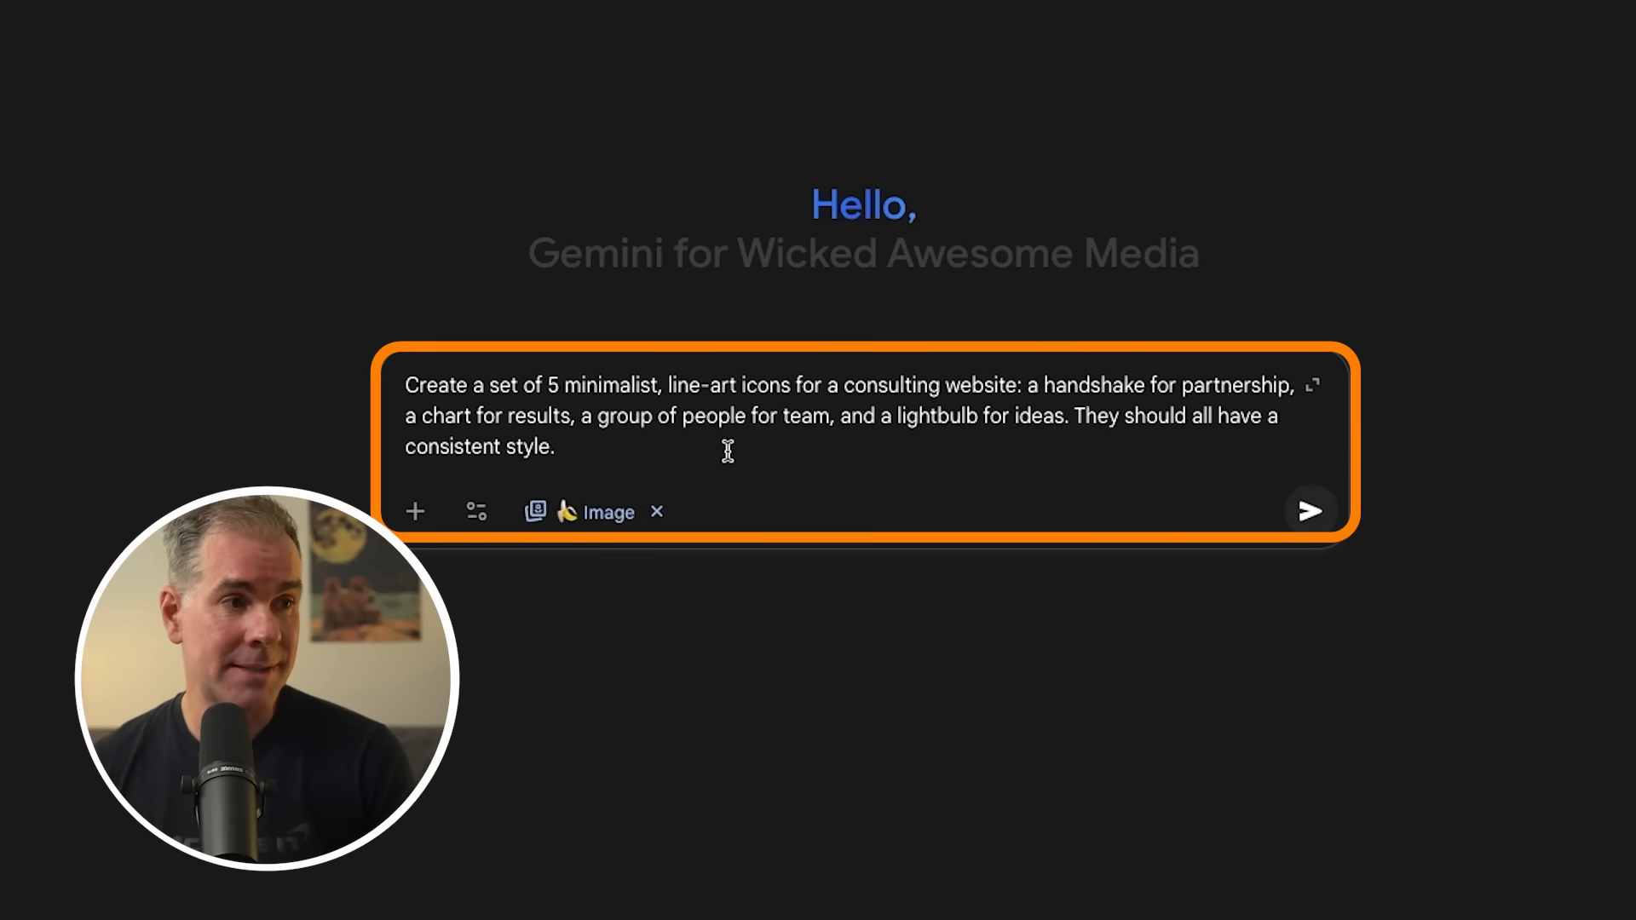
mouse_move(1082, 433)
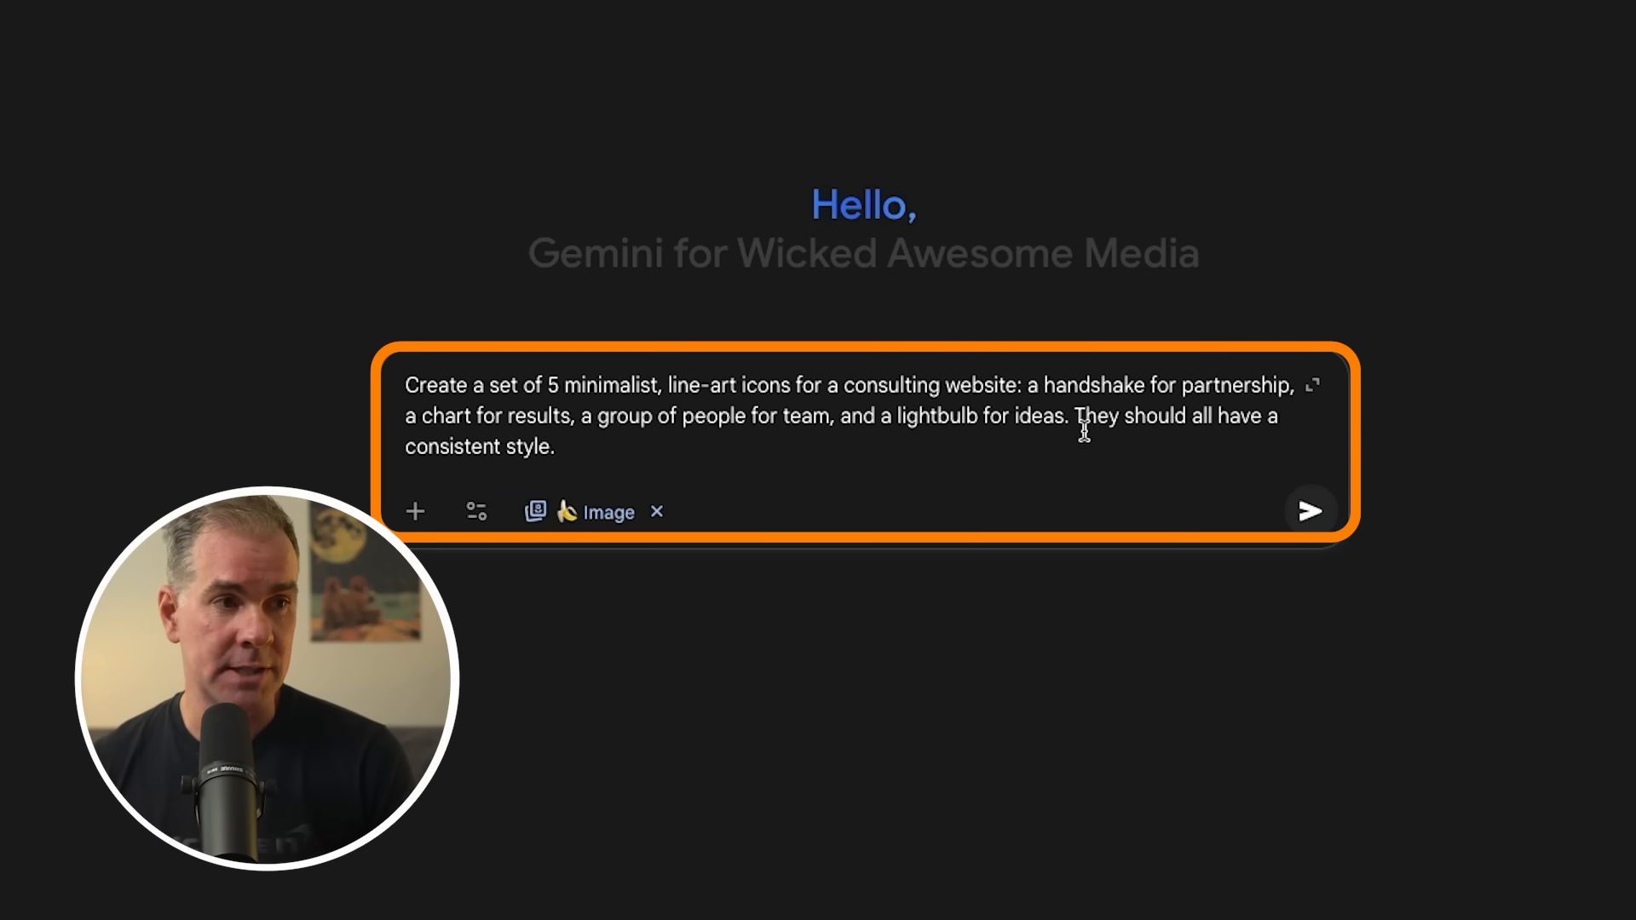
mouse_move(1310, 510)
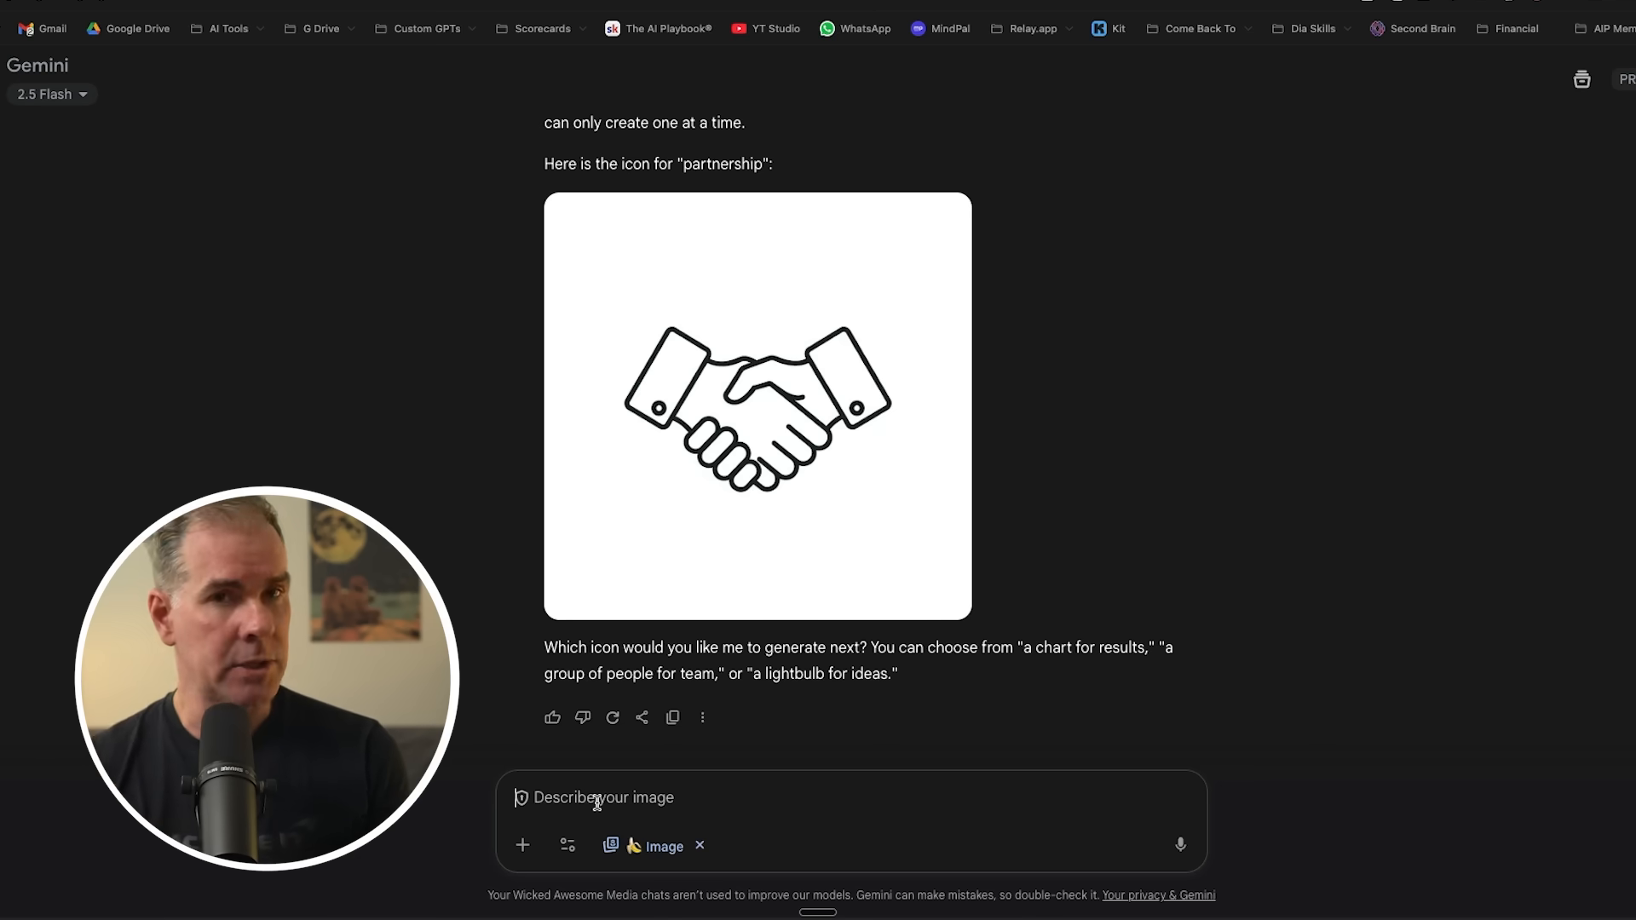
Reply 'you choose' so Gemini generates the next icon, a line-art results chart.
text(y)
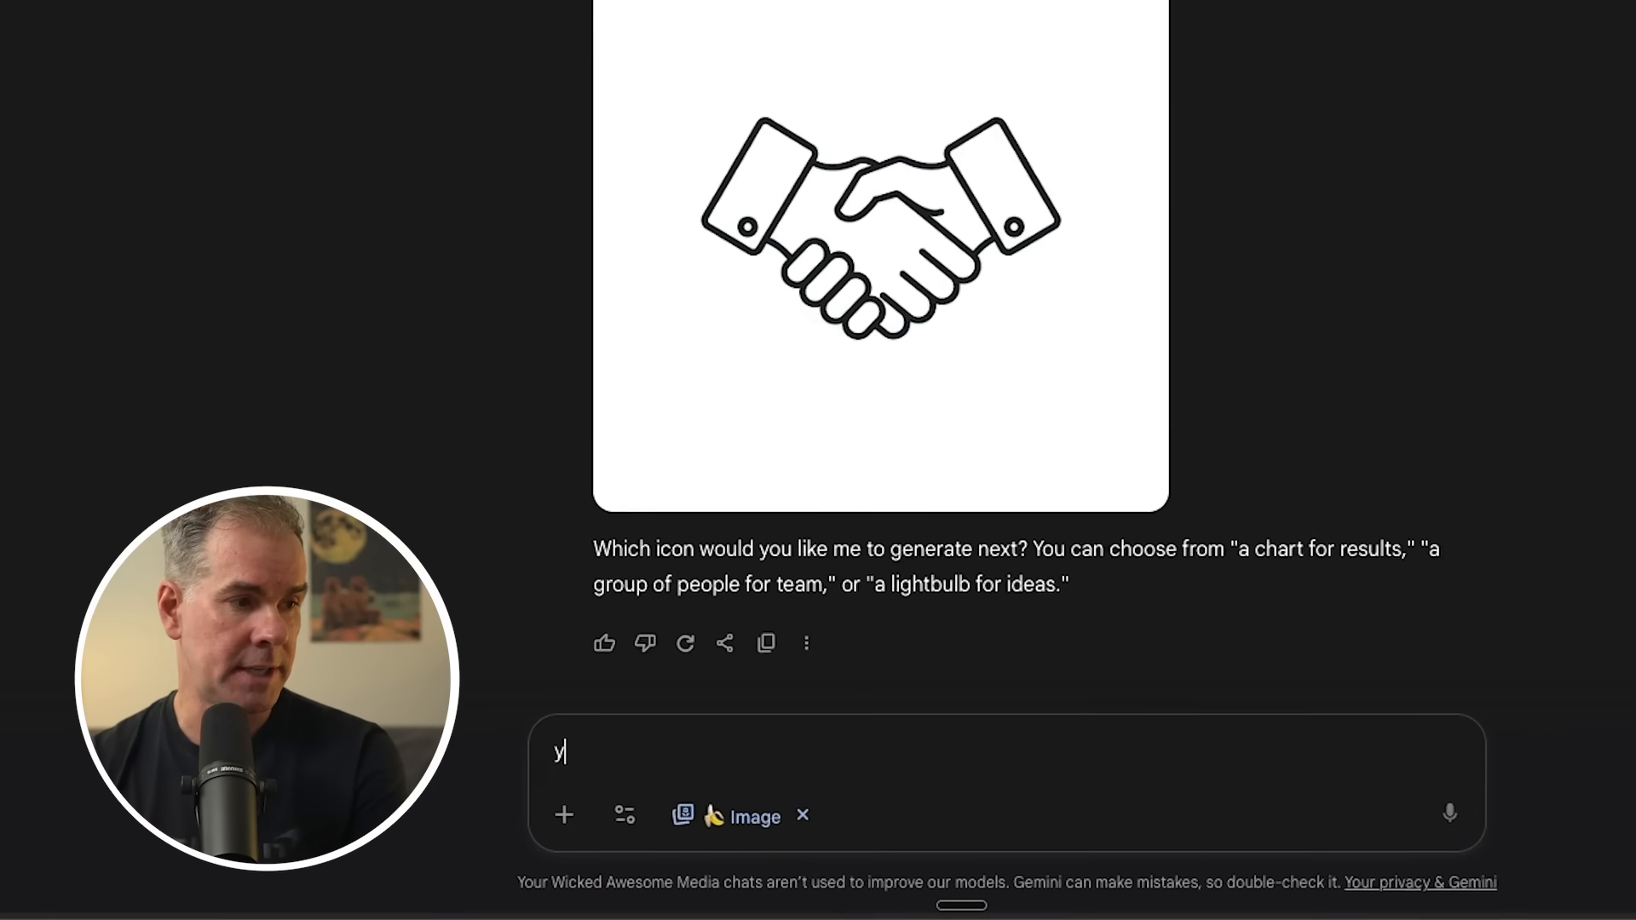
text(ou choose)
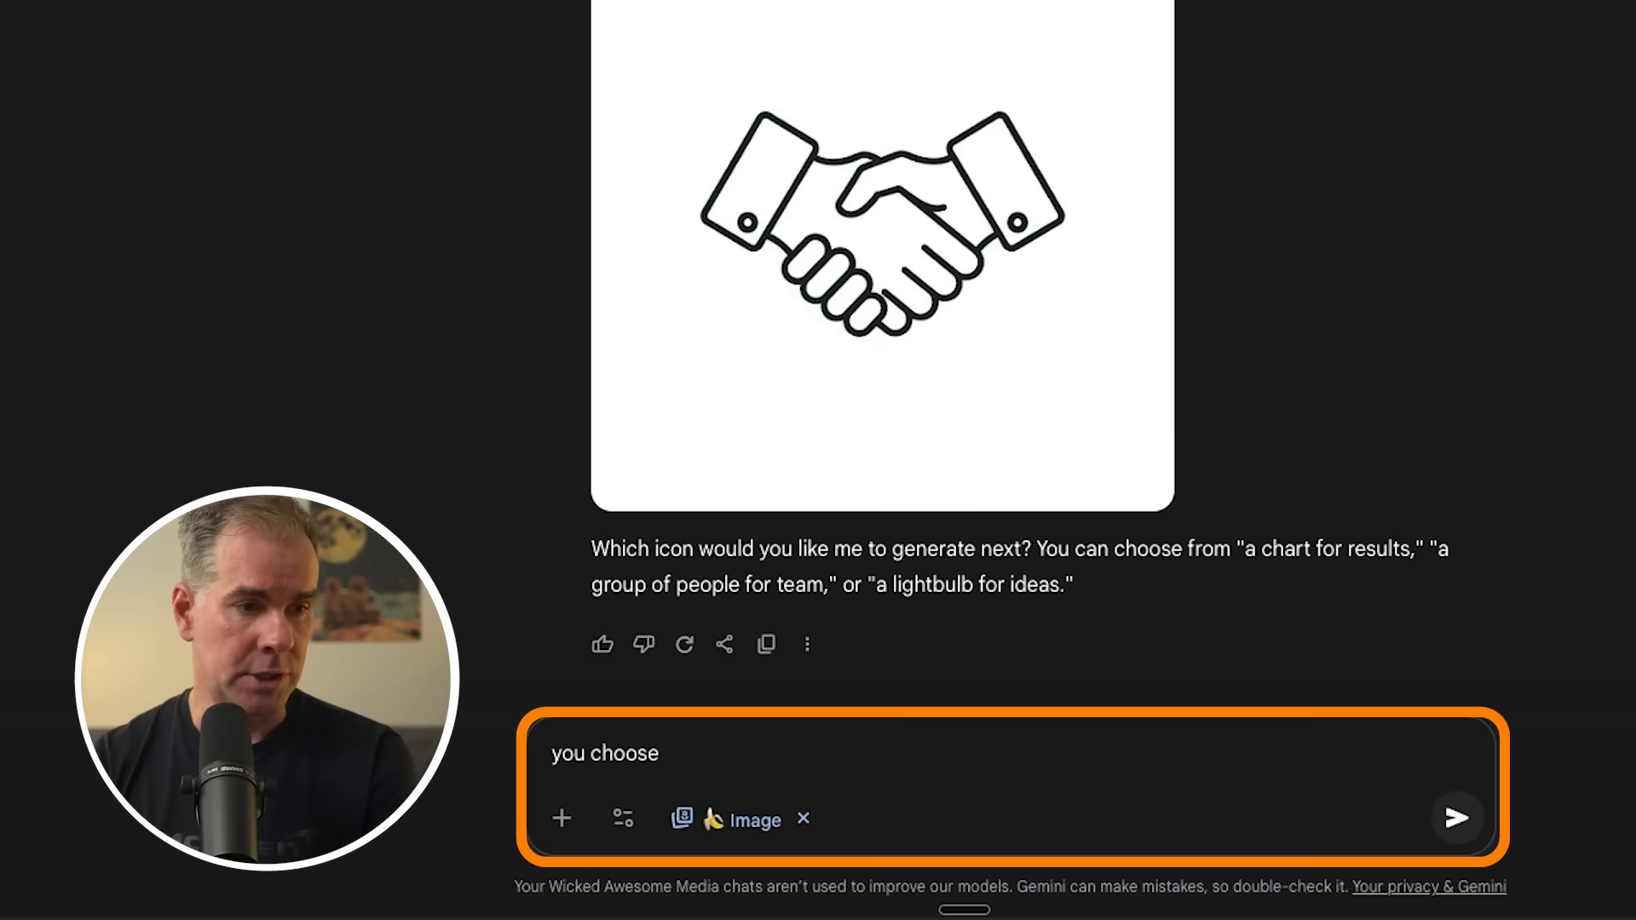
click(1454, 818)
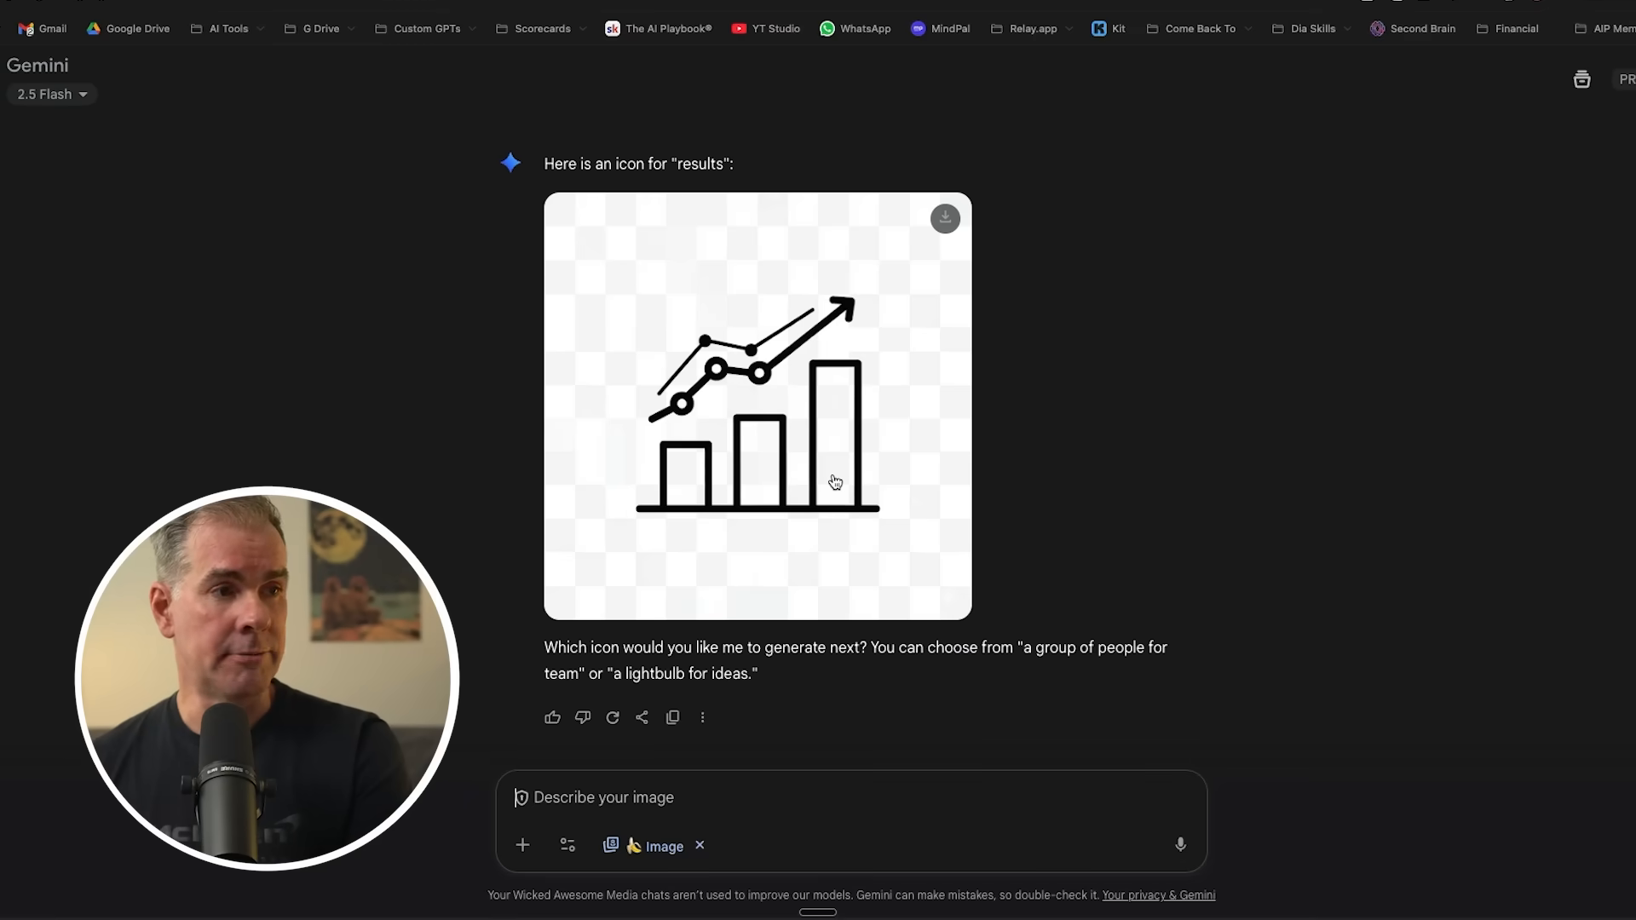
mouse_move(747, 515)
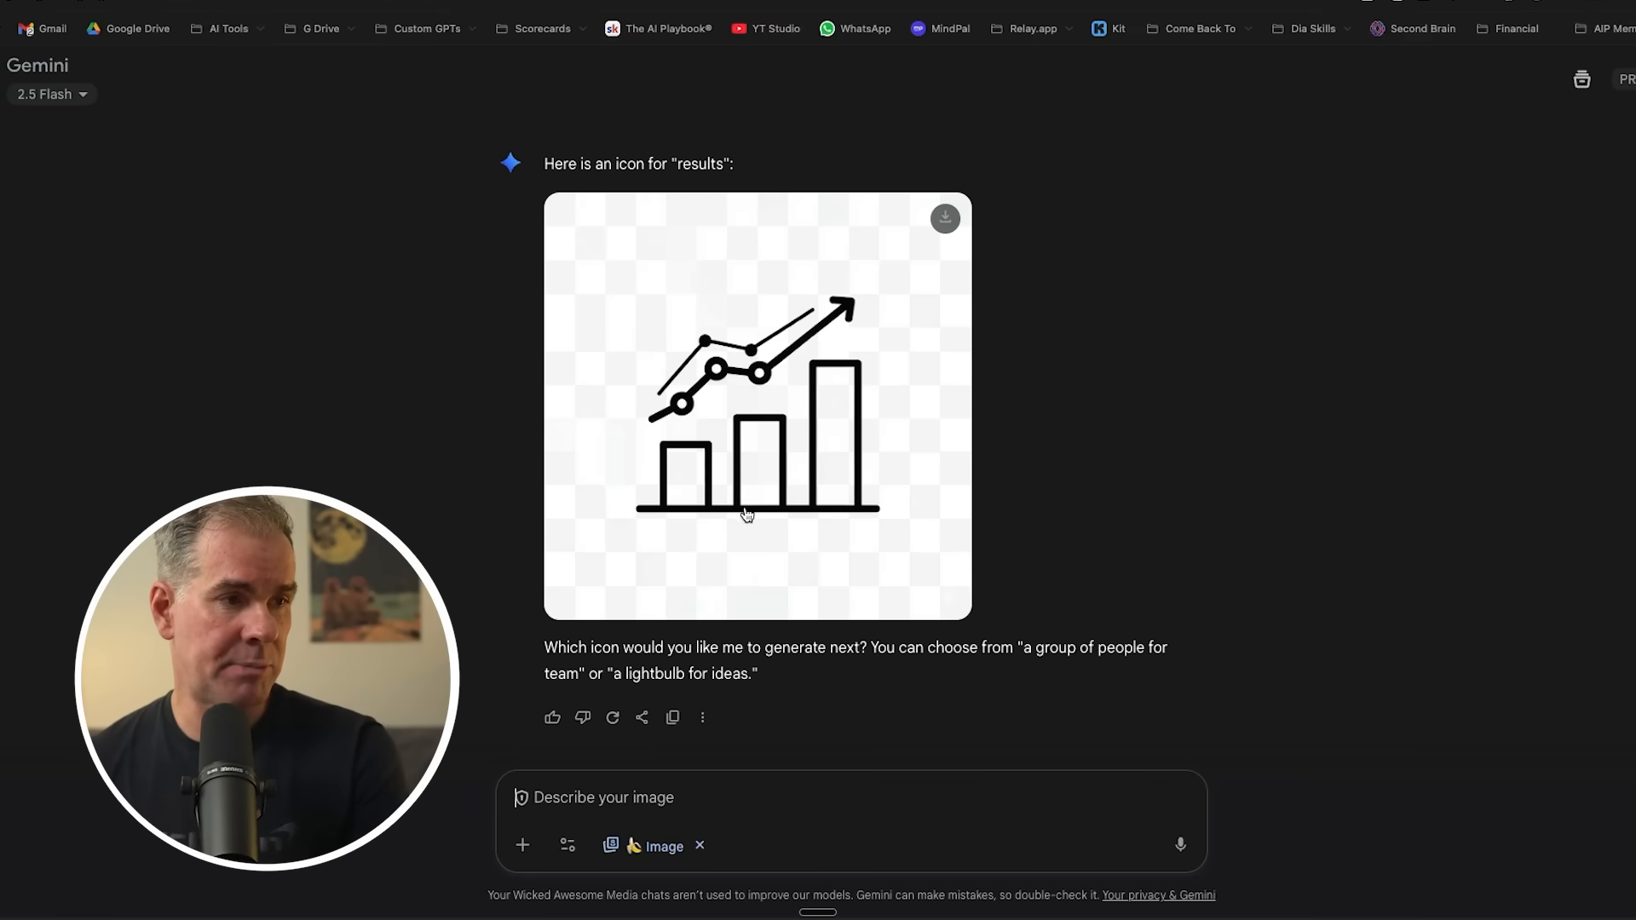
mouse_move(931, 443)
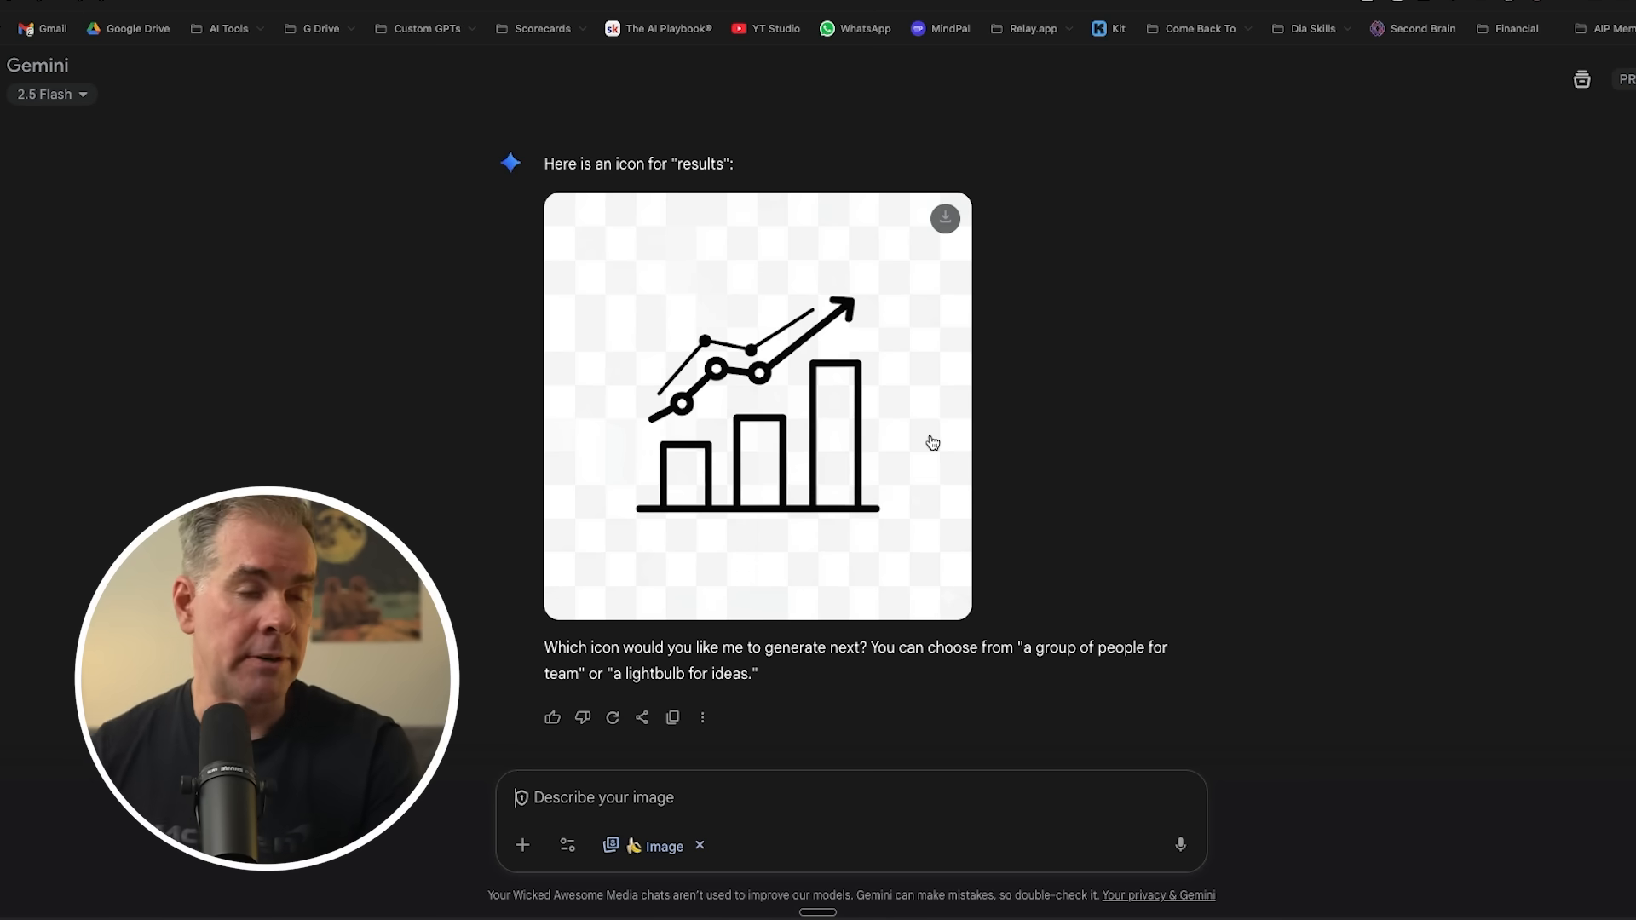
mouse_move(751, 736)
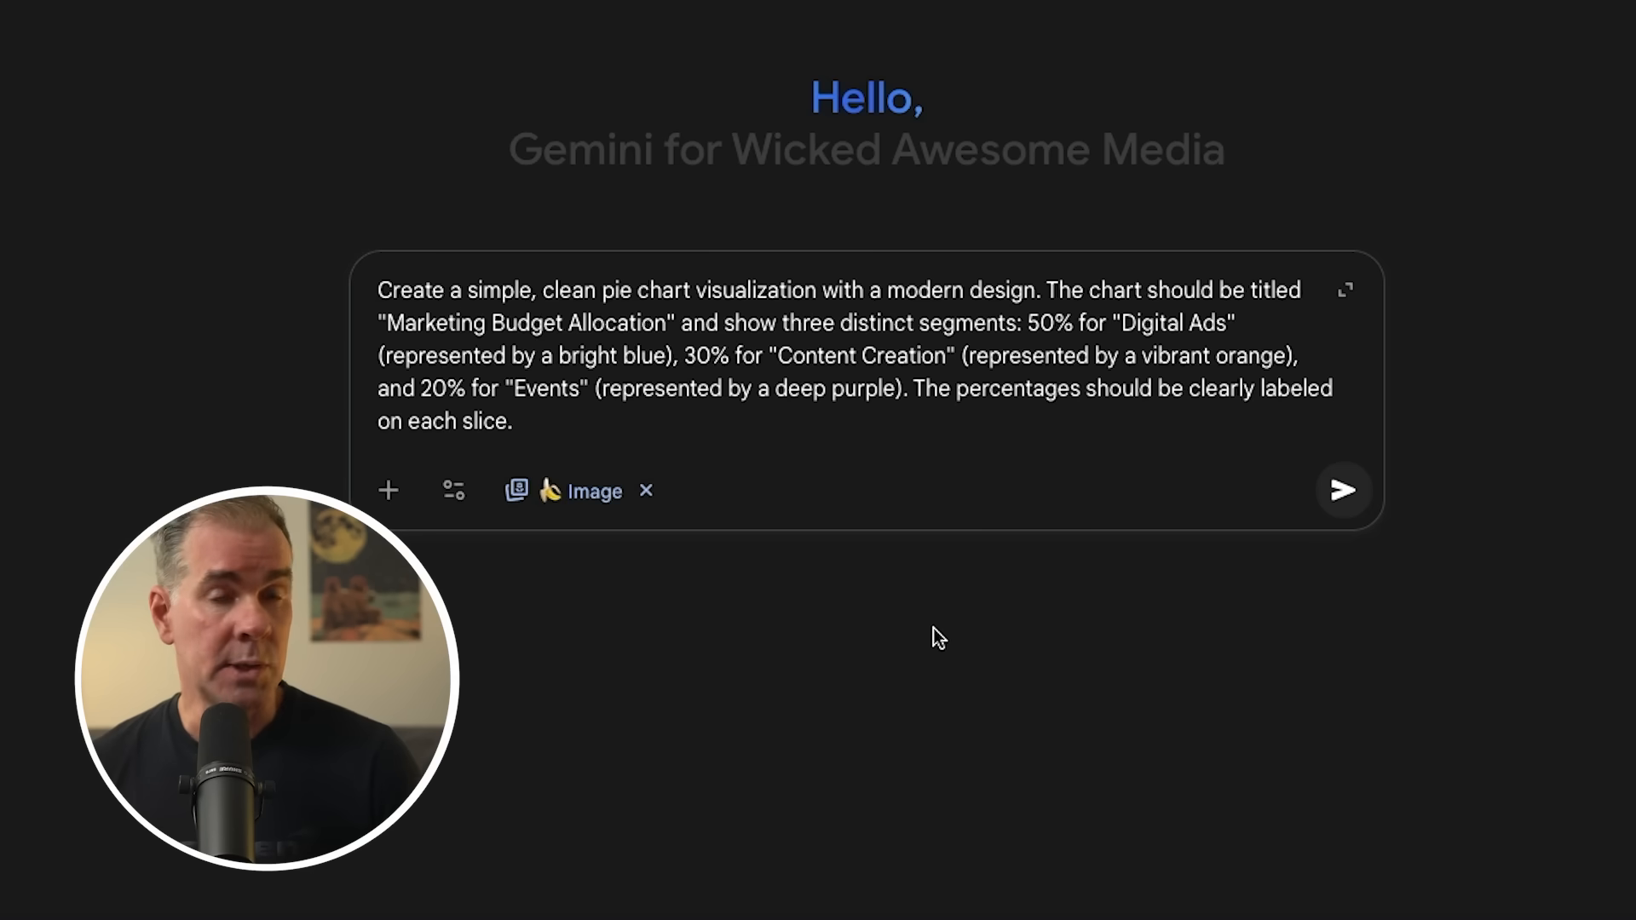
mouse_move(781, 308)
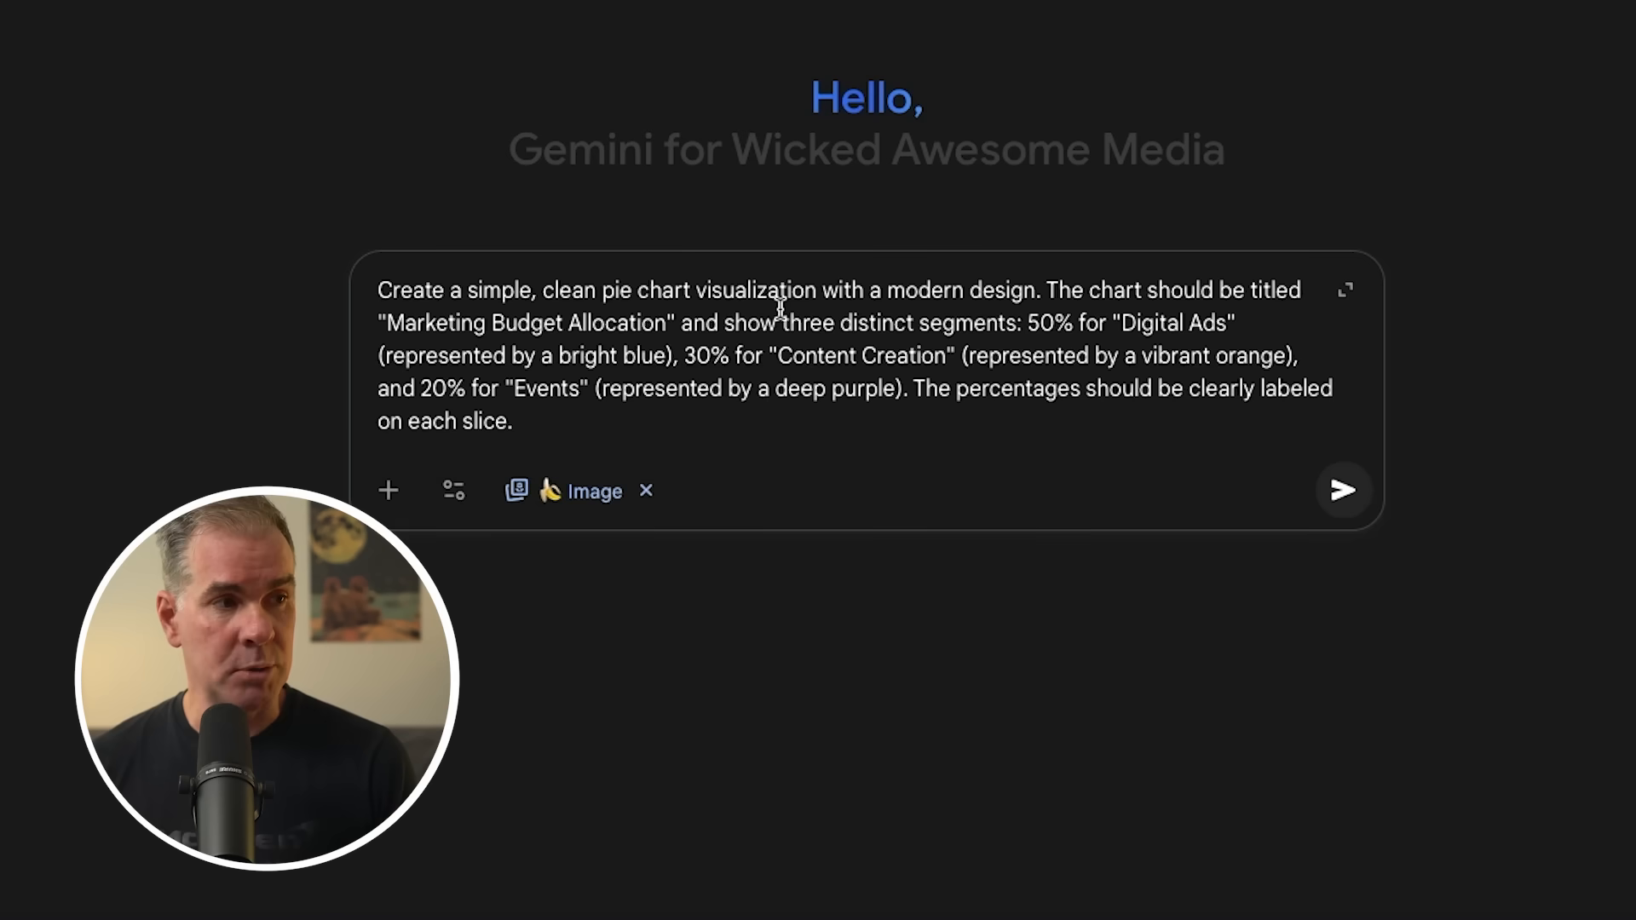
Submit the Marketing Budget Allocation pie chart prompt and open the resulting chart full size.
click(731, 354)
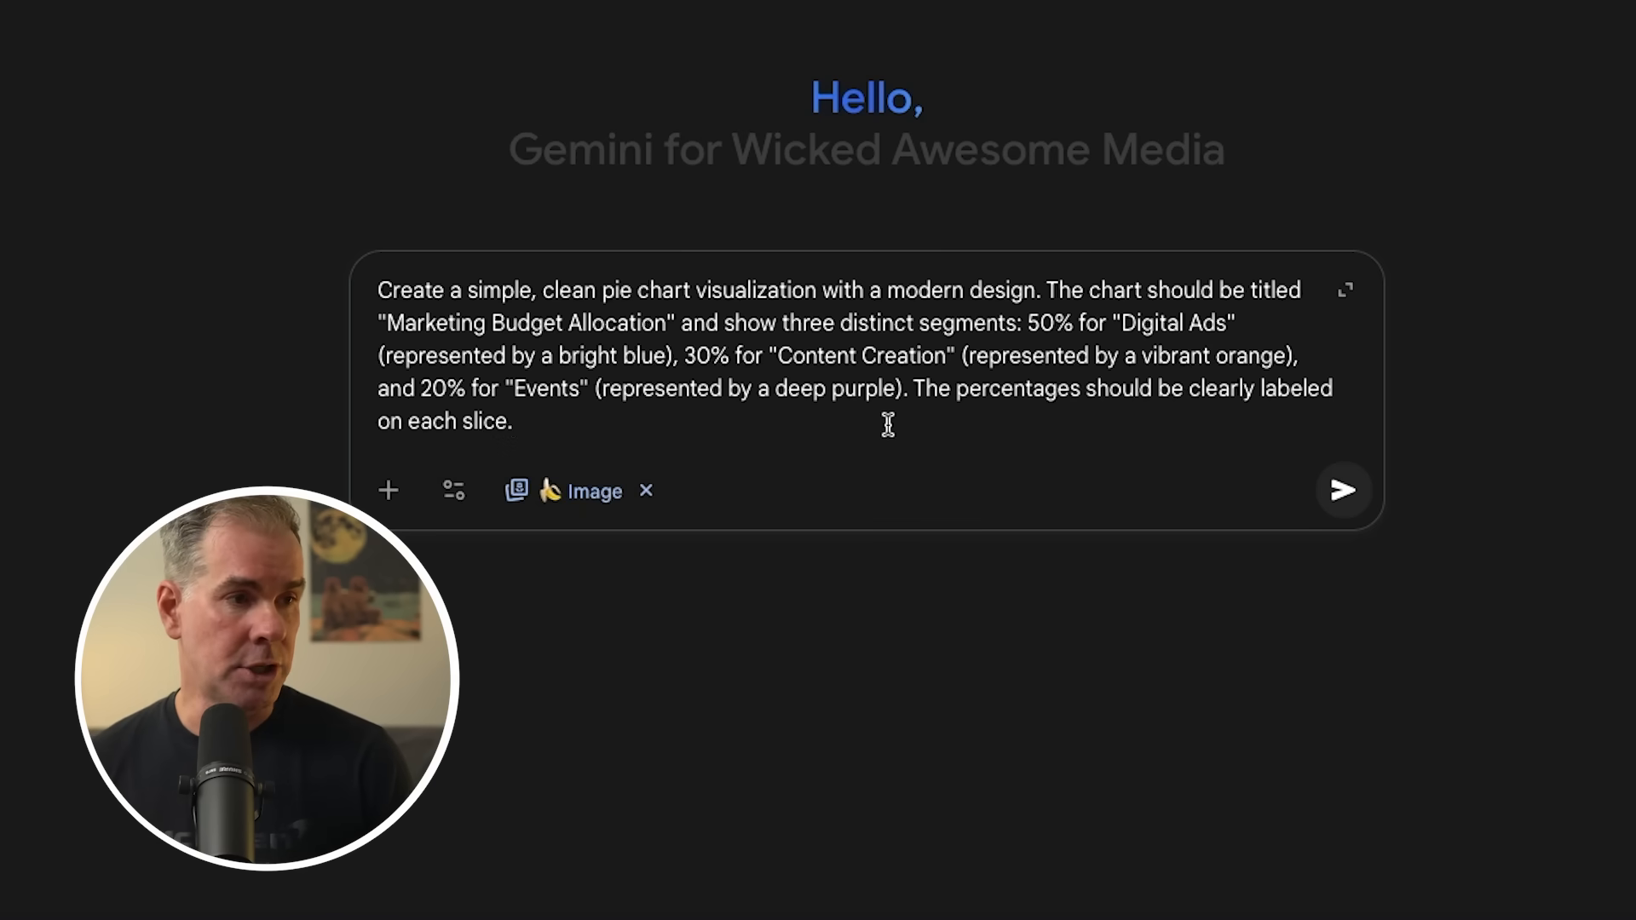
click(1343, 491)
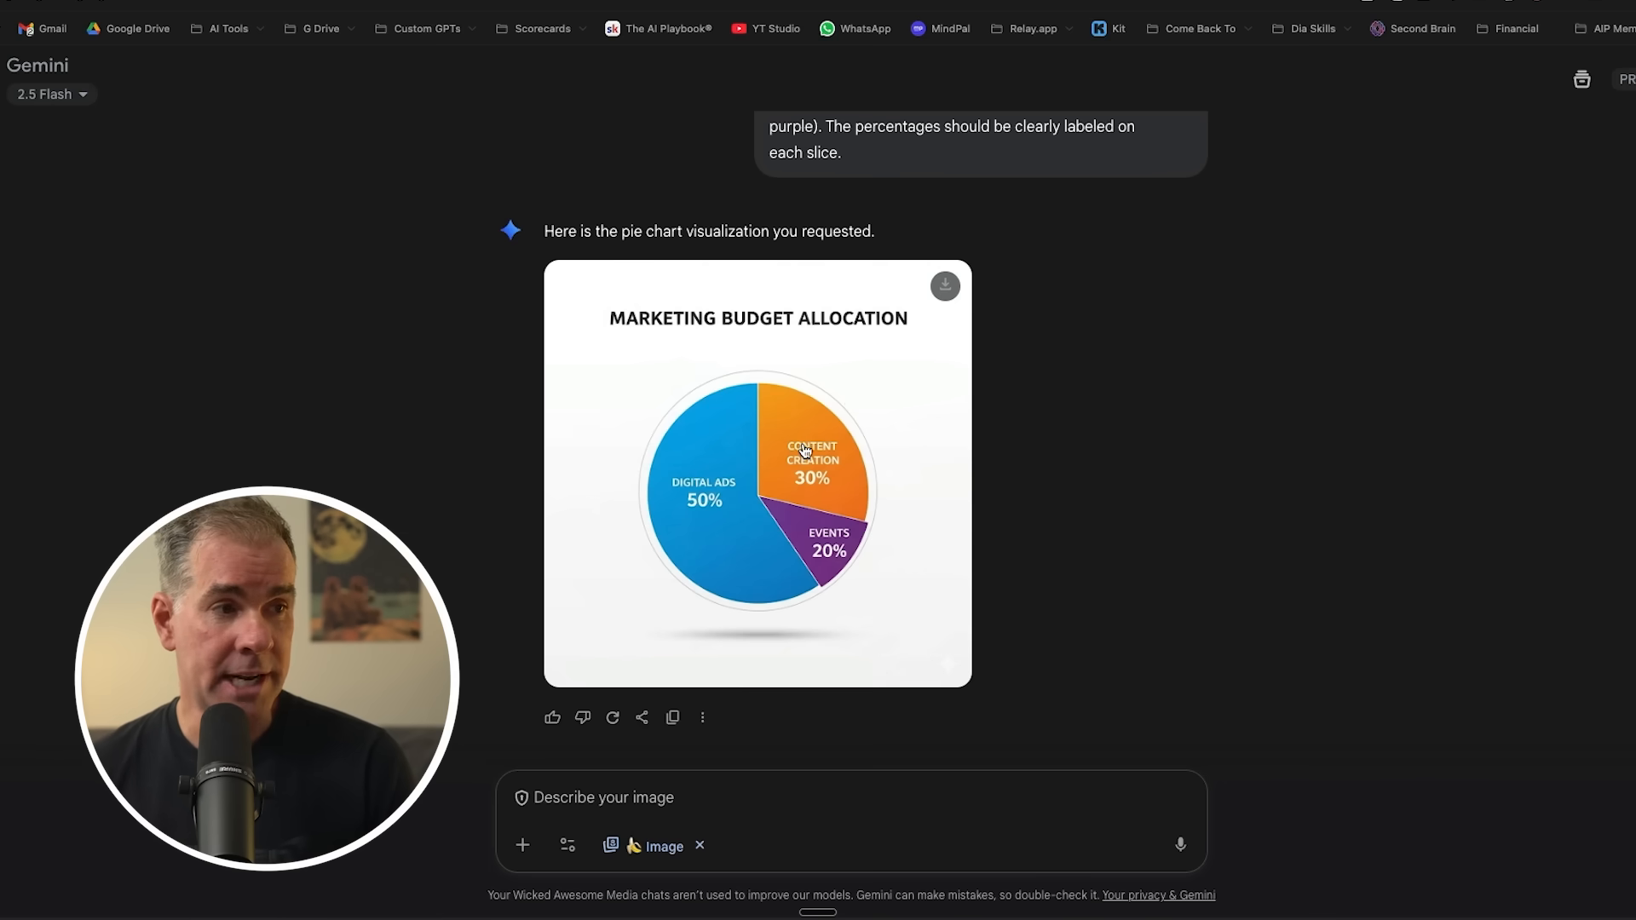
click(758, 473)
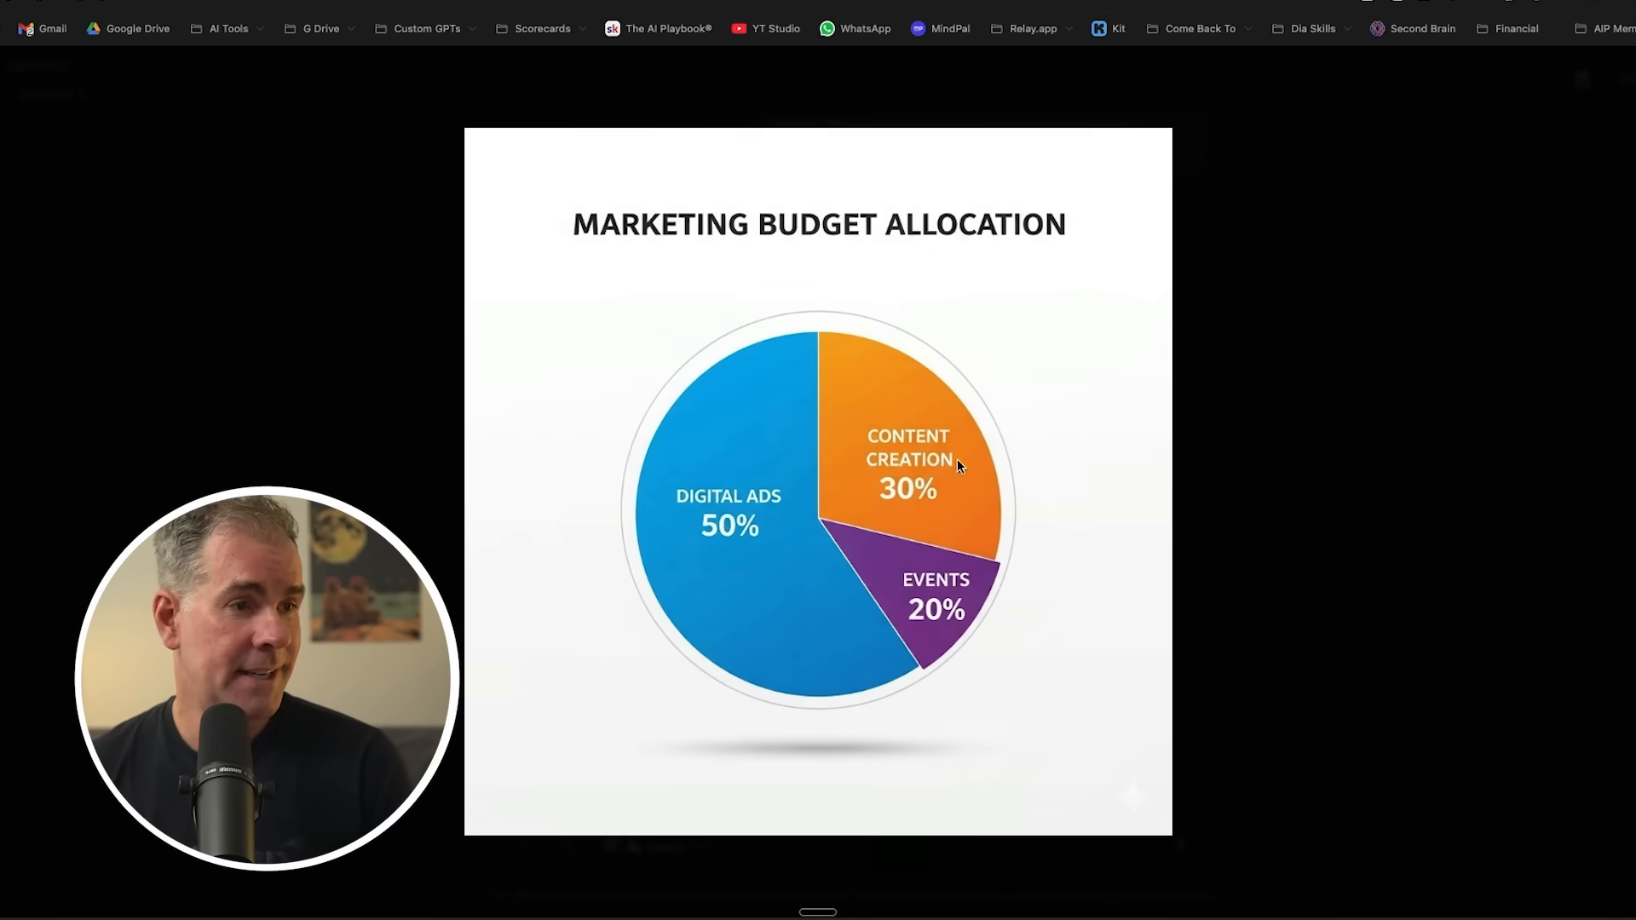
mouse_move(999, 519)
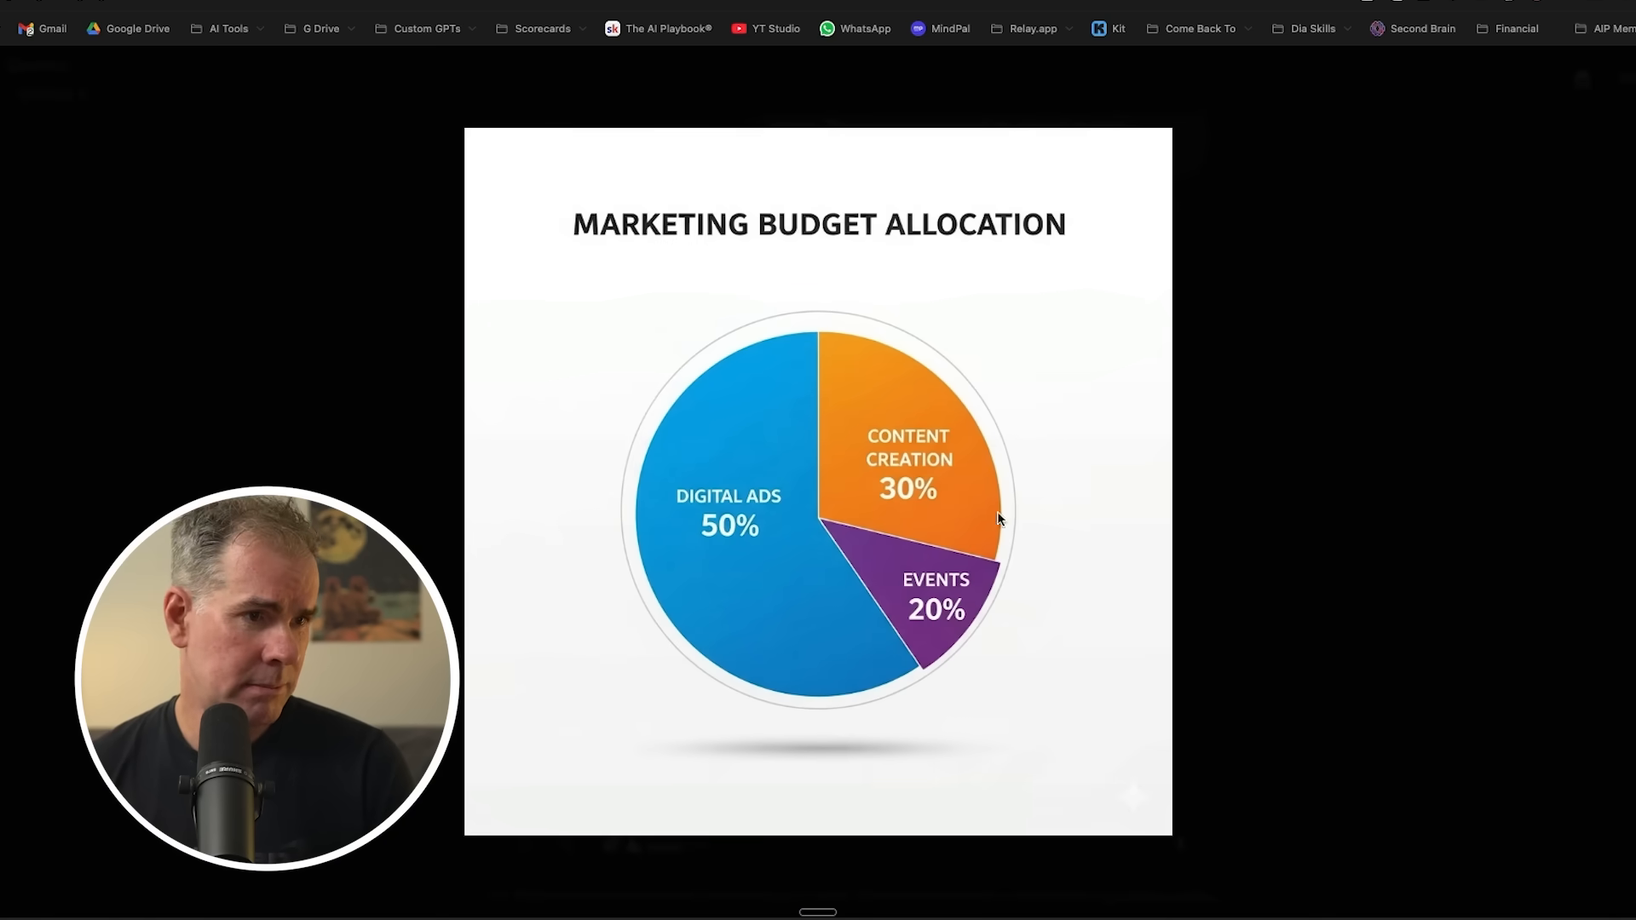
mouse_move(938, 640)
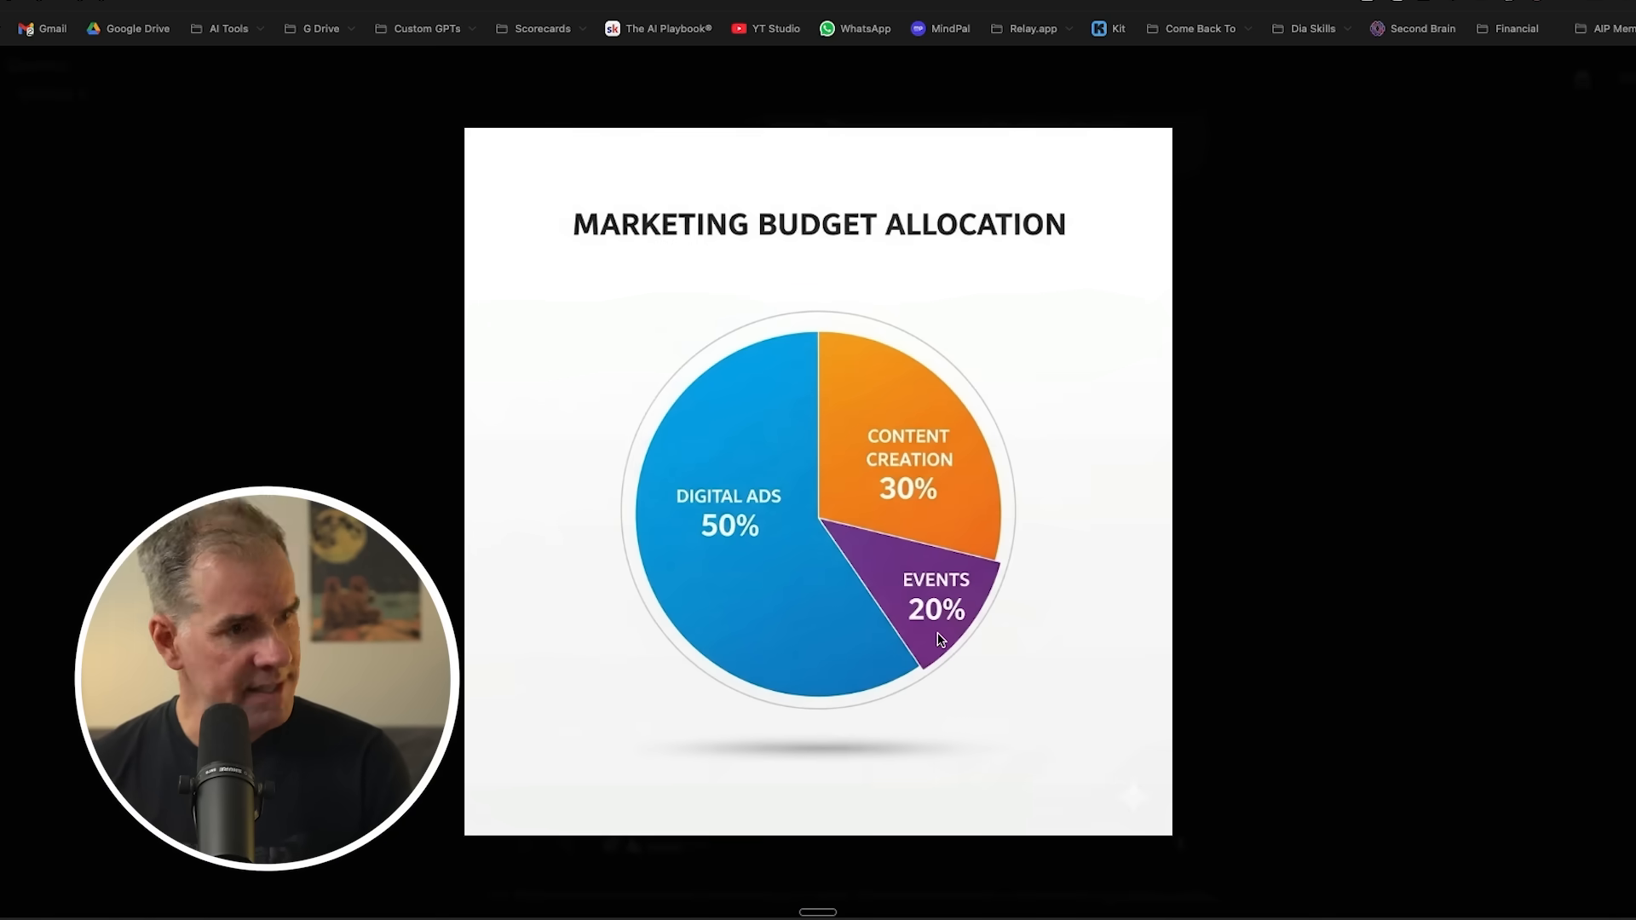
mouse_move(989, 540)
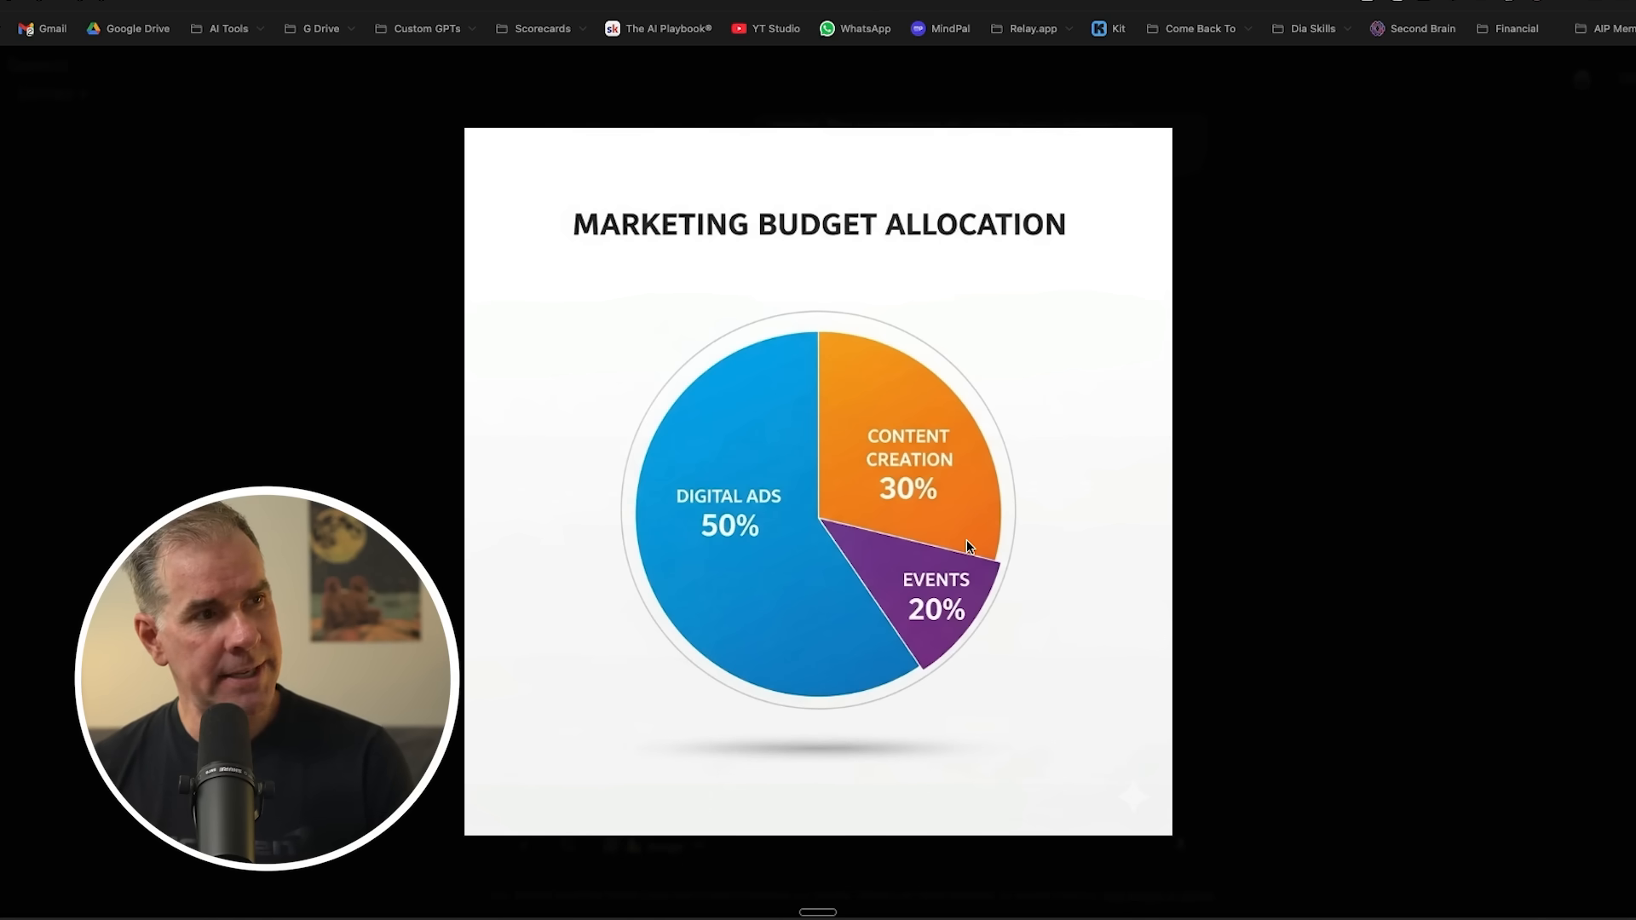
mouse_move(768, 745)
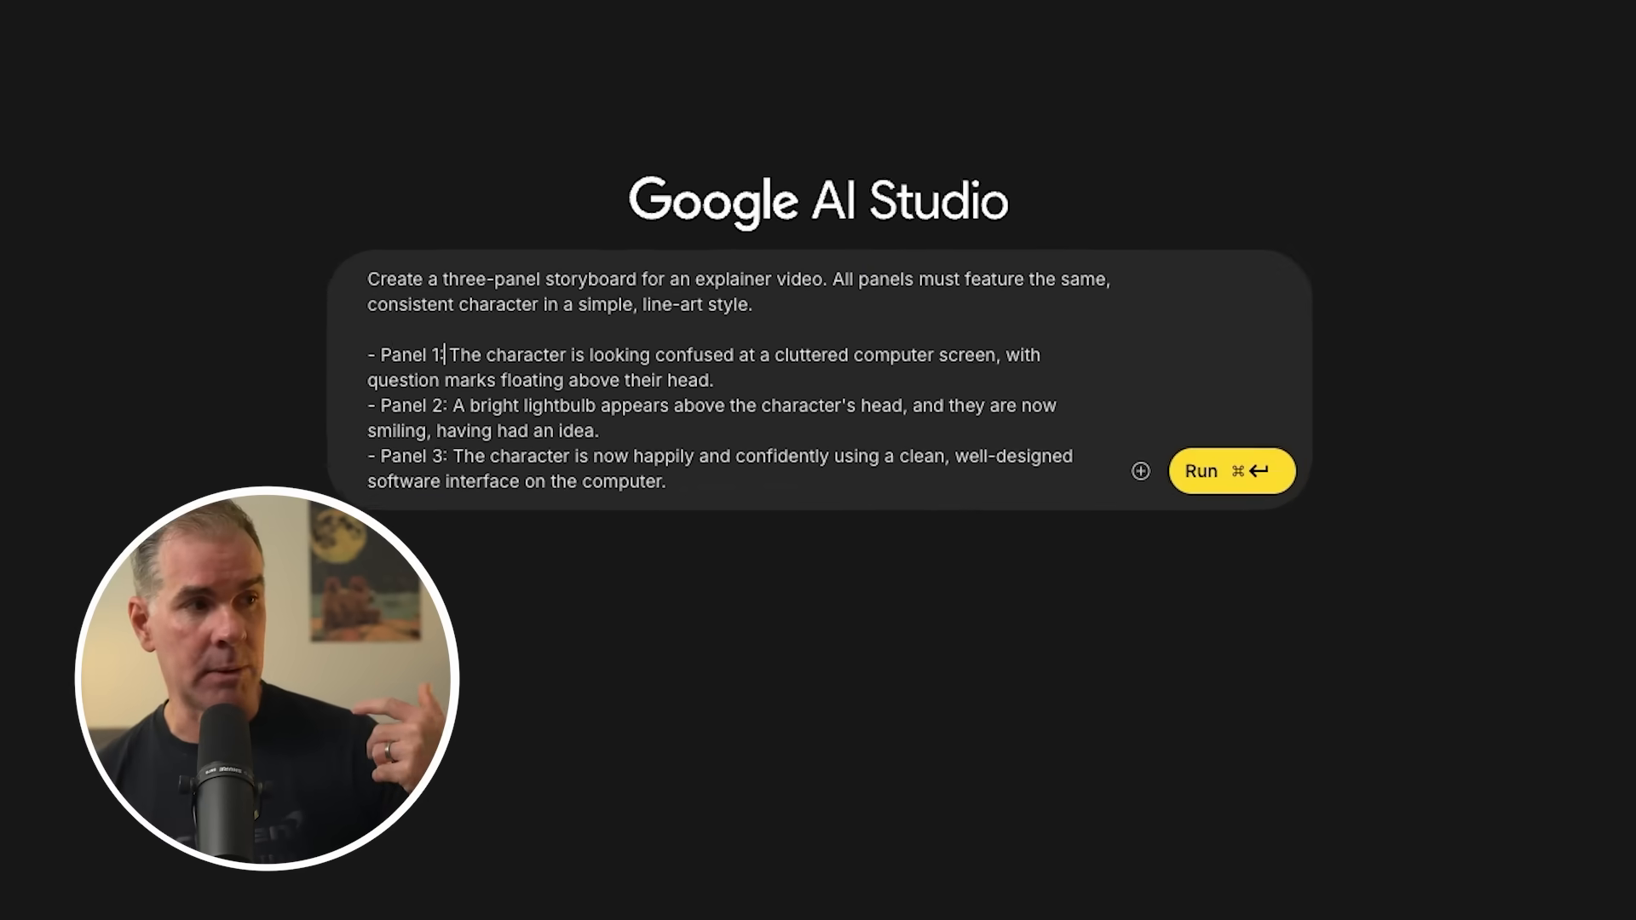
Enter and run the three-panel confused-character-to-clarity storyboard prompt in AI Studio.
click(730, 375)
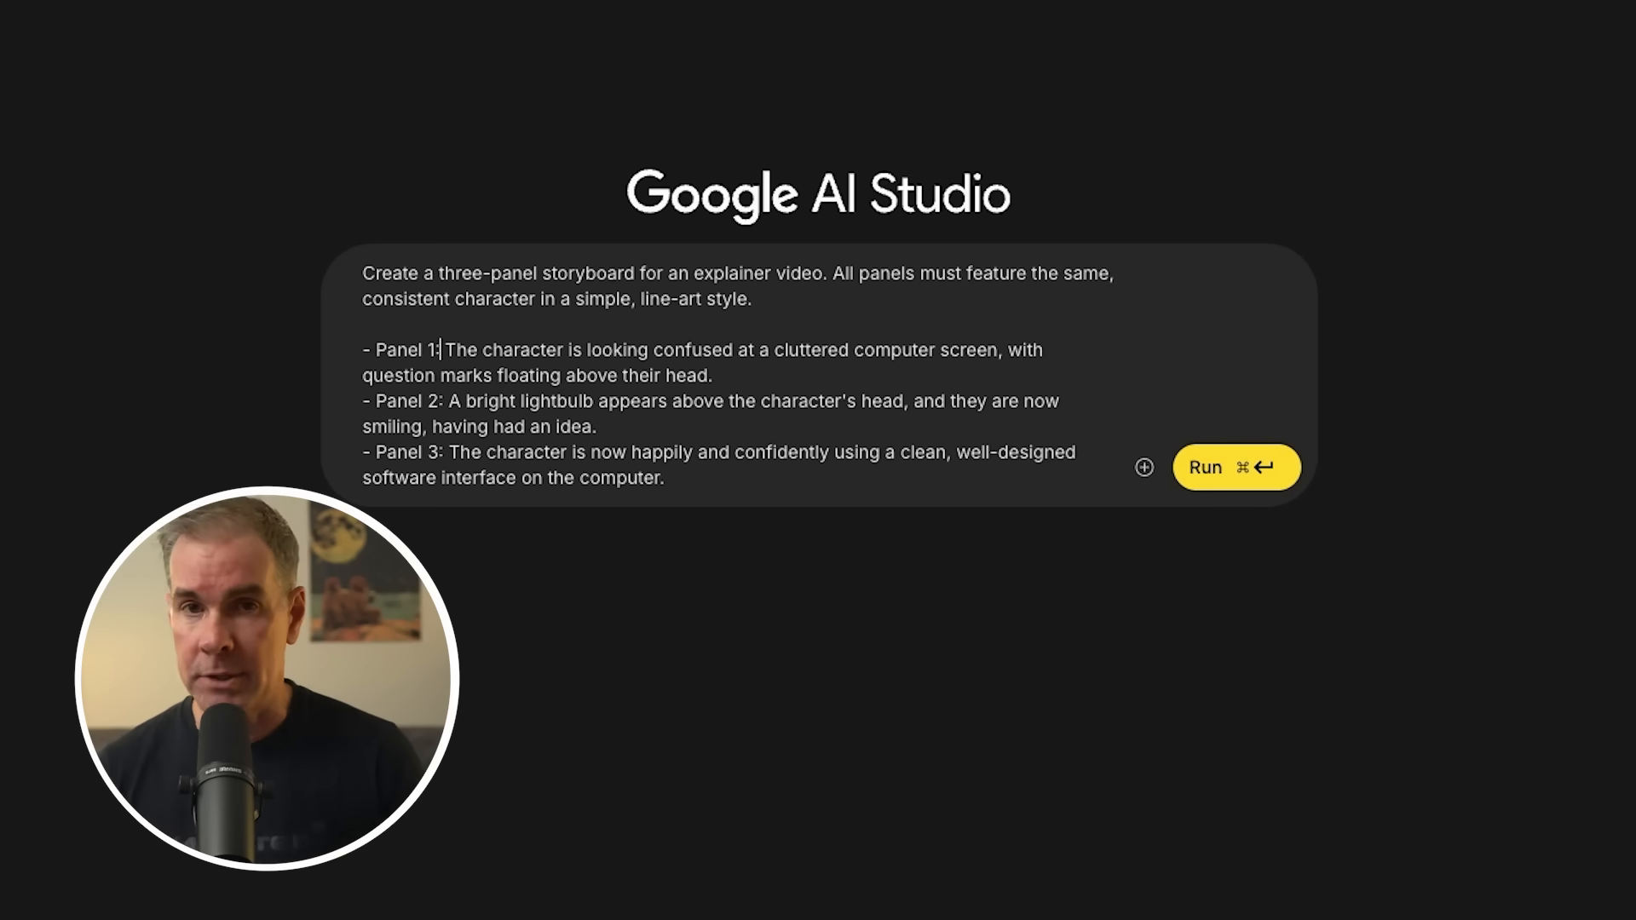
click(1235, 466)
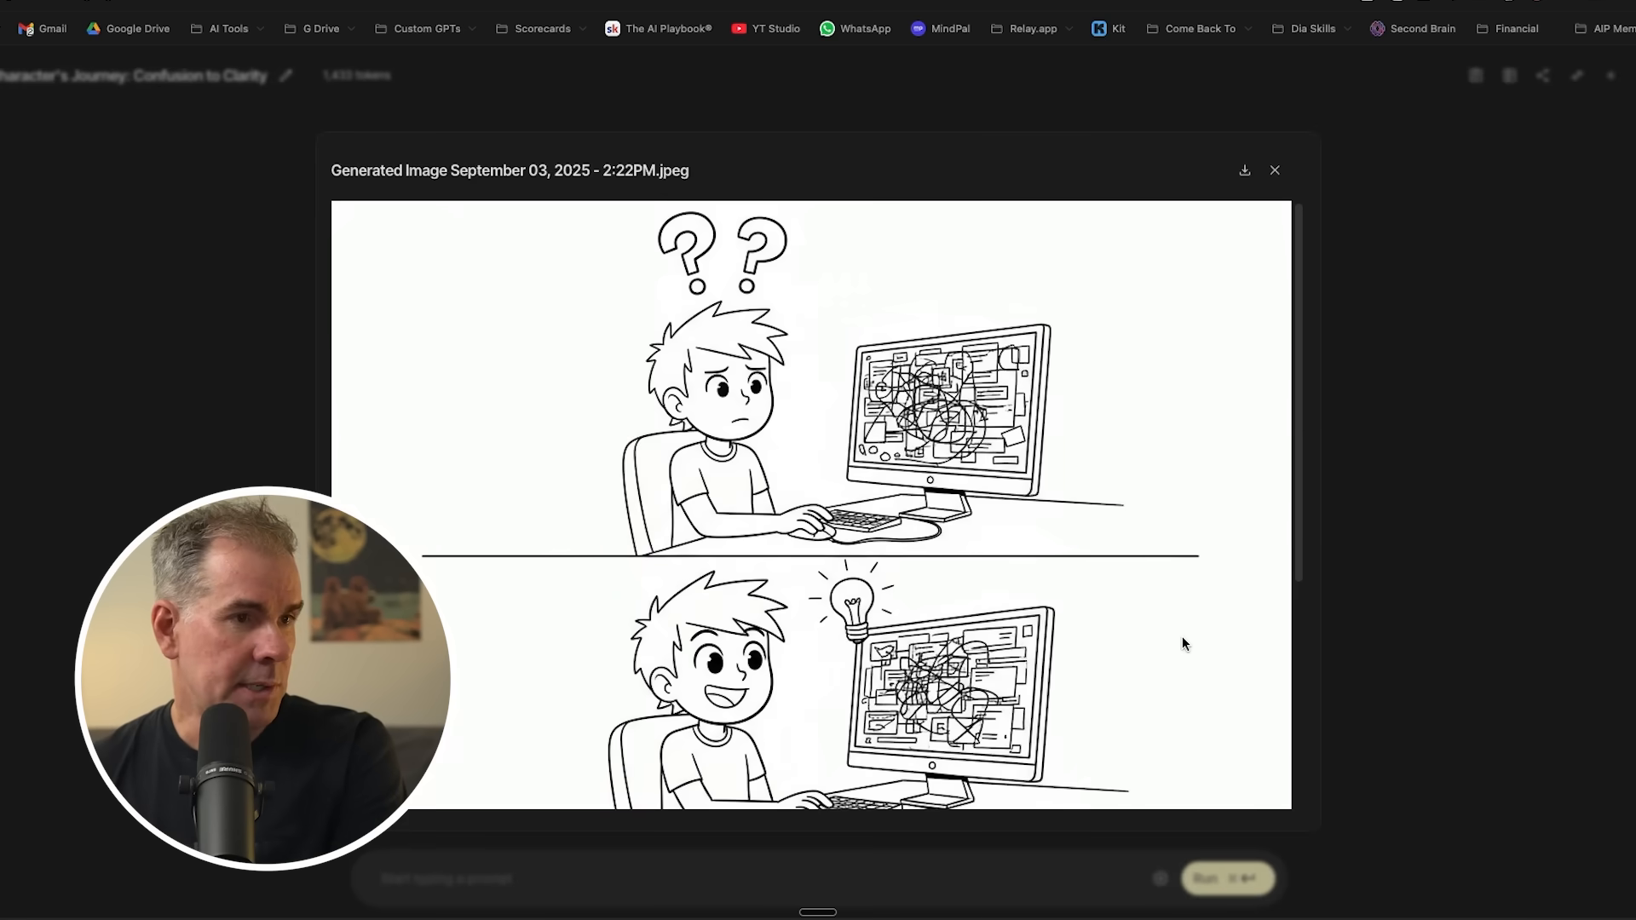
Scroll through the storyboard panels, ending on the character using a clean interface.
scroll(down, 3)
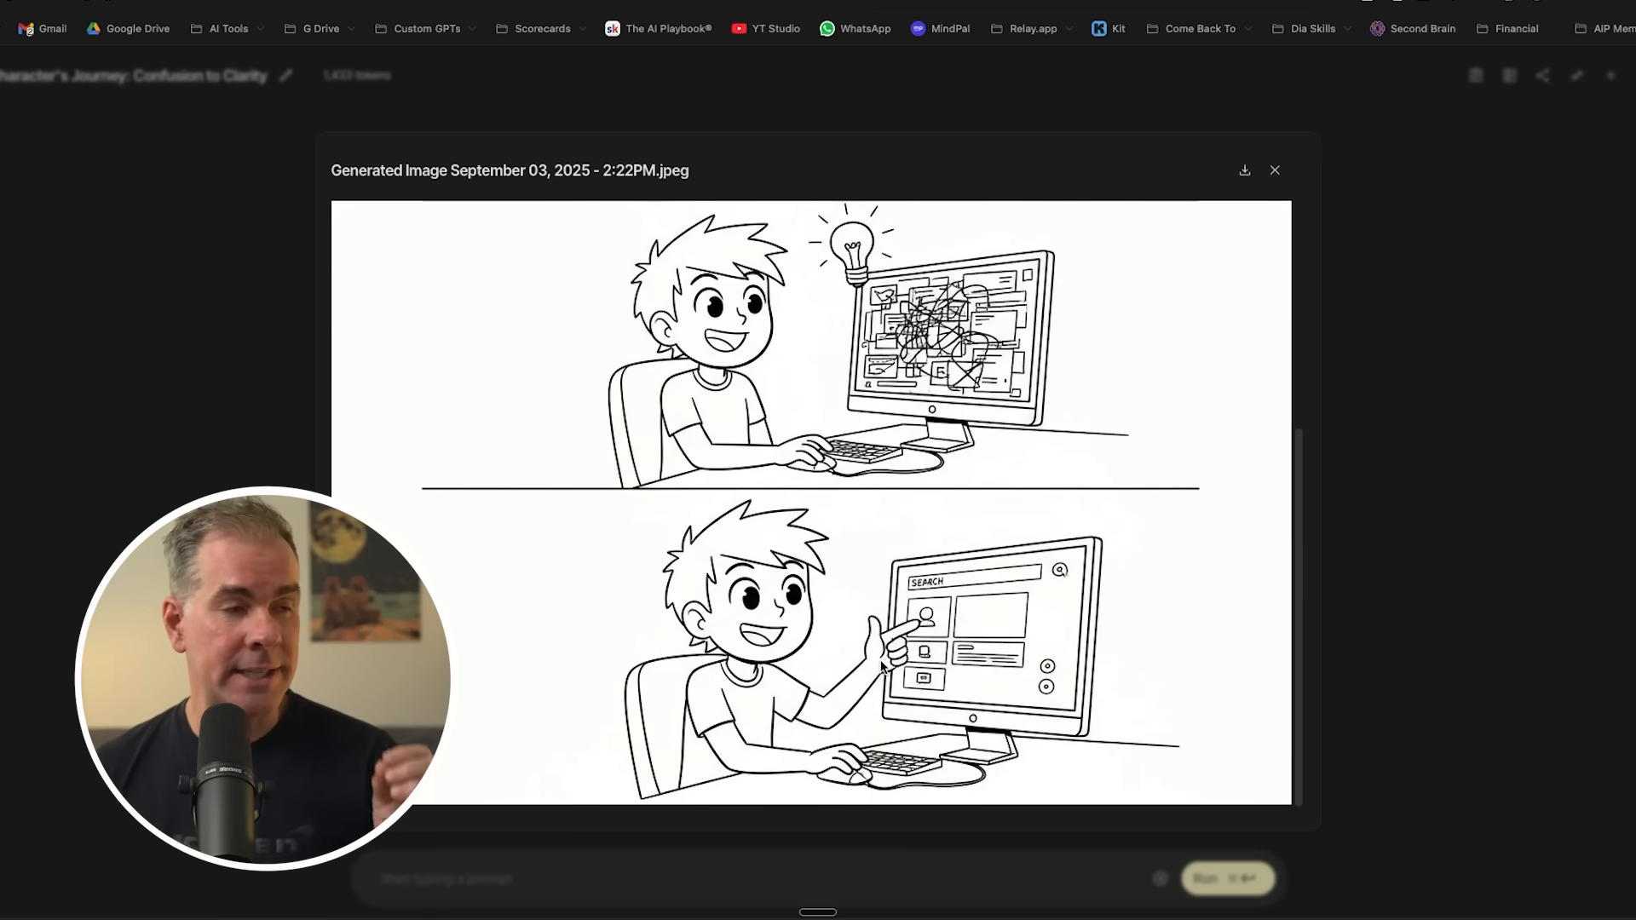
scroll(up, 3)
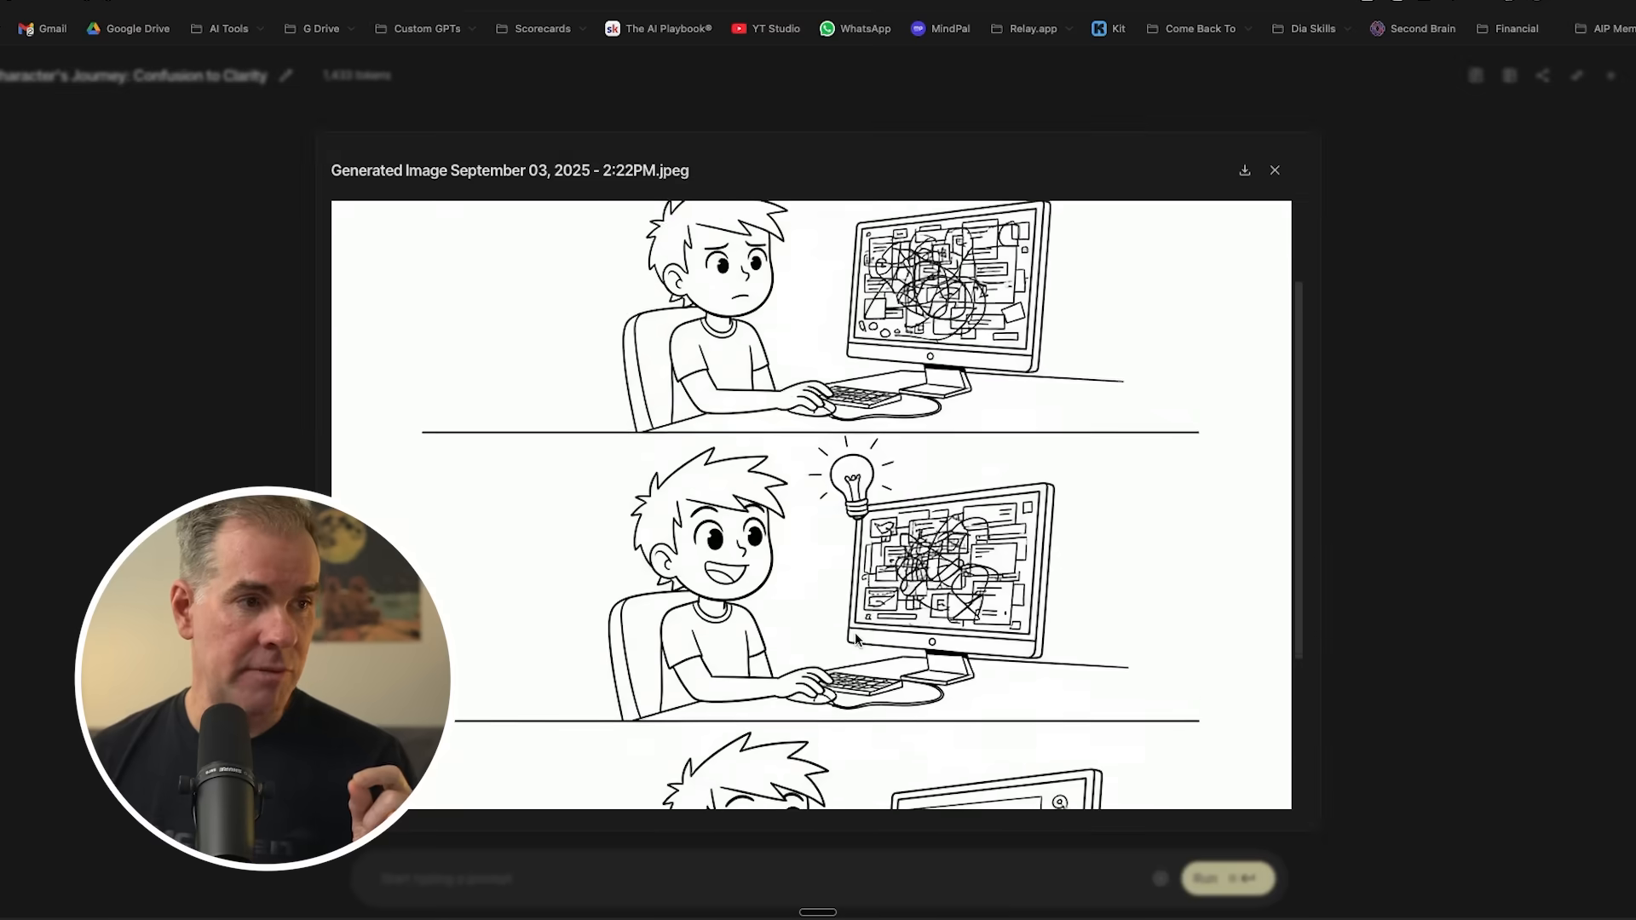
scroll(up, 3)
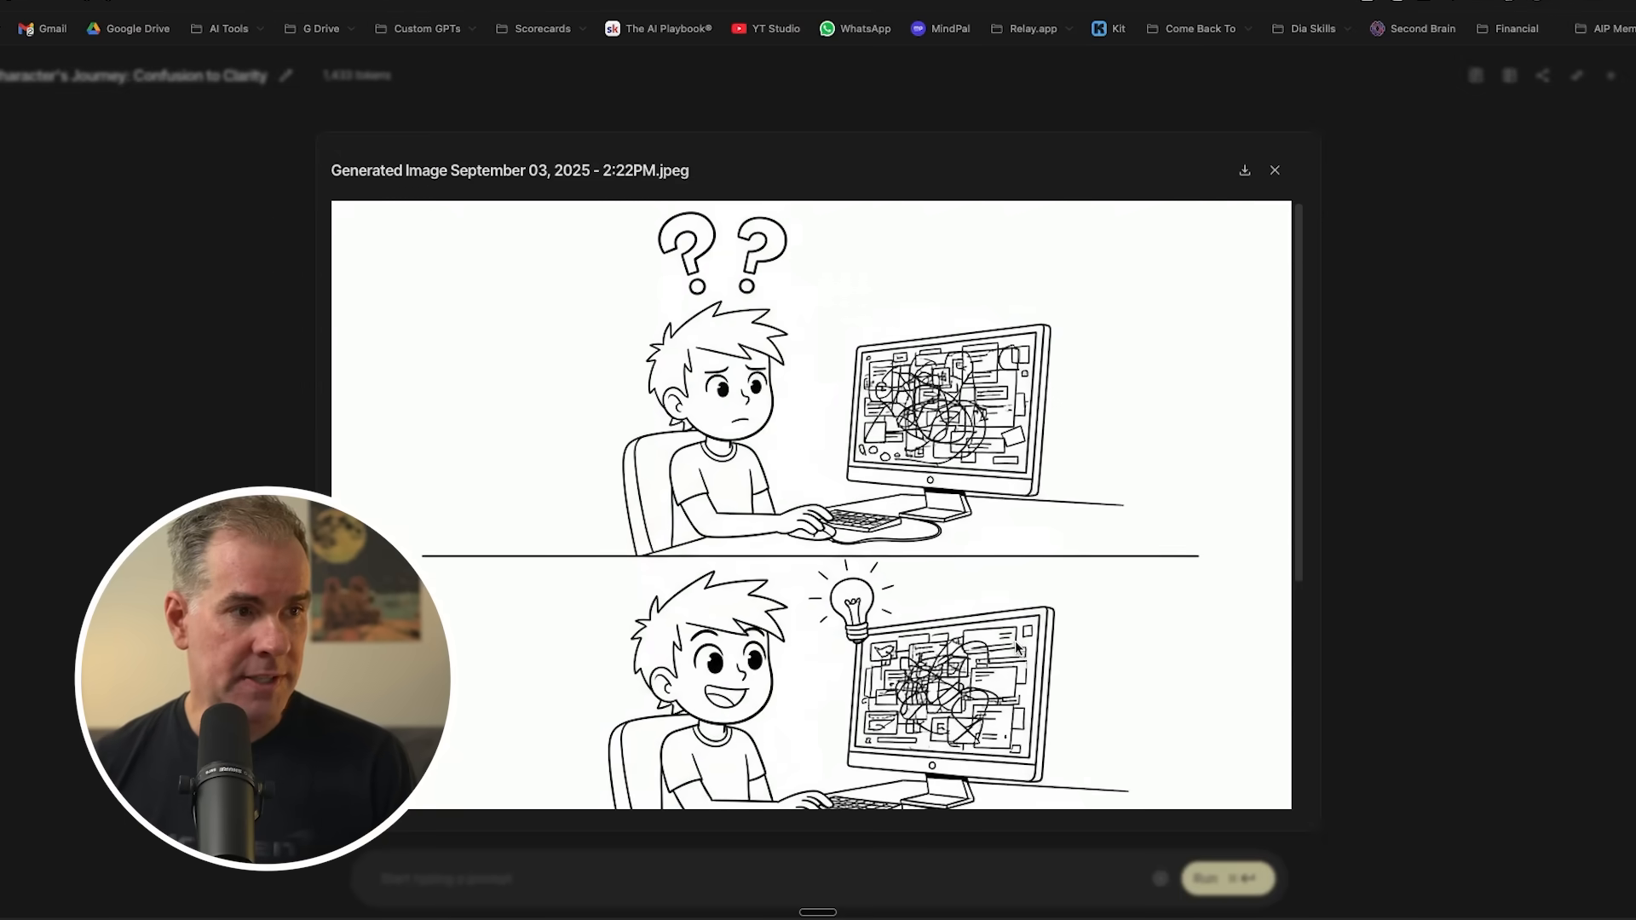
scroll(down, 3)
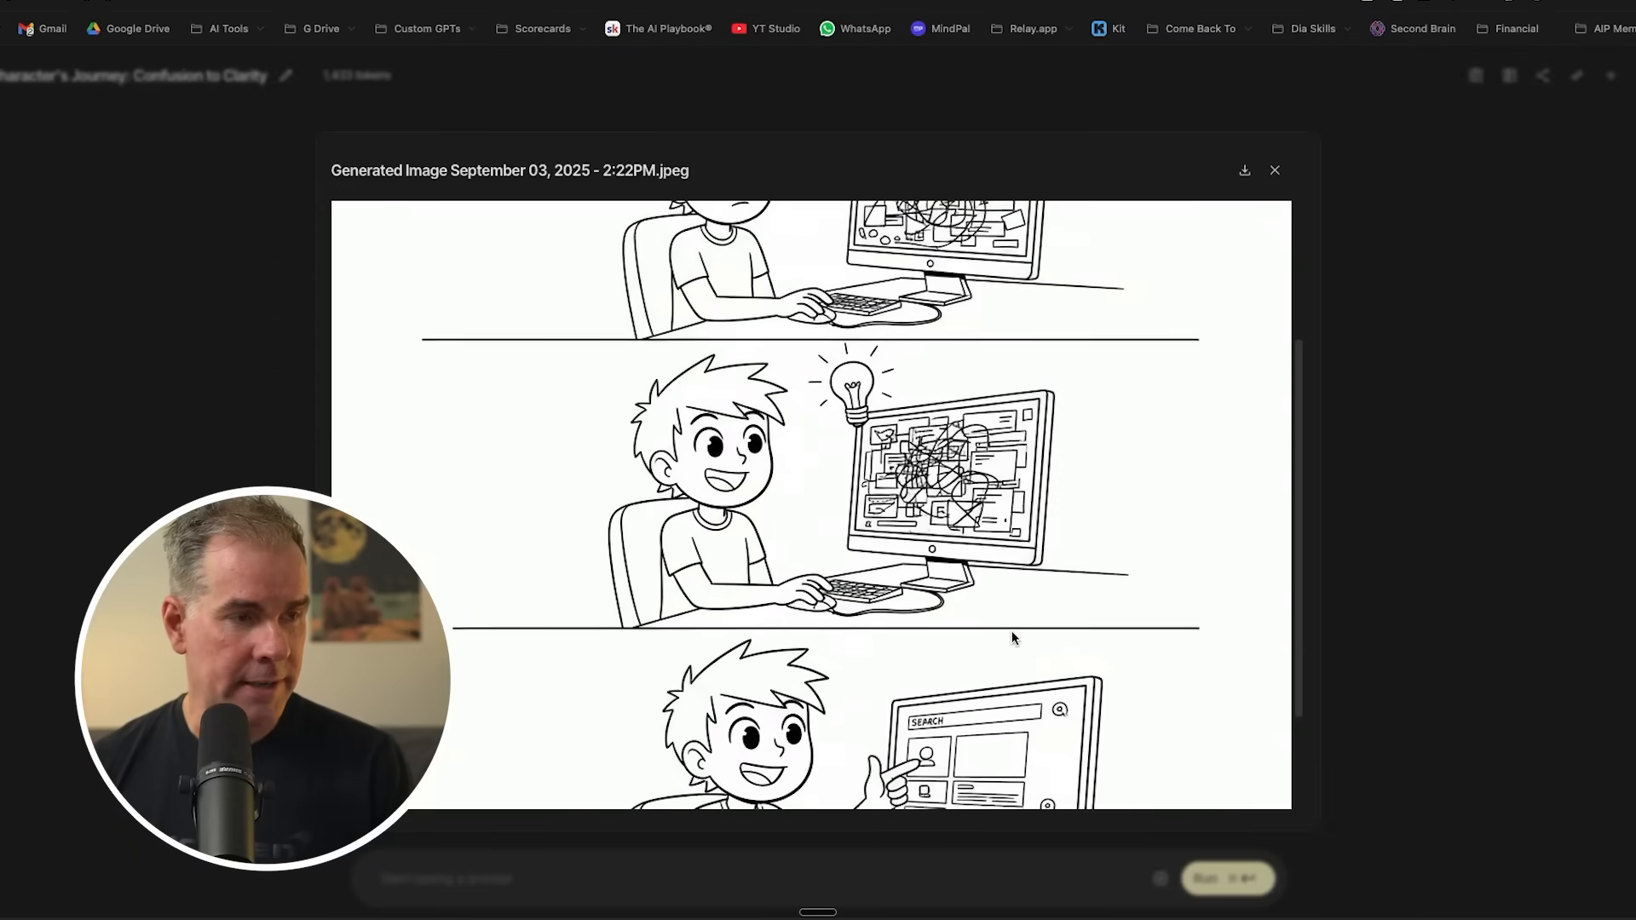
scroll(up, 3)
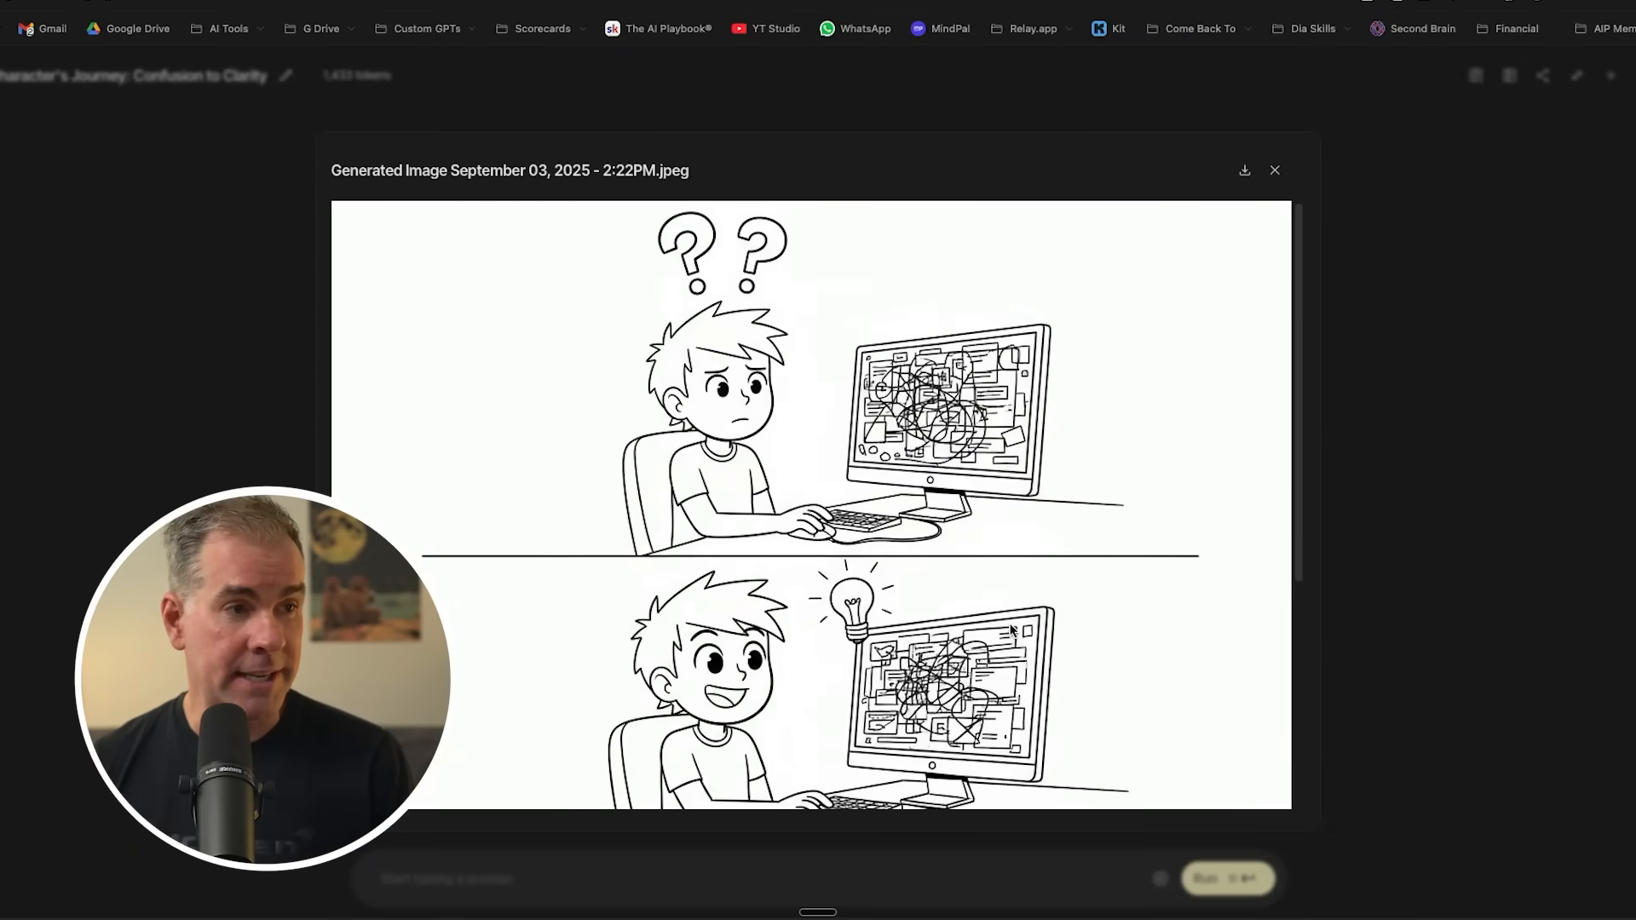
click(1274, 171)
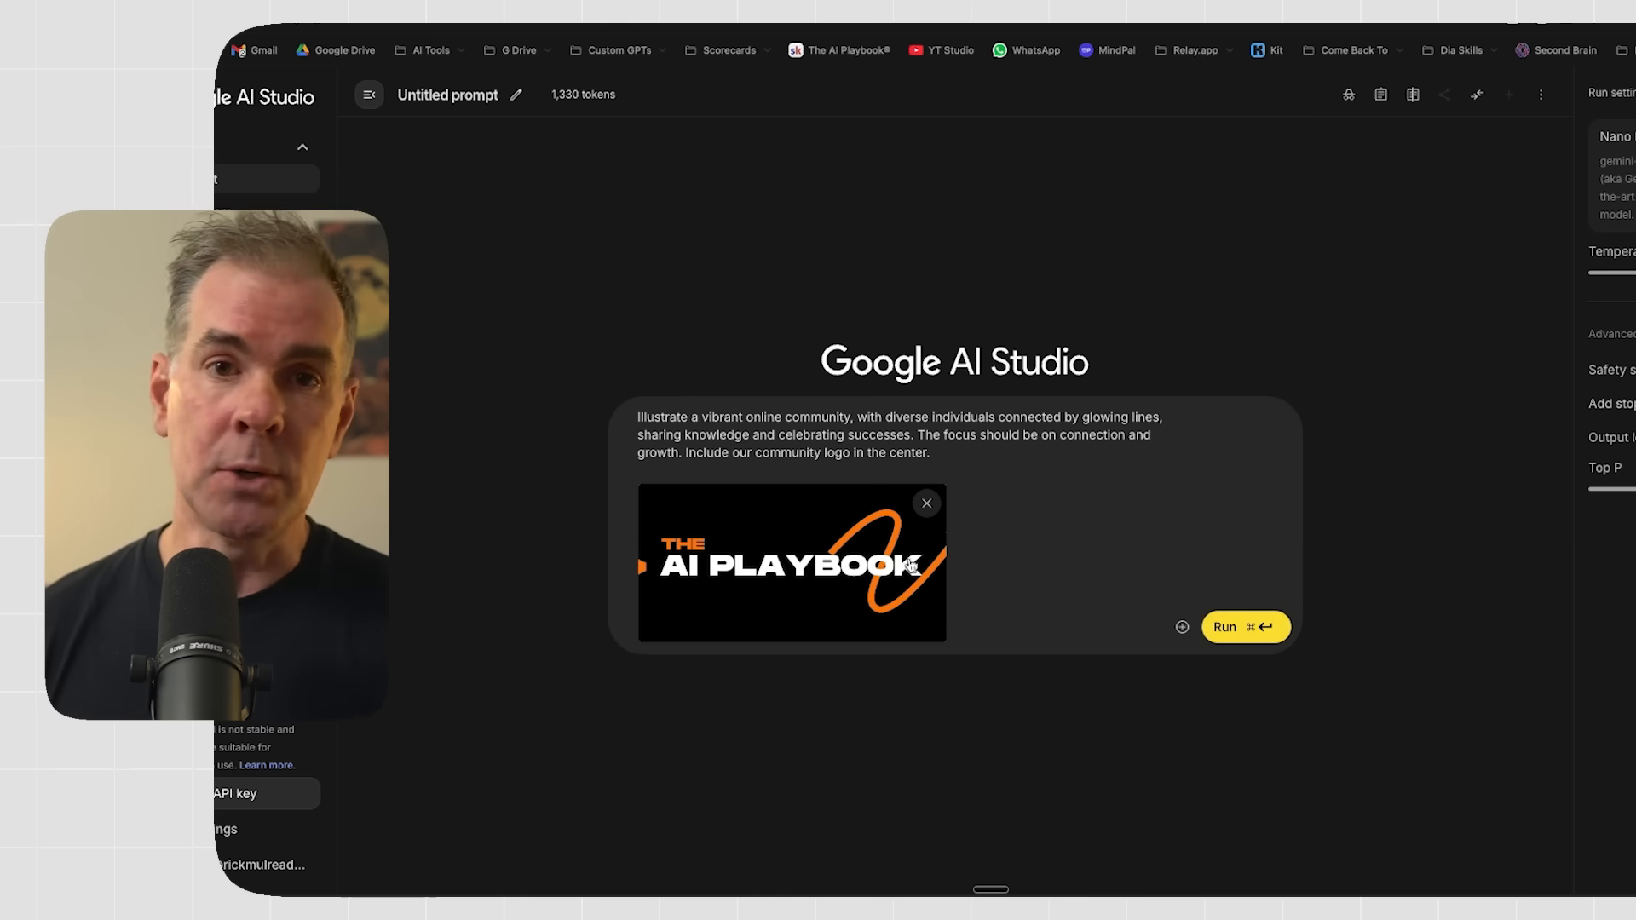
Run the logo-attached community prompt and enlarge the banner of people around the logo.
click(1245, 628)
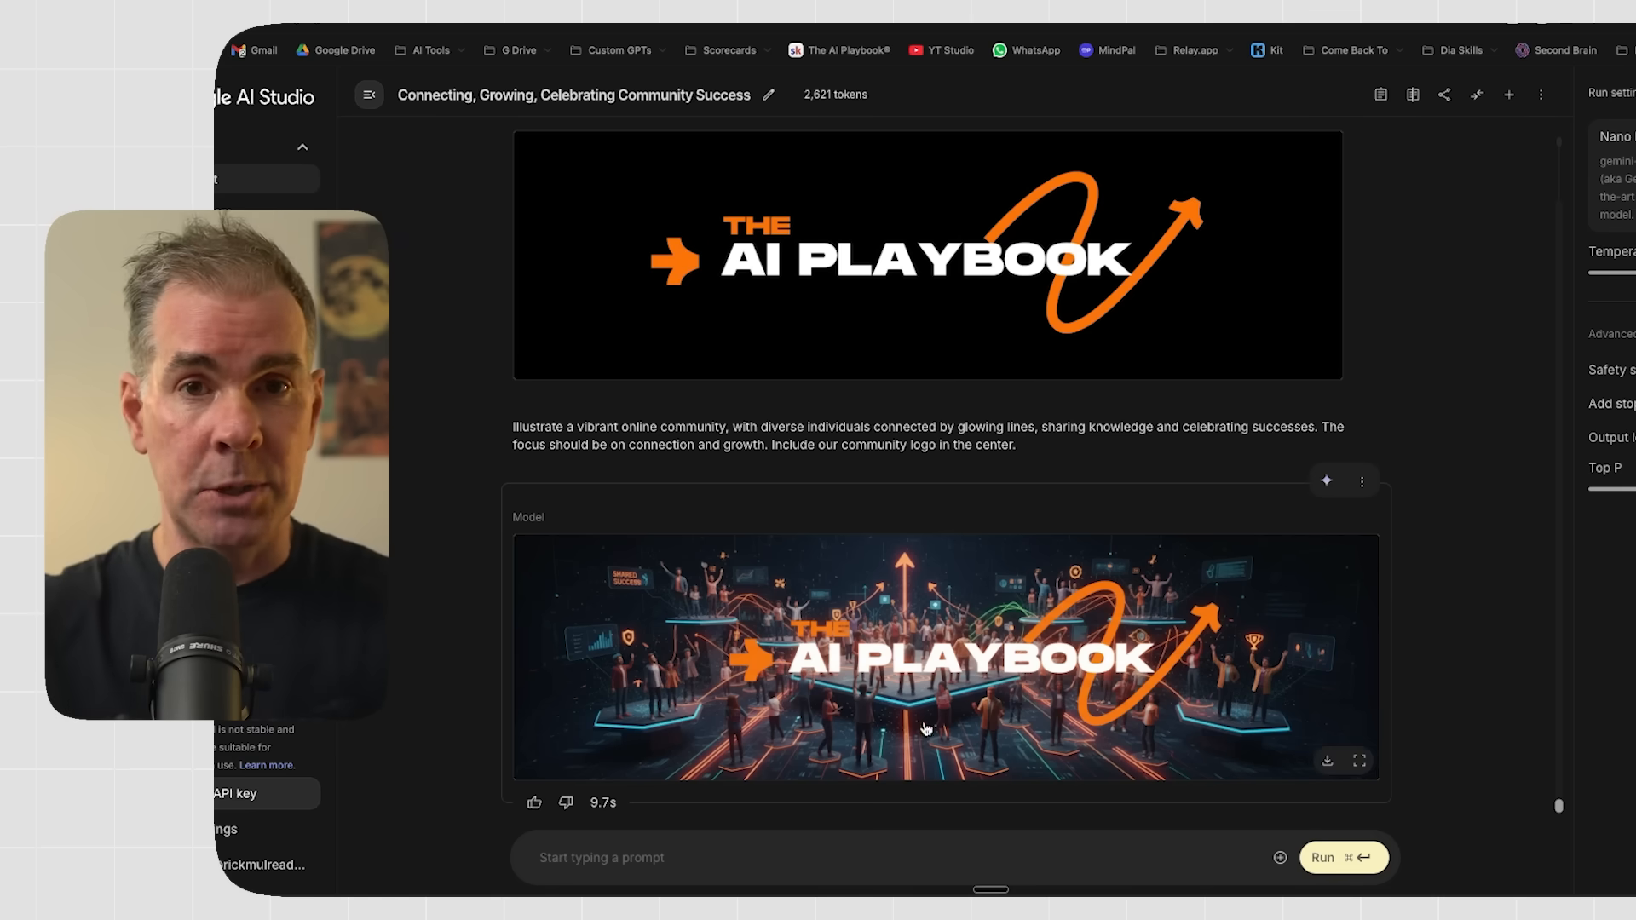
click(1360, 759)
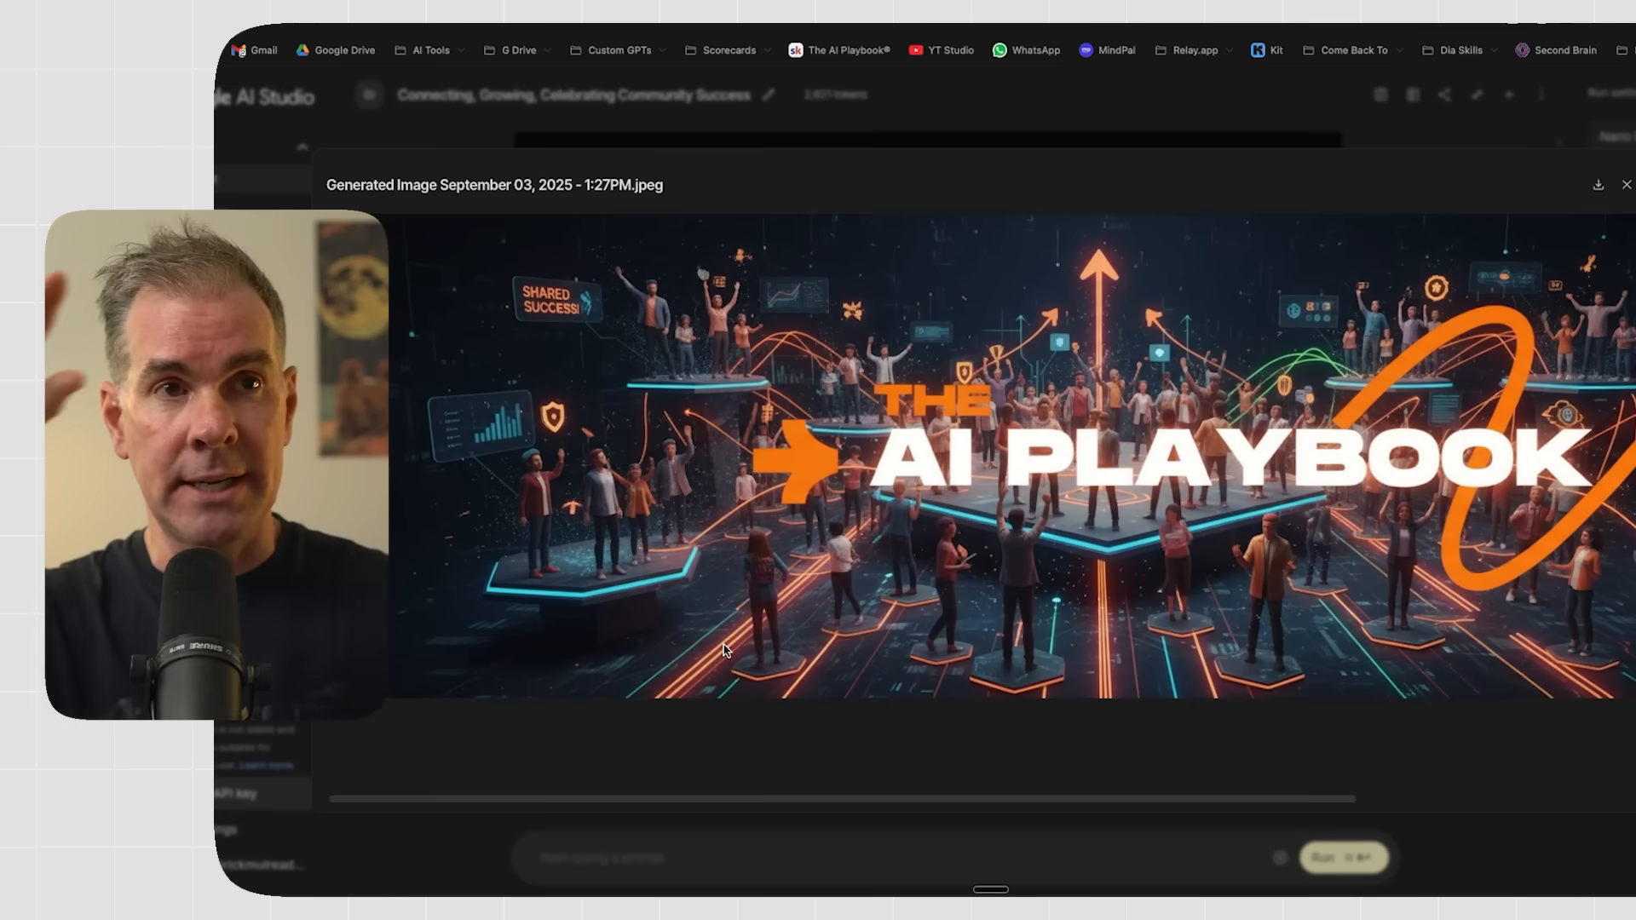
mouse_move(1192, 805)
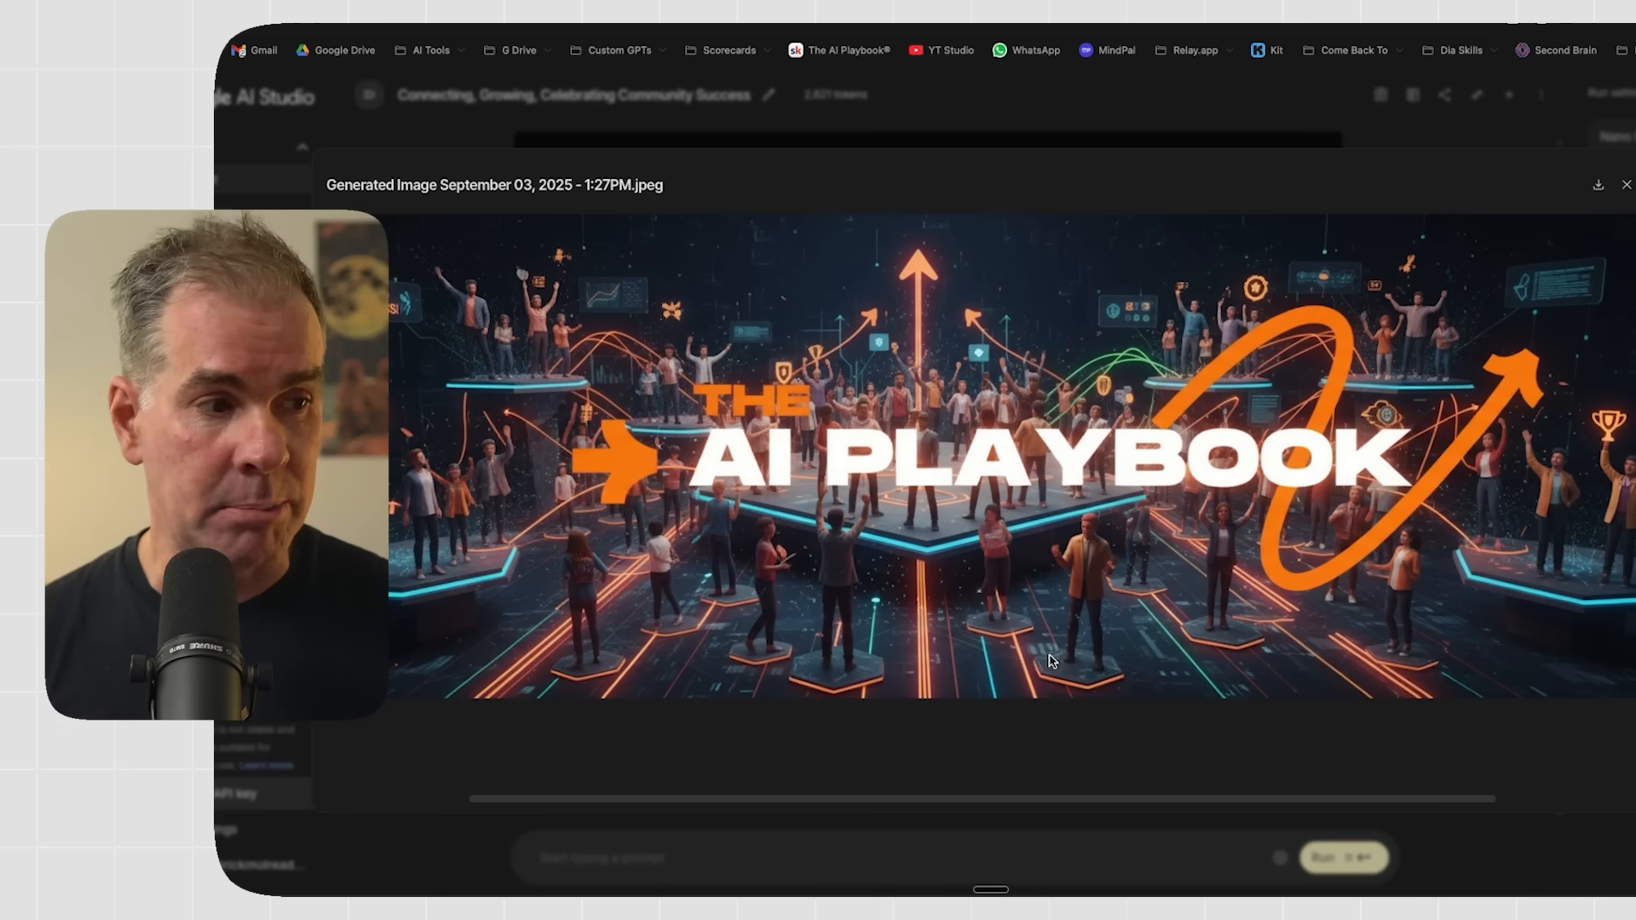
mouse_move(1085, 554)
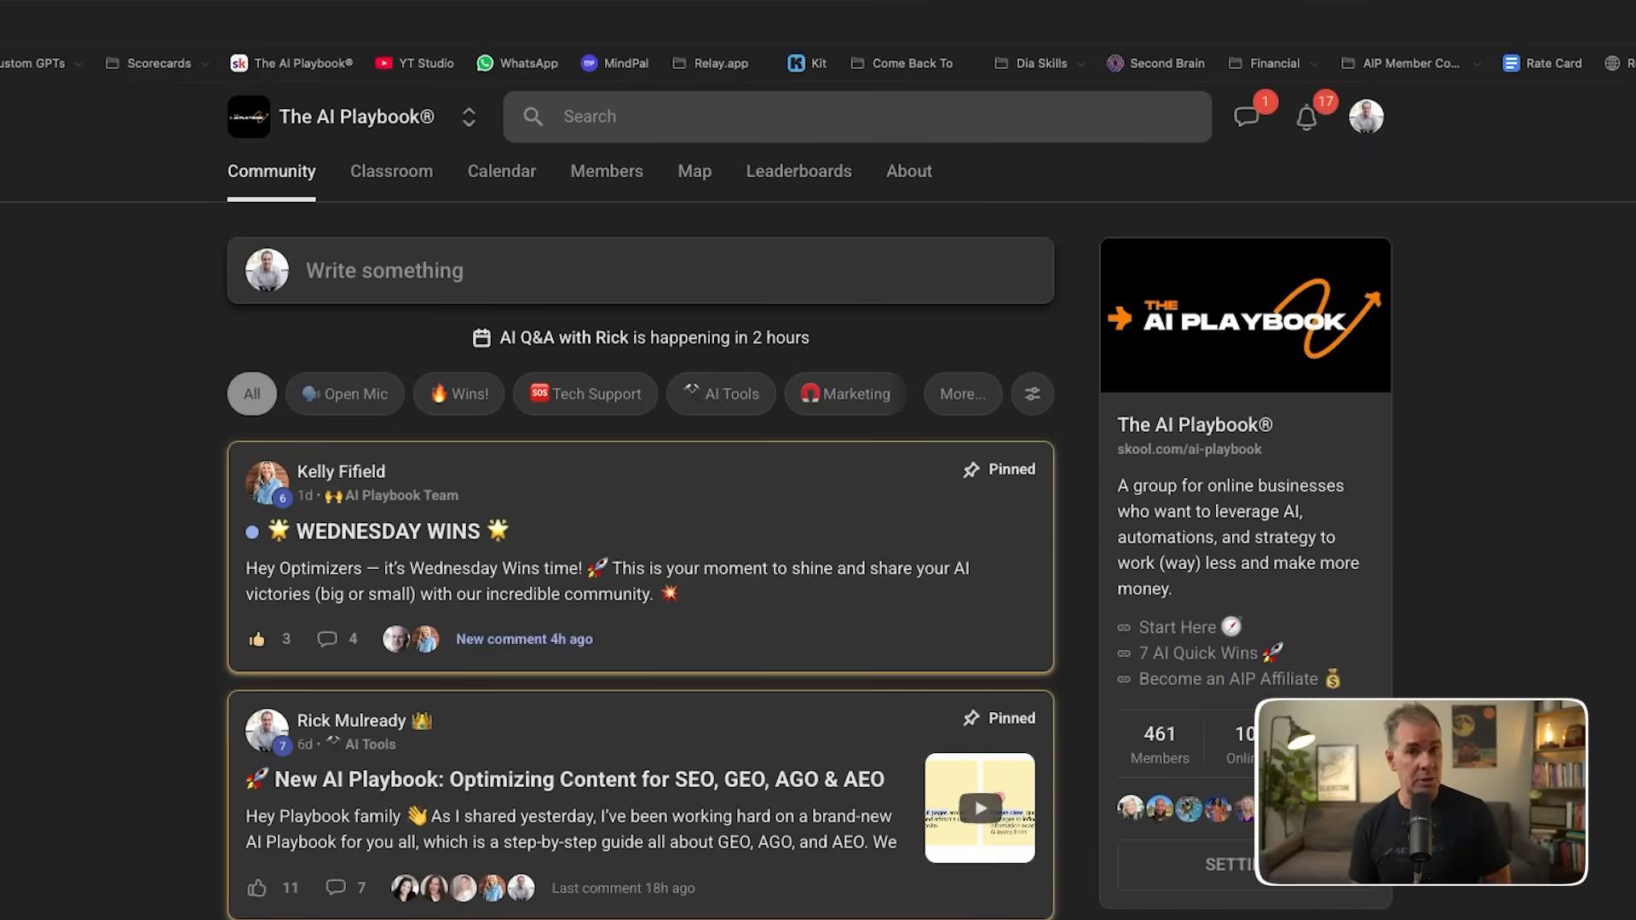
Scroll The AI Playbook's Skool feed, then browse the Classroom course cards.
scroll(down, 3)
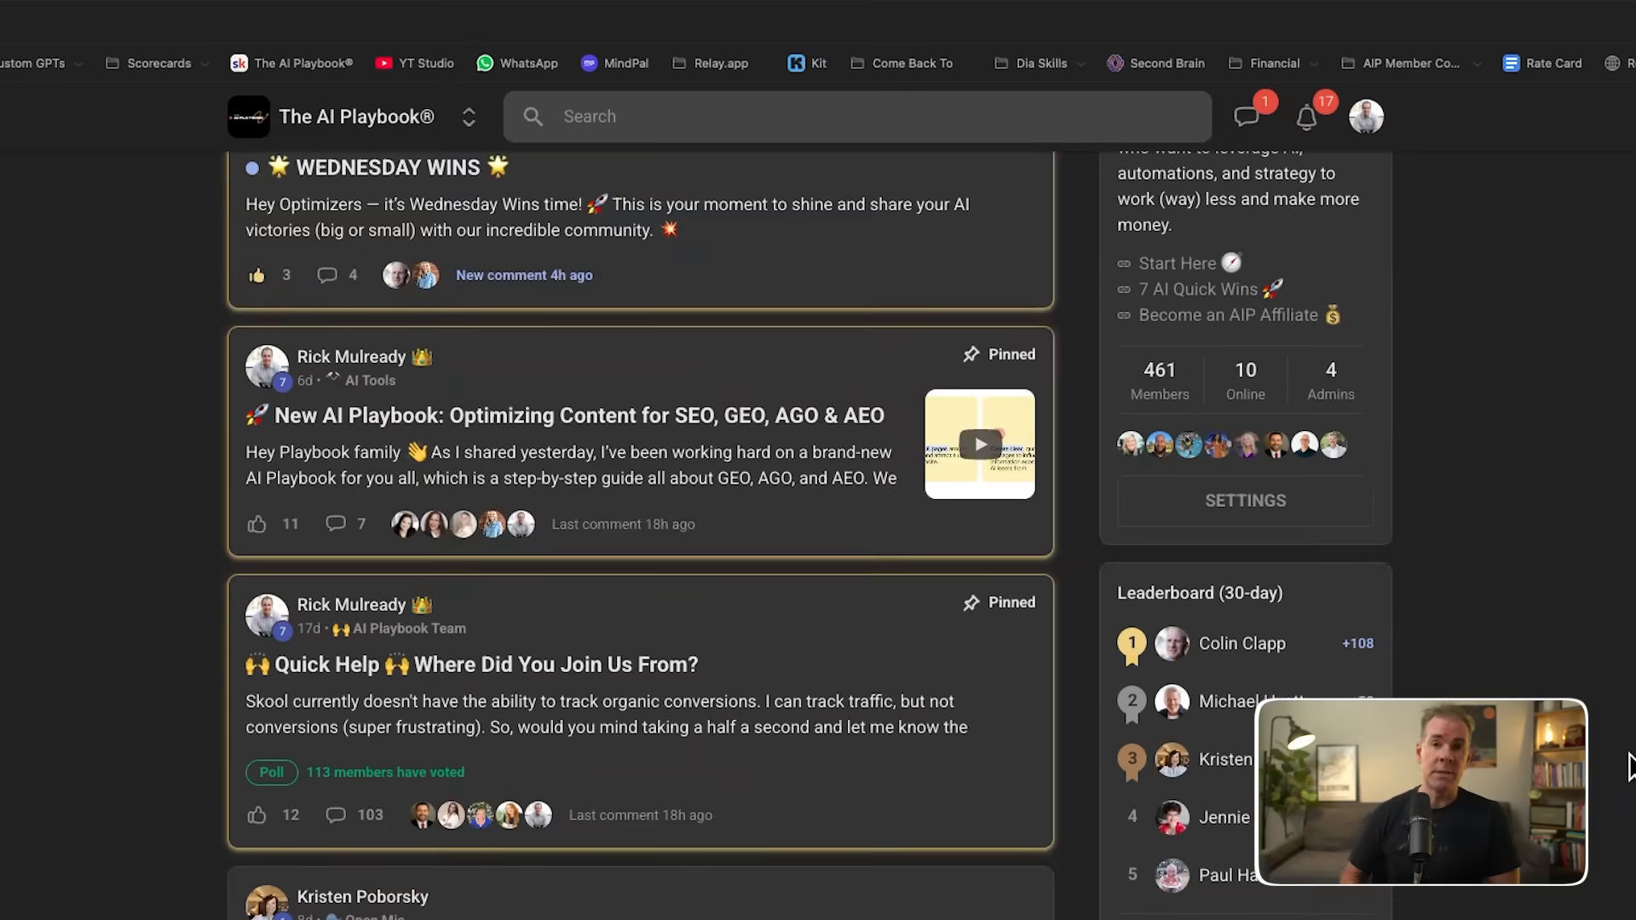
scroll(down, 3)
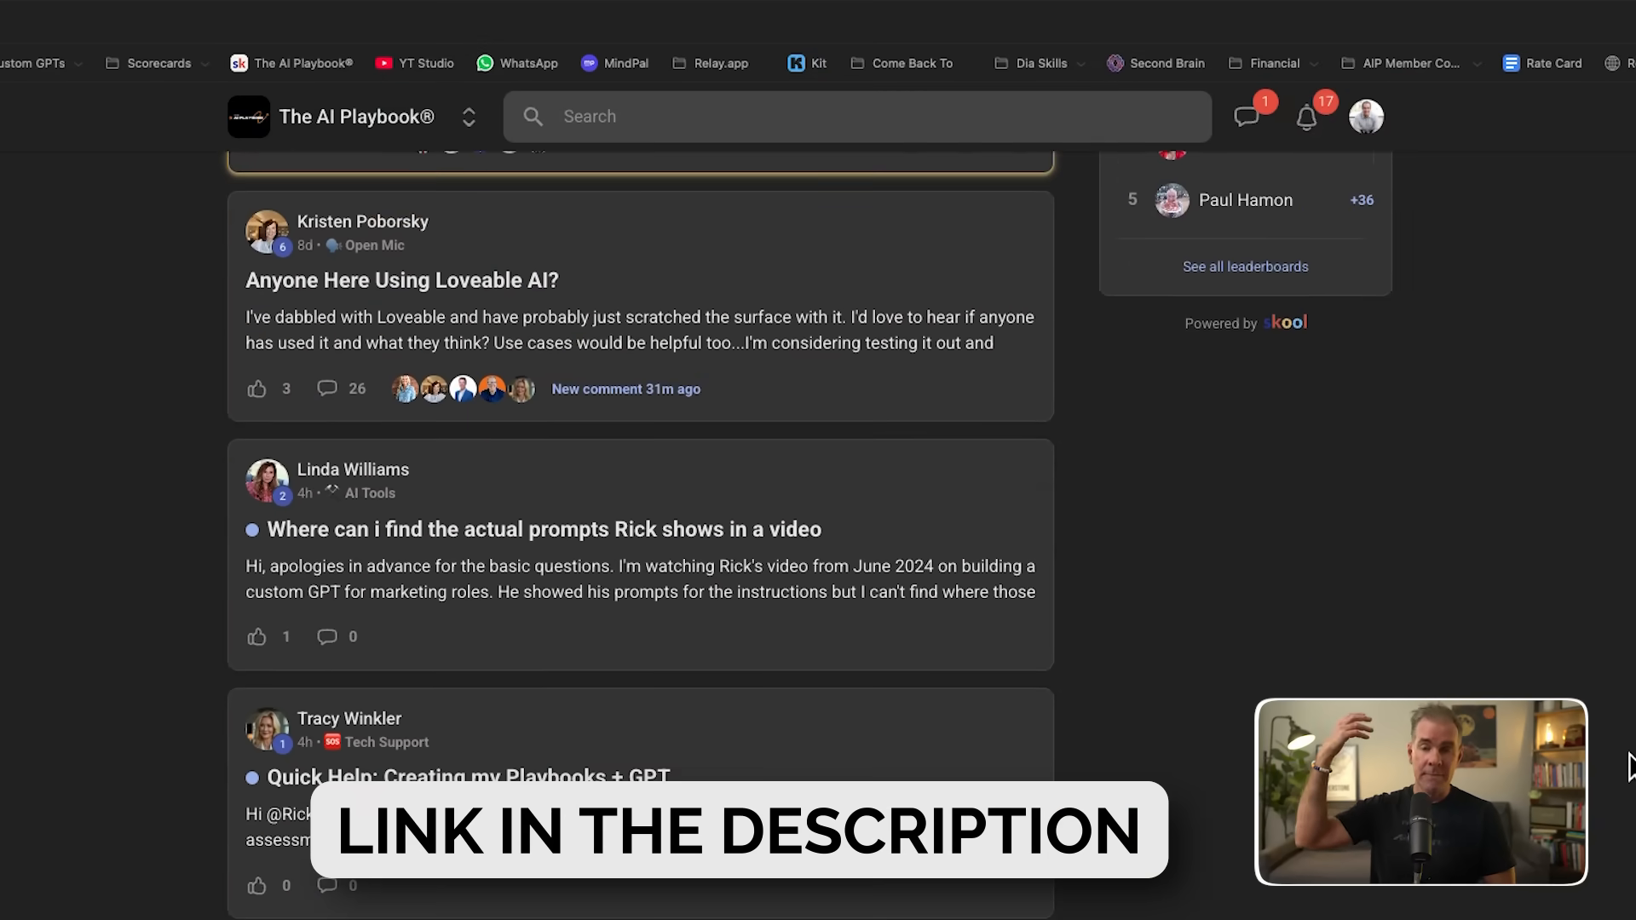
scroll(down, 3)
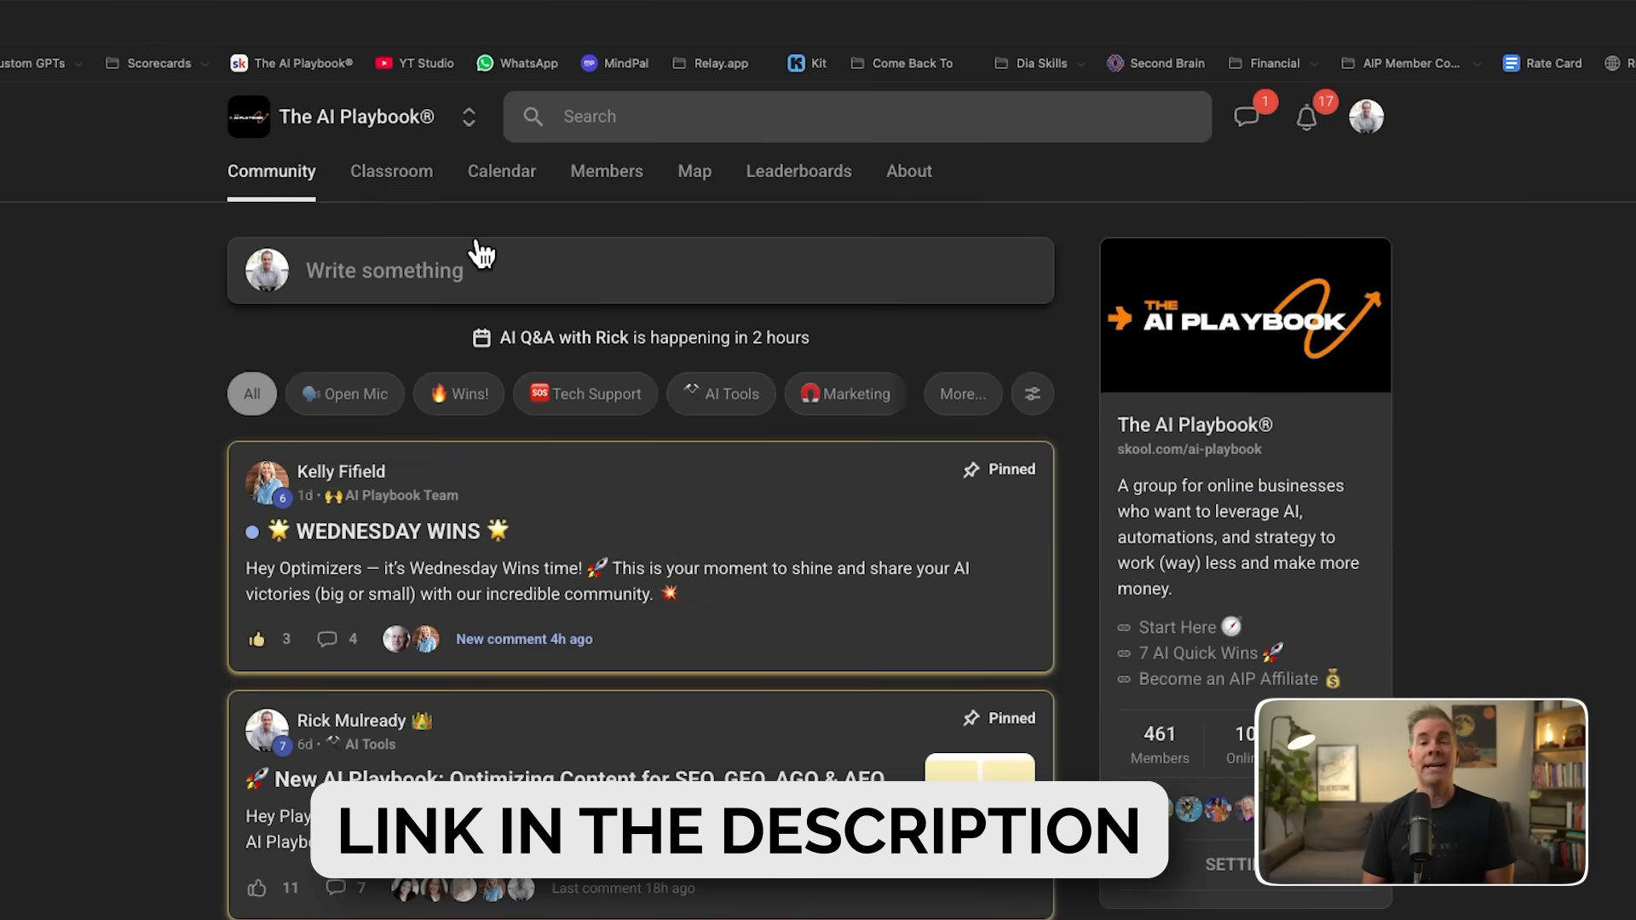
click(391, 171)
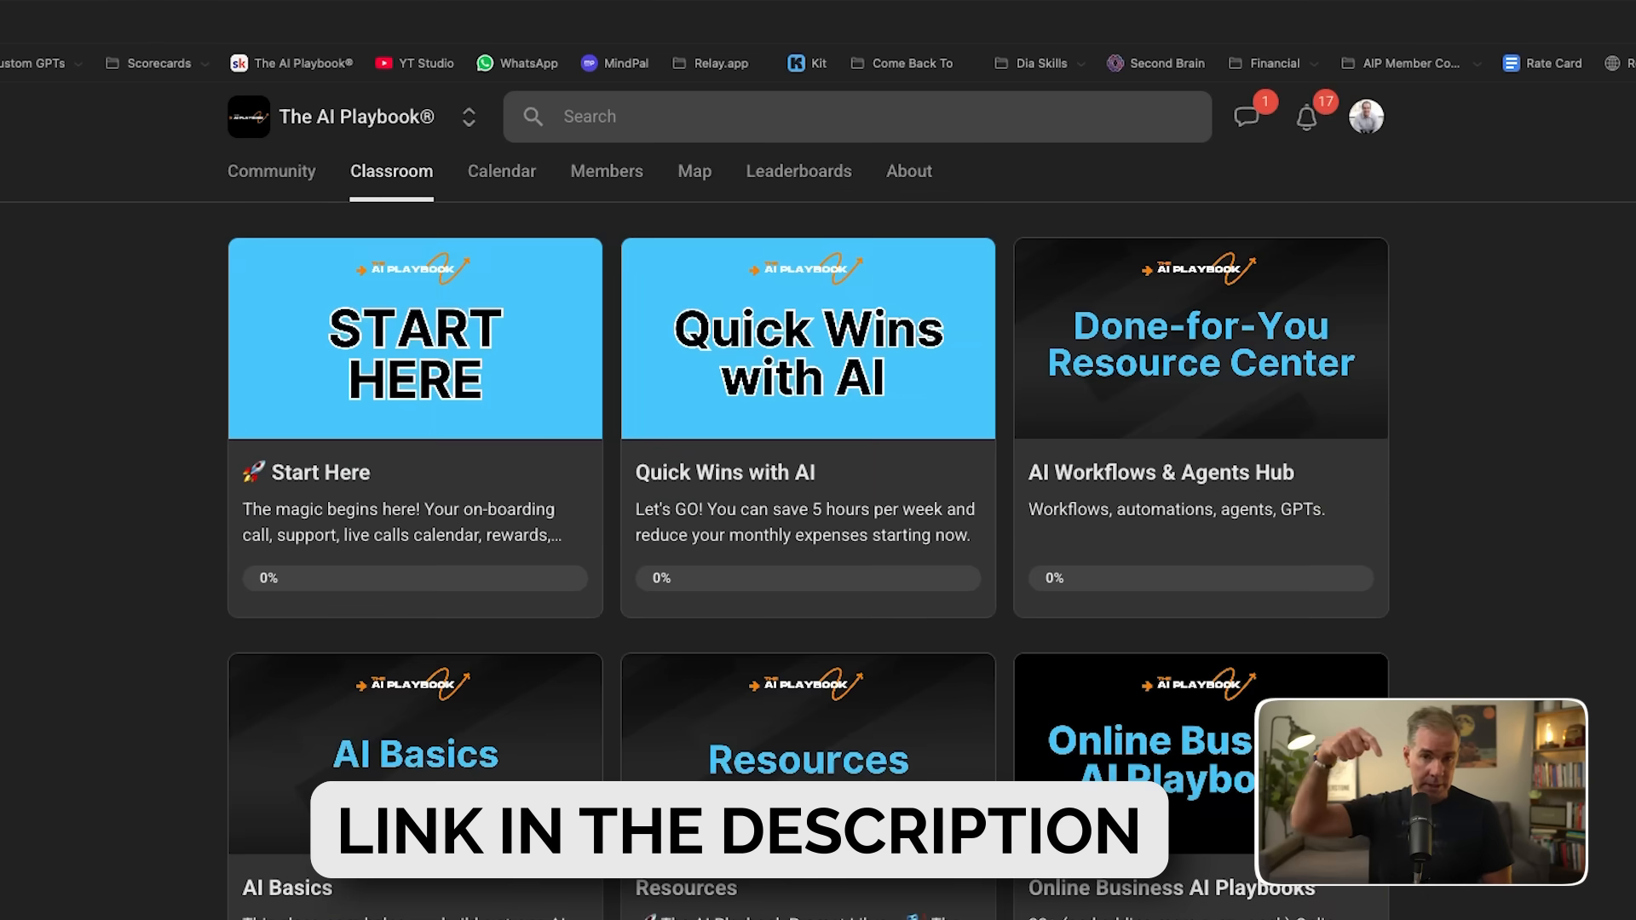
scroll(down, 3)
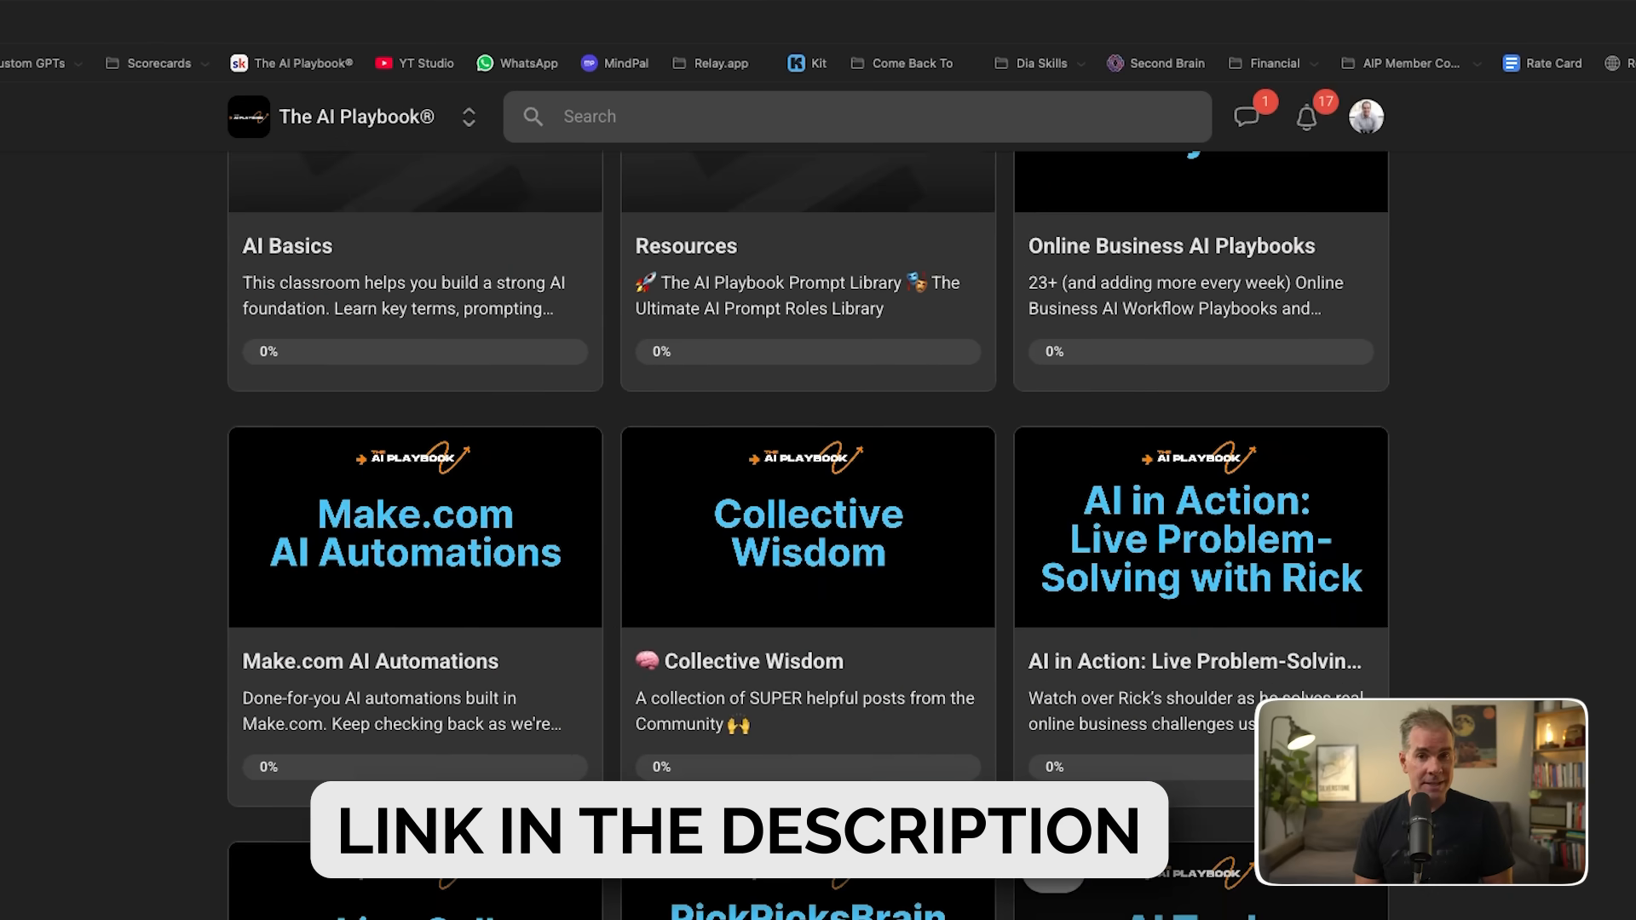